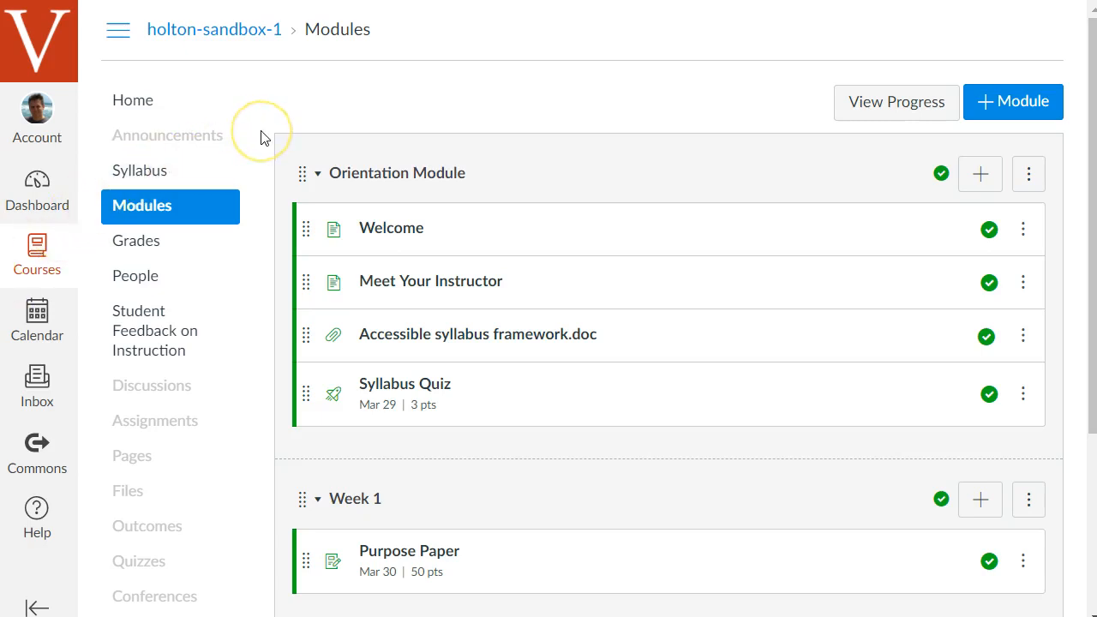
mouse_move(172, 146)
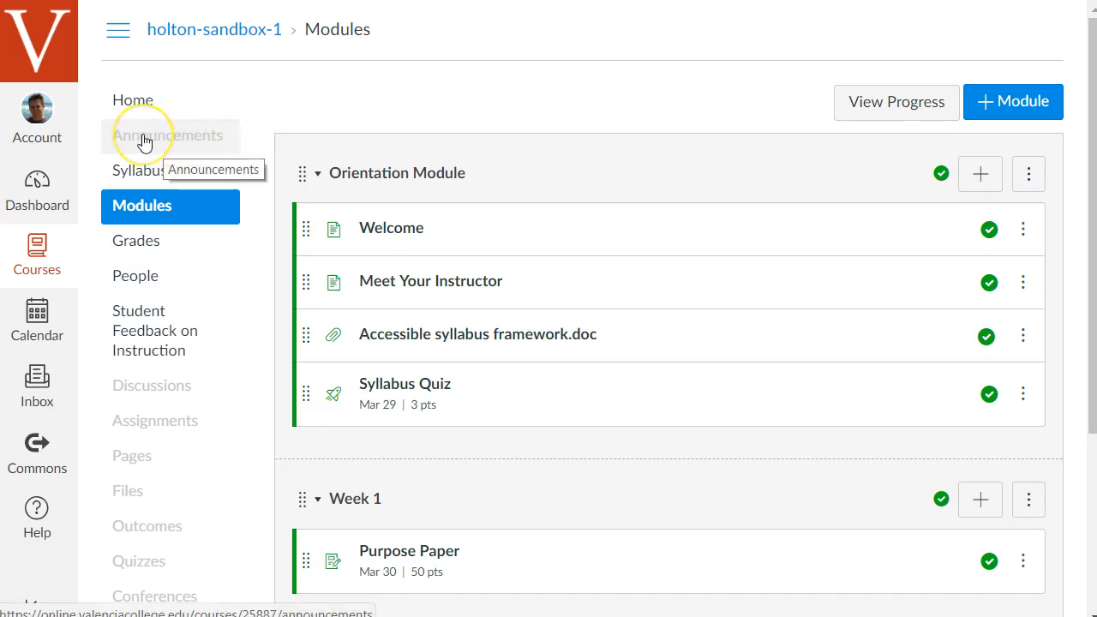
mouse_move(168, 148)
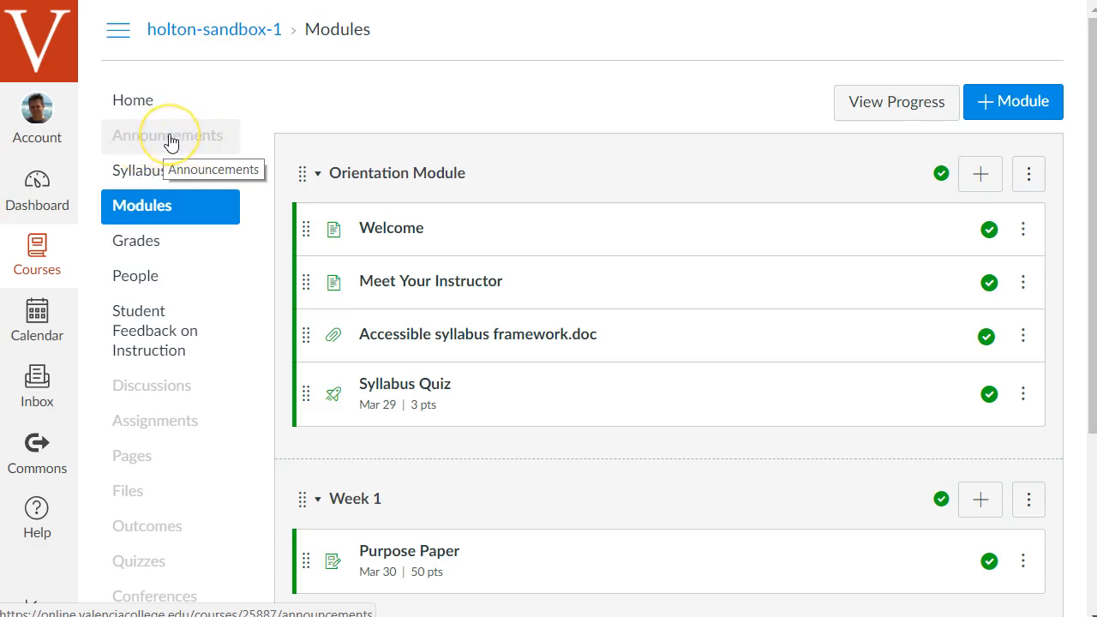
Open the course's Announcements page, which has no announcements yet
click(170, 135)
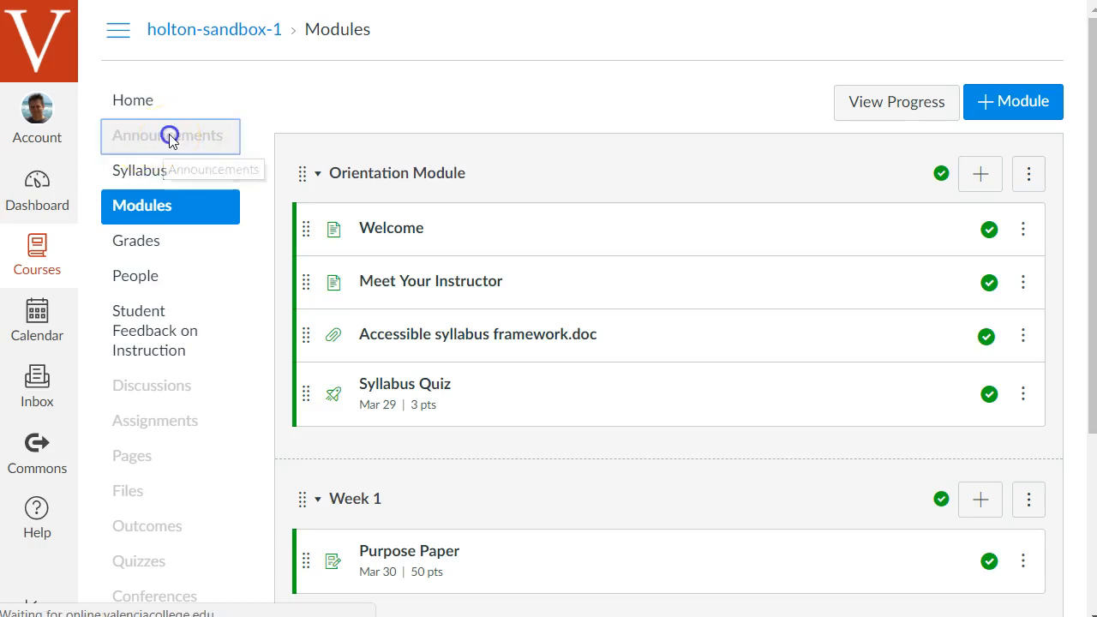
click(169, 136)
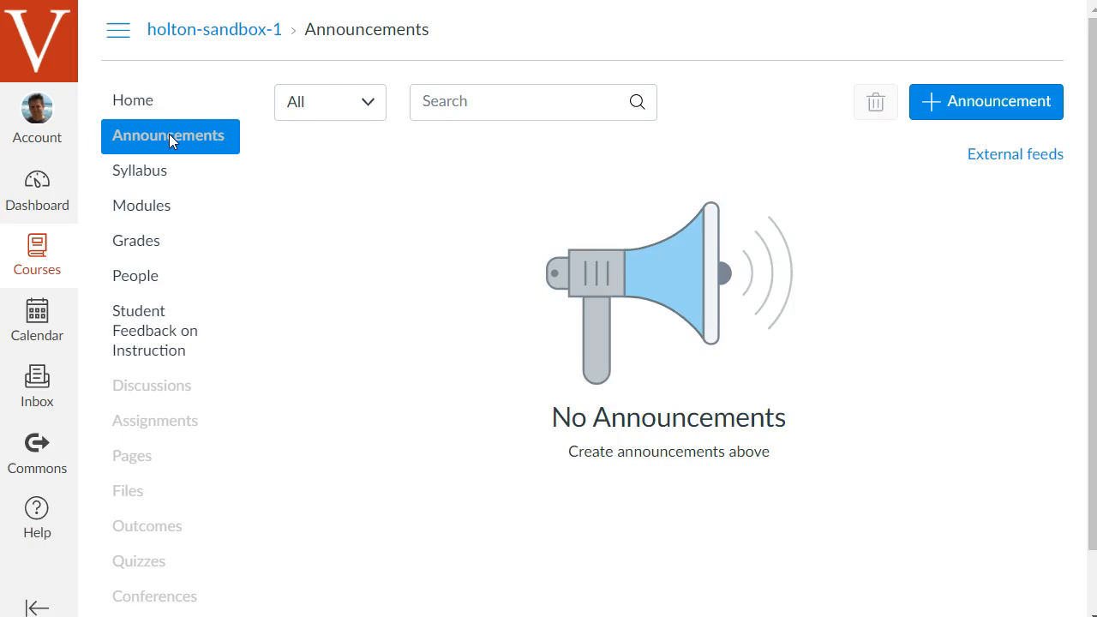
mouse_move(1033, 230)
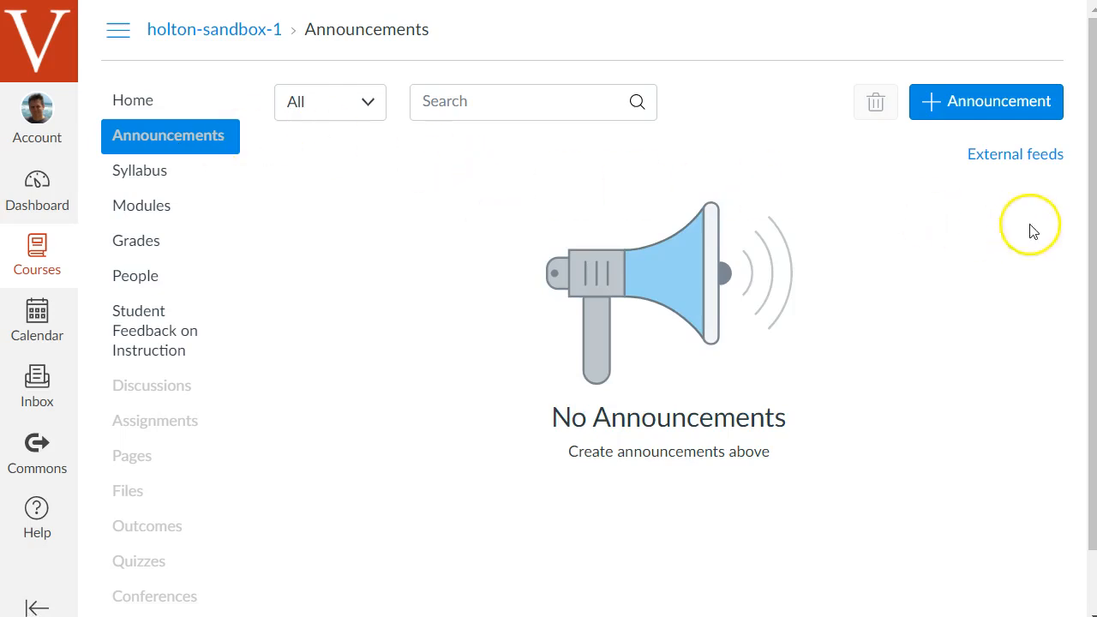
Draft a new announcement titled 'Welcome to the course' with body 'Welcome to the course!'
click(986, 101)
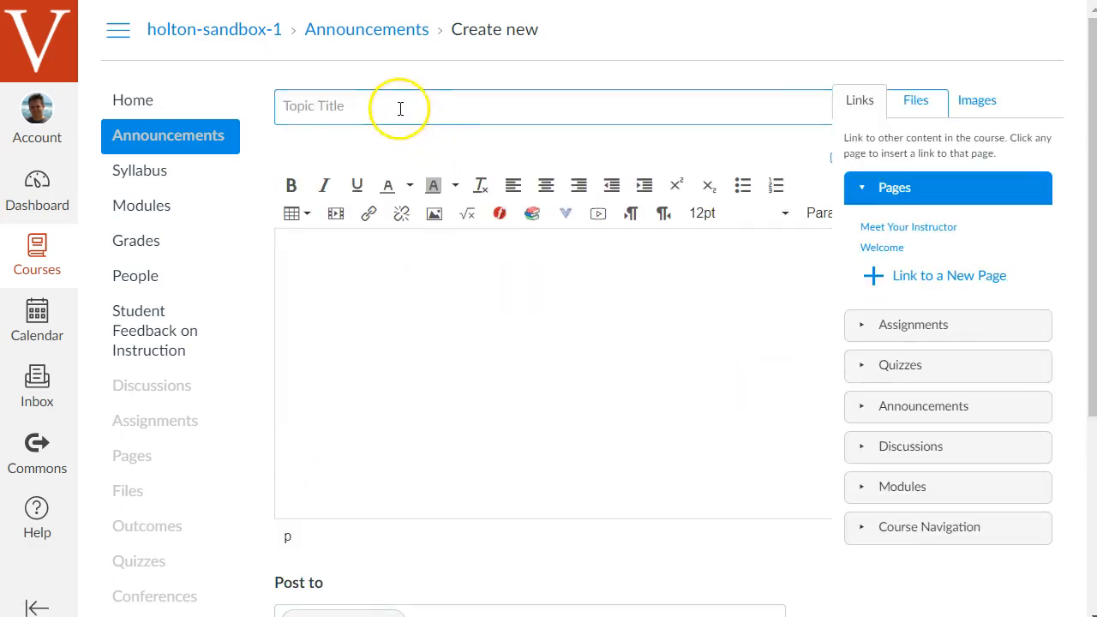
text(Wel)
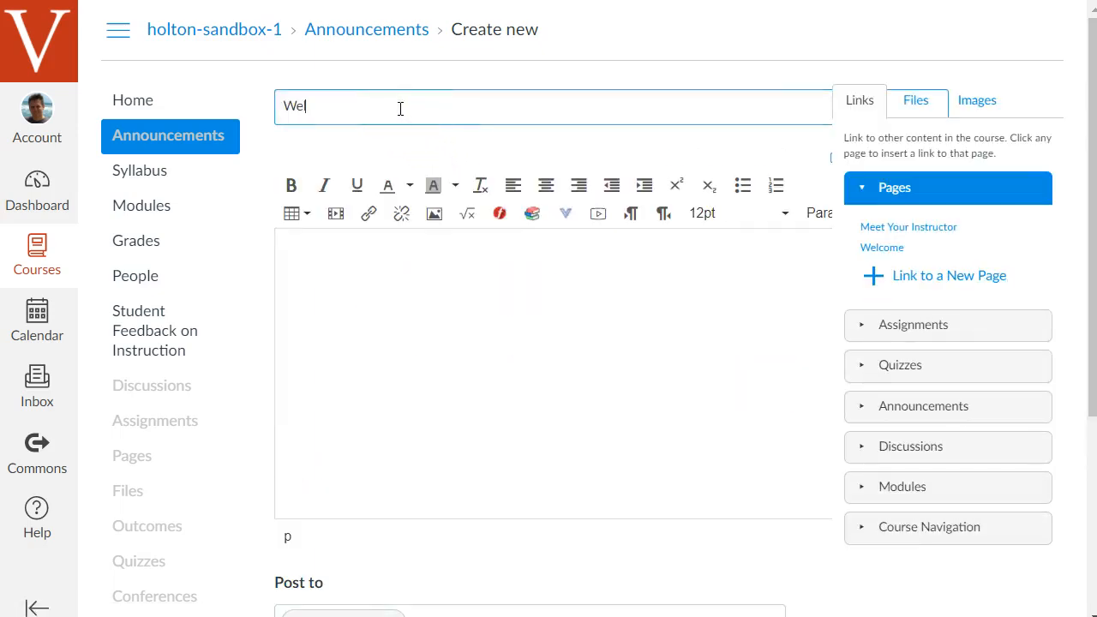
text(come to the course)
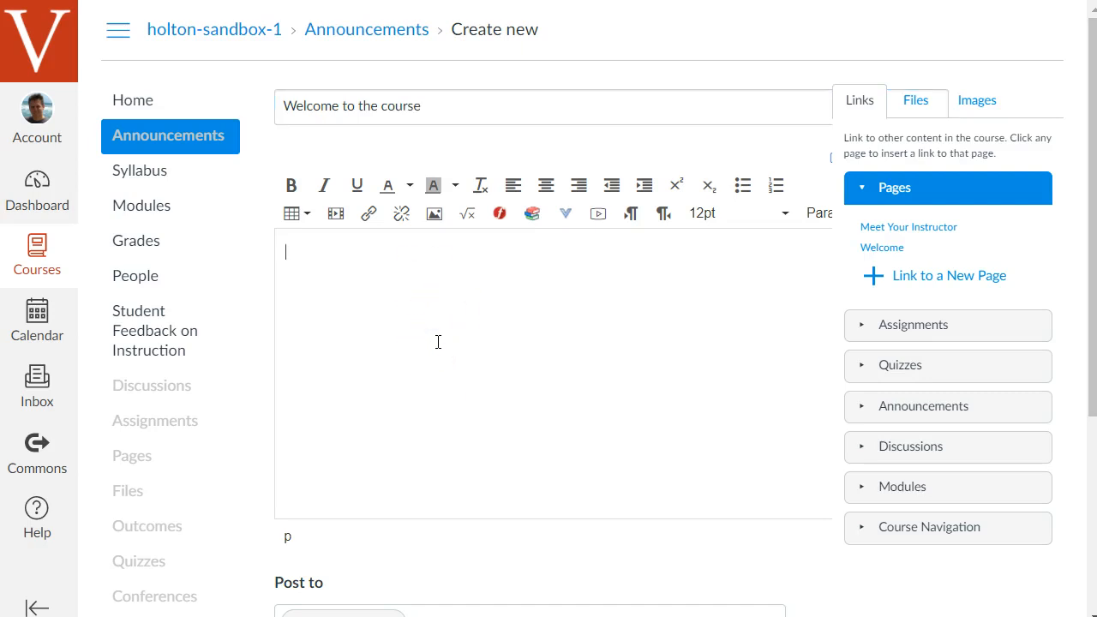
text(asdf)
text(Welcome to)
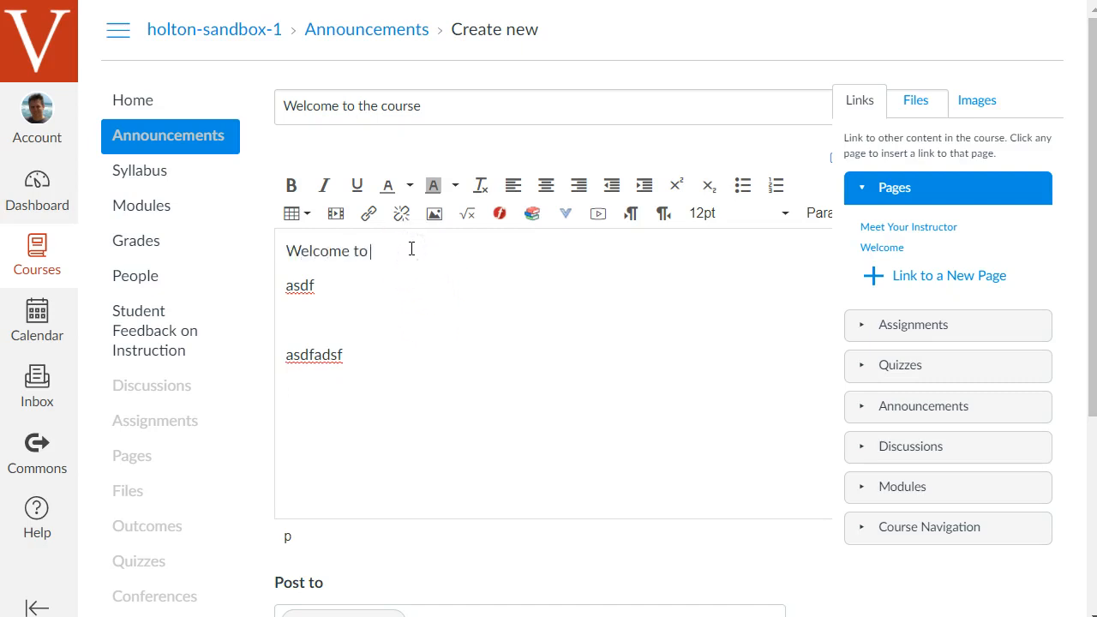
text(the course!)
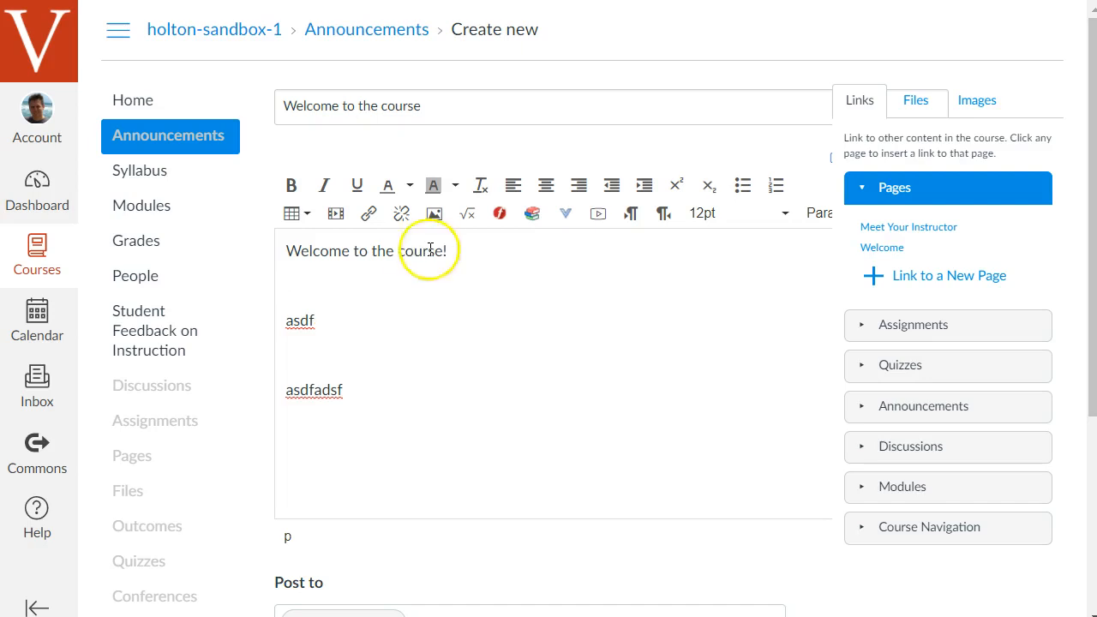
Leave Delay posting off and save the announcement to all sections
scroll(down, 3)
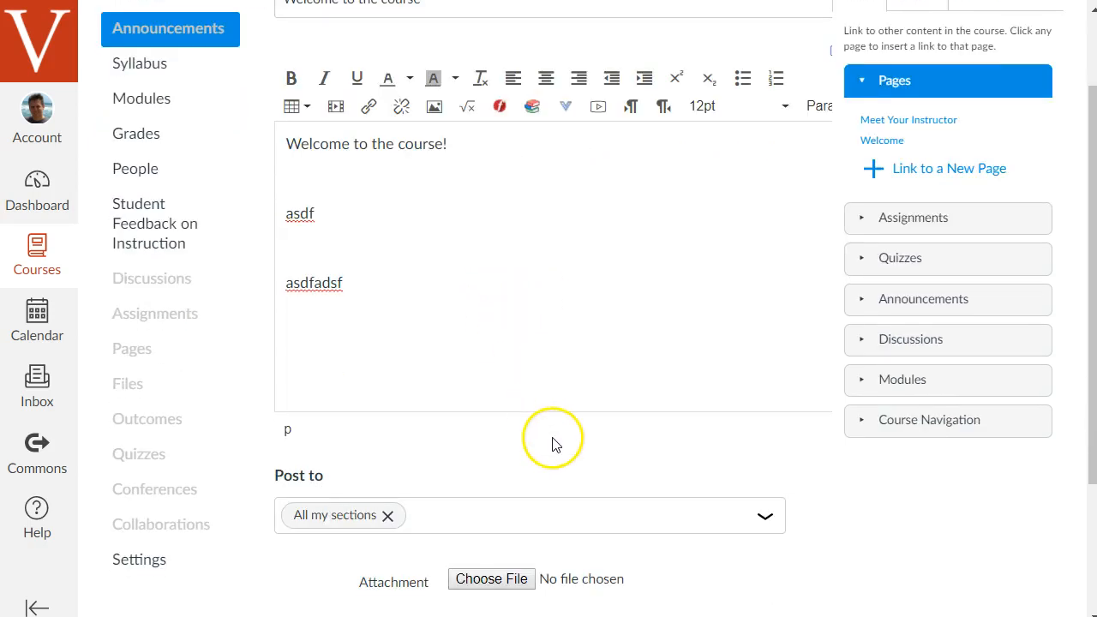
scroll(down, 3)
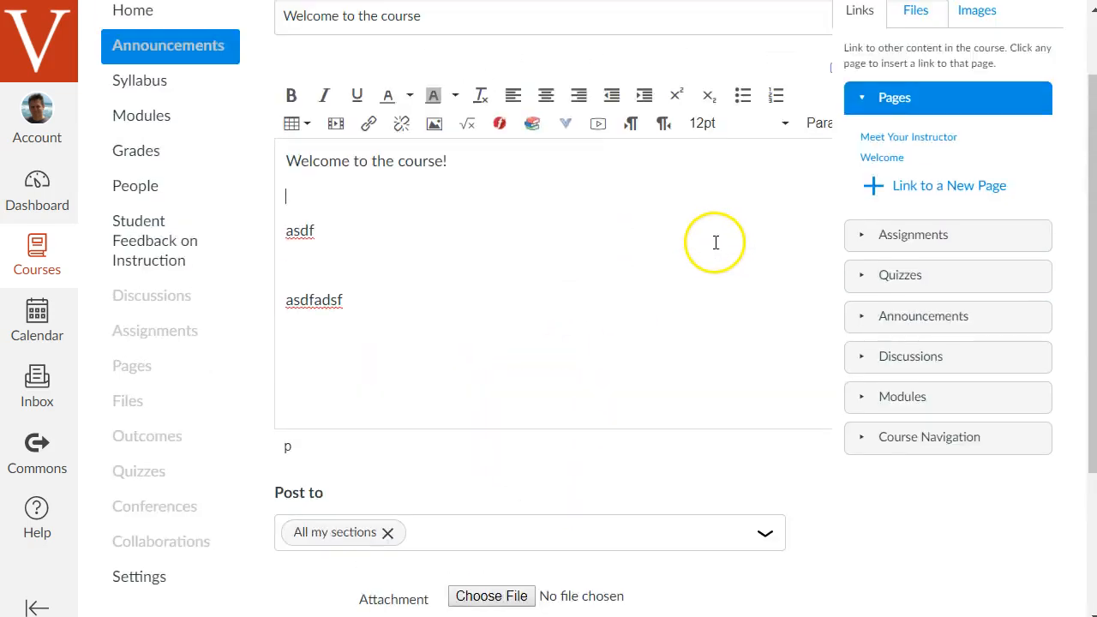
scroll(down, 3)
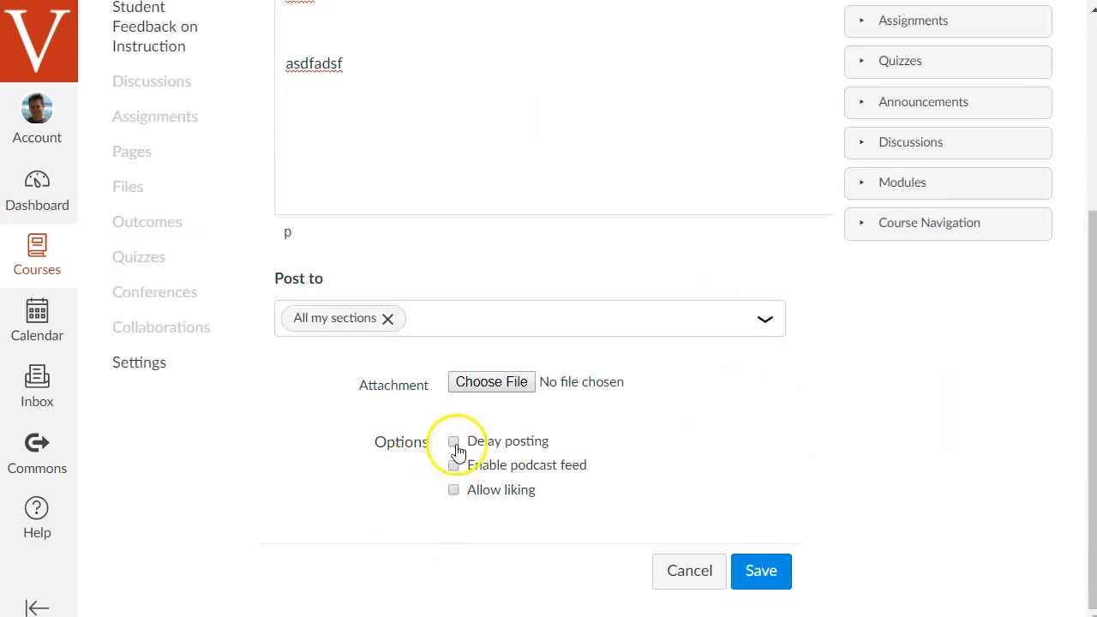
click(453, 442)
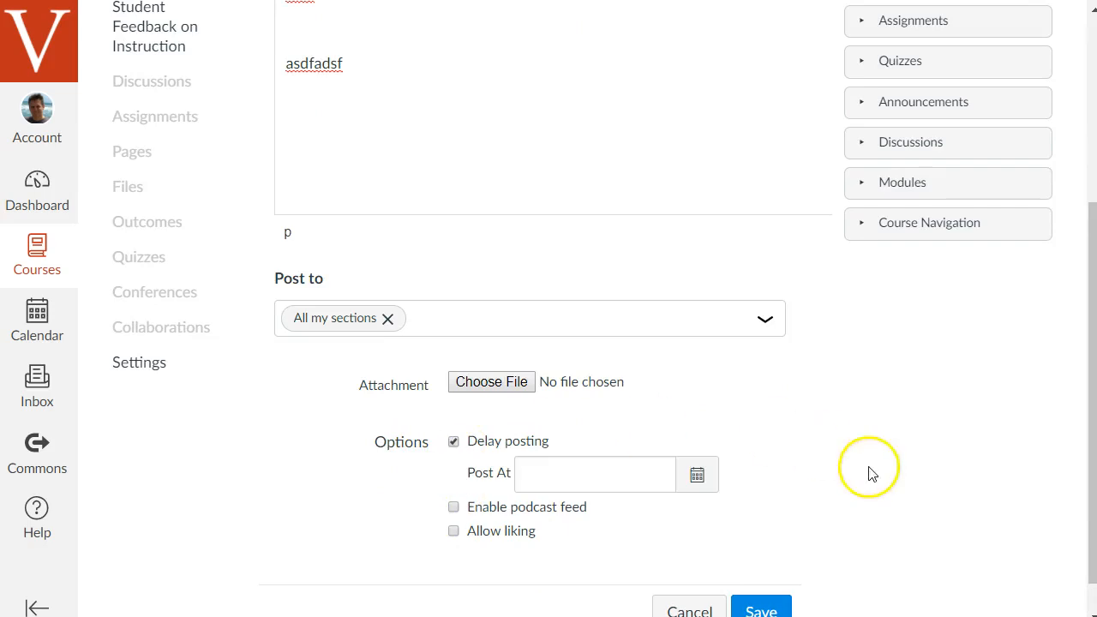
click(595, 474)
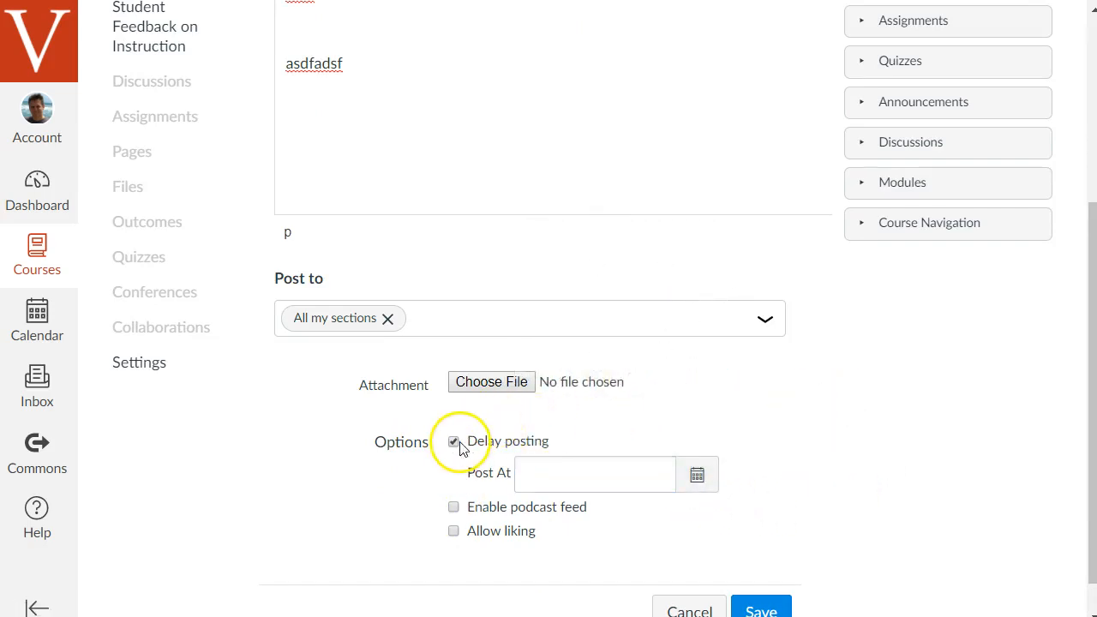
click(453, 441)
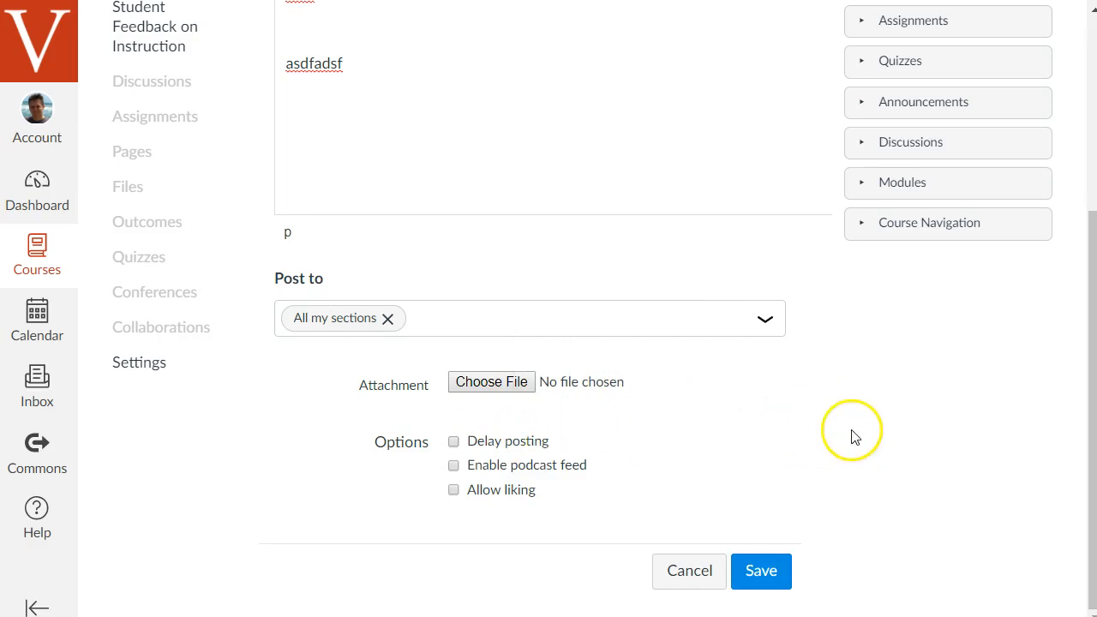
click(760, 570)
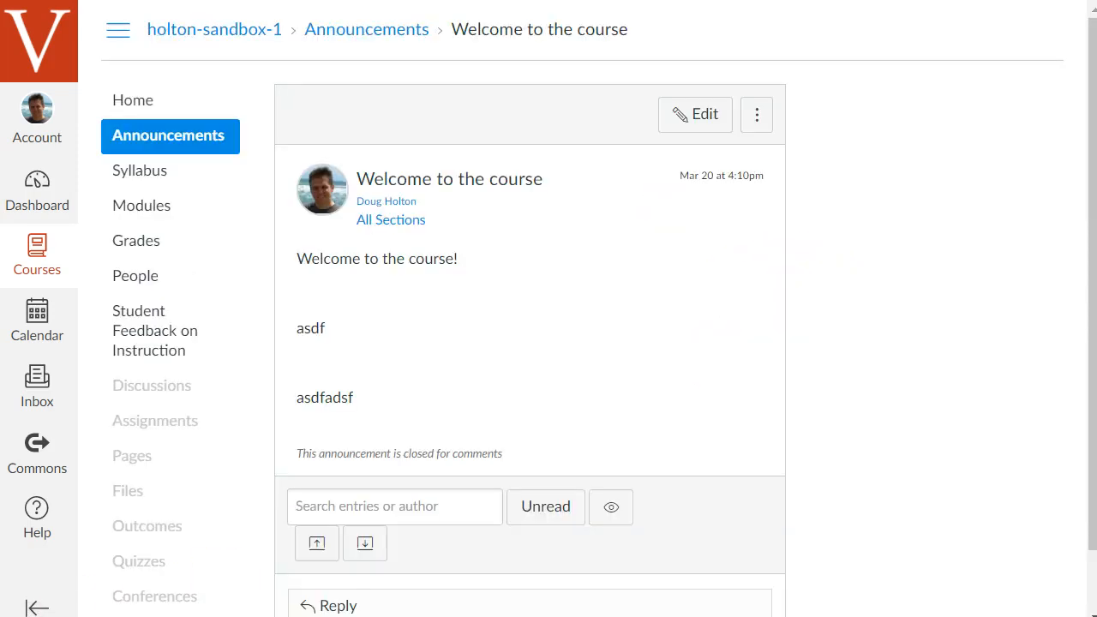
mouse_move(797, 254)
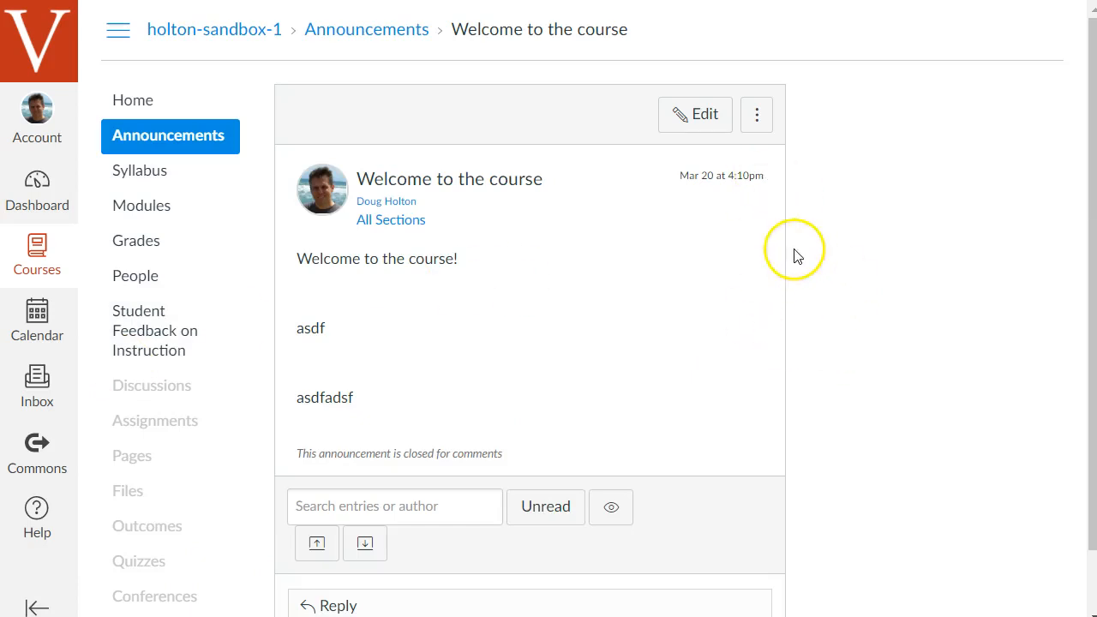
Return to the Announcements list showing 'Welcome to the course' posted Mar 20, 2018
click(168, 135)
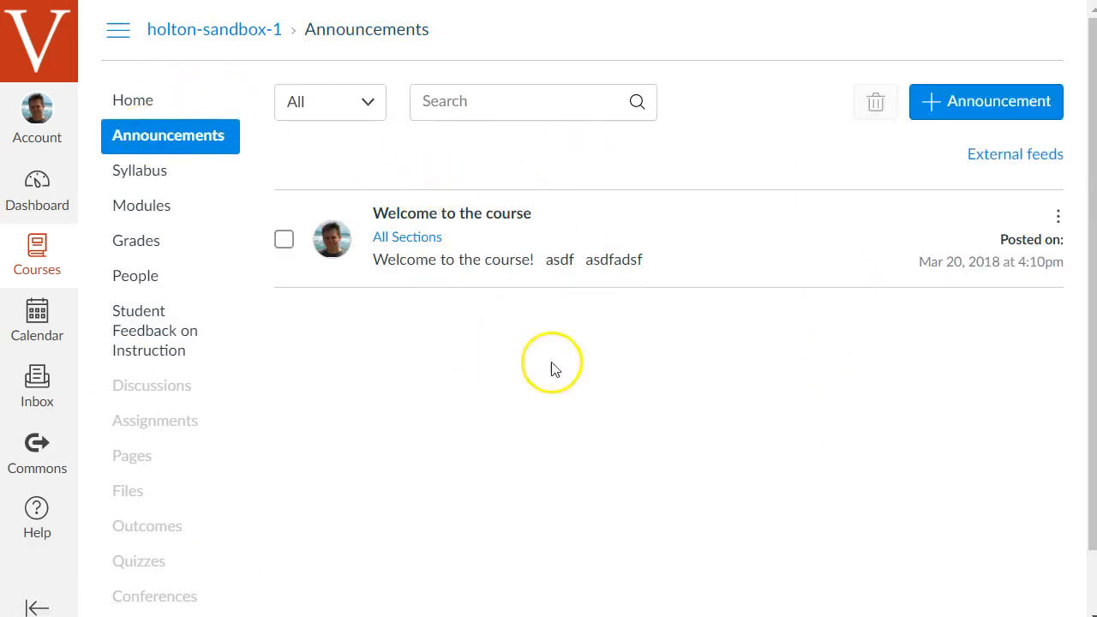
mouse_move(435, 350)
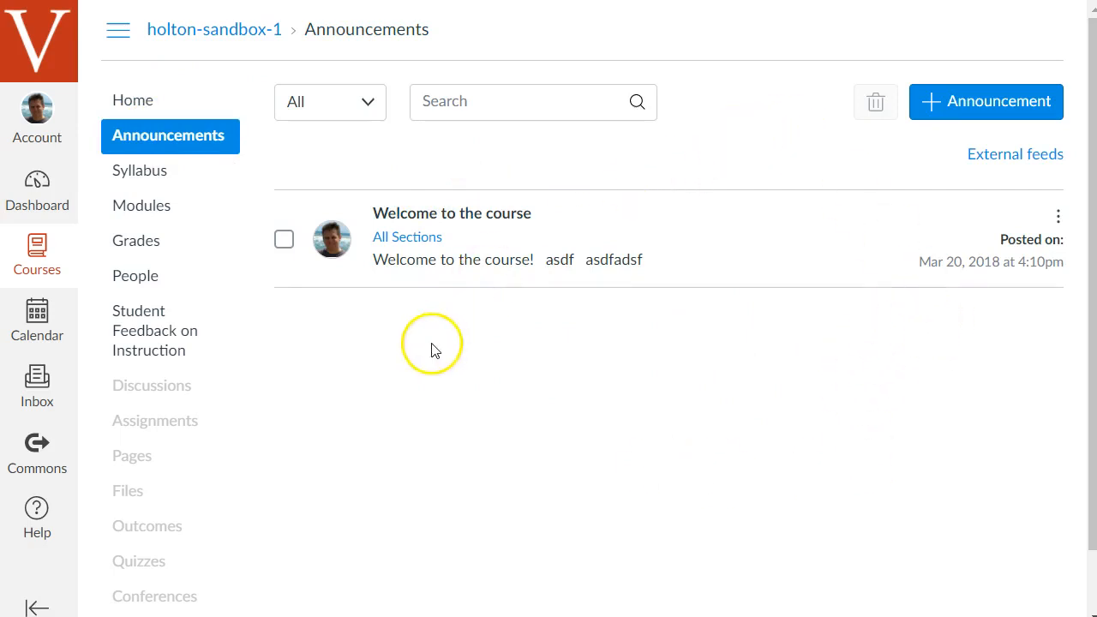
mouse_move(467, 345)
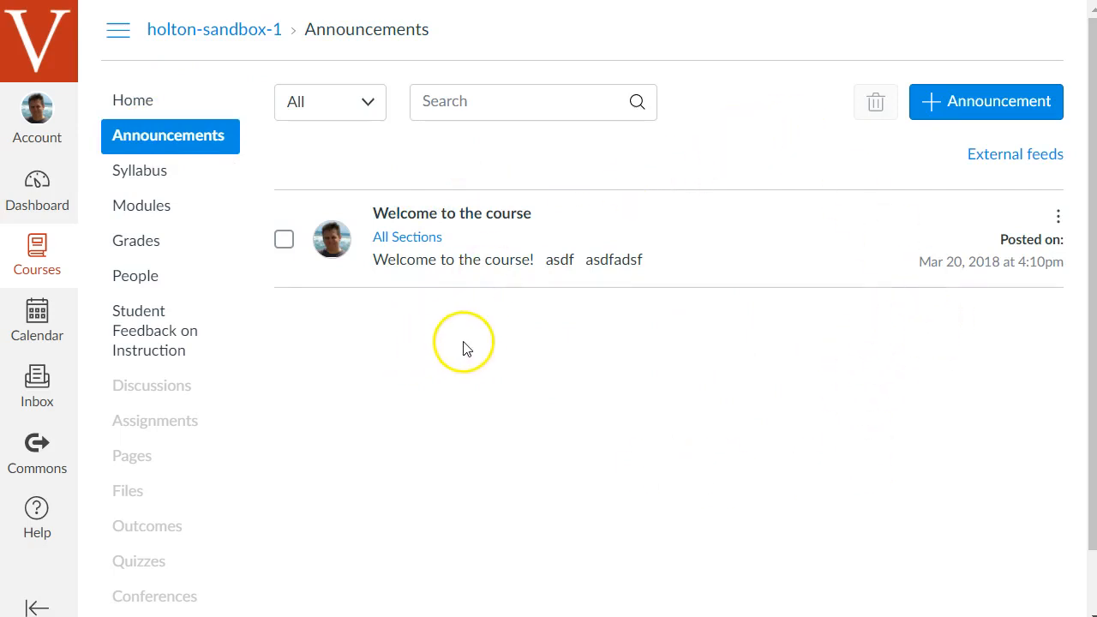
scroll(down, 3)
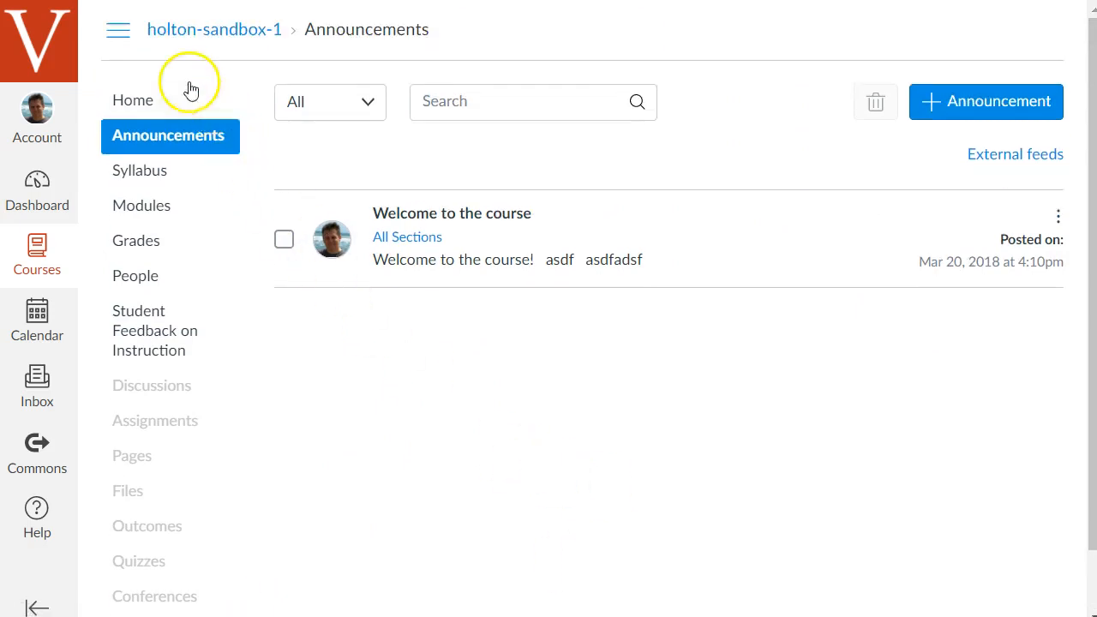
Go to the course Home page, where the announcement appears under Recent Announcements
click(132, 101)
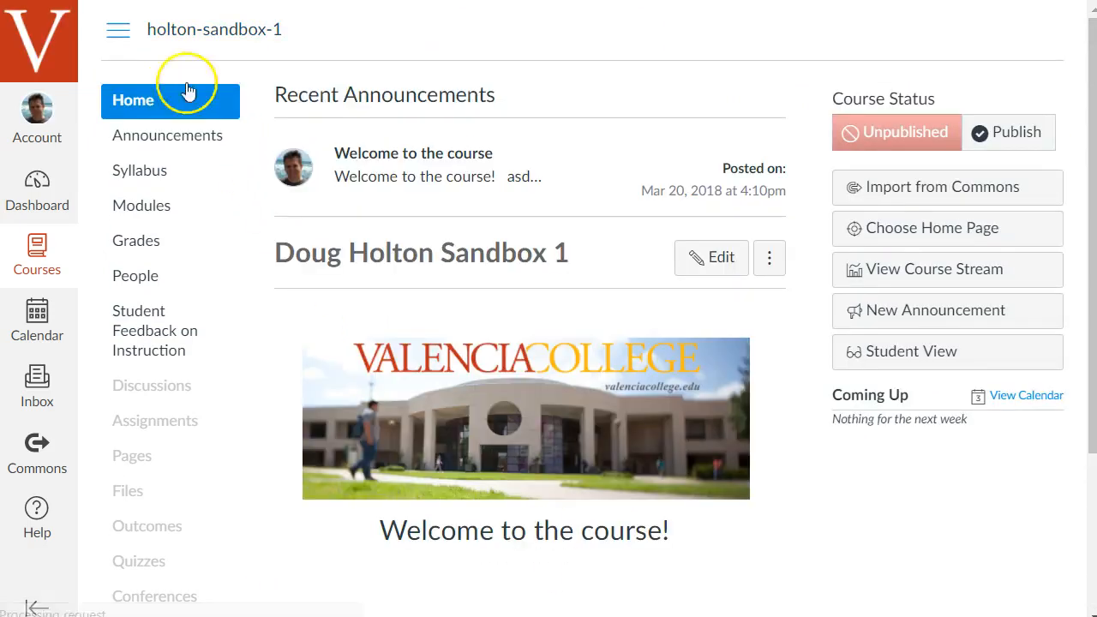
mouse_move(375, 174)
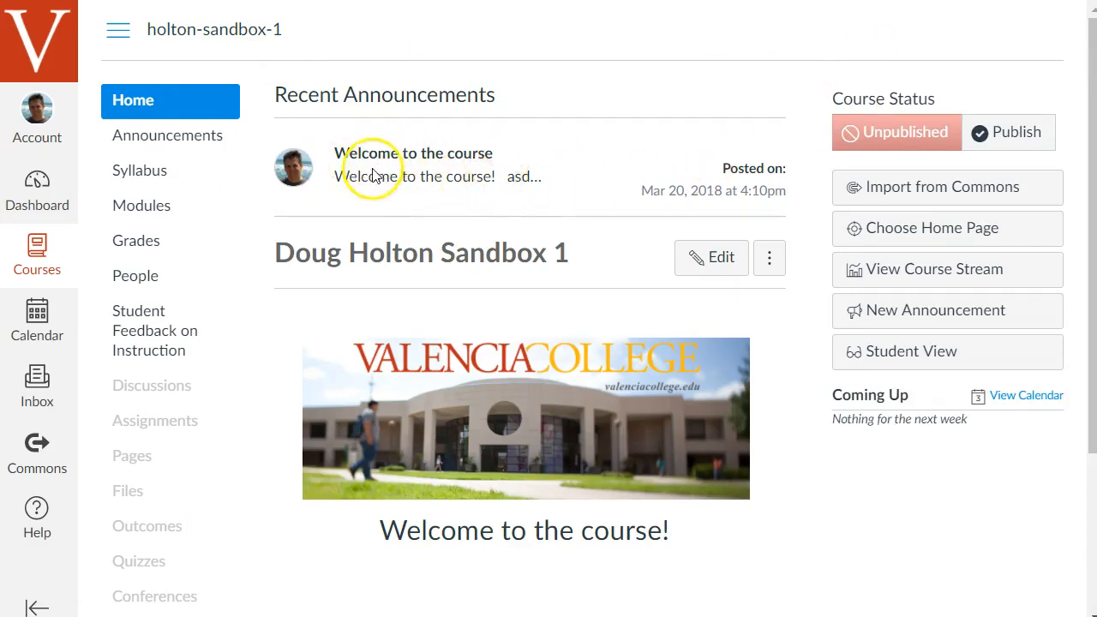
mouse_move(512, 184)
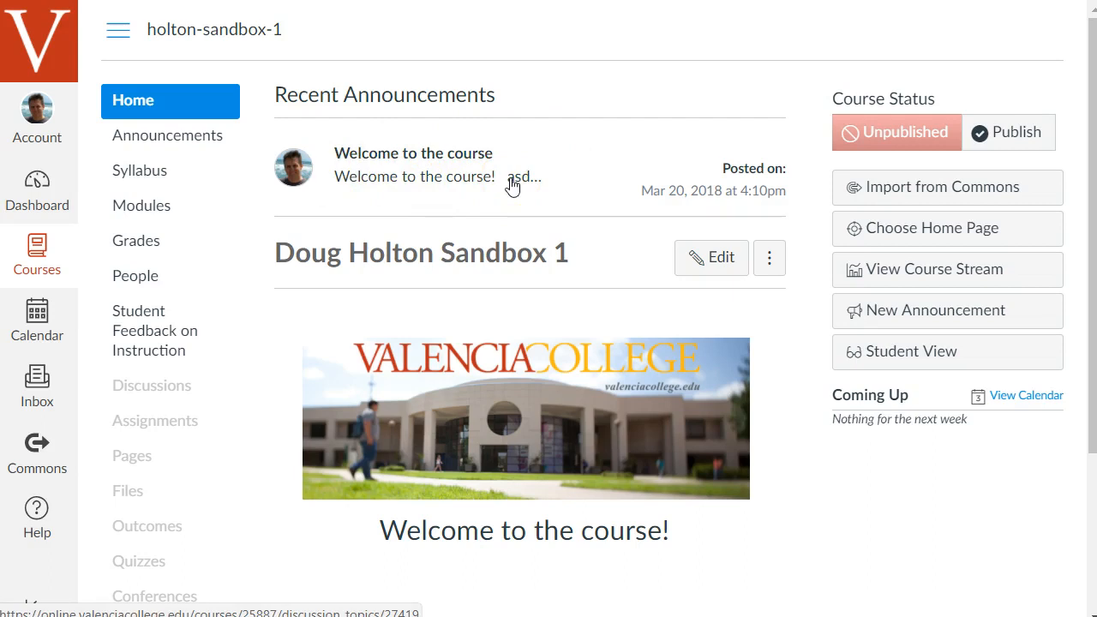
mouse_move(279, 185)
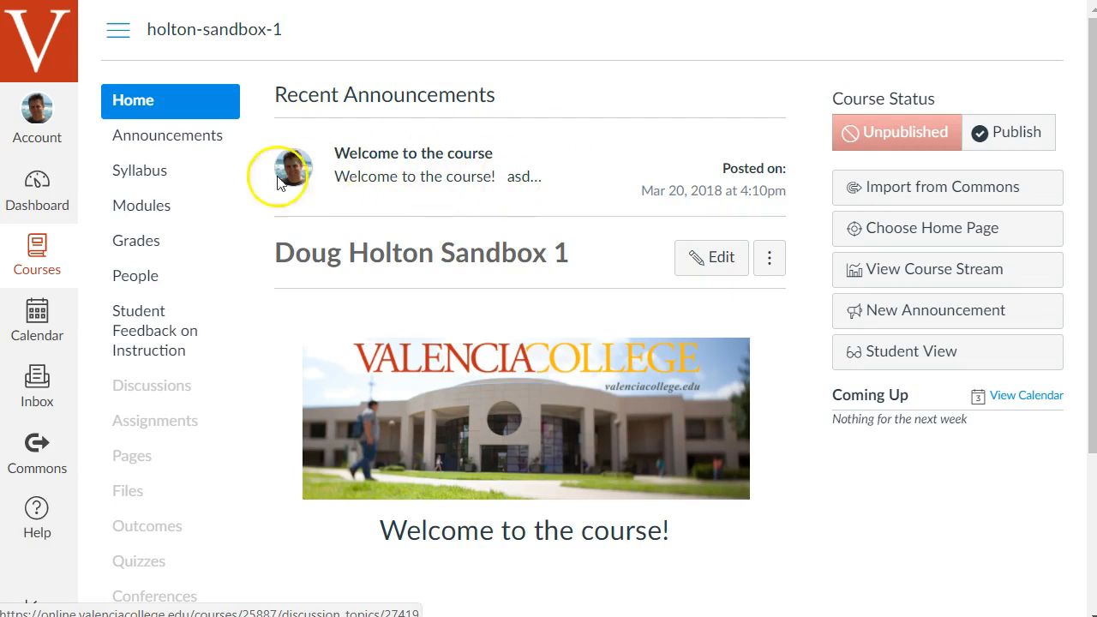
mouse_move(268, 305)
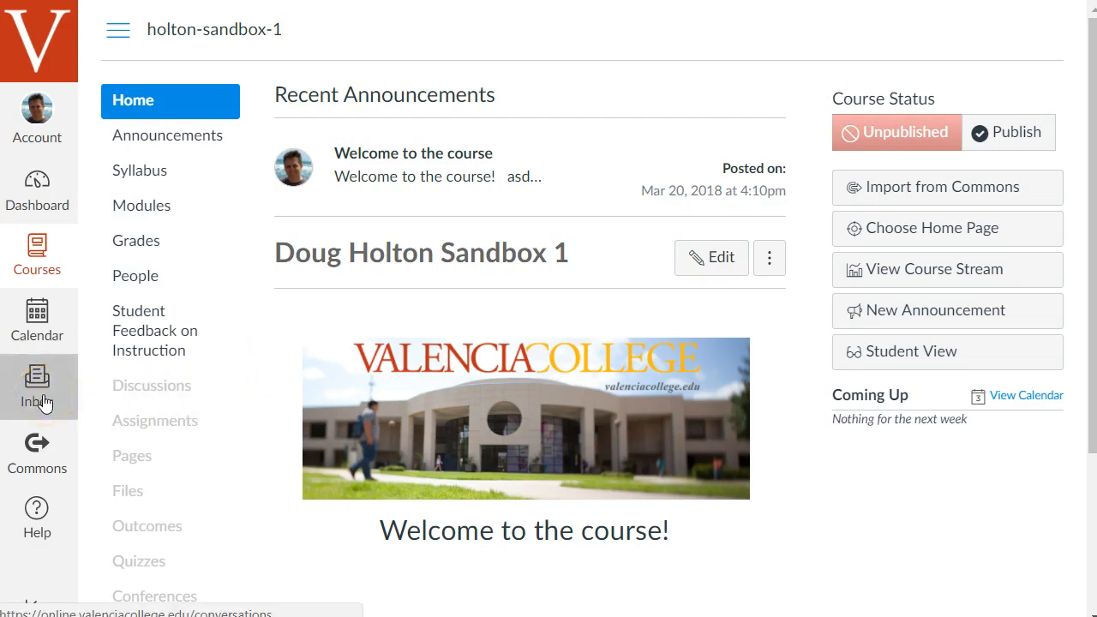
mouse_move(270, 352)
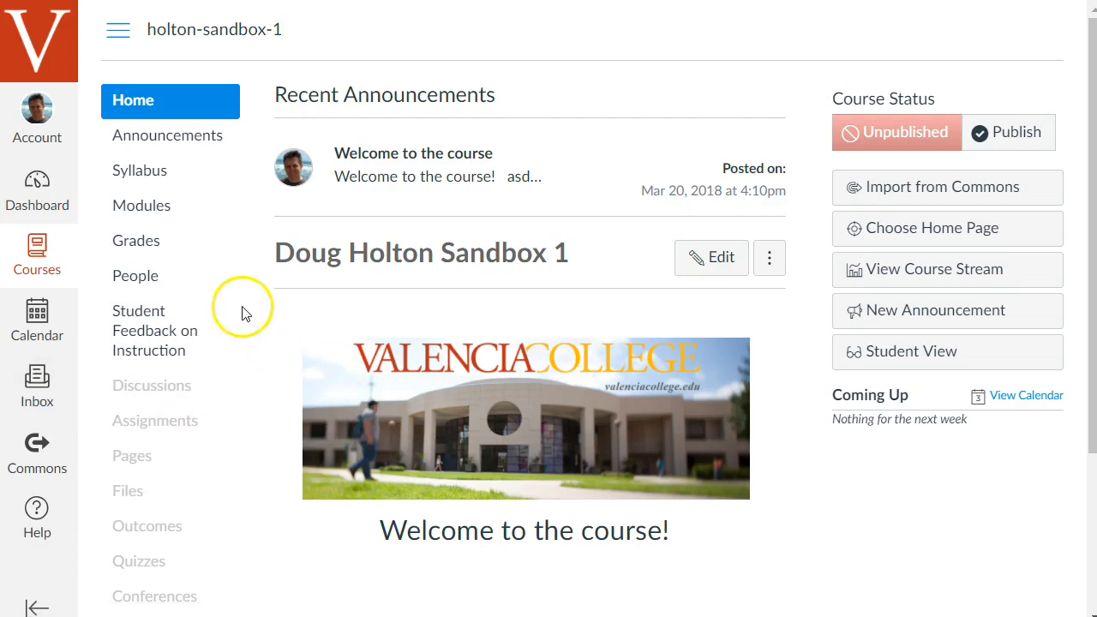
mouse_move(168, 285)
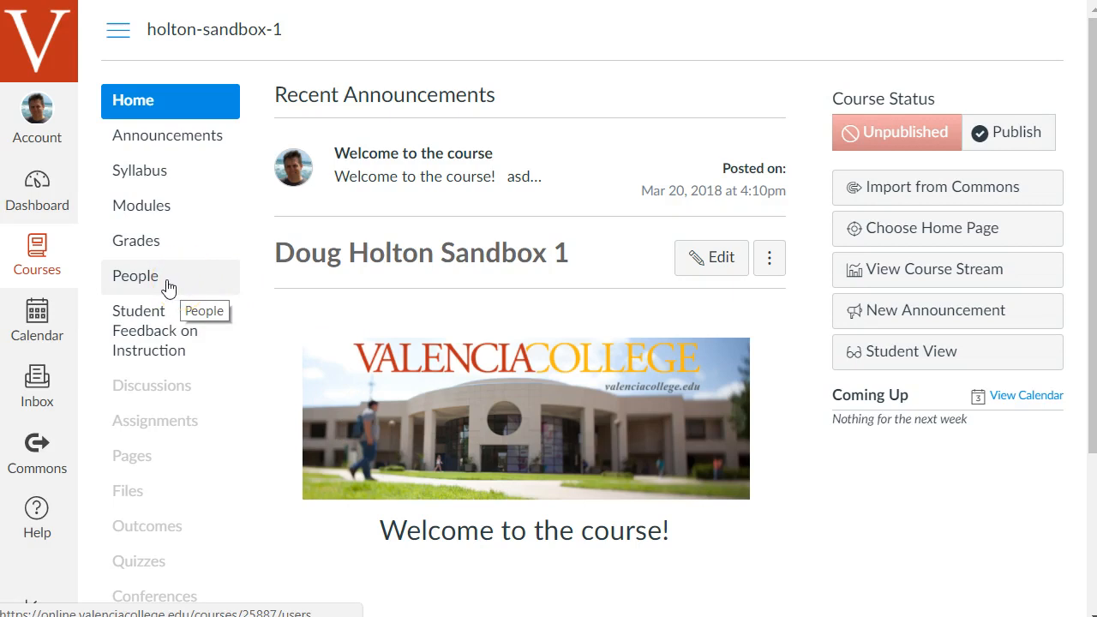
click(136, 275)
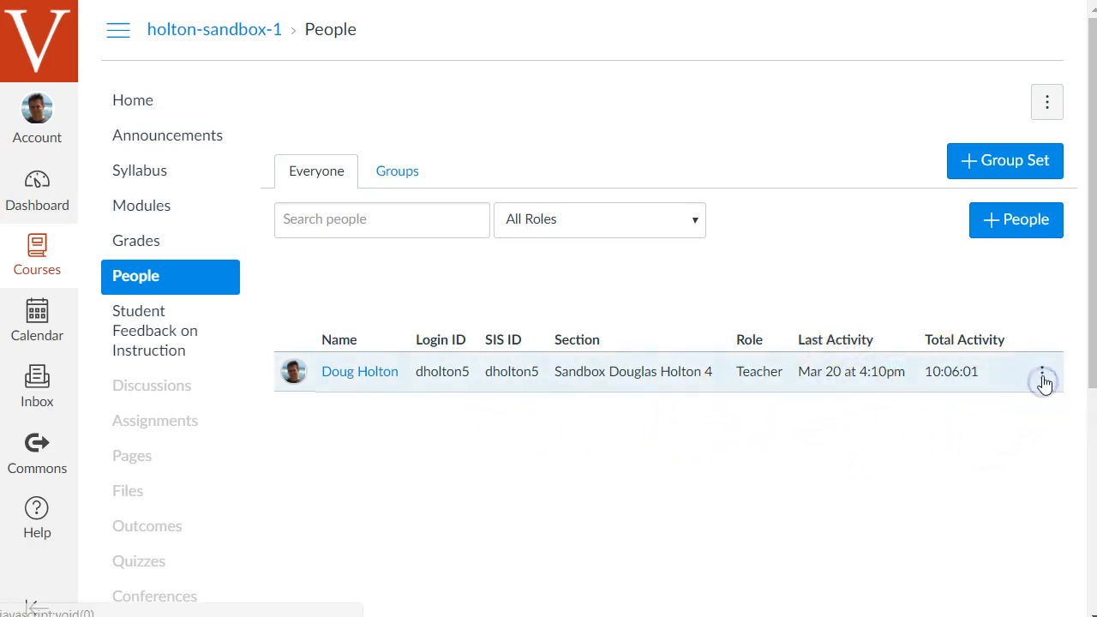
click(1043, 371)
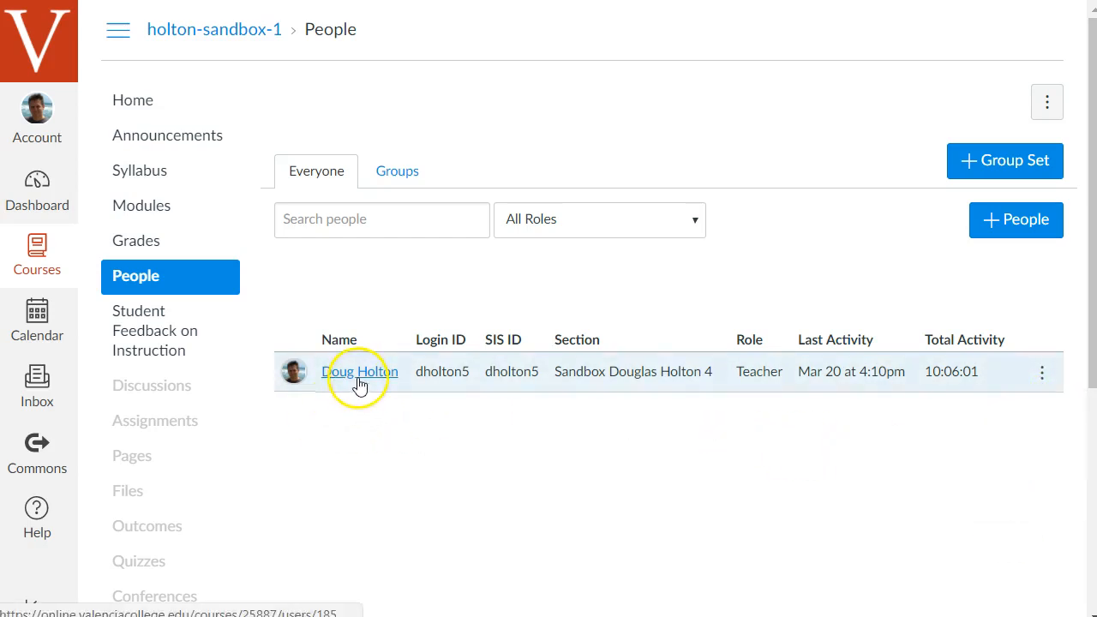
click(357, 371)
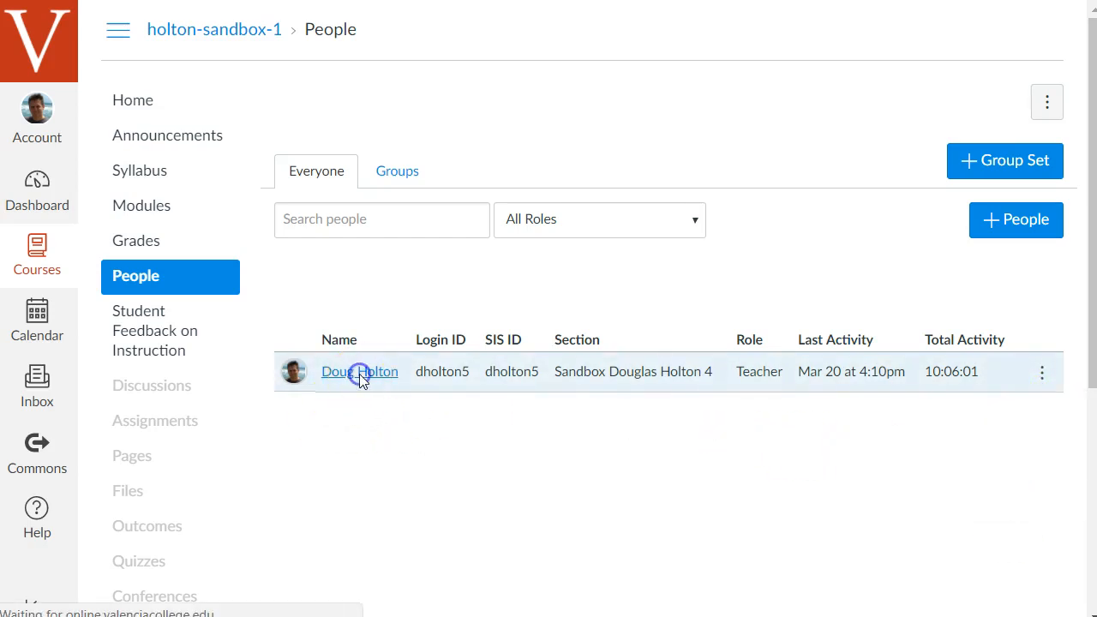
click(359, 371)
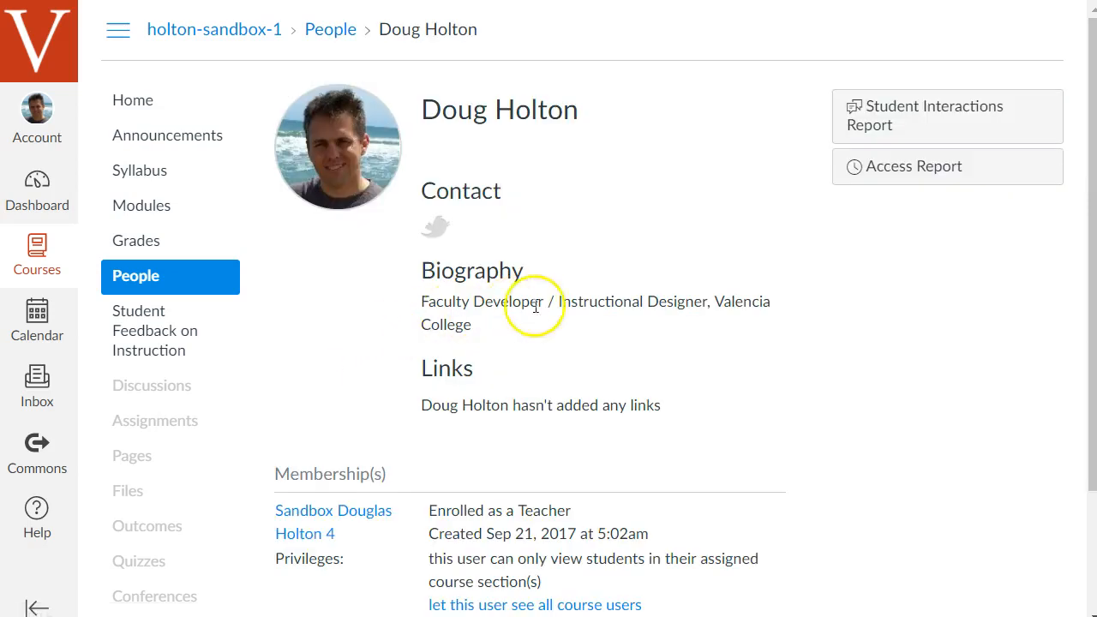
scroll(down, 3)
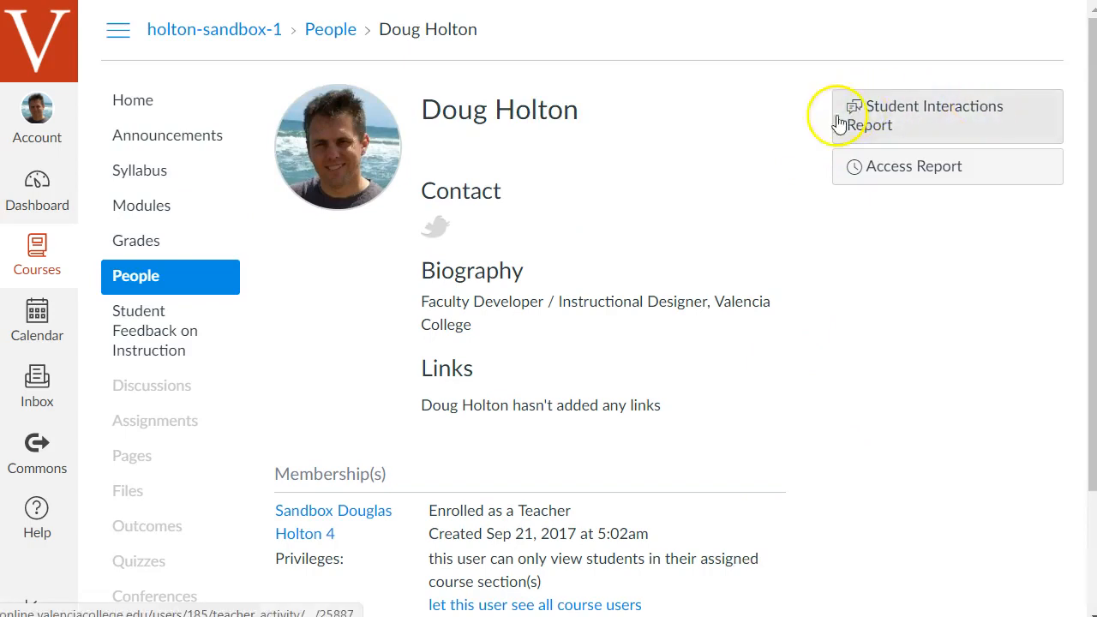
mouse_move(289, 318)
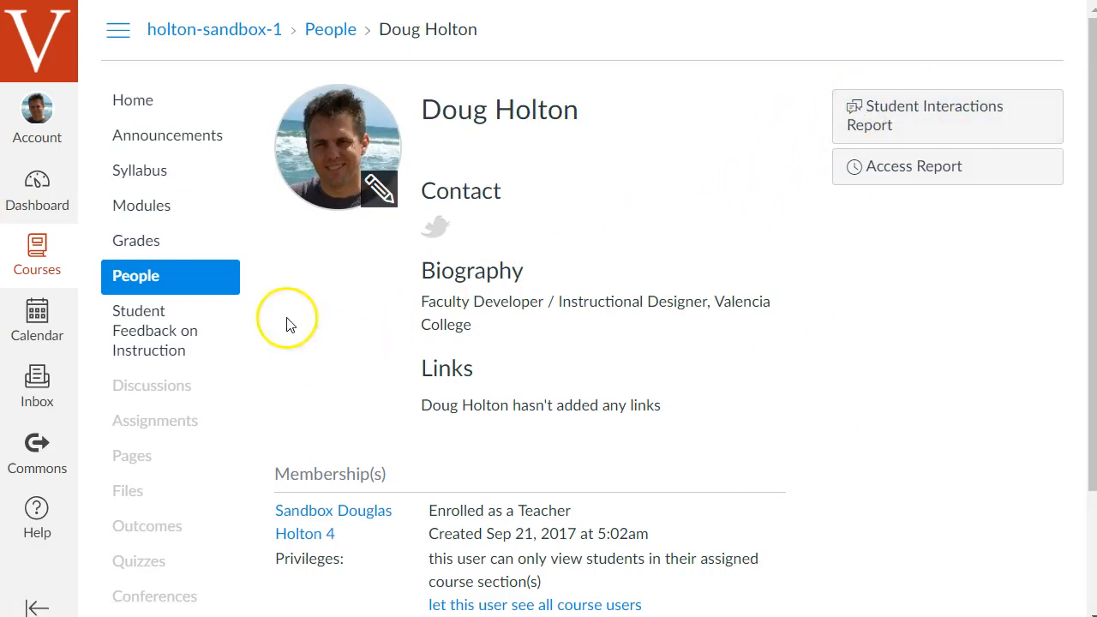
click(330, 29)
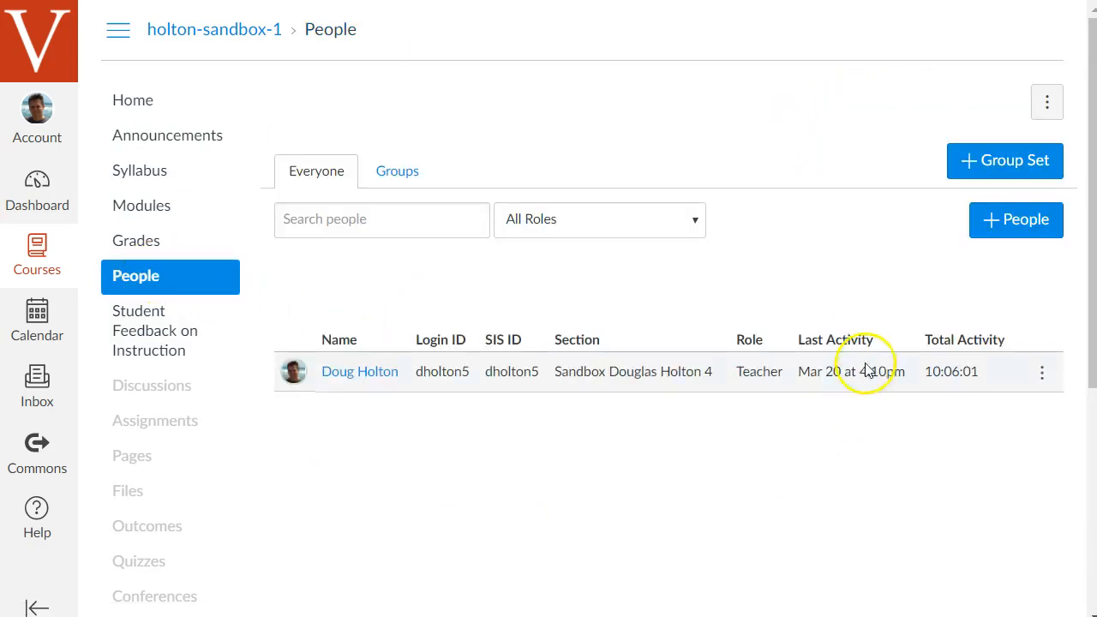
mouse_move(832, 252)
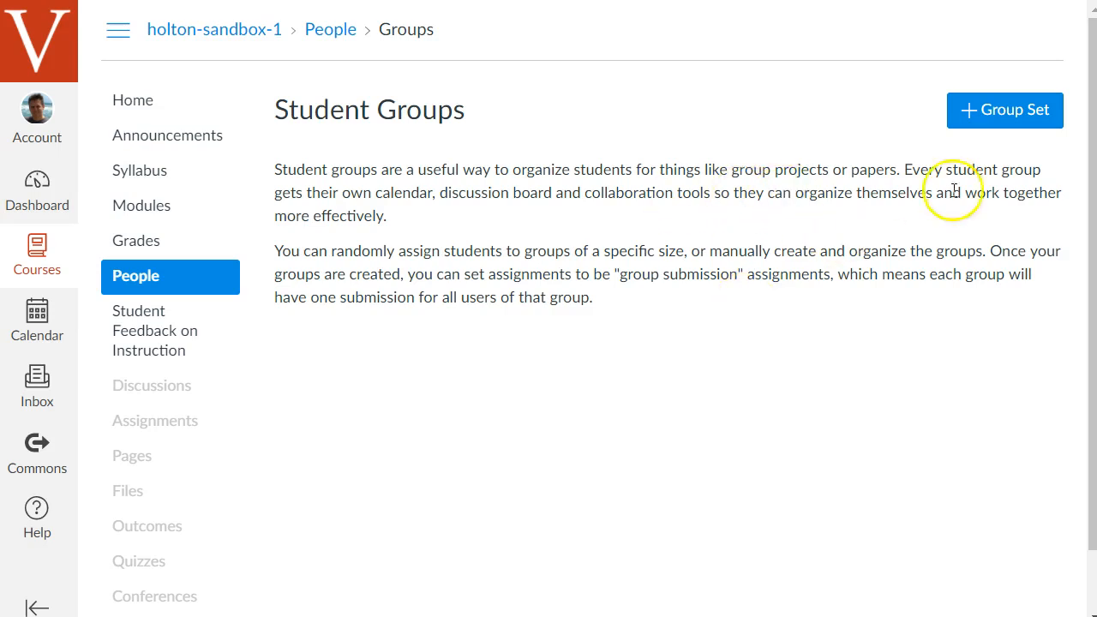
Create a 'Discussion Groups' group set that splits students into 5 groups
click(1004, 110)
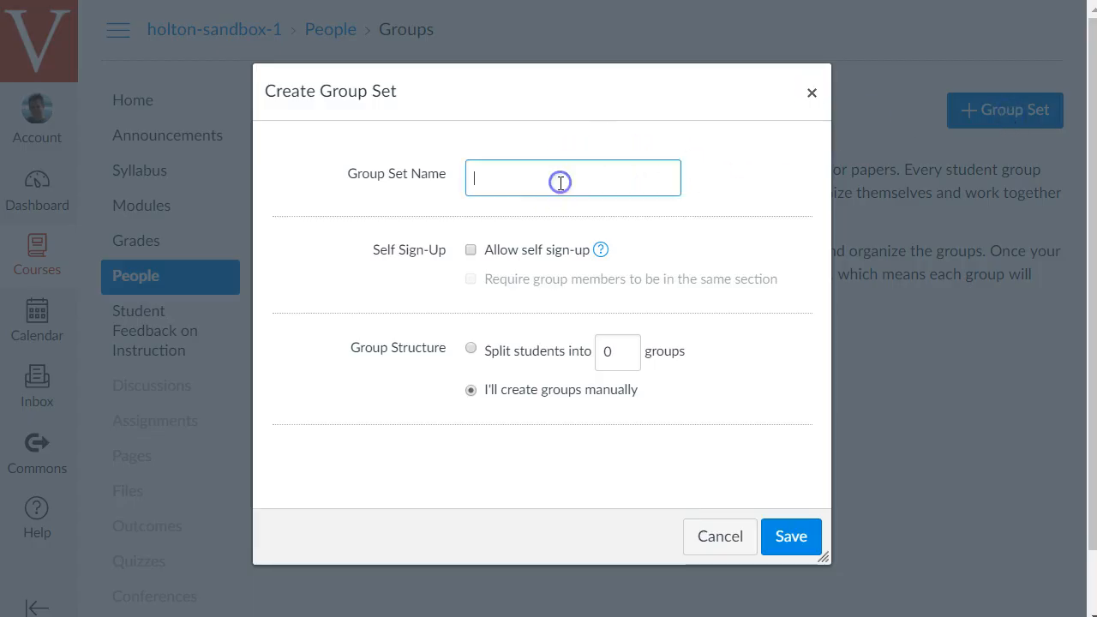
text(Discussion Groups)
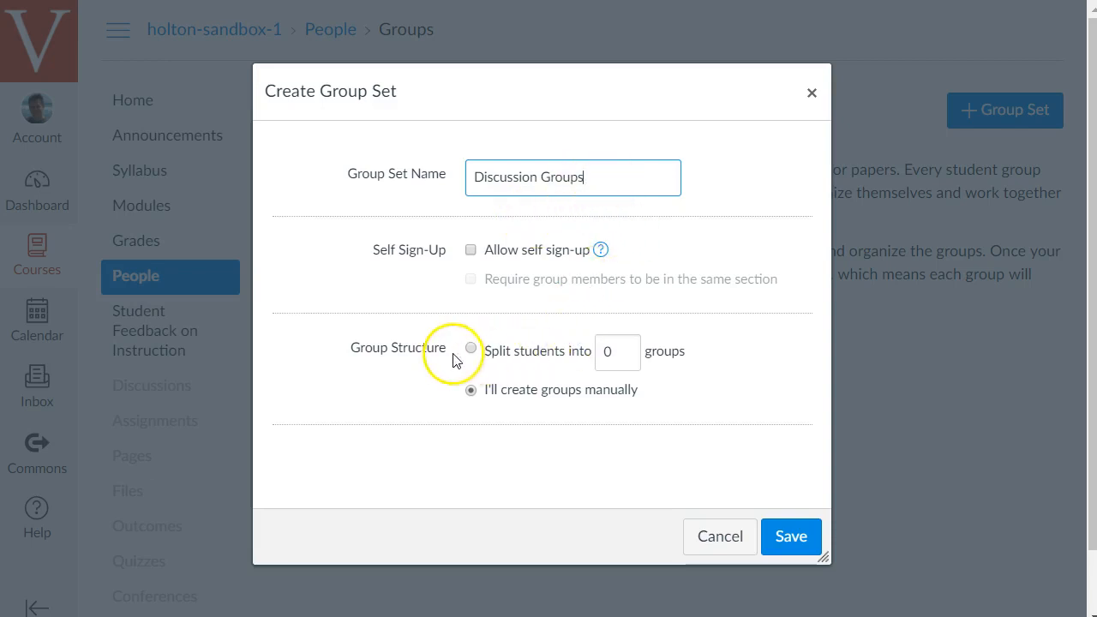
click(472, 352)
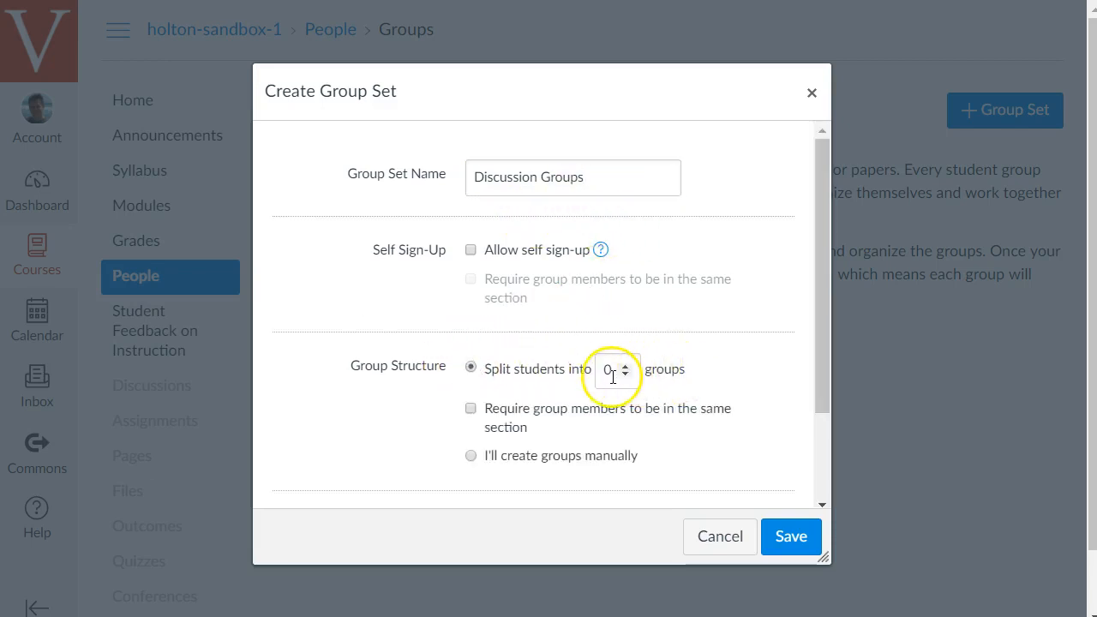
text(5)
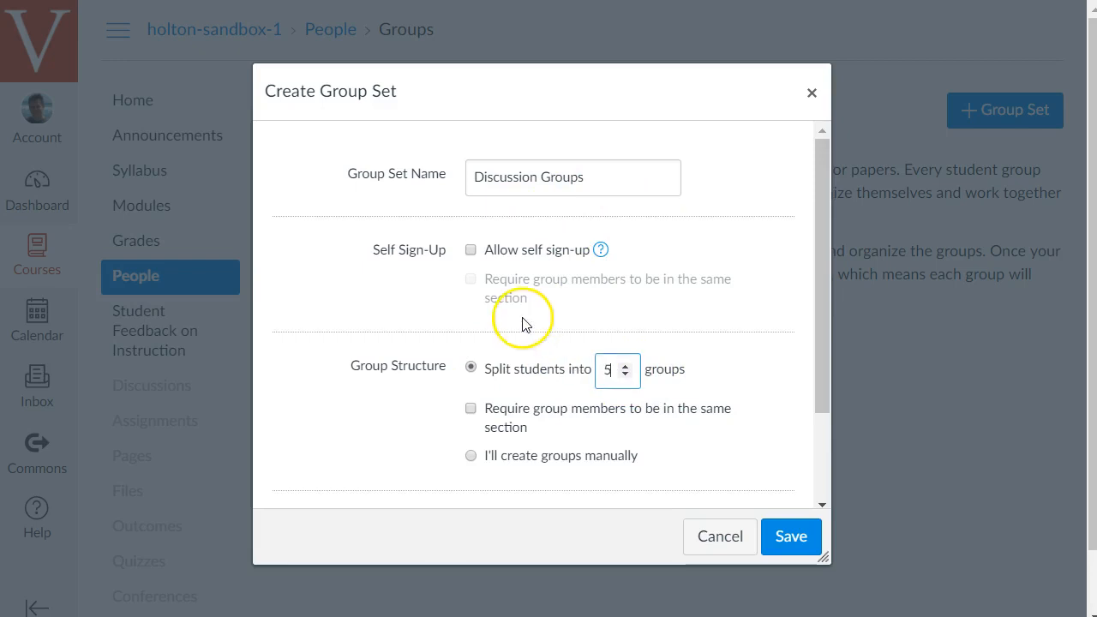
mouse_move(730, 323)
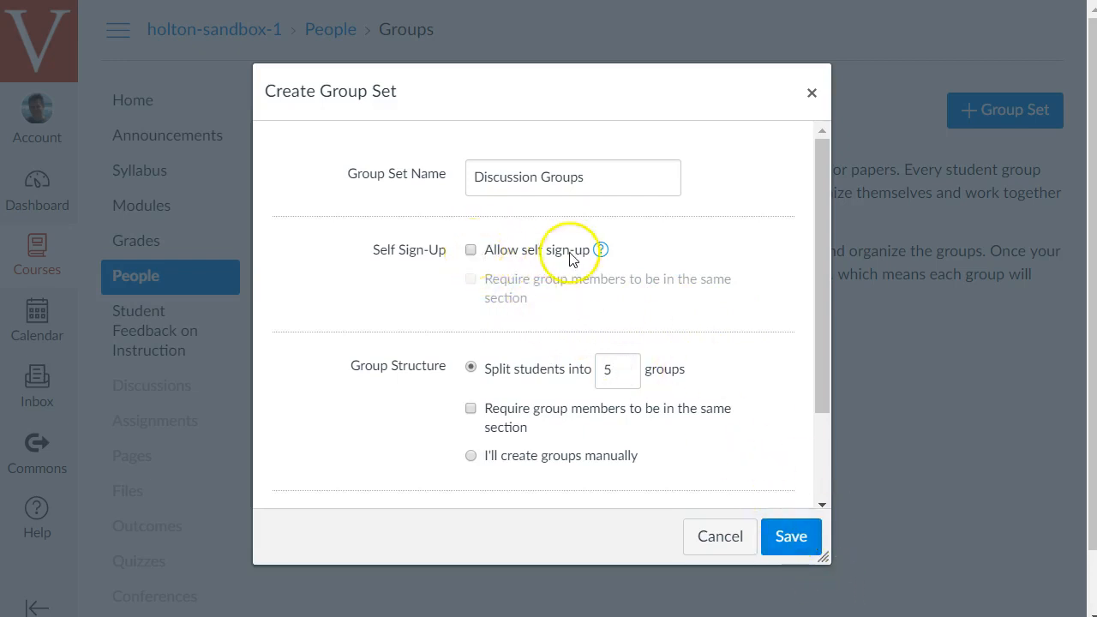
mouse_move(478, 459)
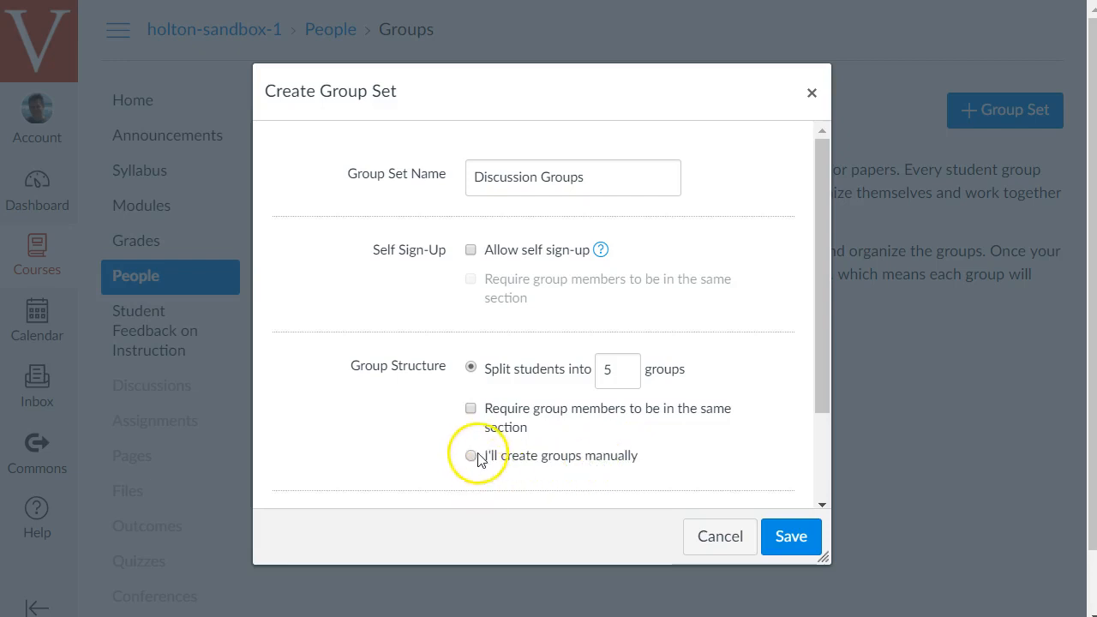
scroll(down, 3)
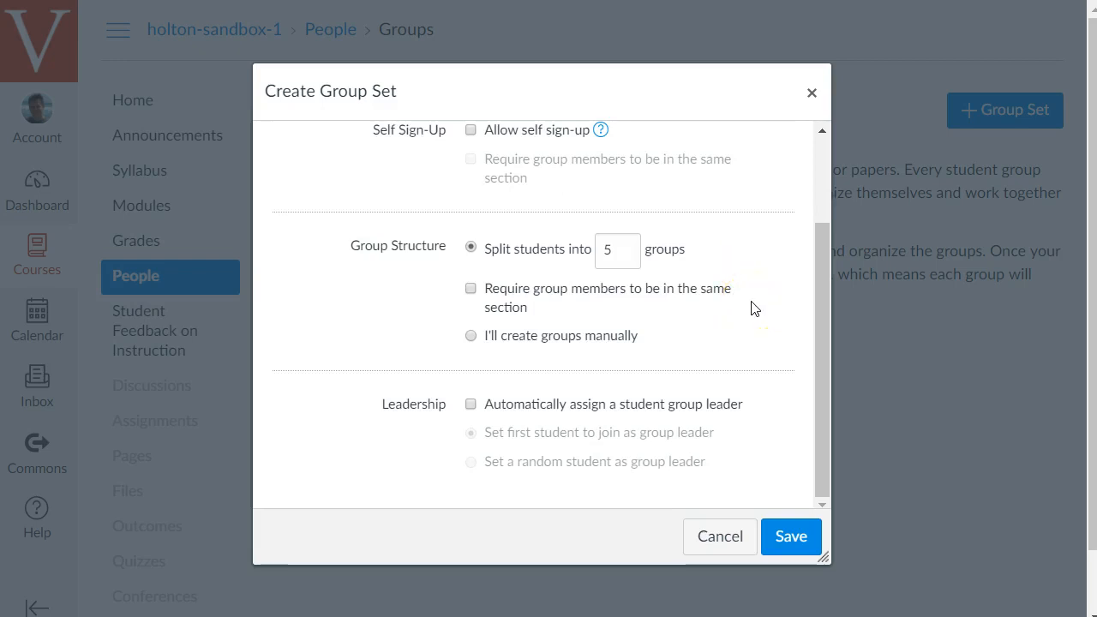
click(790, 537)
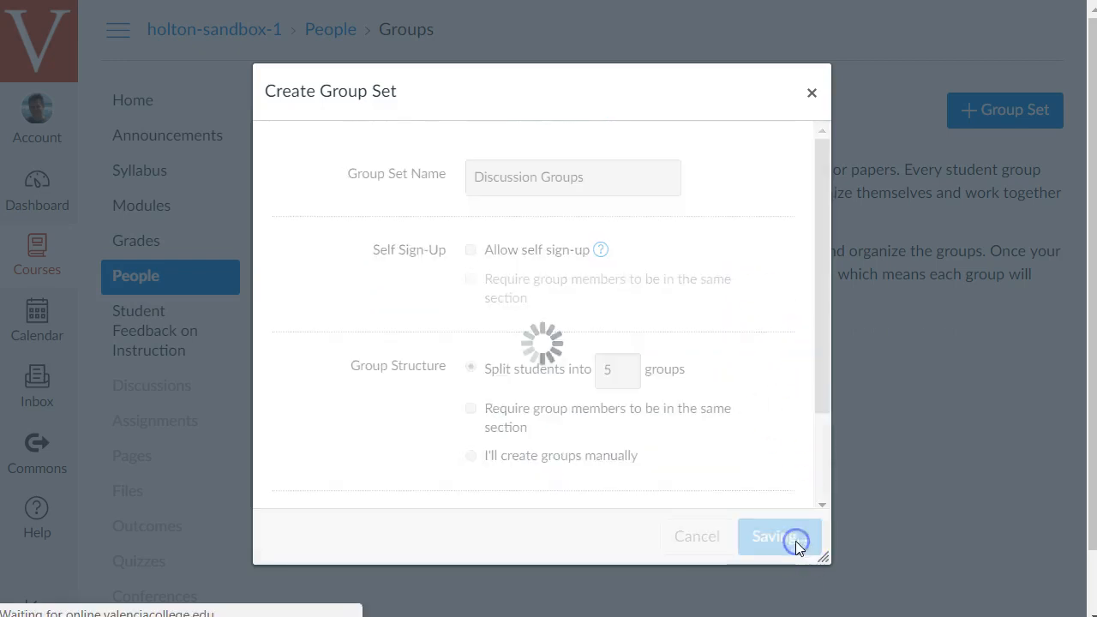
Review the five empty discussion groups and show Discussion Group 1's options
click(779, 536)
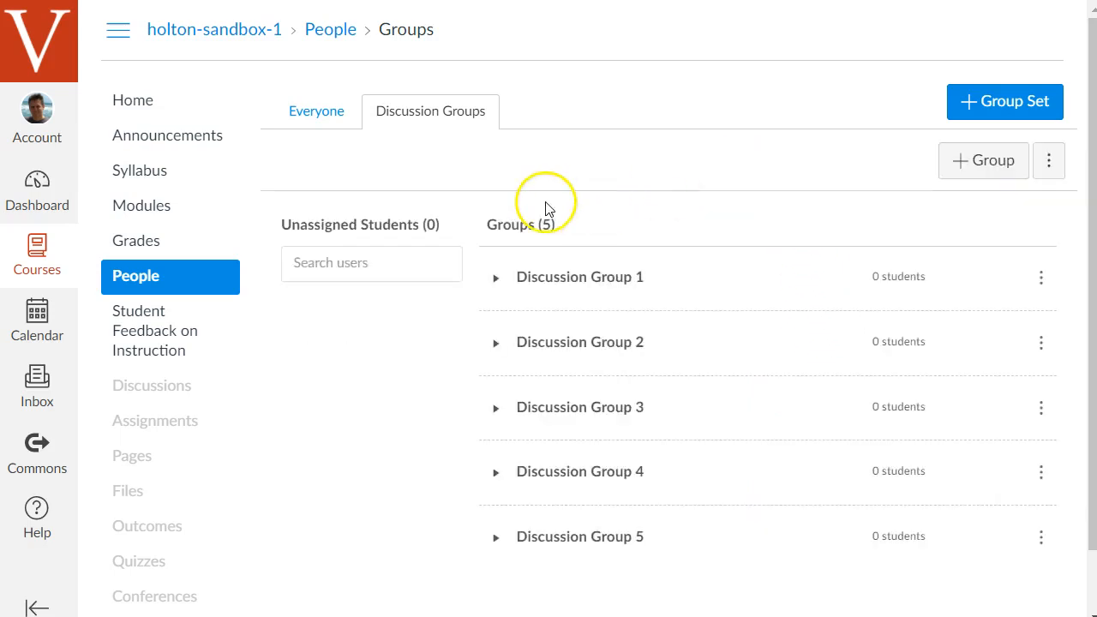
mouse_move(363, 334)
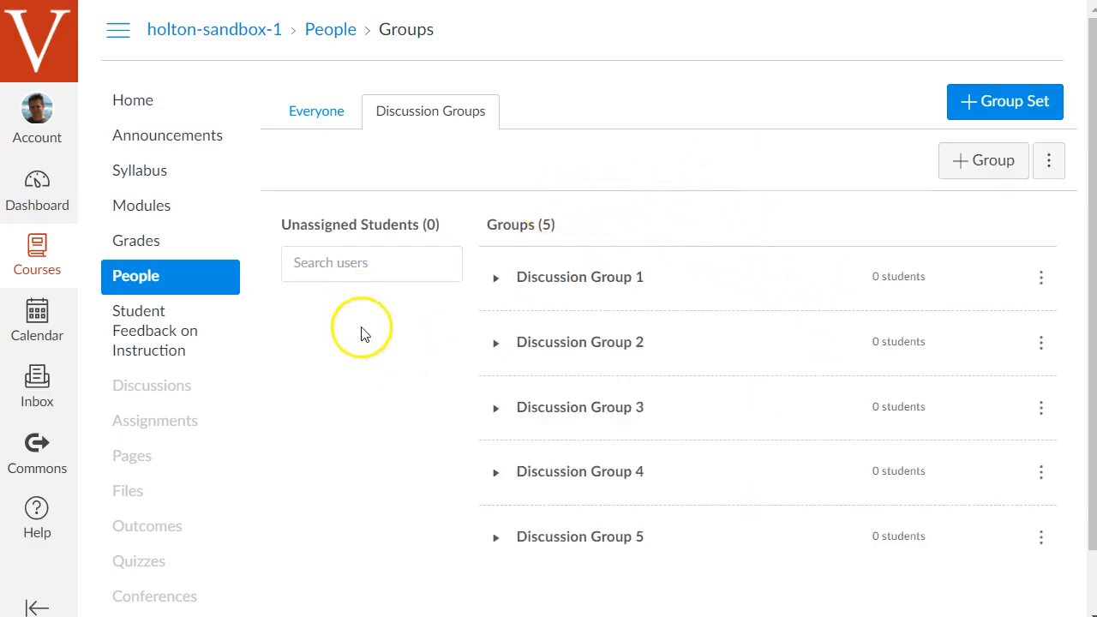
mouse_move(572, 283)
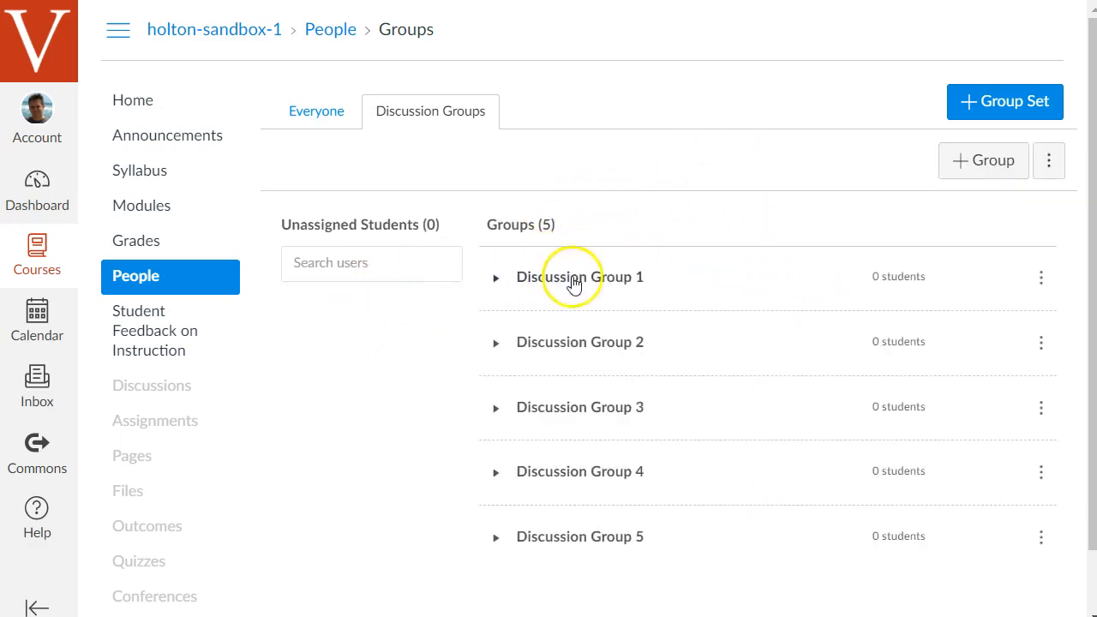
mouse_move(598, 547)
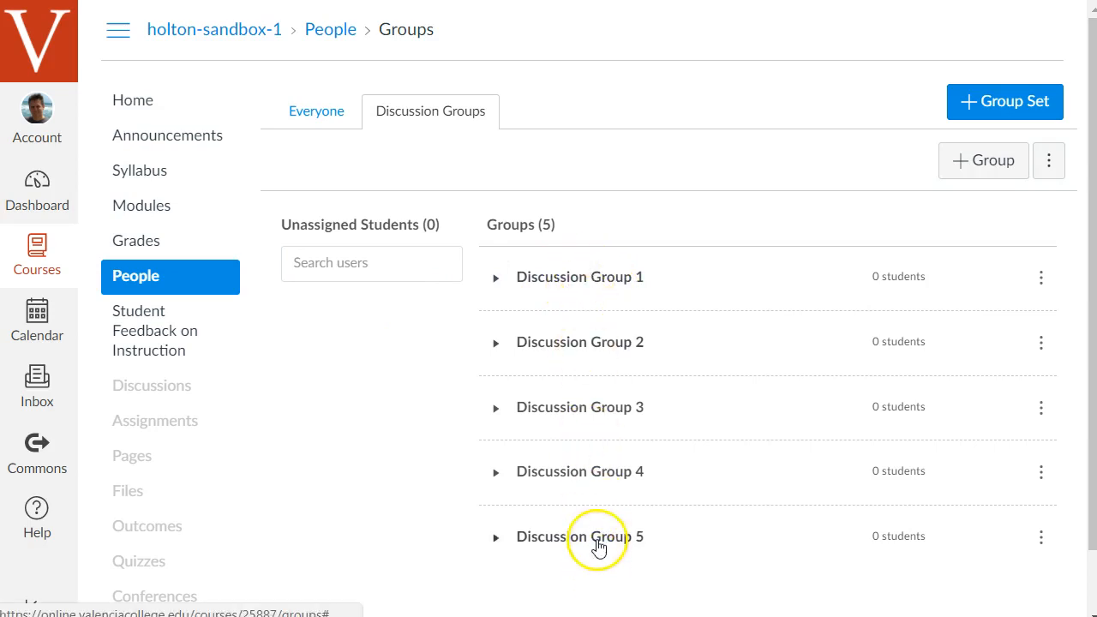
mouse_move(1043, 278)
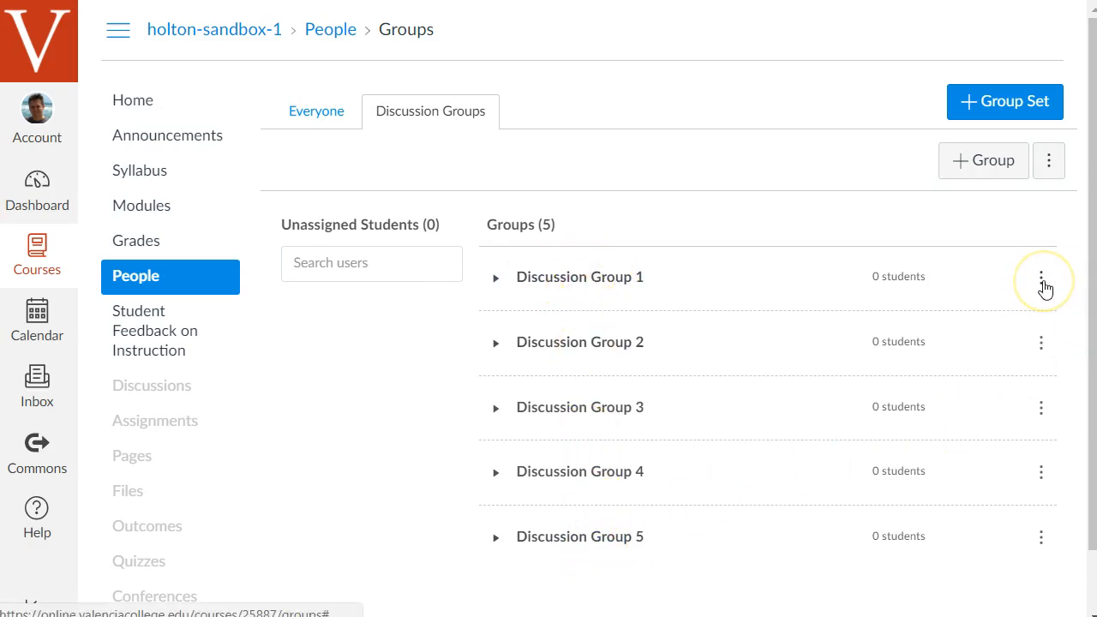
mouse_move(731, 278)
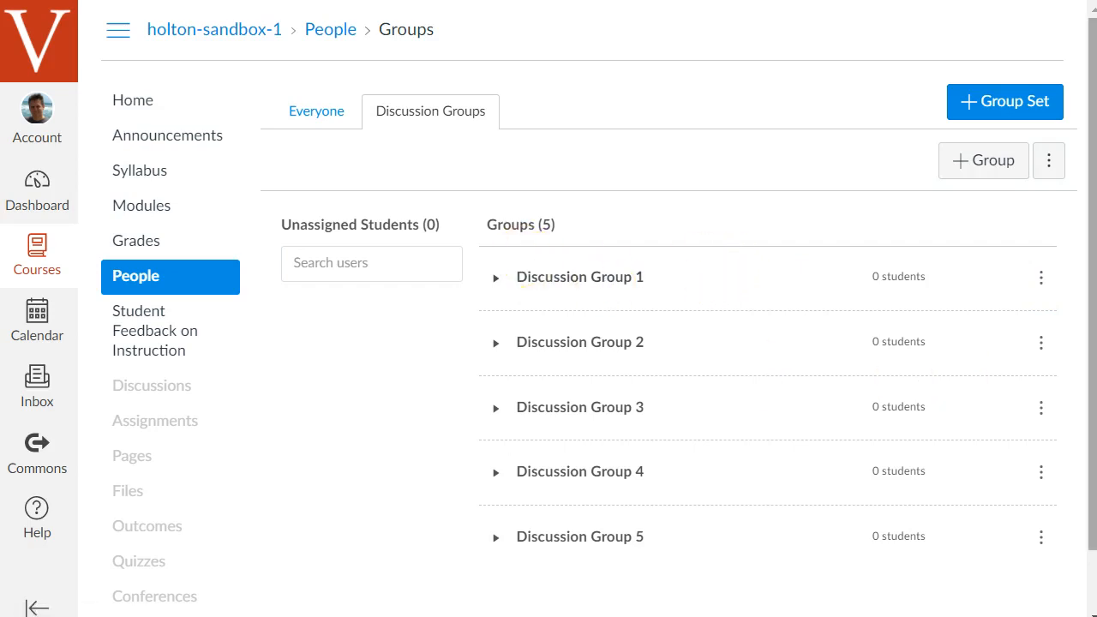
click(1041, 277)
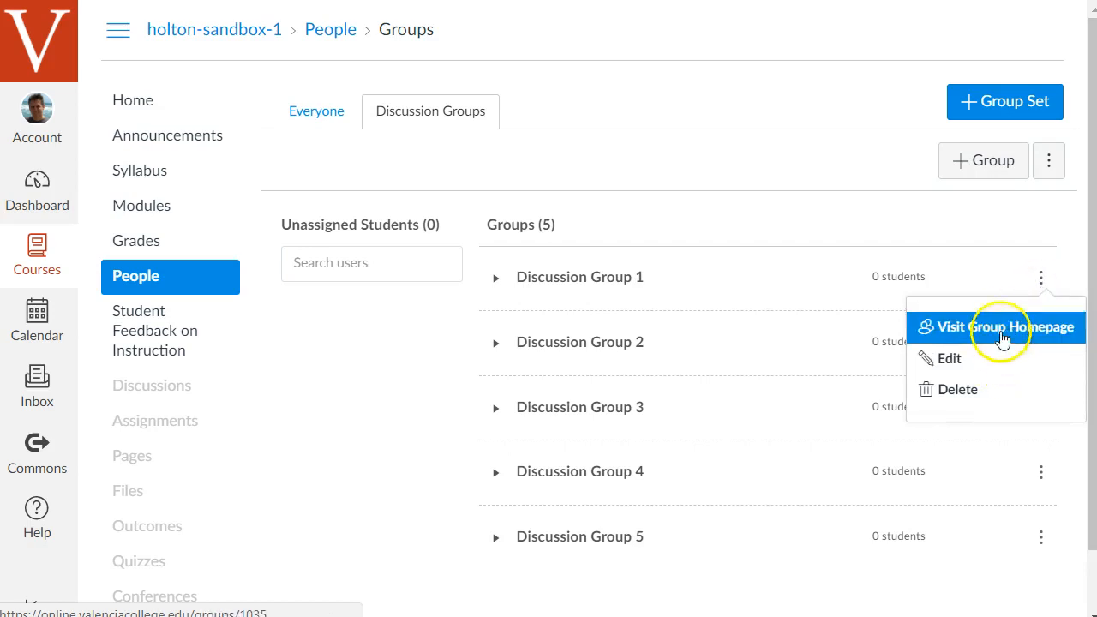
Visit Discussion Group 1's home page, which shows no recent activity
click(997, 327)
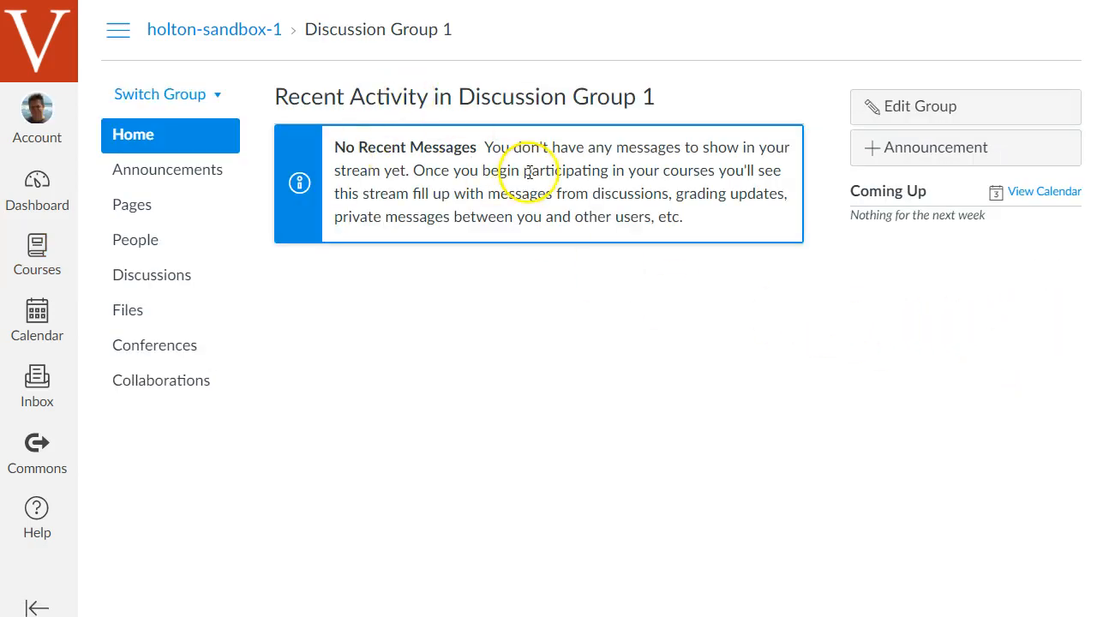
mouse_move(254, 181)
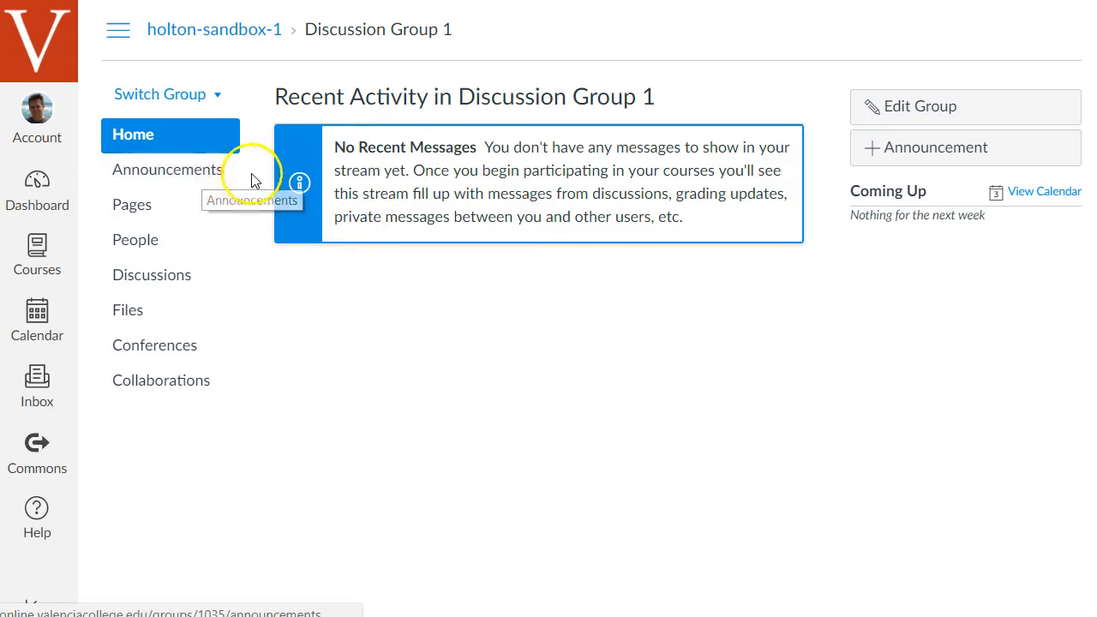
mouse_move(253, 180)
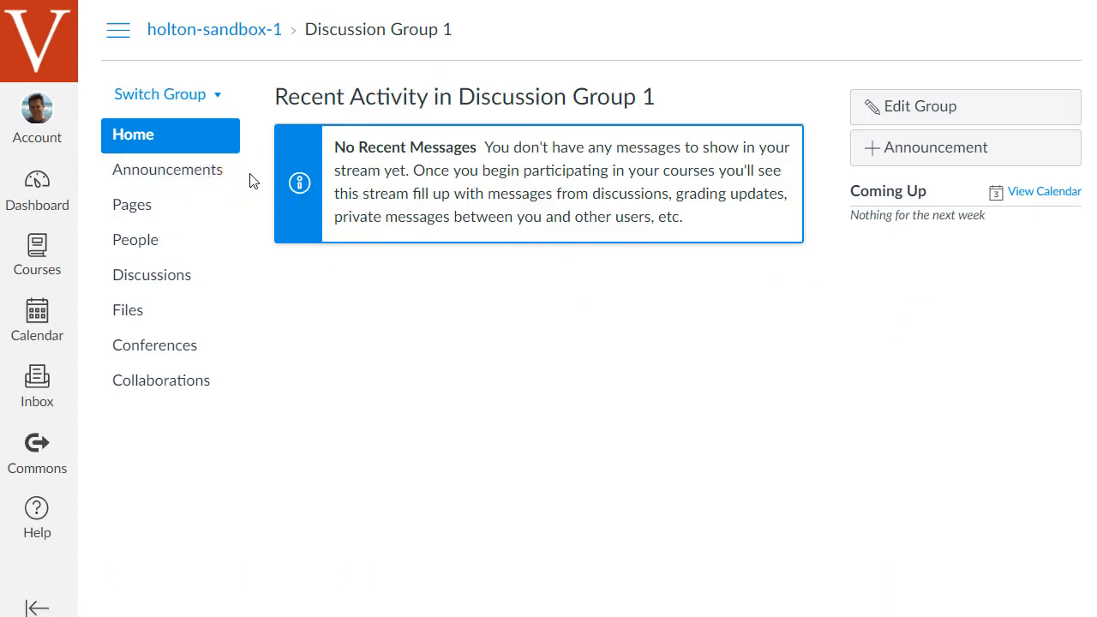
mouse_move(159, 206)
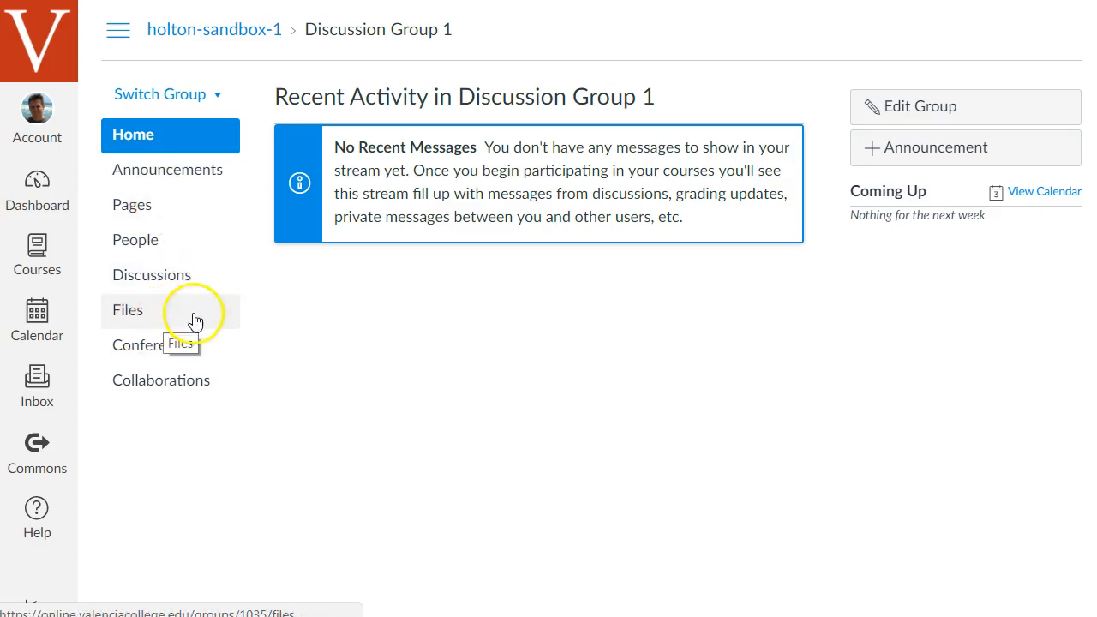
mouse_move(165, 240)
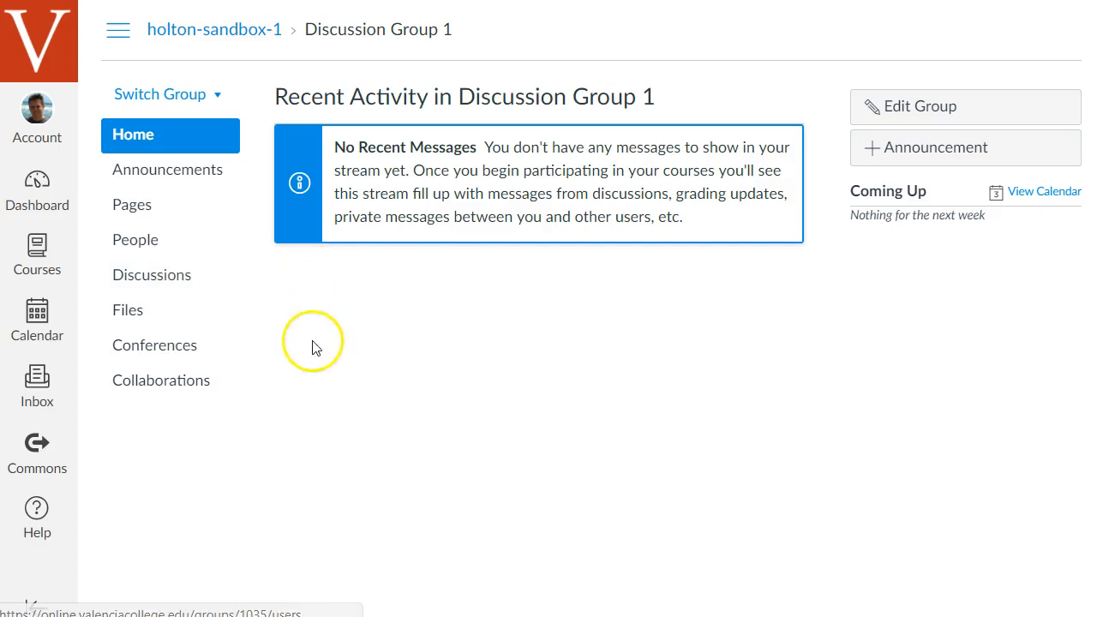
mouse_move(170, 350)
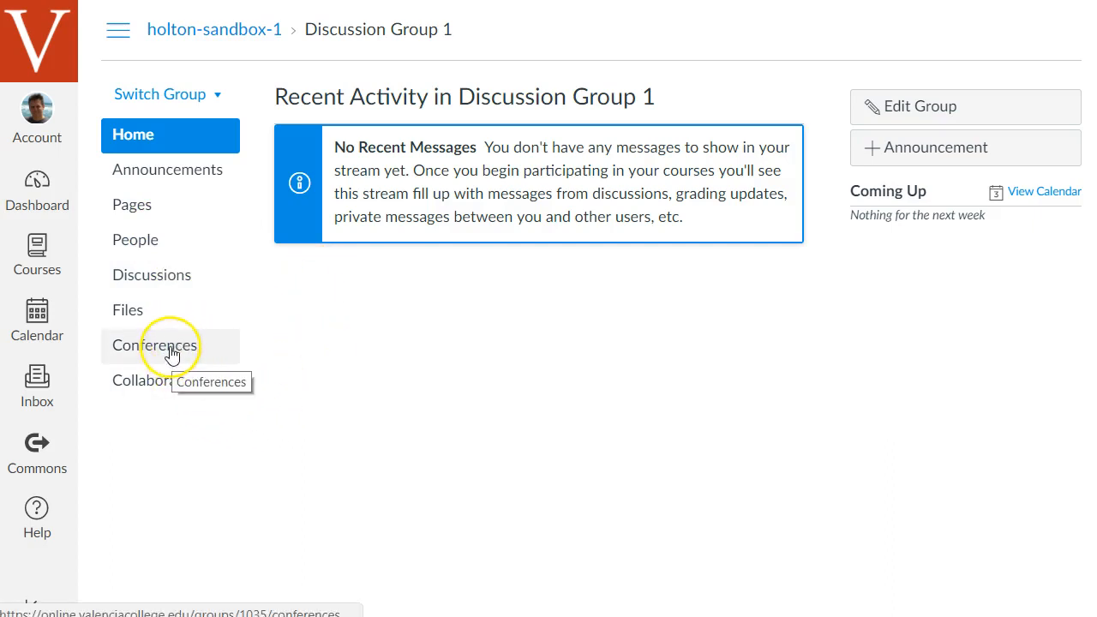
mouse_move(187, 349)
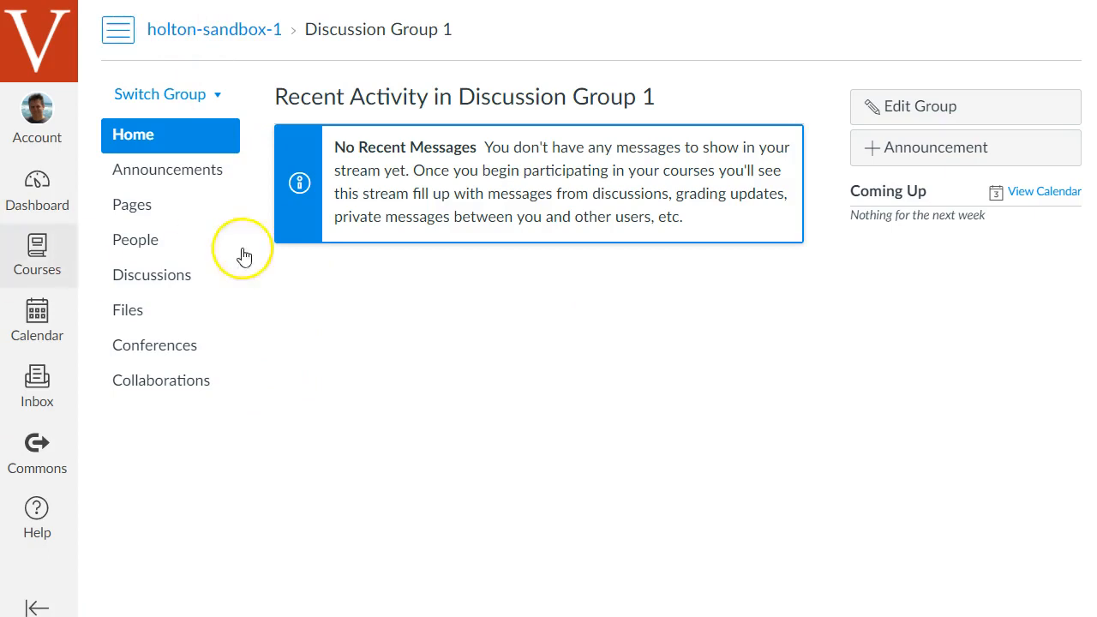
mouse_move(794, 232)
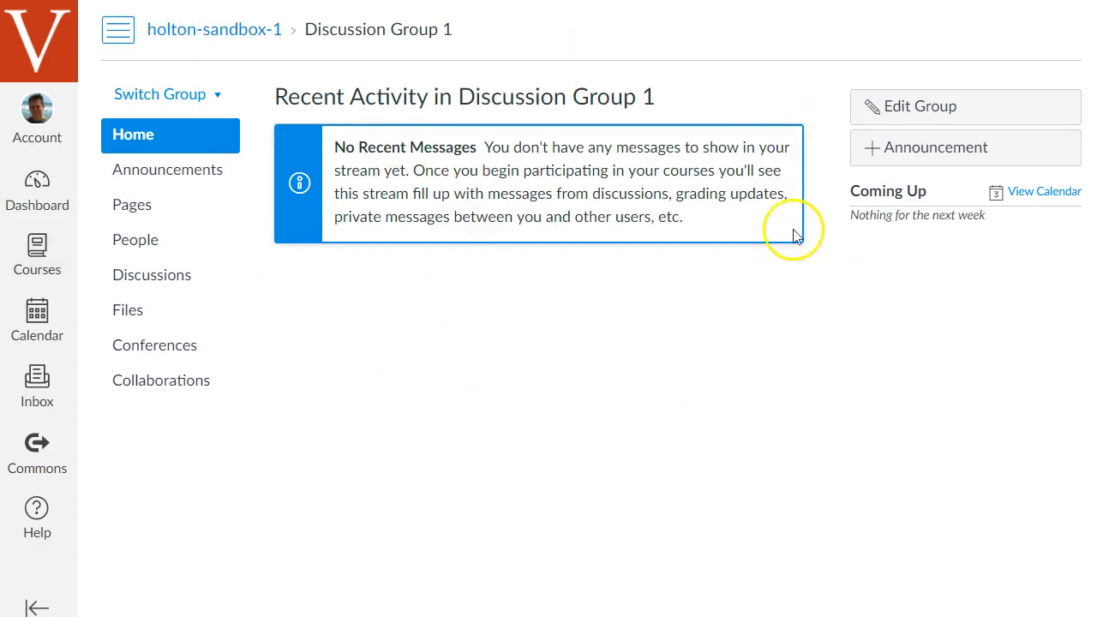
mouse_move(637, 326)
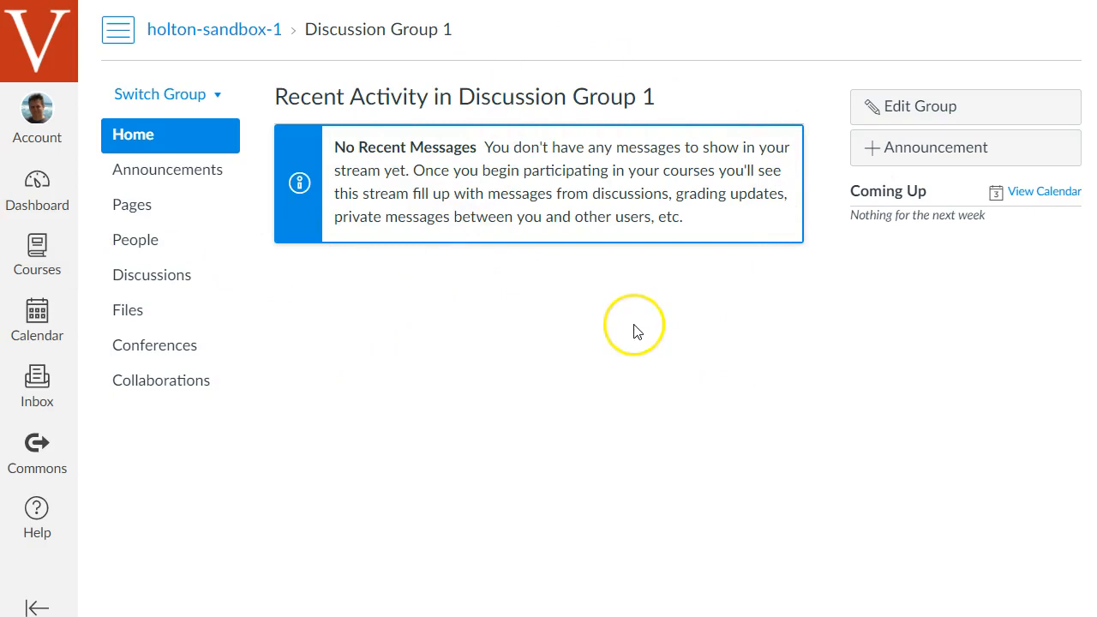
mouse_move(244, 200)
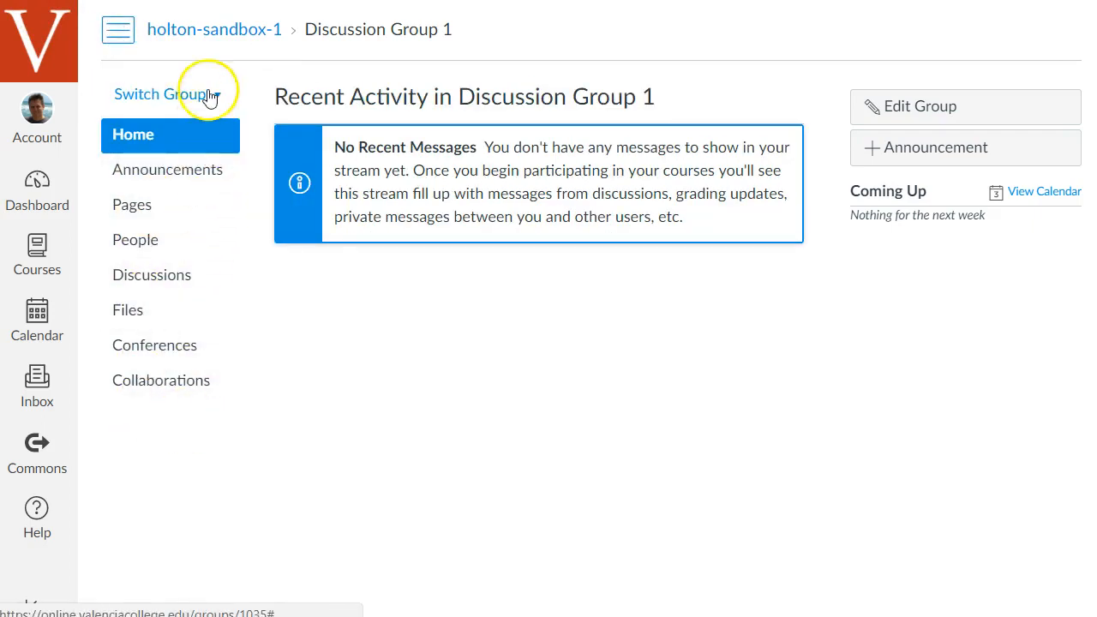
click(159, 94)
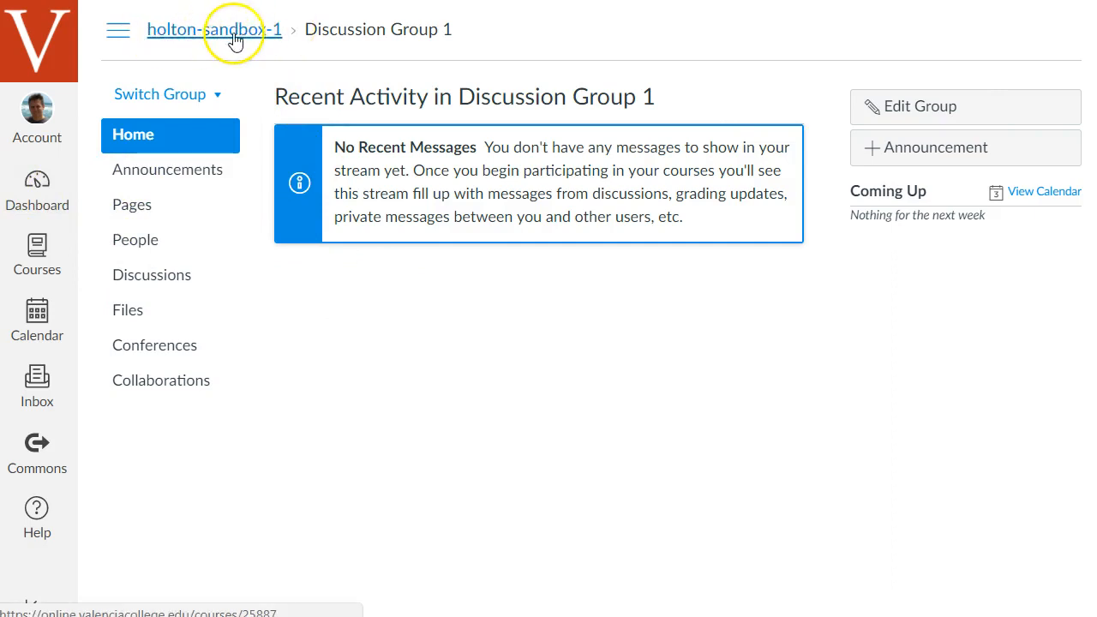
Return to the sandbox course and view its modules: Orientation Module, Week 1, Week 2
click(212, 29)
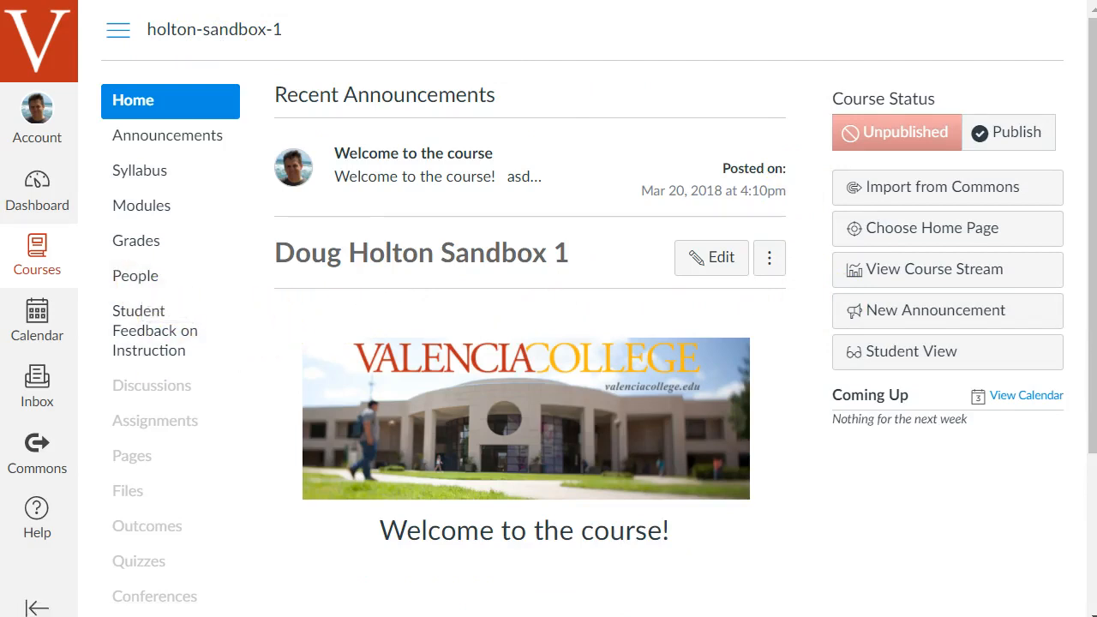
mouse_move(201, 221)
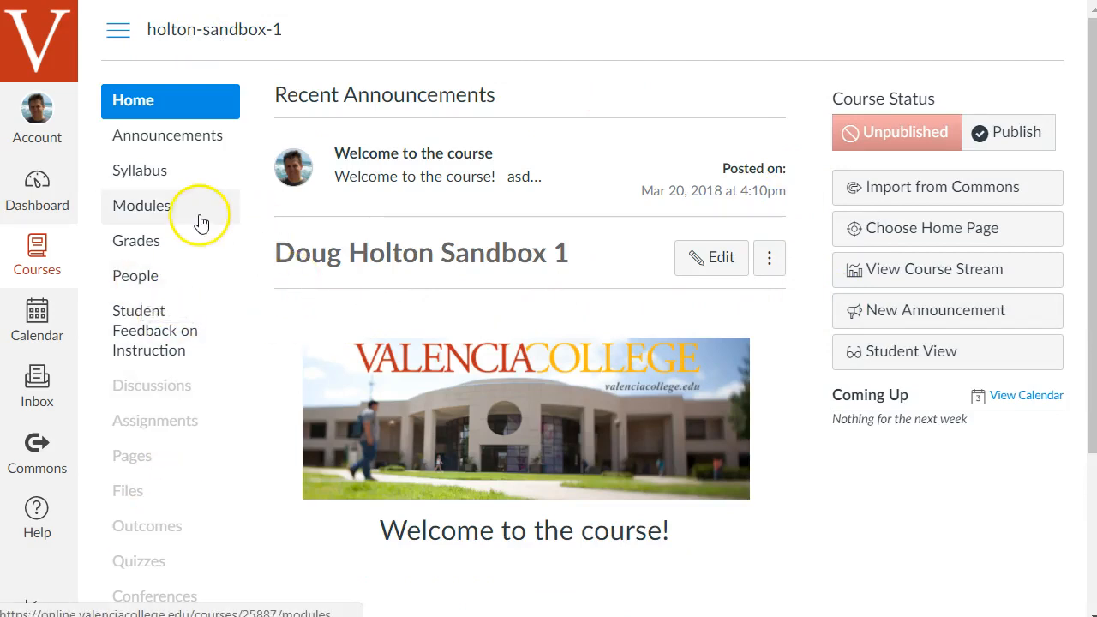
click(140, 205)
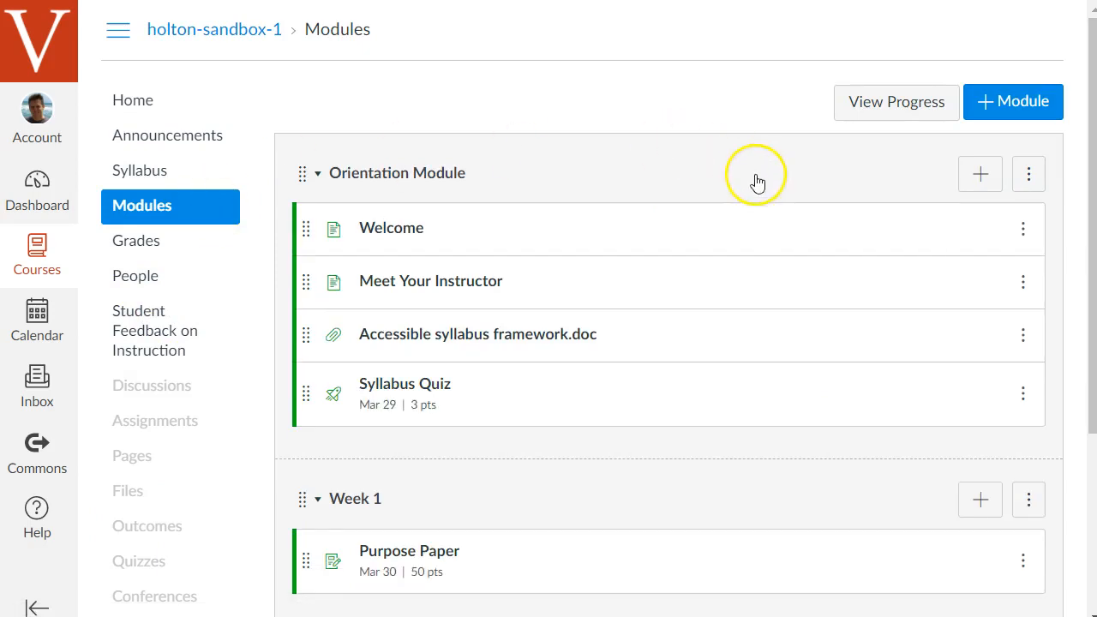
scroll(down, 3)
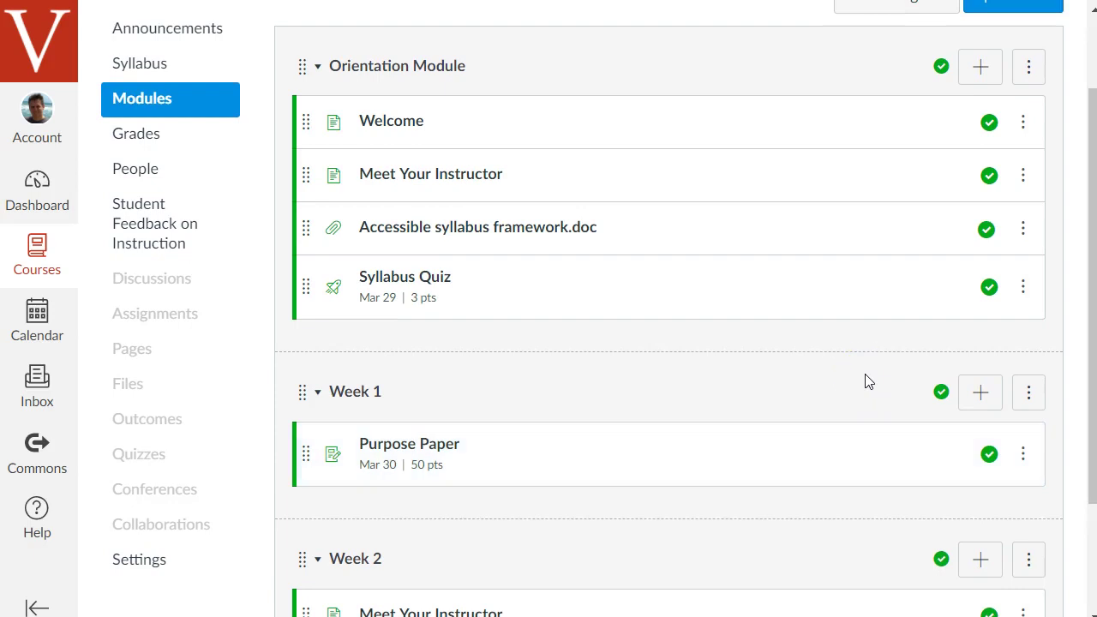
mouse_move(852, 348)
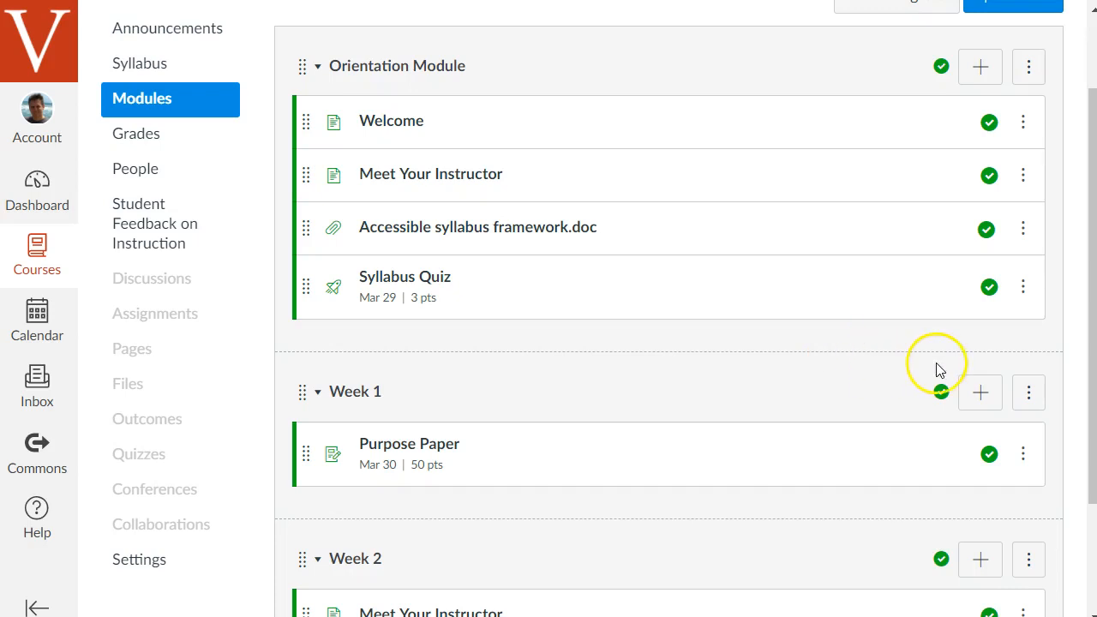
Add an unpublished 'Introduce Yourself' discussion to Week 1 below Purpose Paper
click(979, 391)
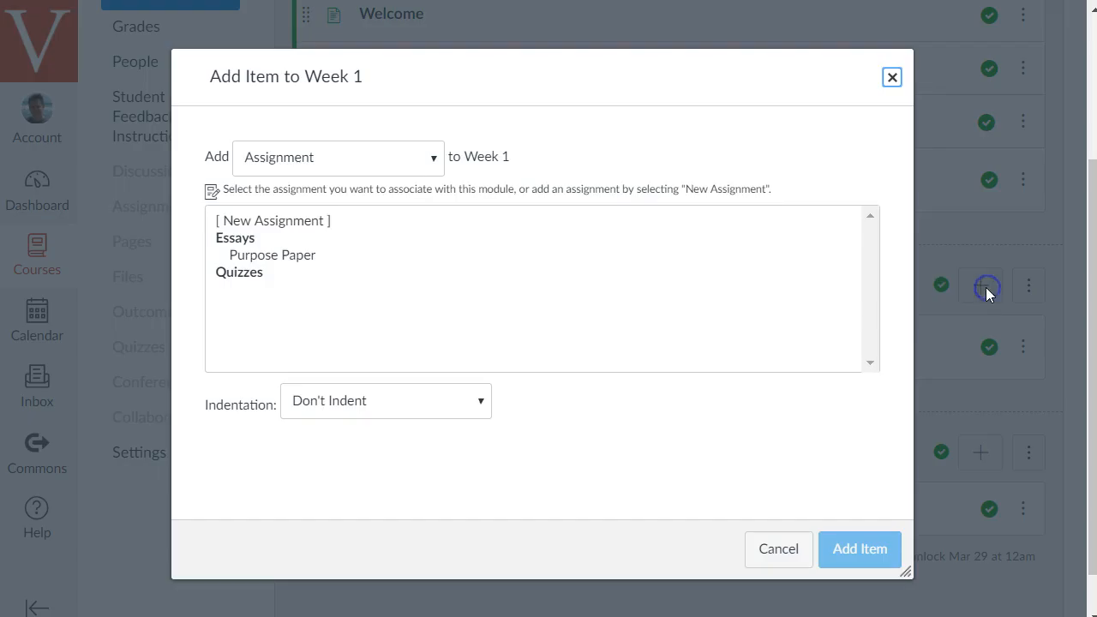
click(337, 157)
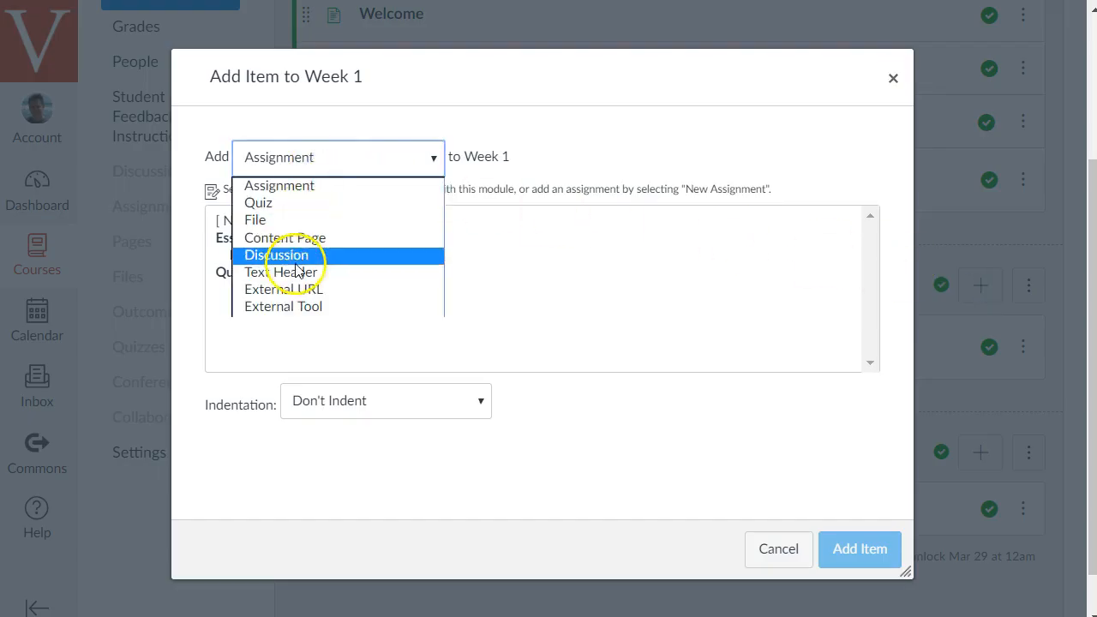
click(277, 255)
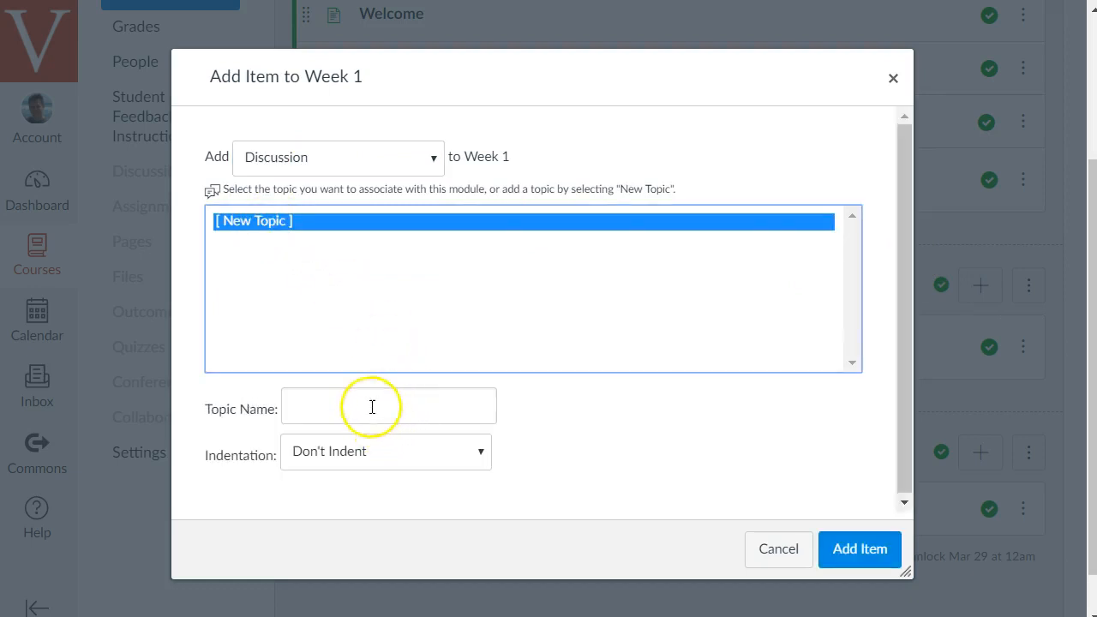
text(Introduce Yourself)
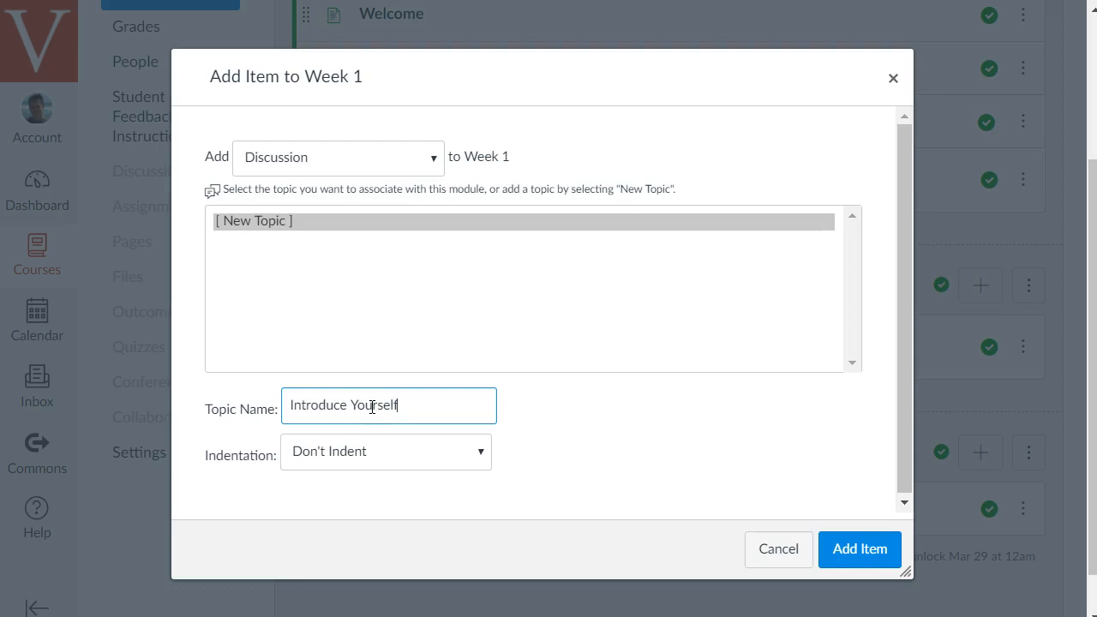
click(860, 549)
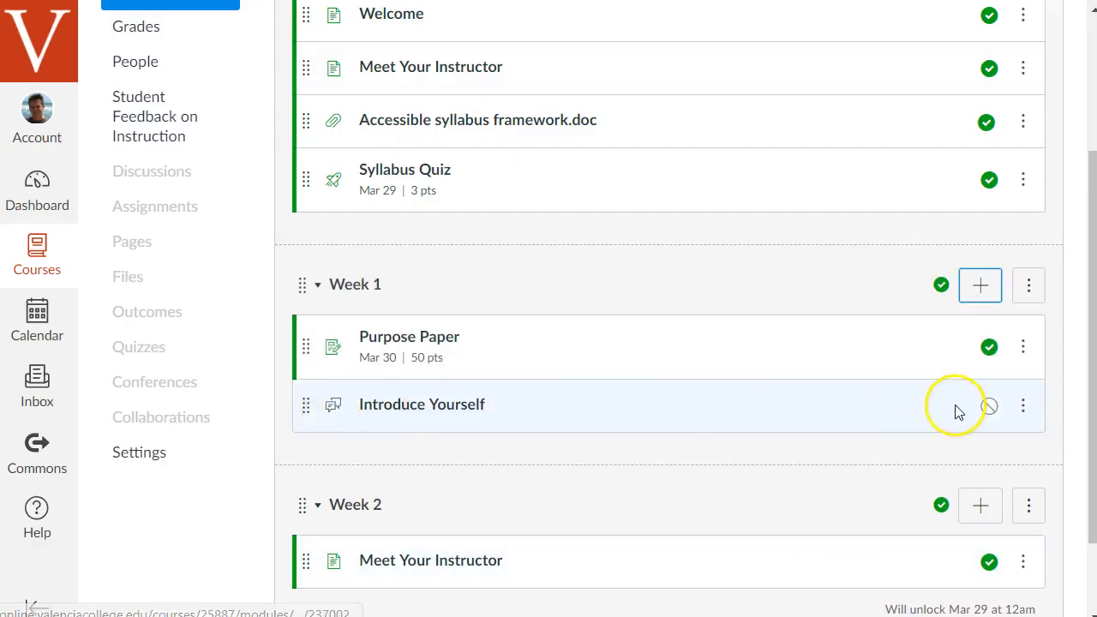
Publish Introduce Yourself, move it above Purpose Paper in Week 1, and open it
click(988, 406)
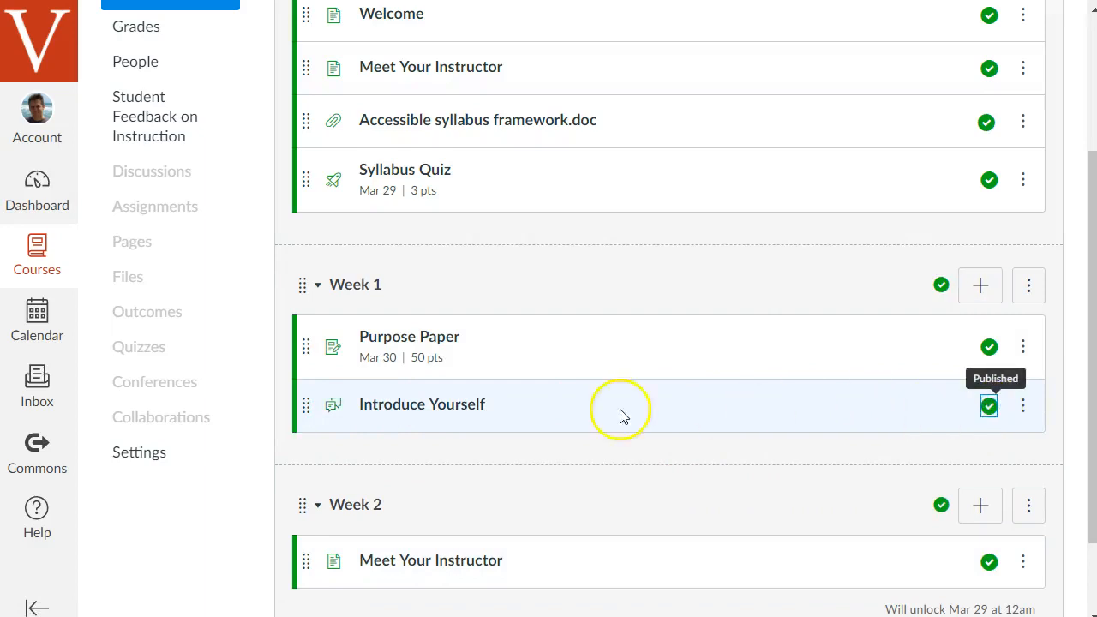
drag(306, 404, 306, 336)
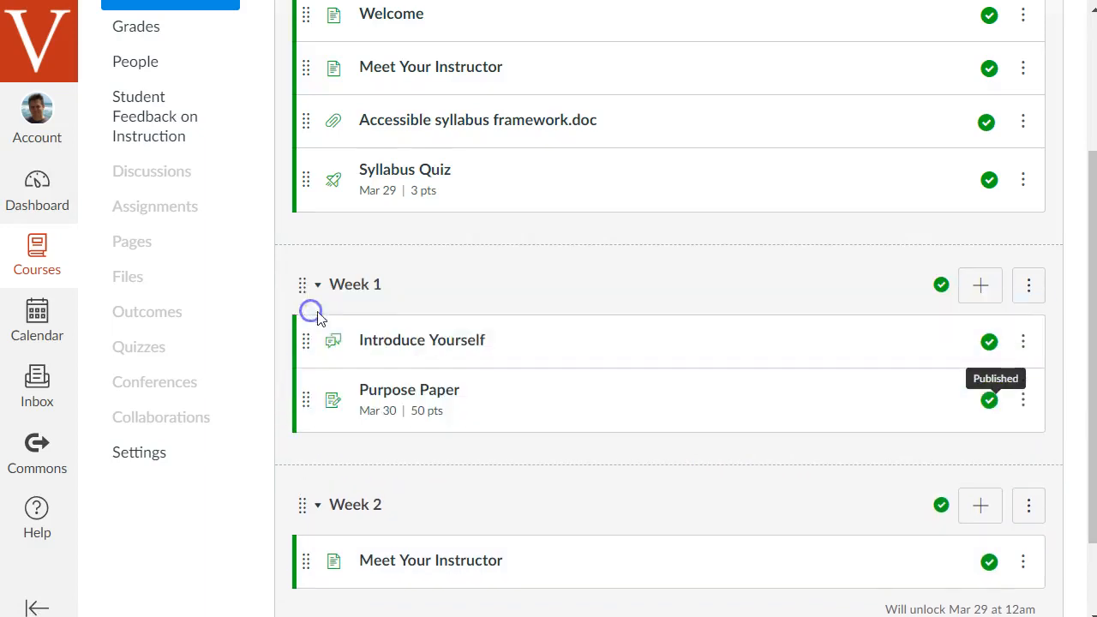
mouse_move(435, 347)
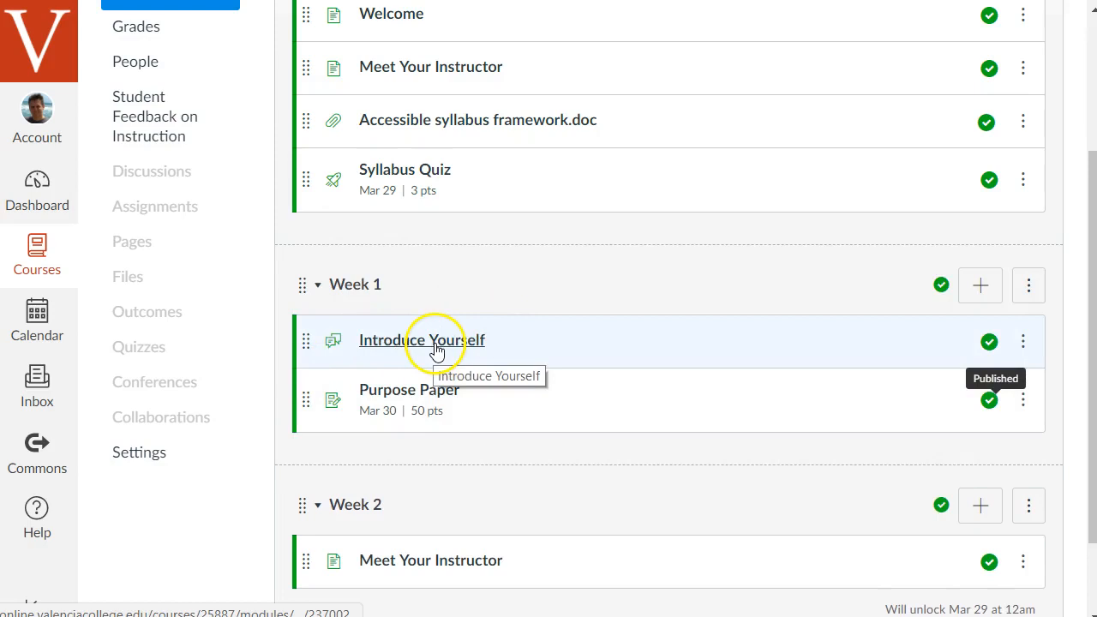
click(437, 347)
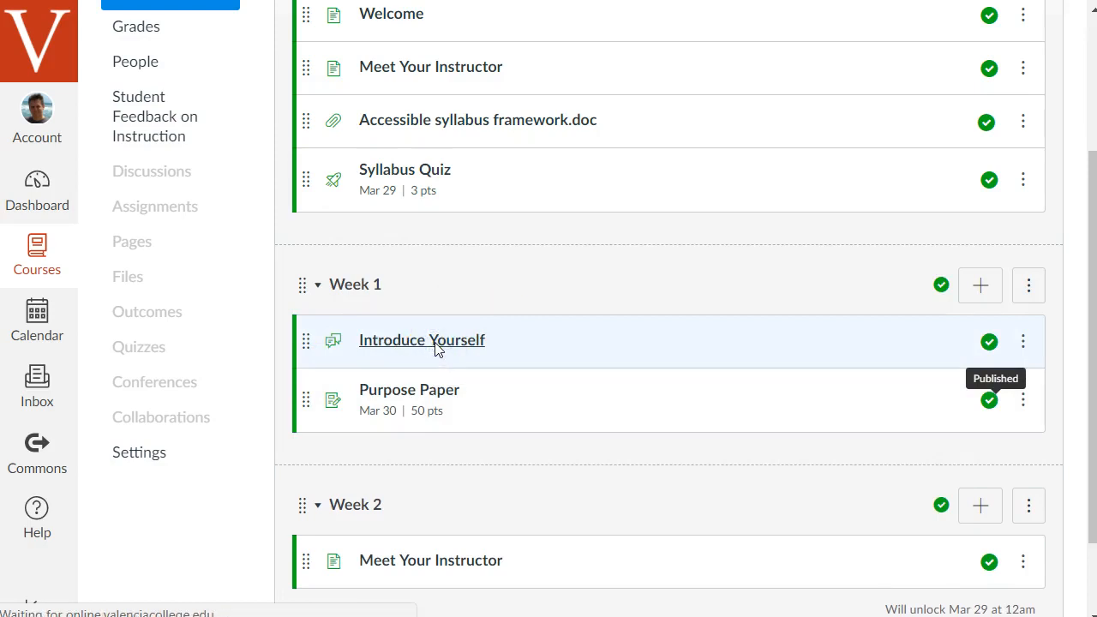
click(421, 340)
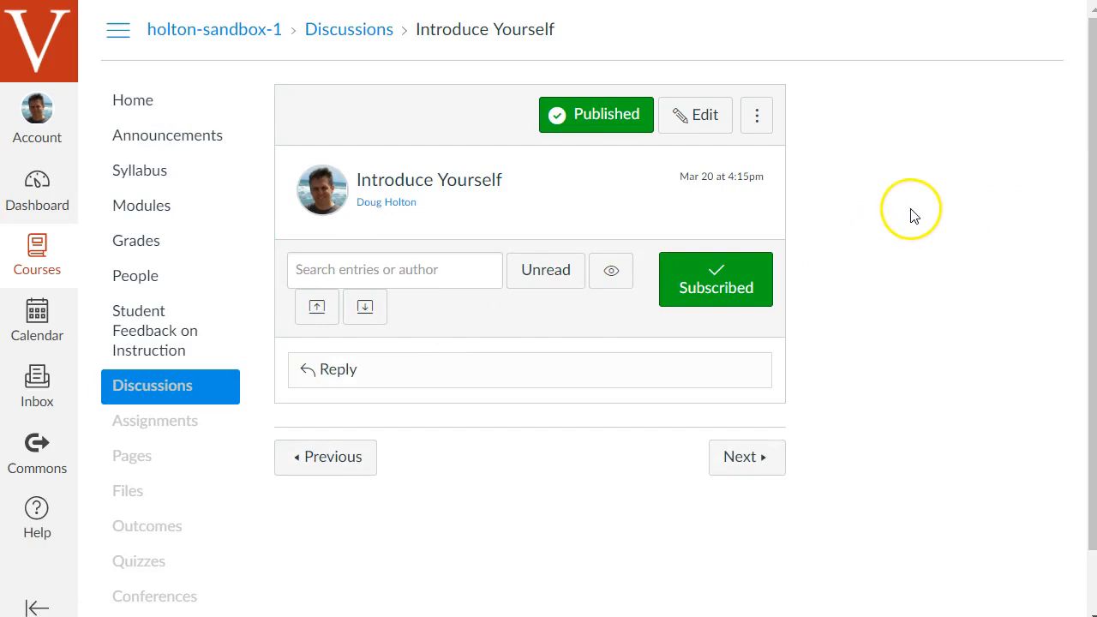
Edit the Introduce Yourself discussion and type 'Please introduce yourself' as its body
click(694, 114)
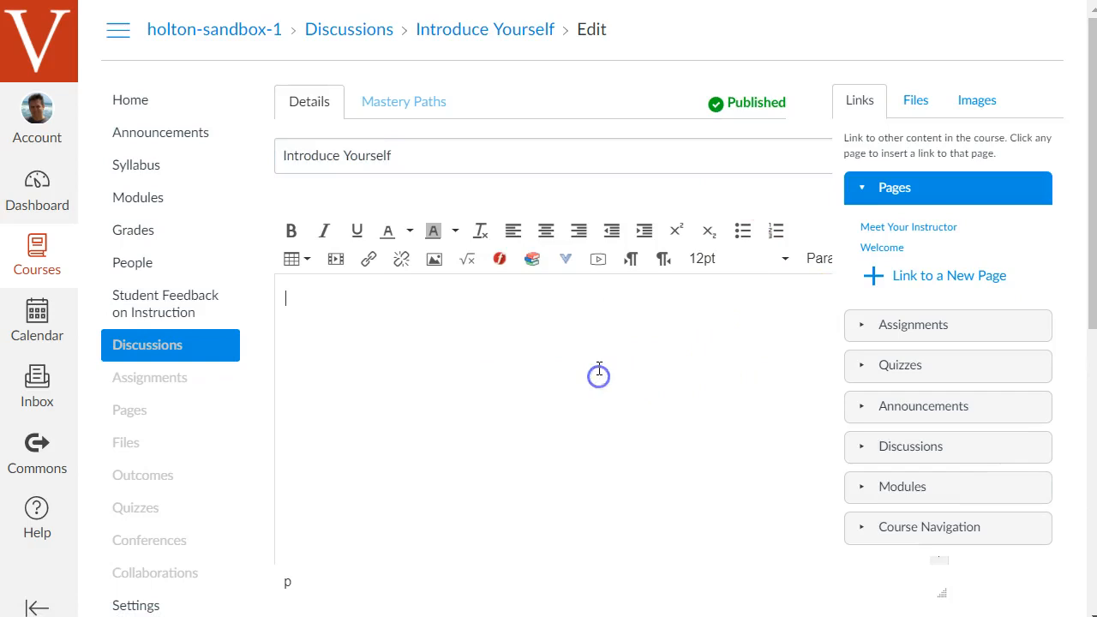
text(Please)
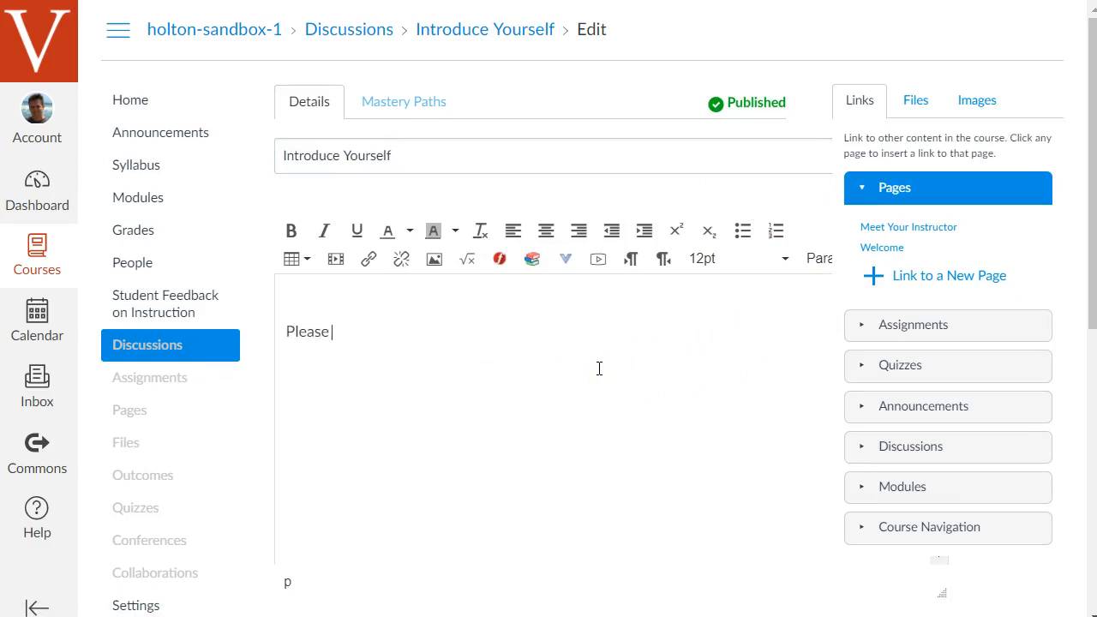
text(introduce)
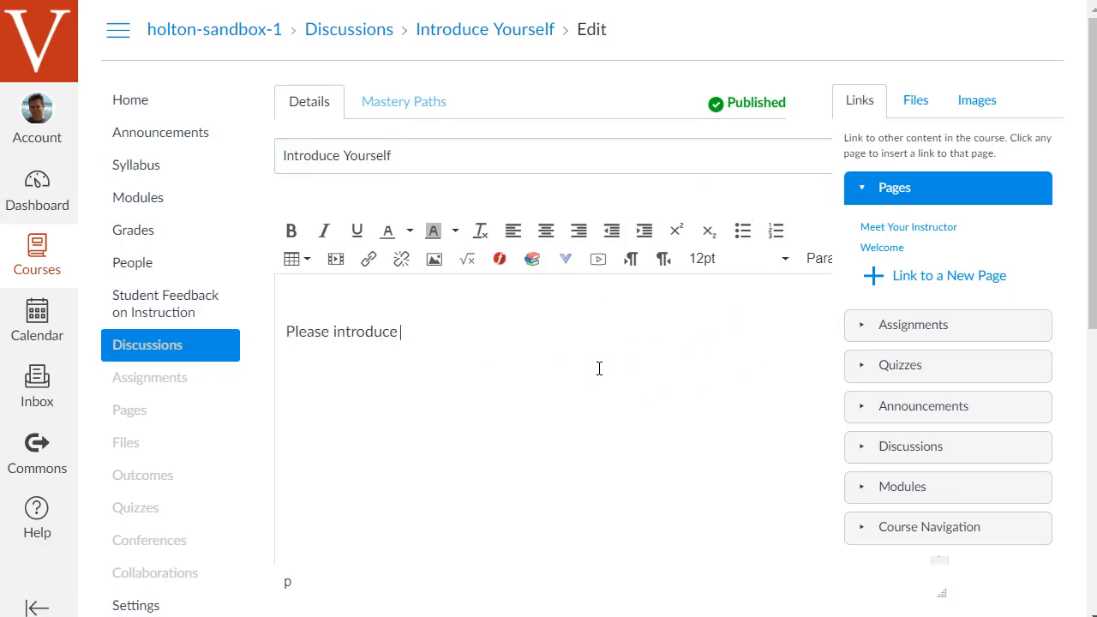
text(yourself)
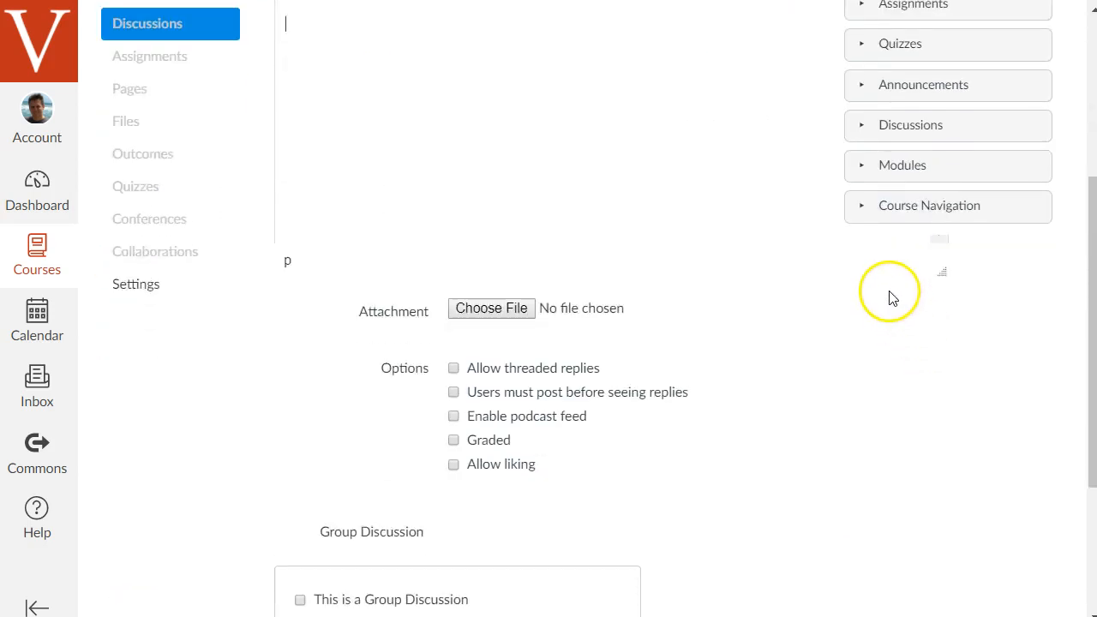
Allow threaded replies, mark the discussion as graded, and set Points Possible to 10
scroll(down, 3)
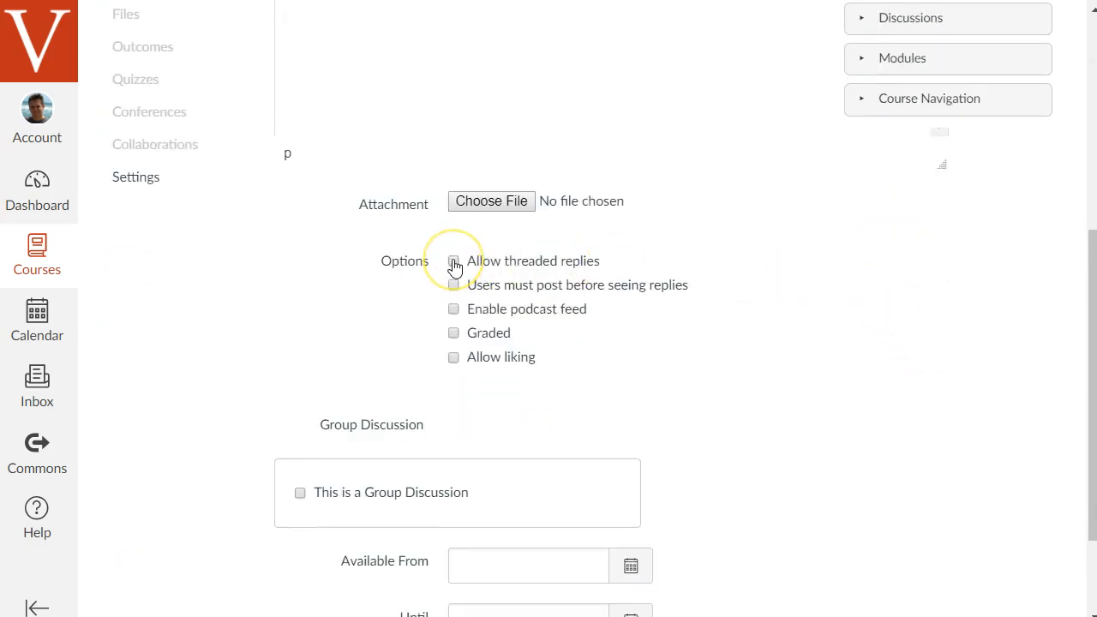
click(453, 260)
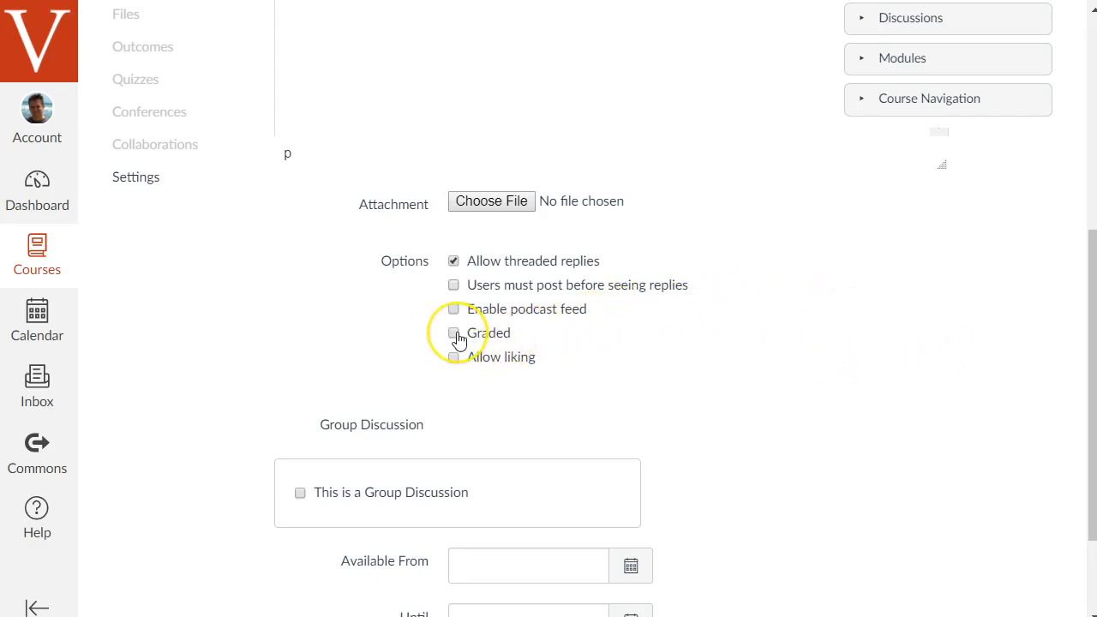
click(454, 333)
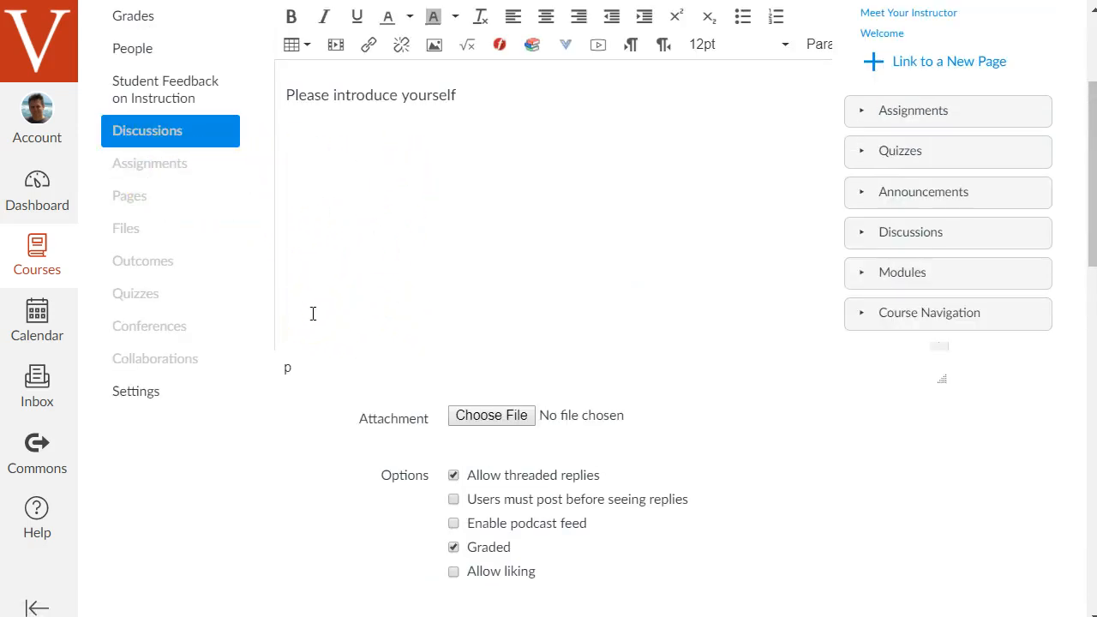
mouse_move(317, 412)
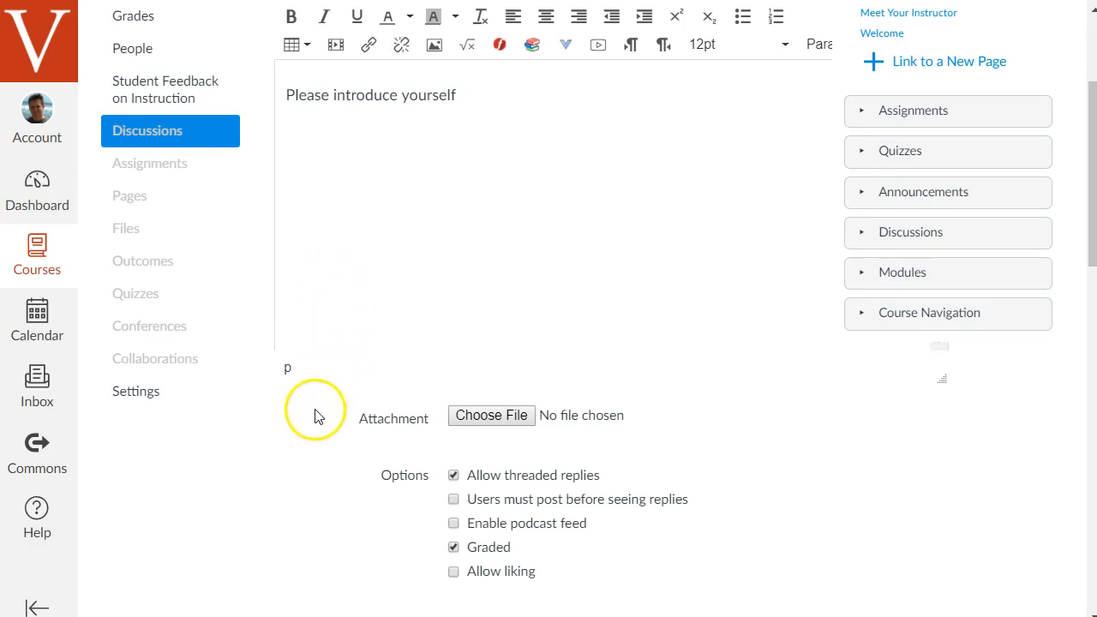
mouse_move(619, 177)
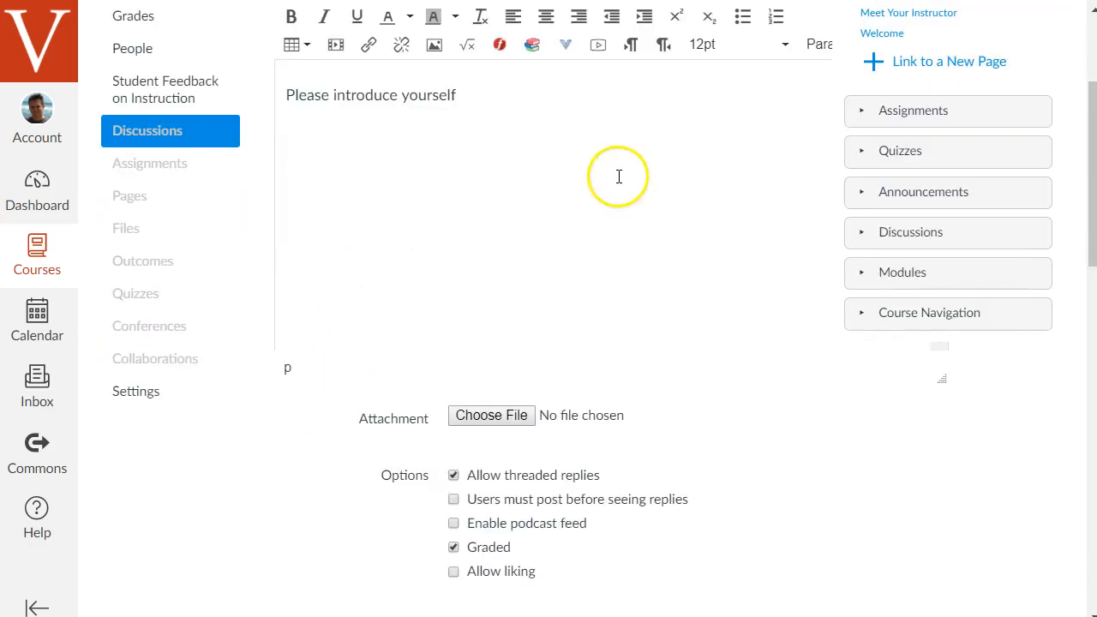
scroll(down, 3)
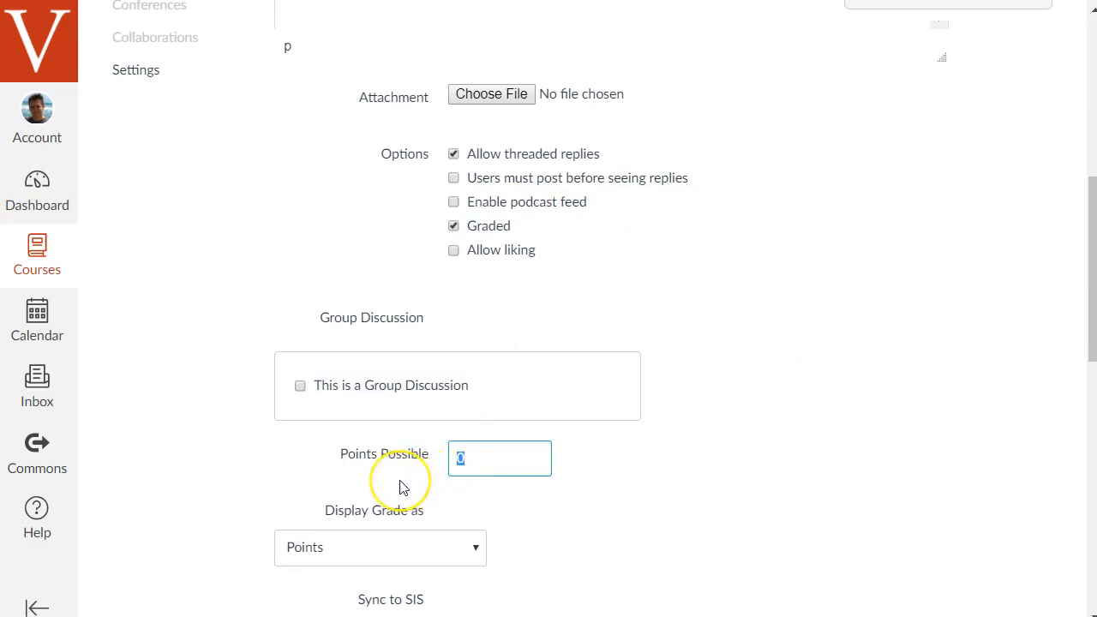
text(10)
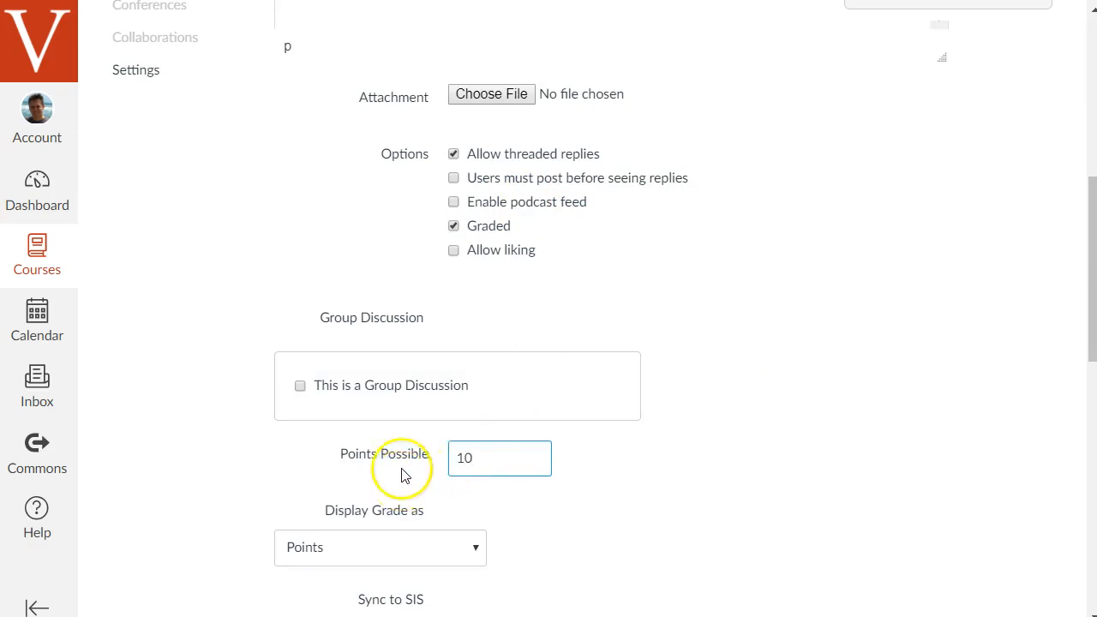
scroll(down, 3)
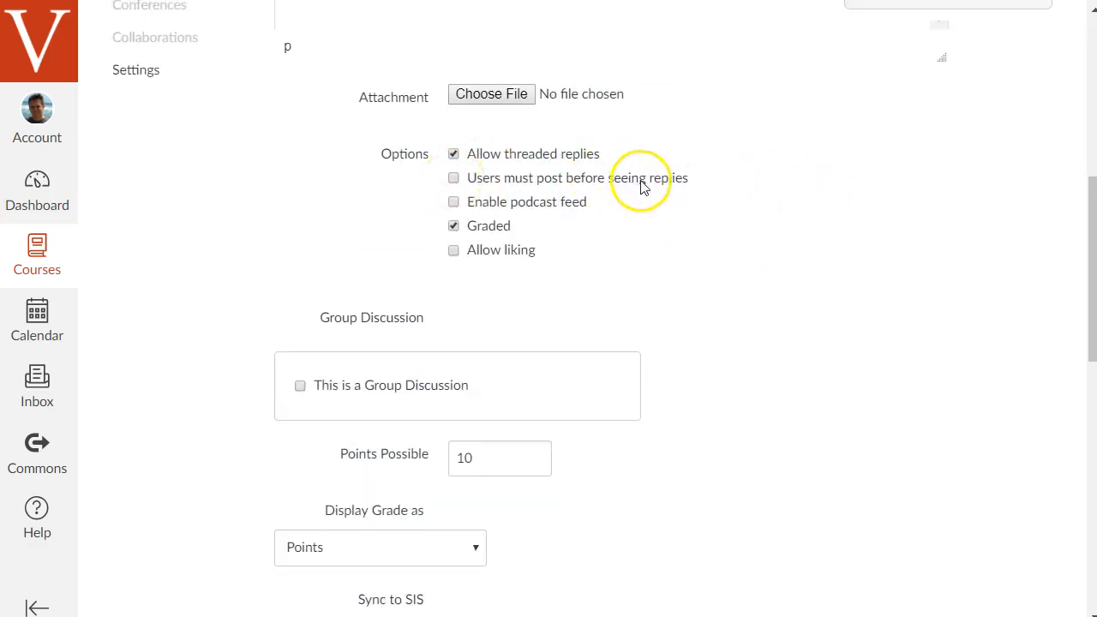
mouse_move(675, 188)
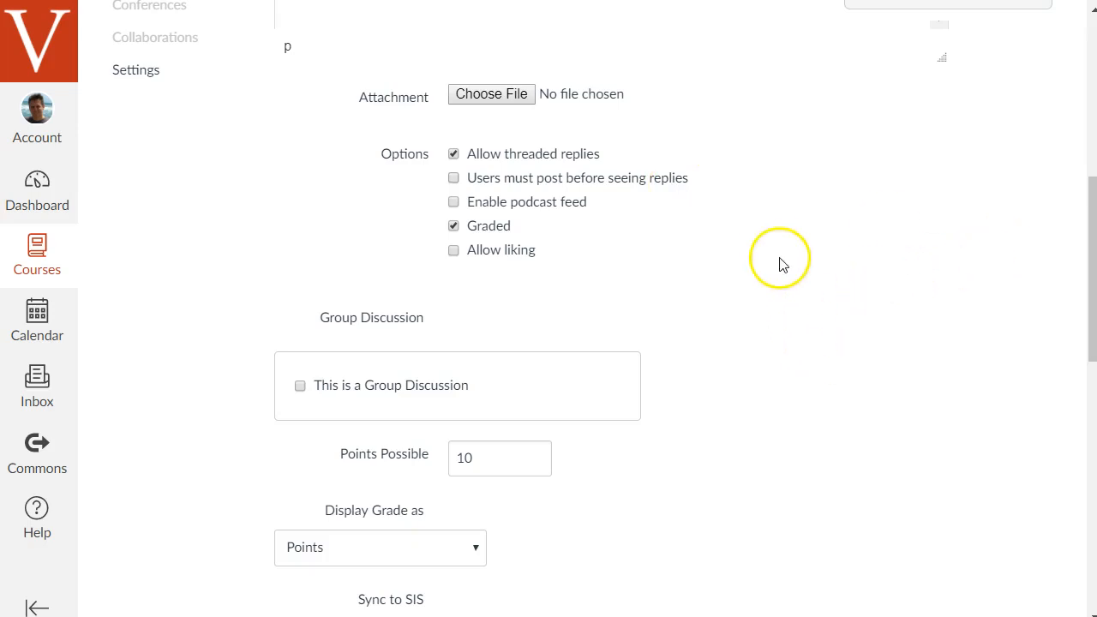
scroll(down, 3)
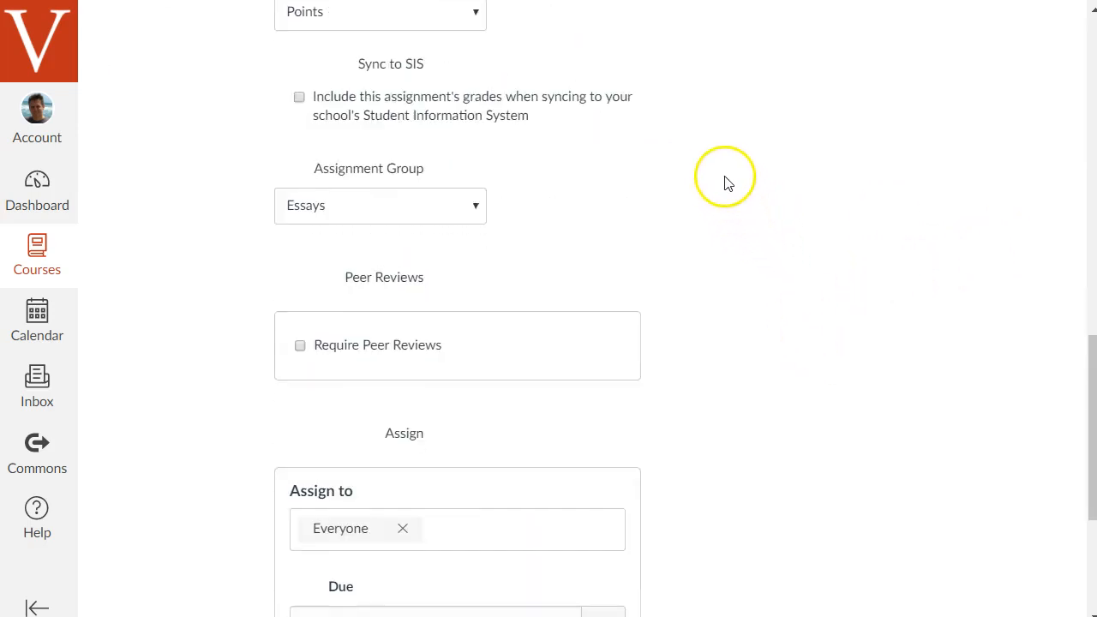
scroll(down, 3)
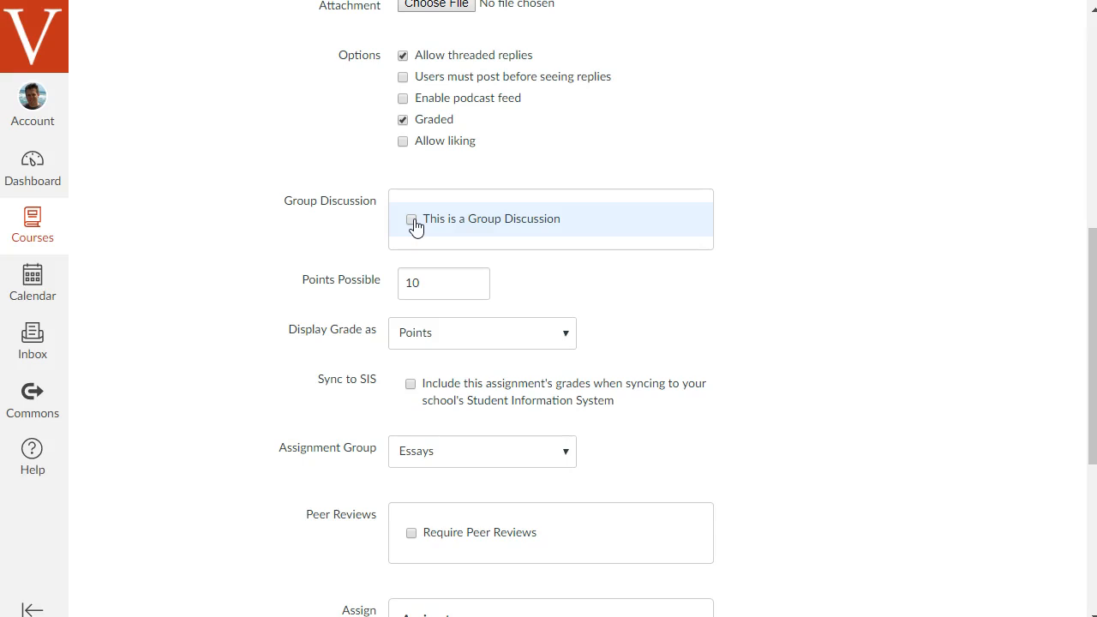
click(412, 218)
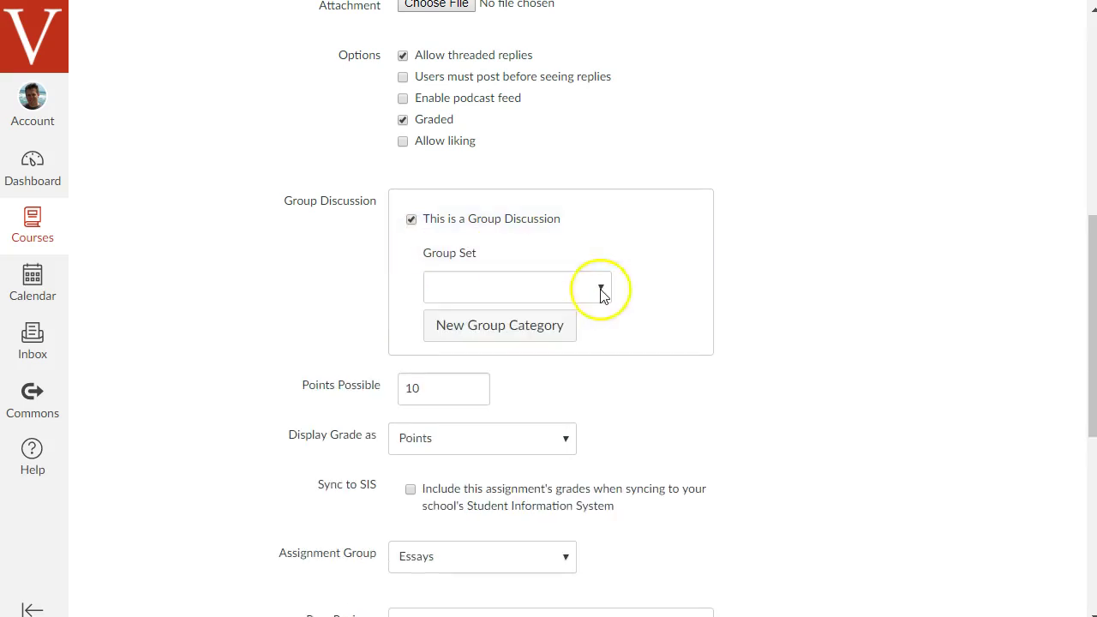
click(516, 287)
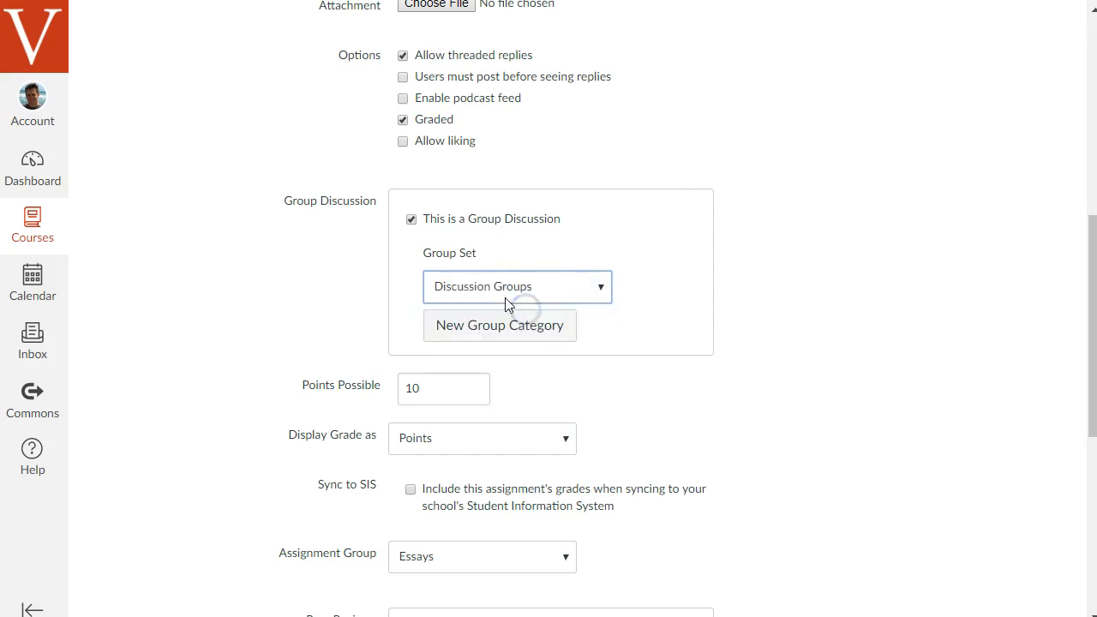
mouse_move(668, 297)
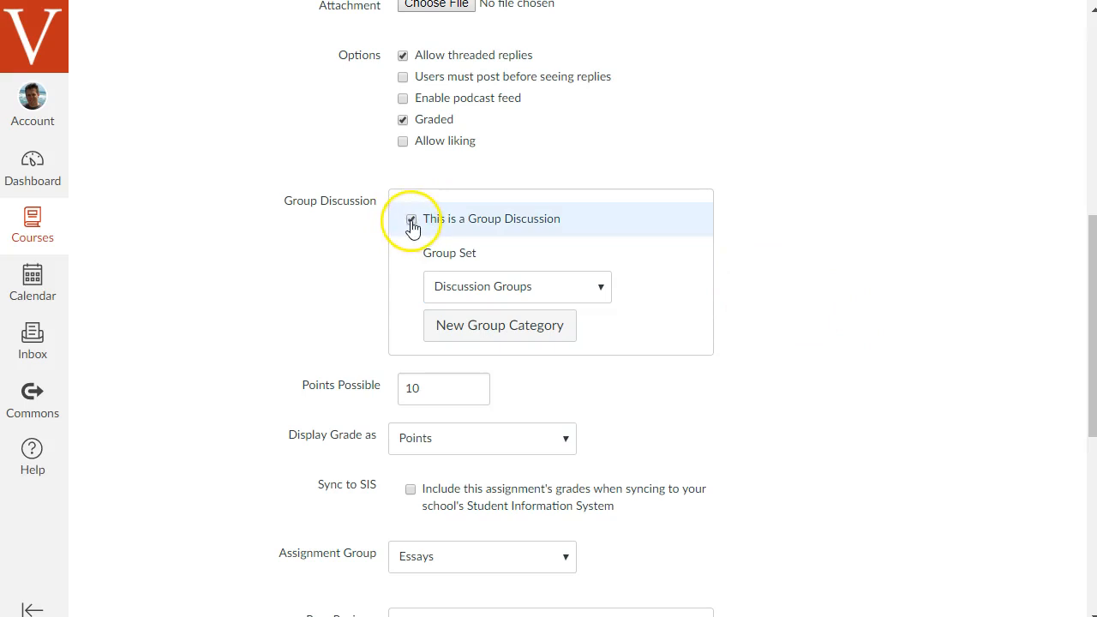
click(411, 219)
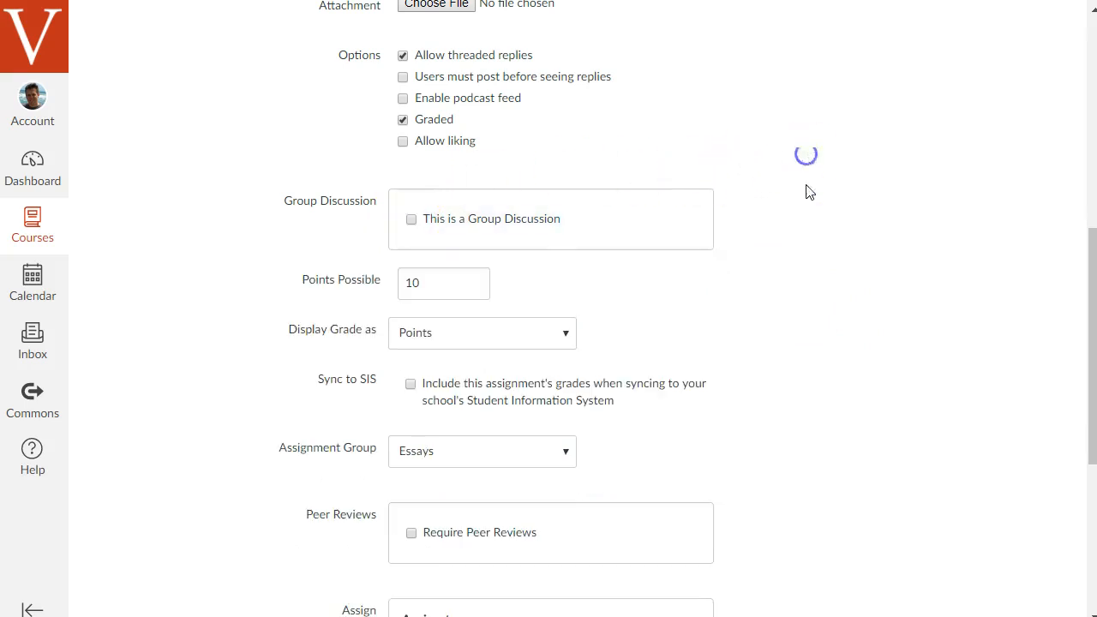
scroll(down, 3)
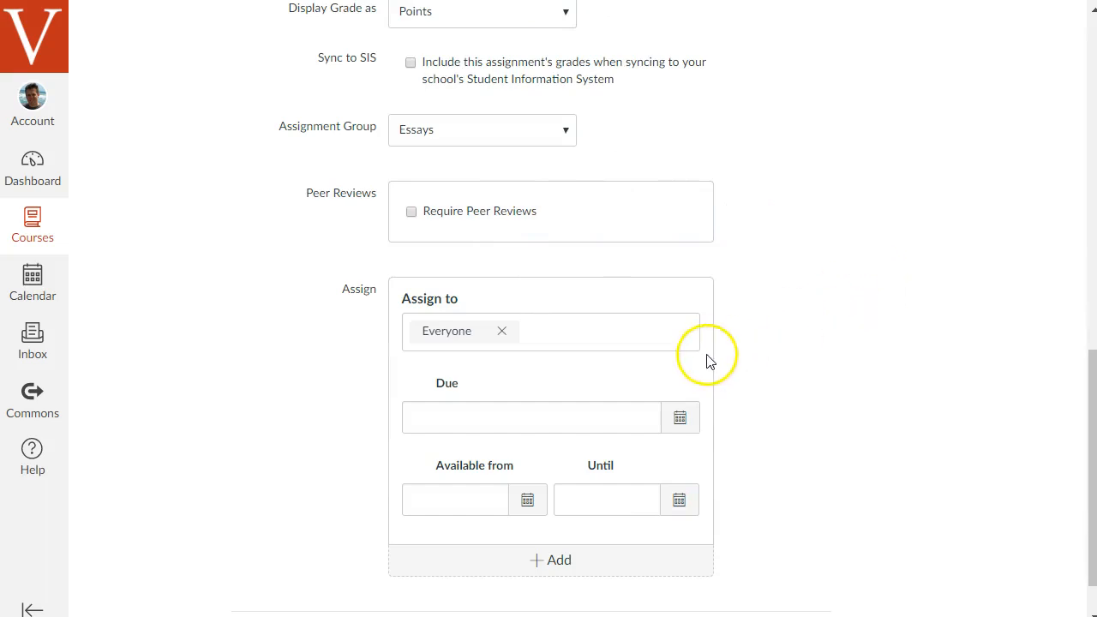
Set the discussion due date to March 28 at 11:59pm and save the edits
click(680, 418)
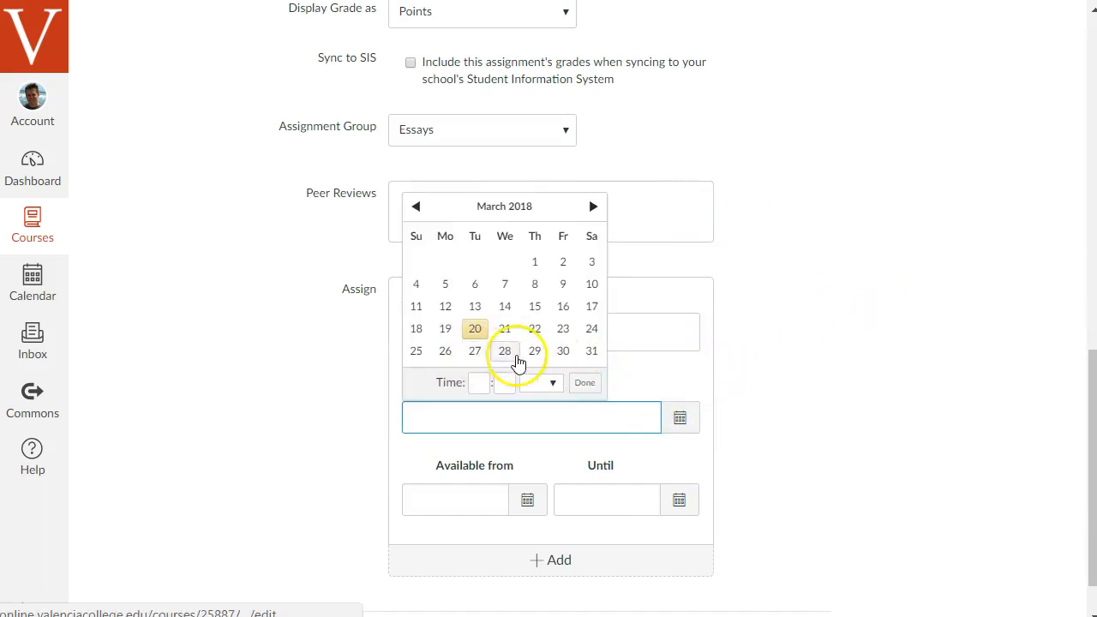
click(504, 351)
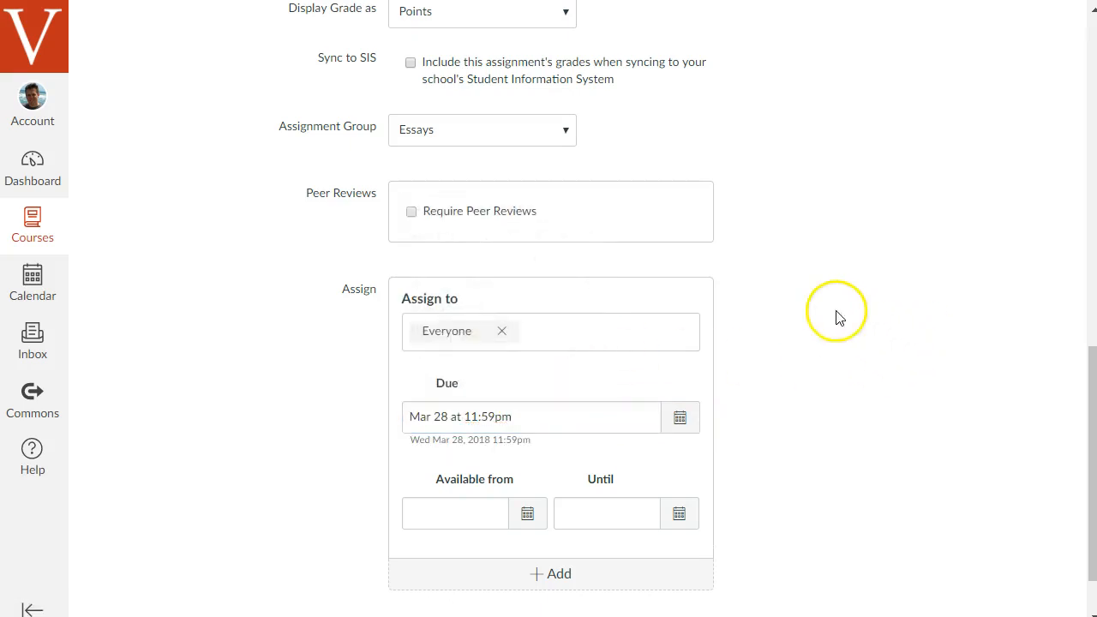
mouse_move(833, 297)
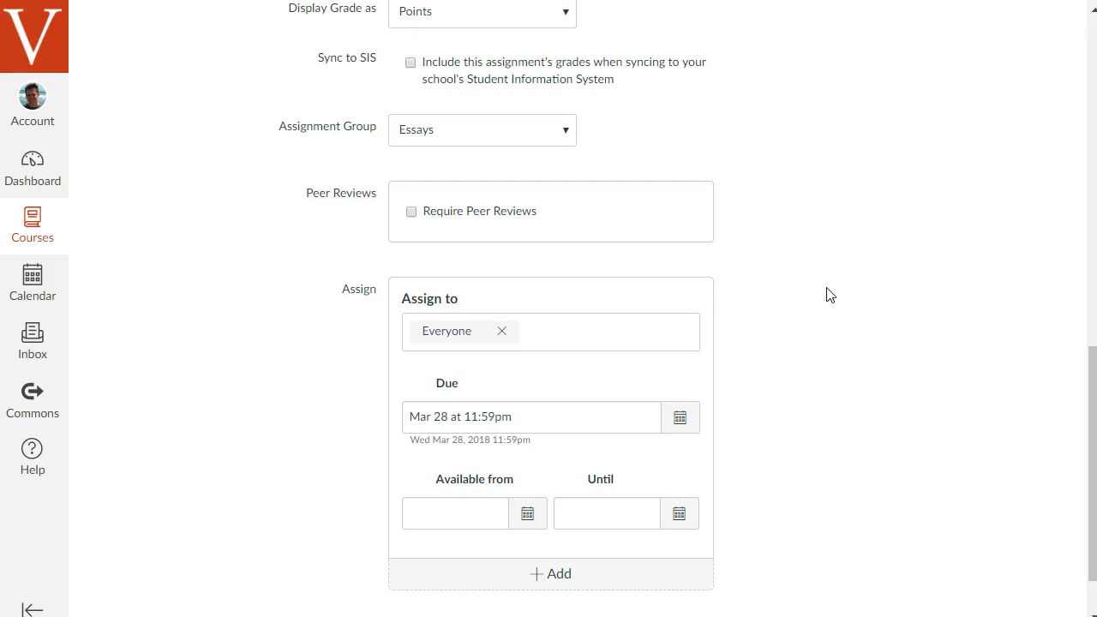
click(510, 416)
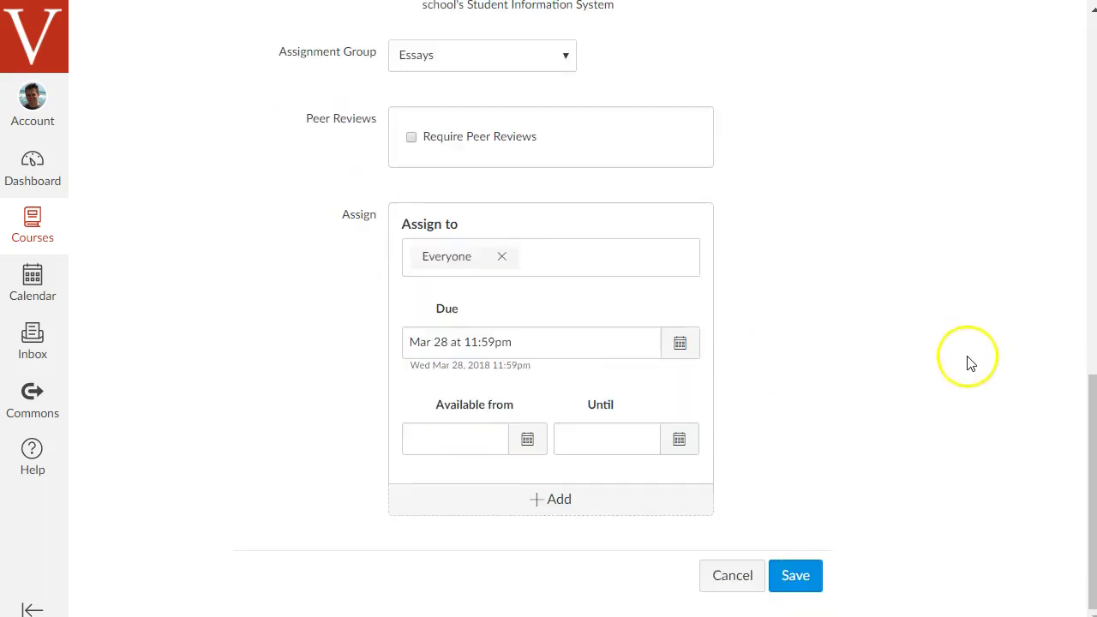
click(795, 576)
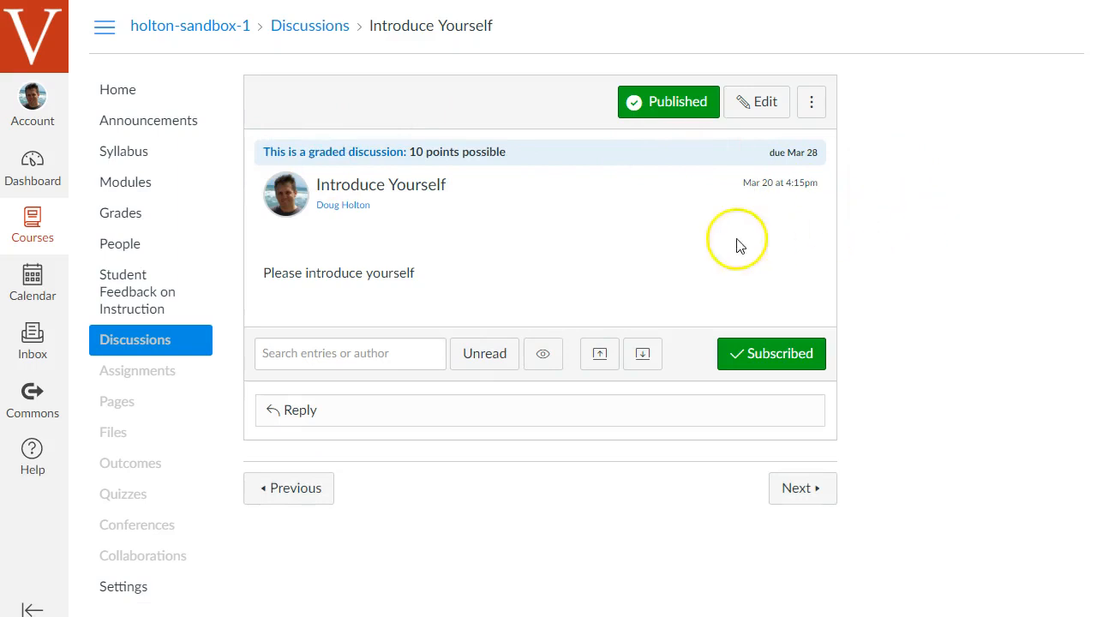
Try the Reply box on the saved discussion, then go to the course Assignments page
click(353, 411)
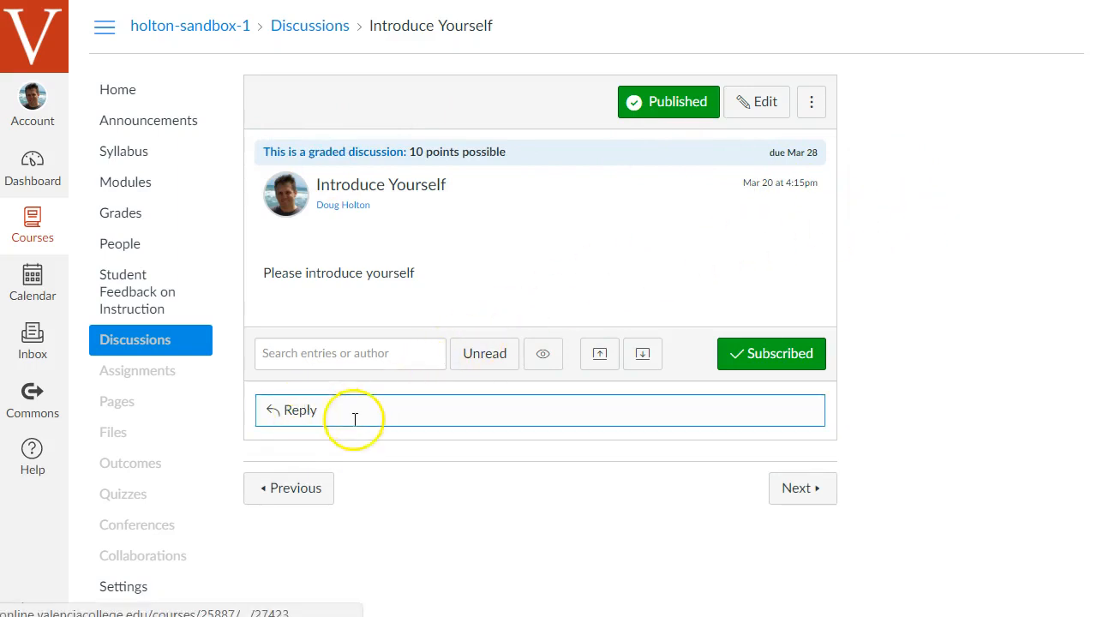
mouse_move(814, 340)
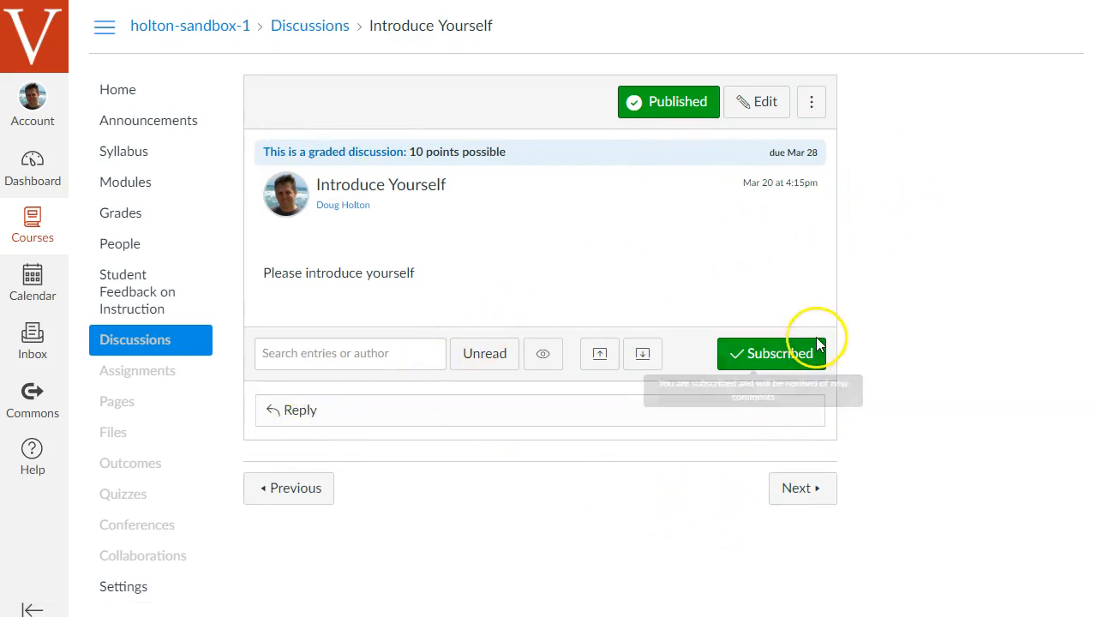
mouse_move(641, 263)
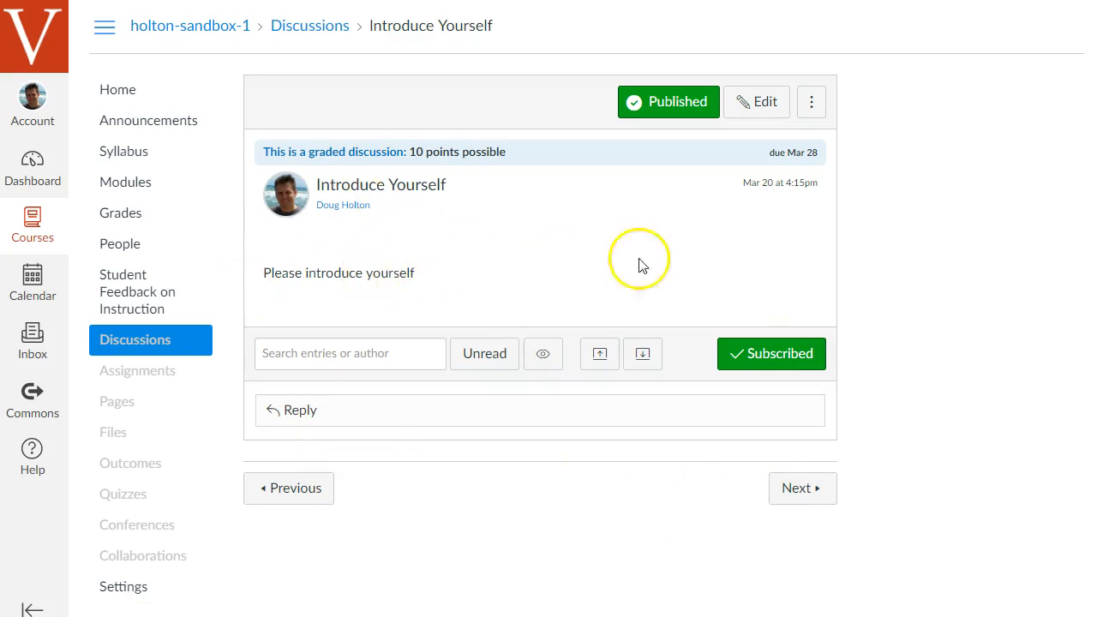
mouse_move(503, 264)
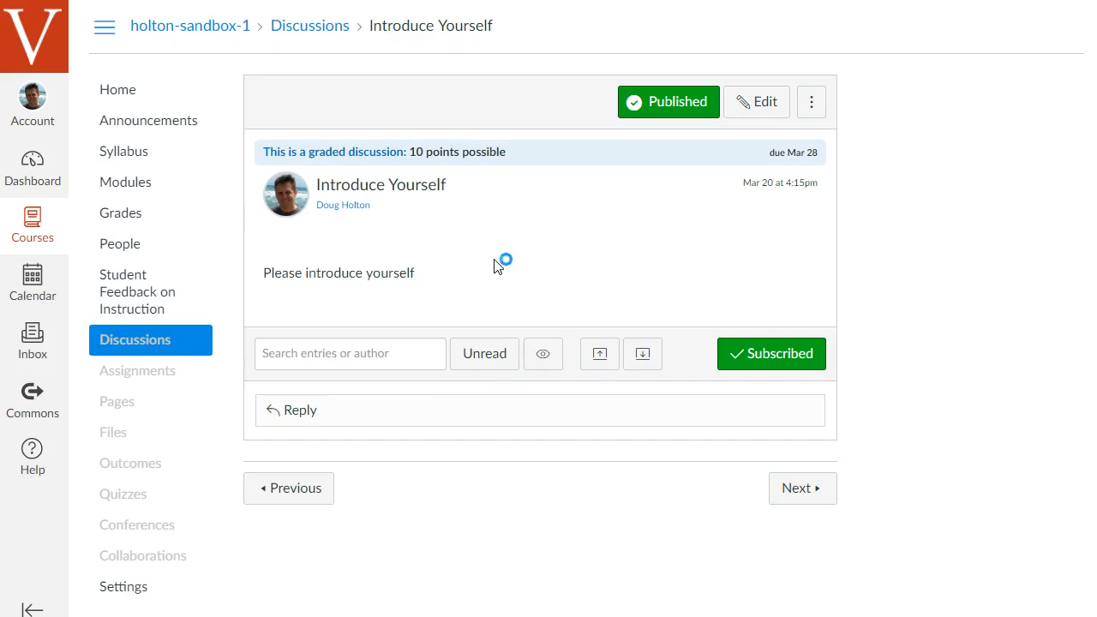
click(301, 410)
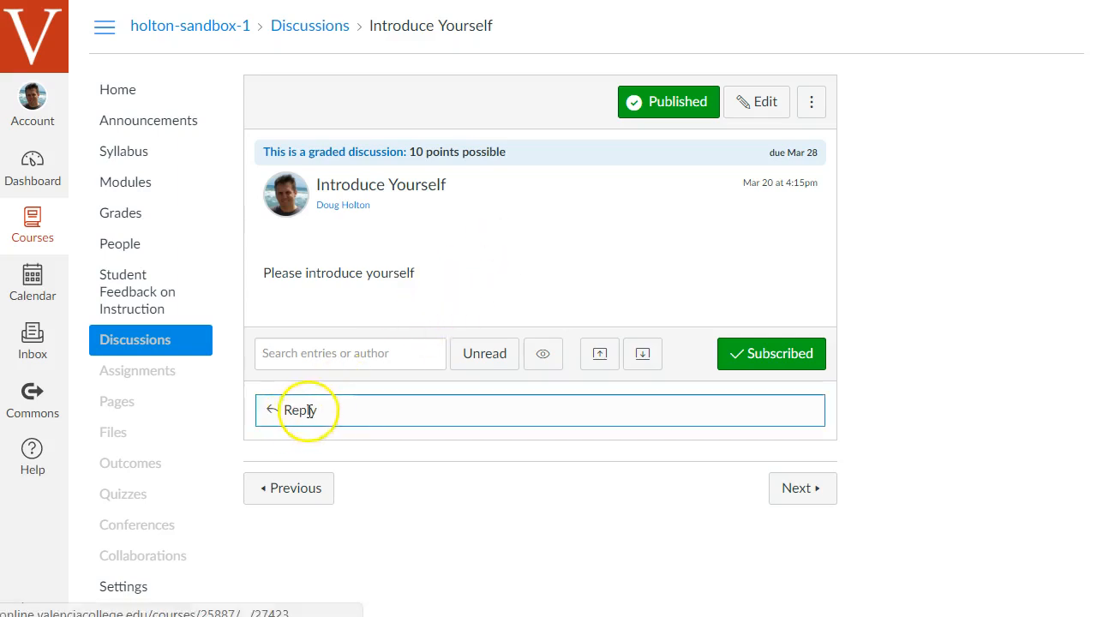
mouse_move(317, 410)
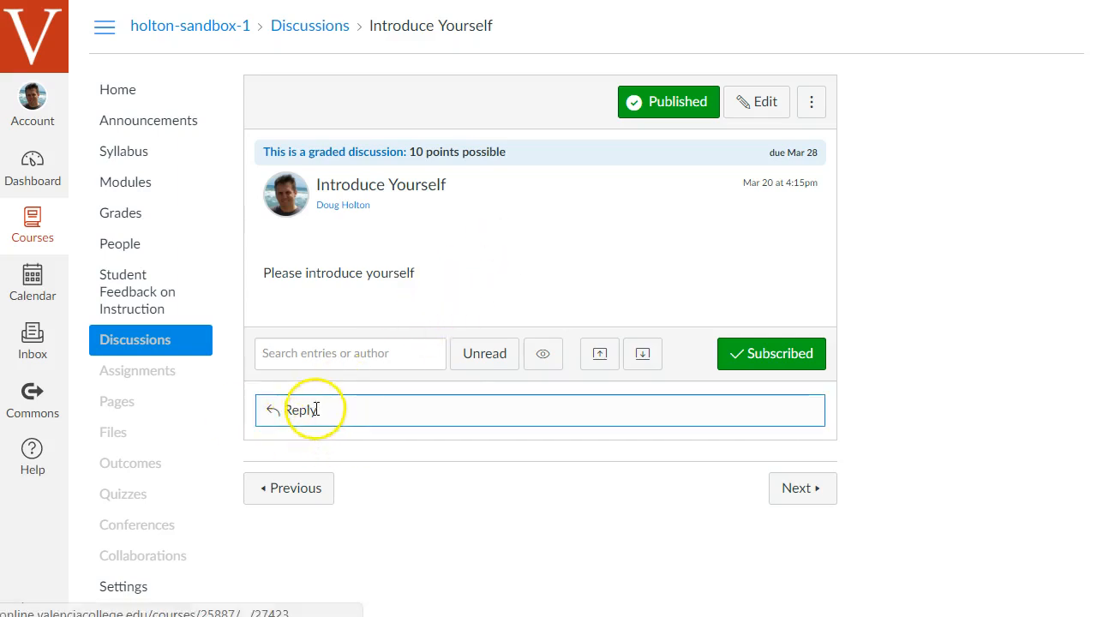
mouse_move(794, 363)
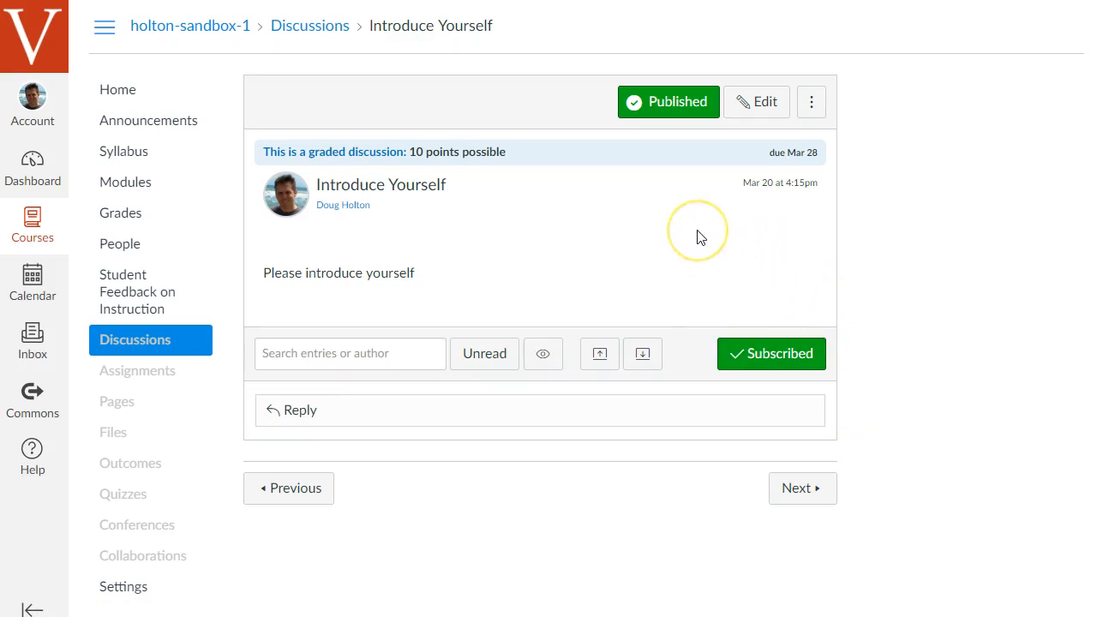
mouse_move(641, 277)
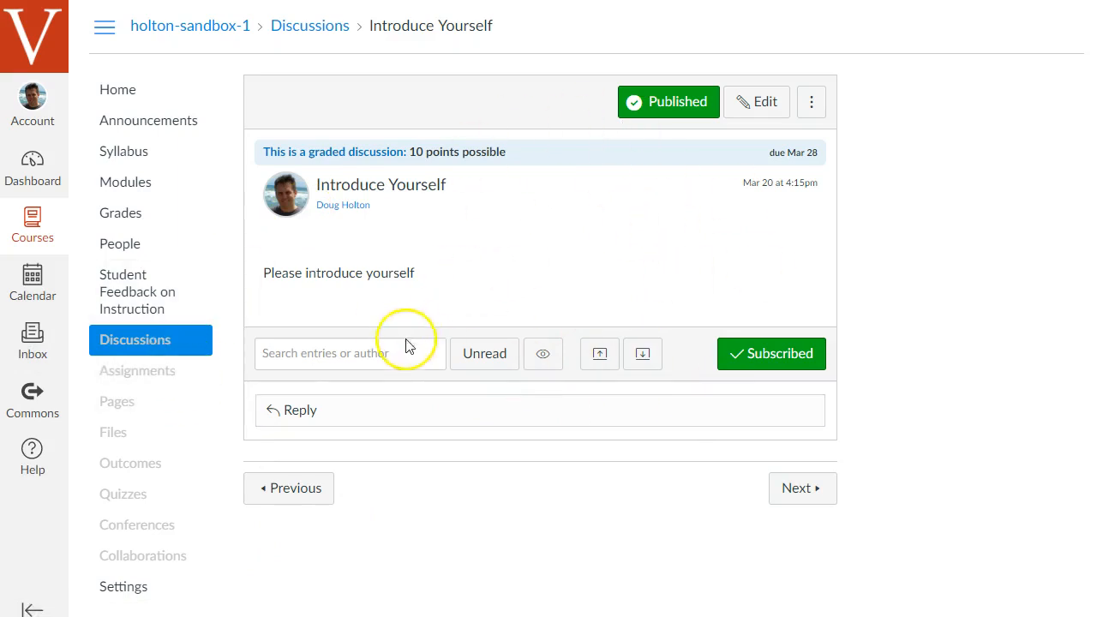
click(137, 371)
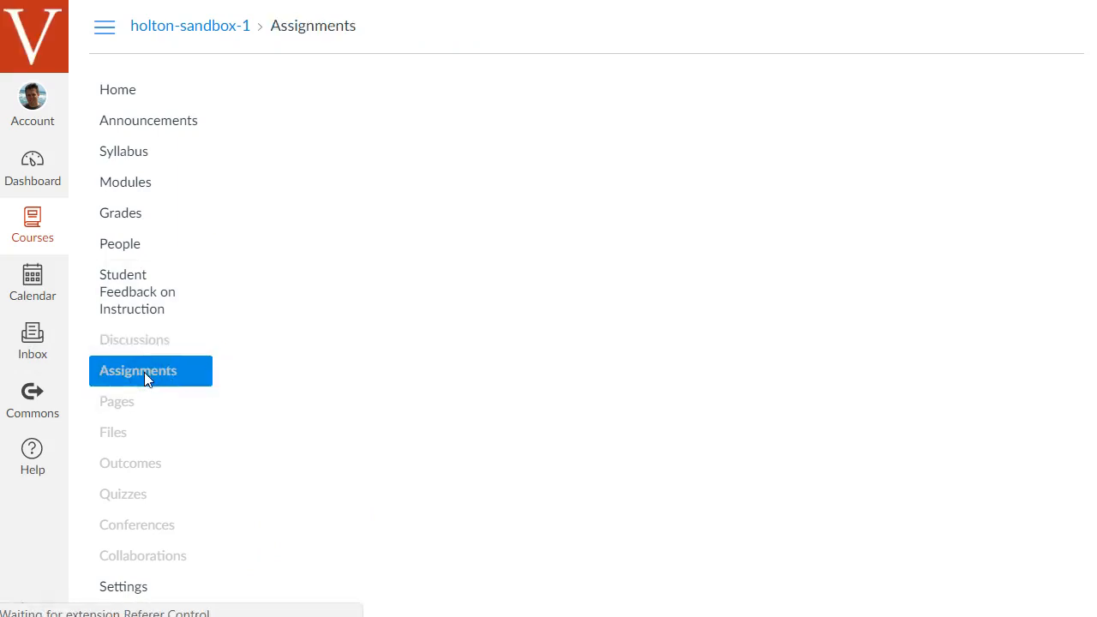
Create a 15% Discussions assignment group between Essays and Quizzes, then go to People
click(137, 371)
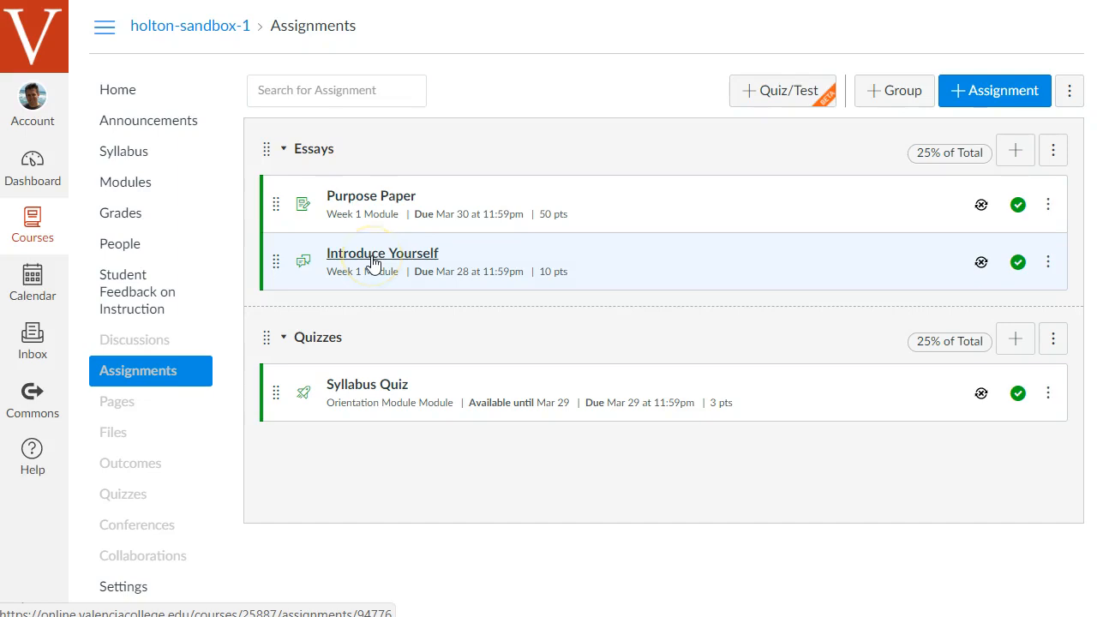
mouse_move(334, 154)
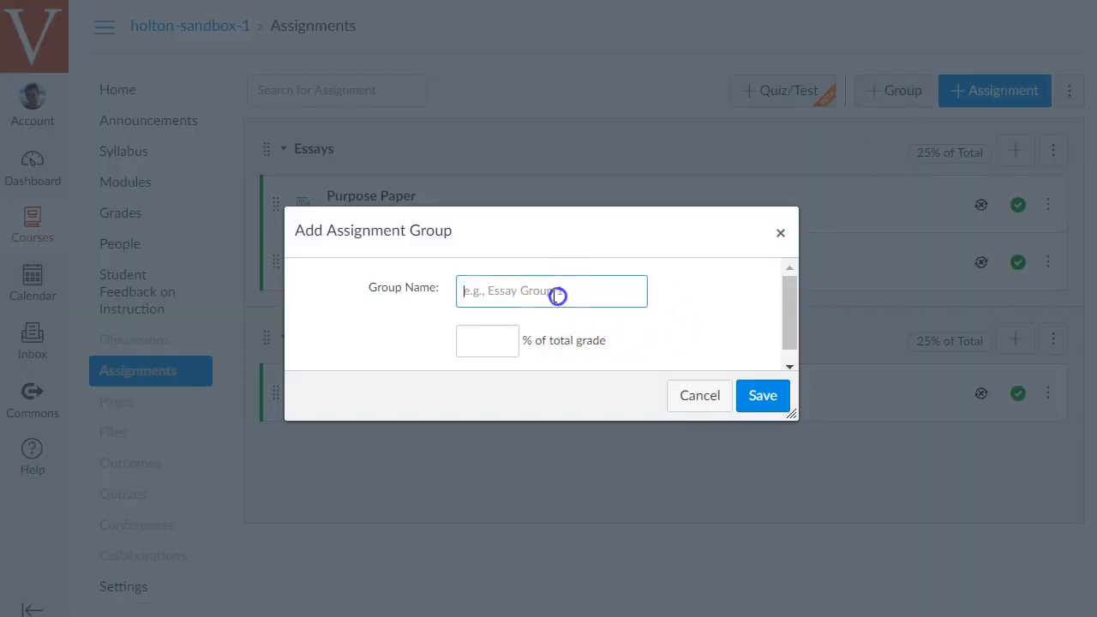
text(Discussions)
click(488, 340)
text(15)
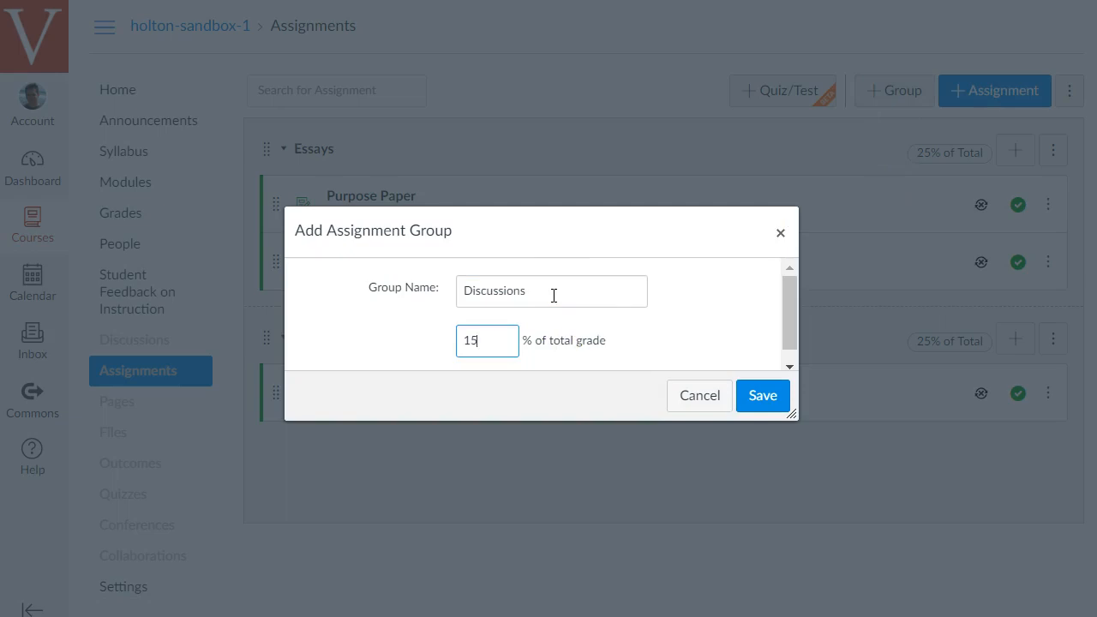
click(761, 395)
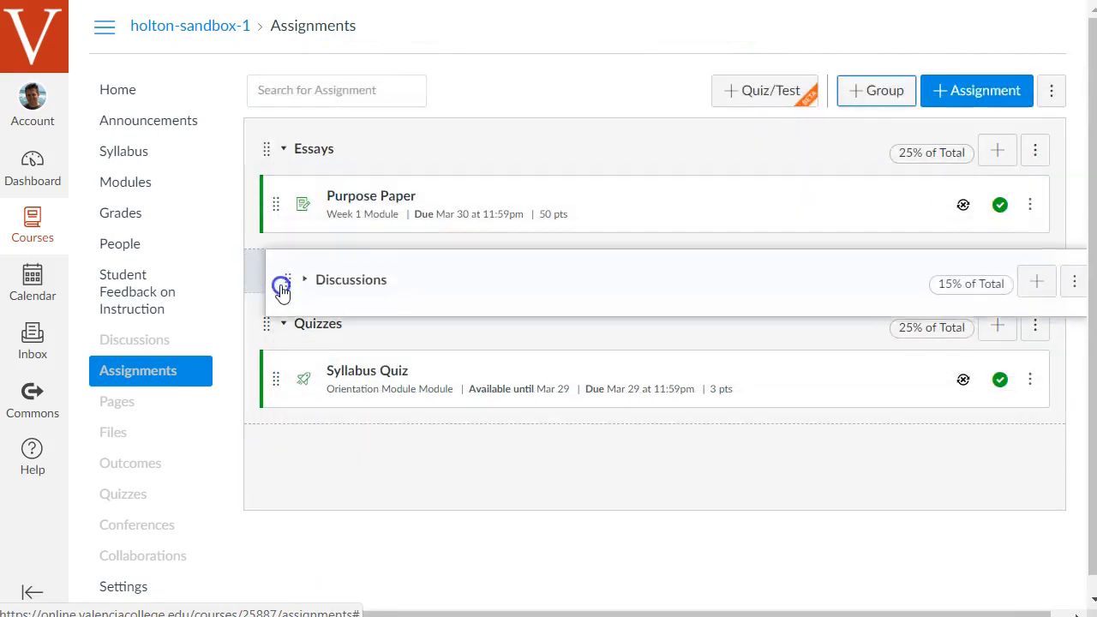
click(304, 279)
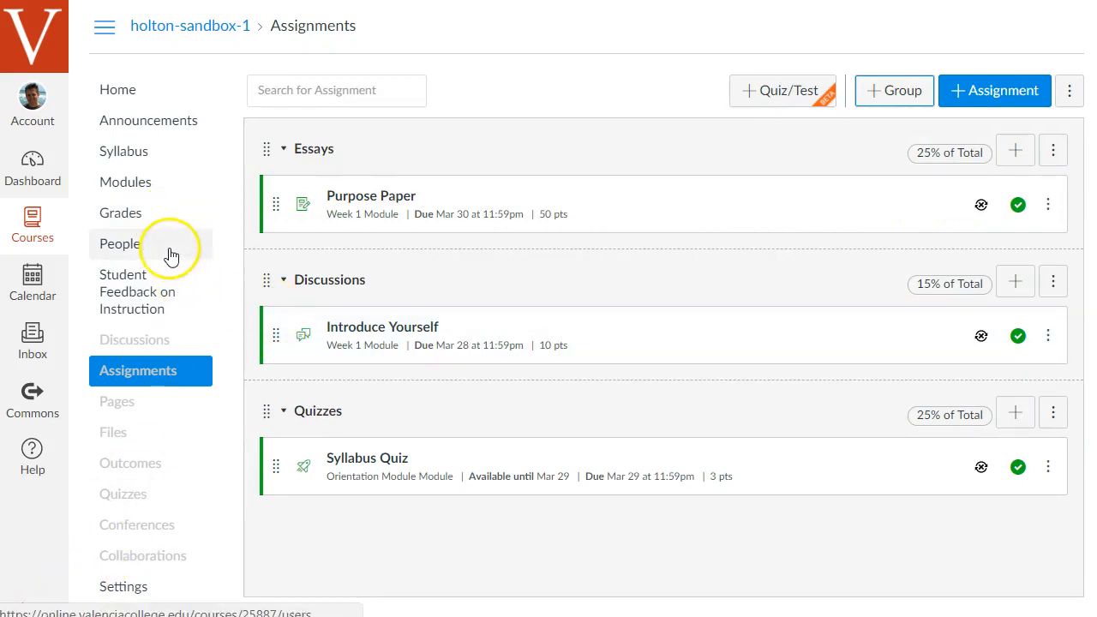
mouse_move(171, 255)
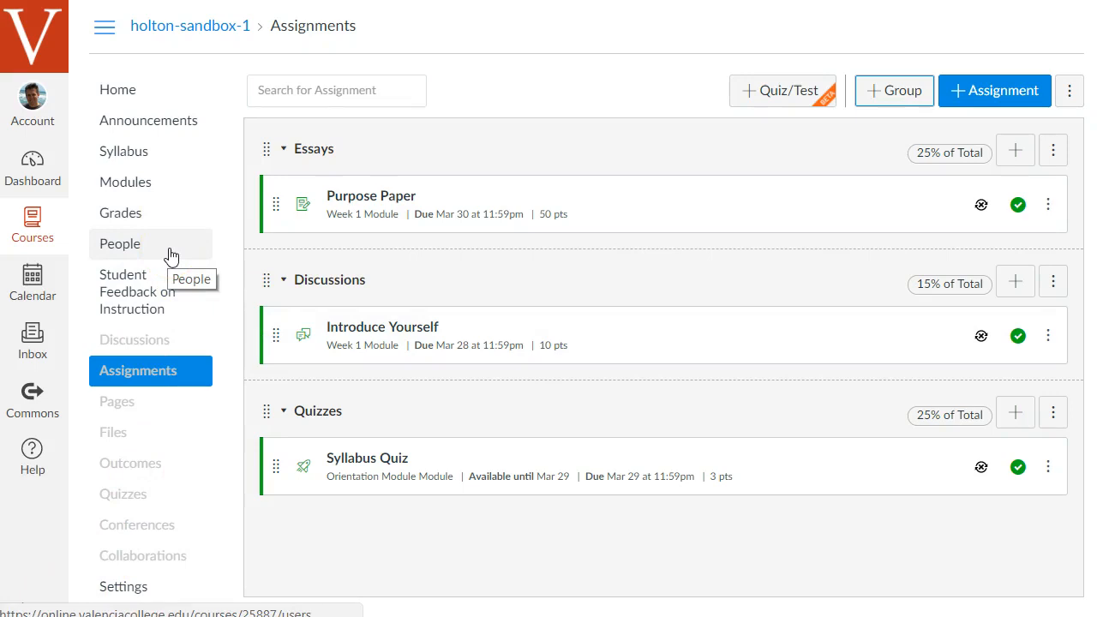
click(120, 243)
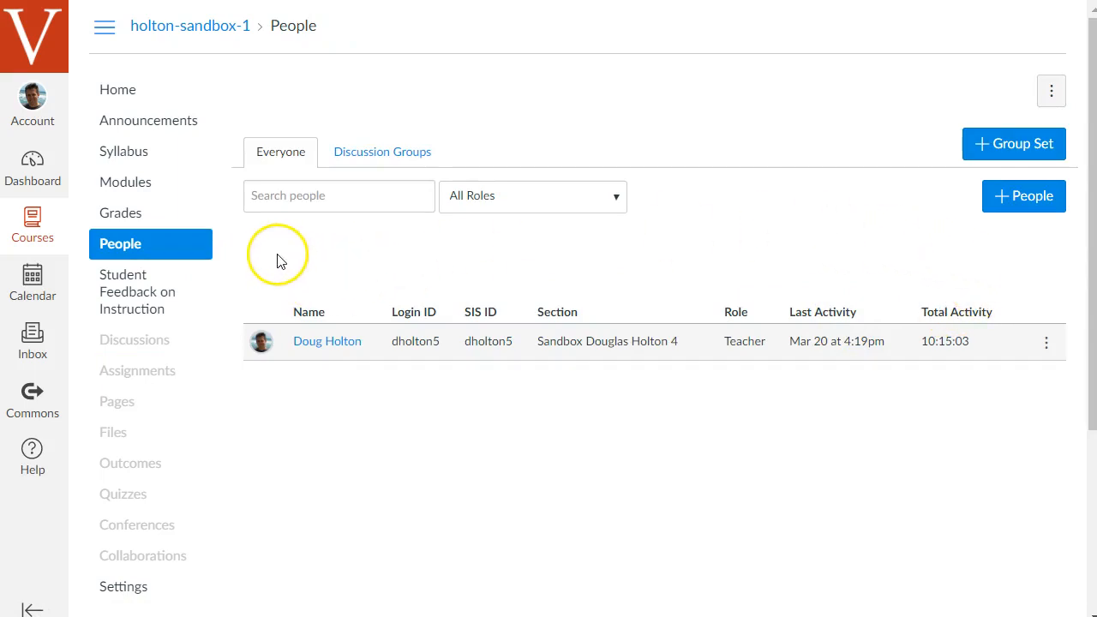
mouse_move(394, 394)
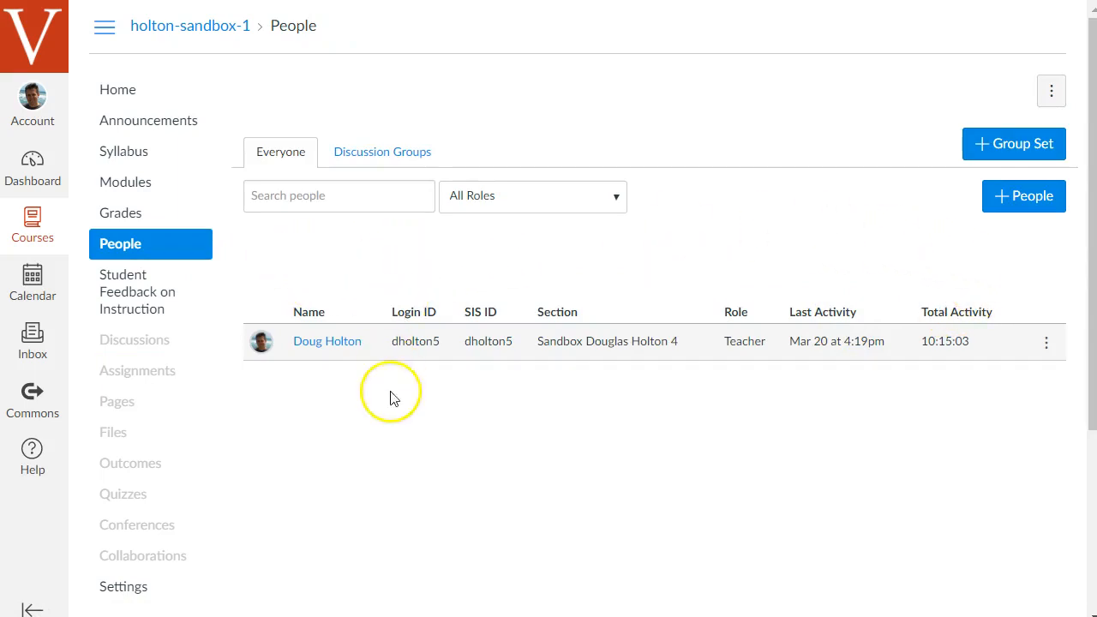
mouse_move(570, 418)
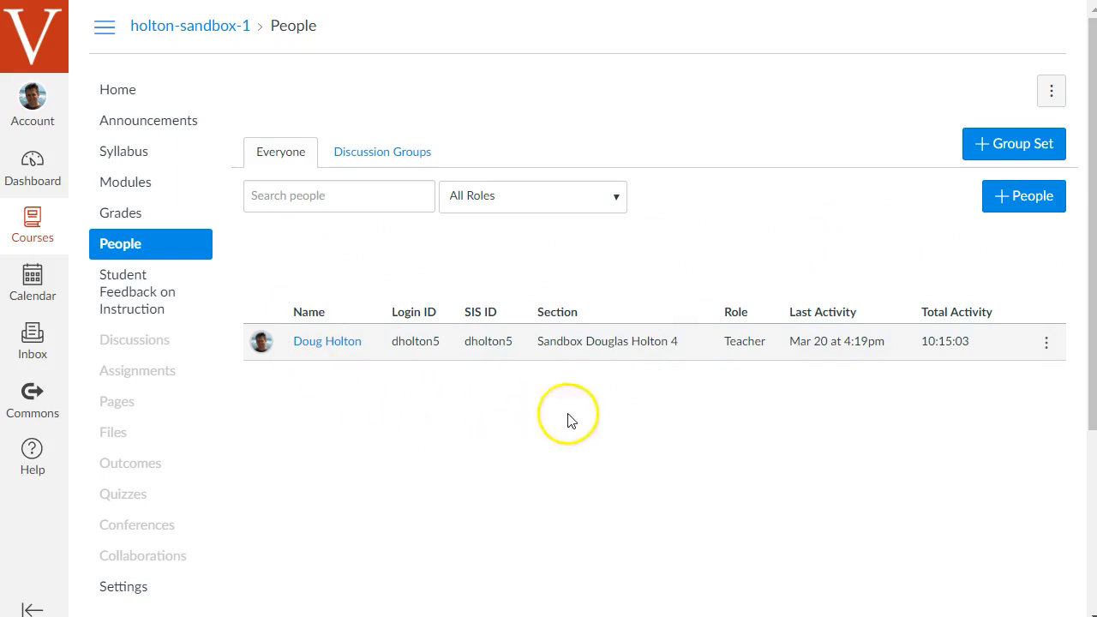
mouse_move(146, 266)
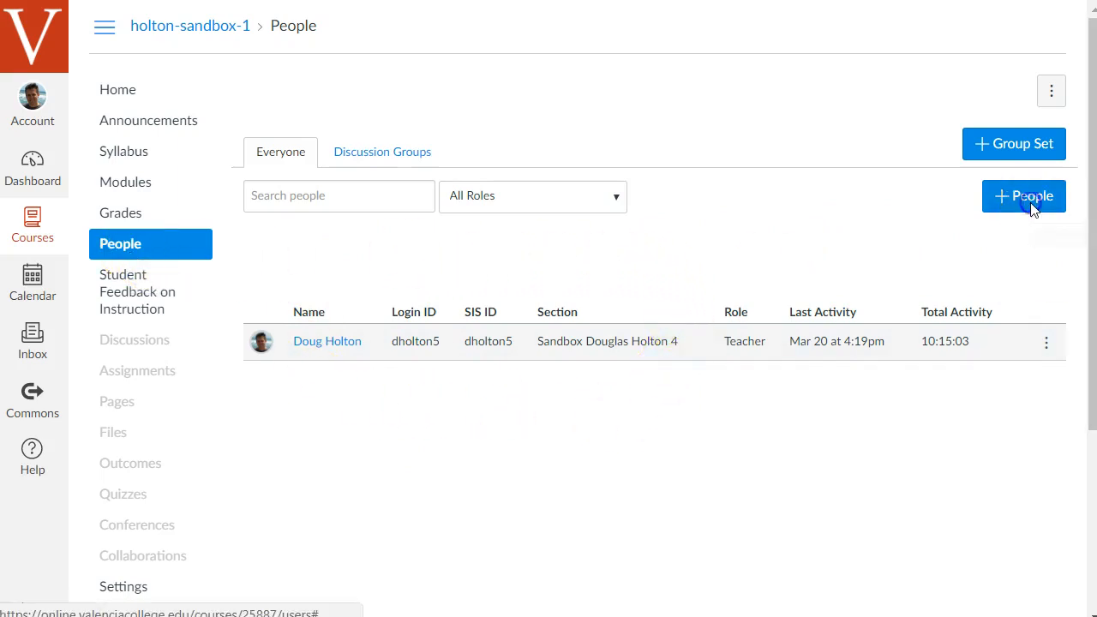
click(1024, 195)
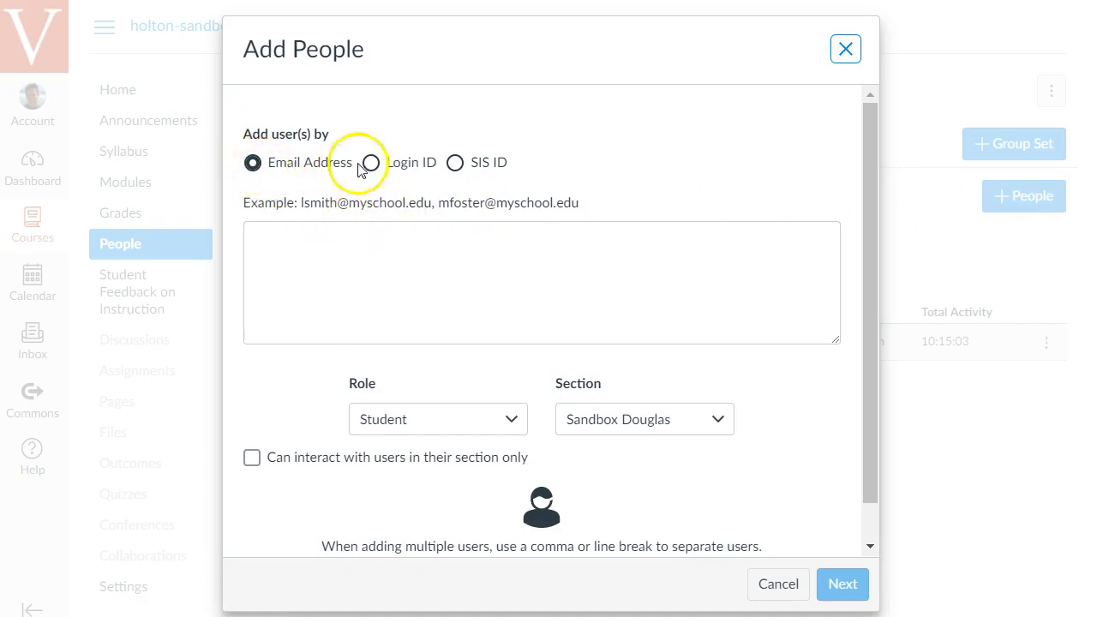
click(374, 163)
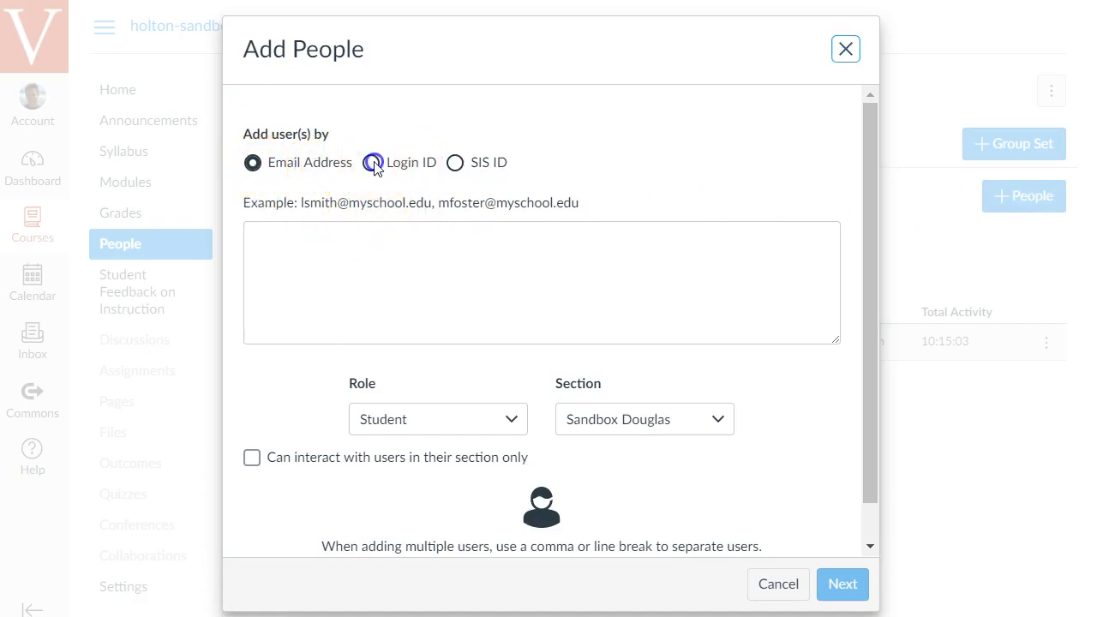
click(371, 162)
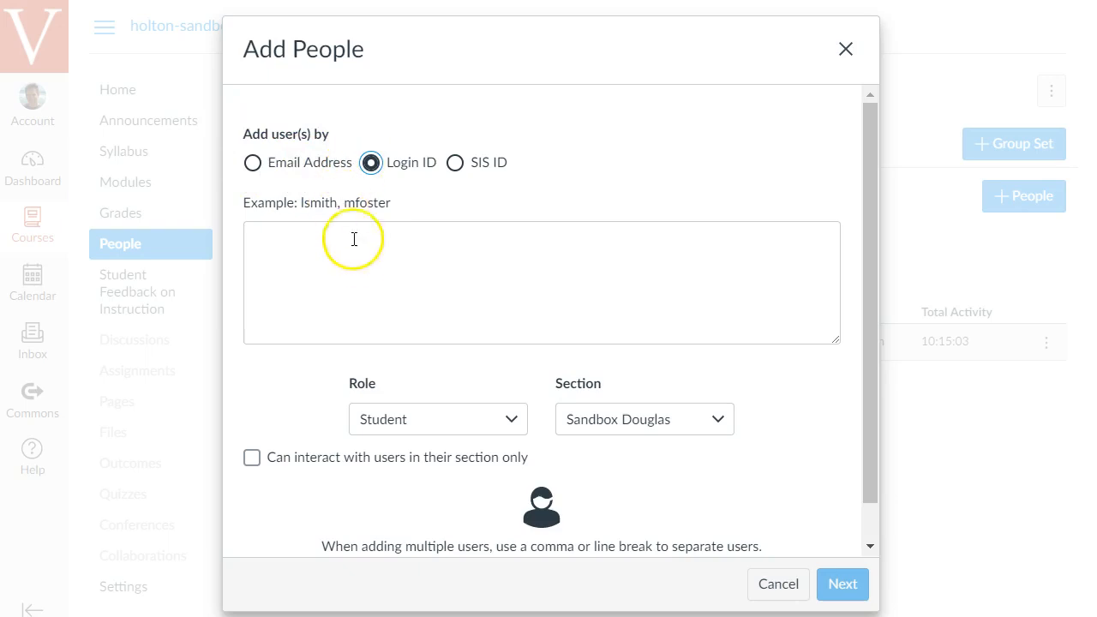
click(357, 253)
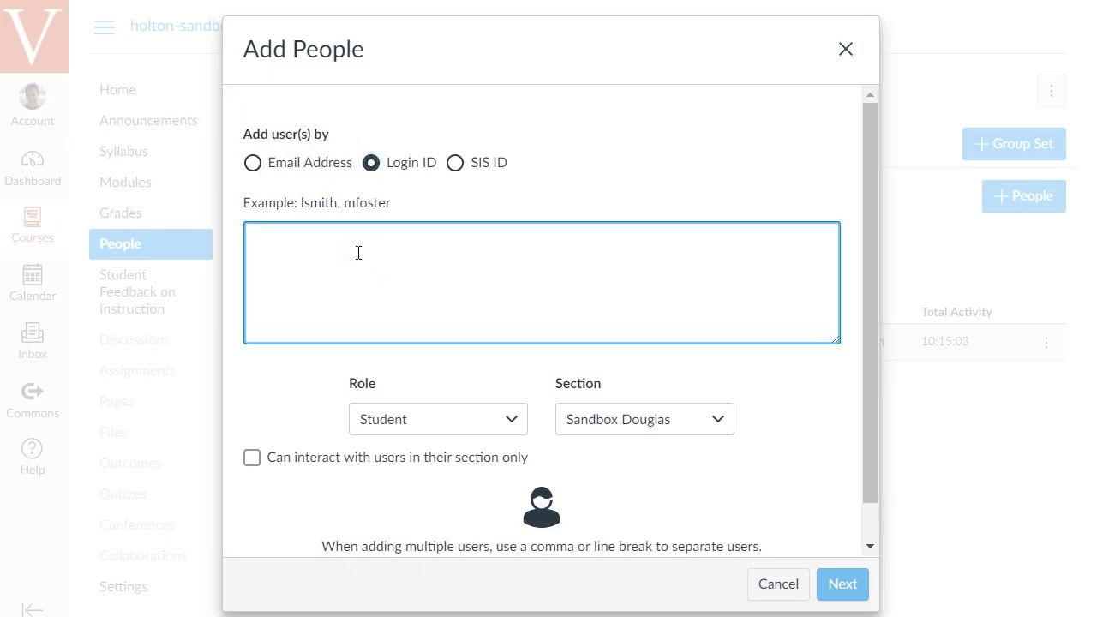
text(mo)
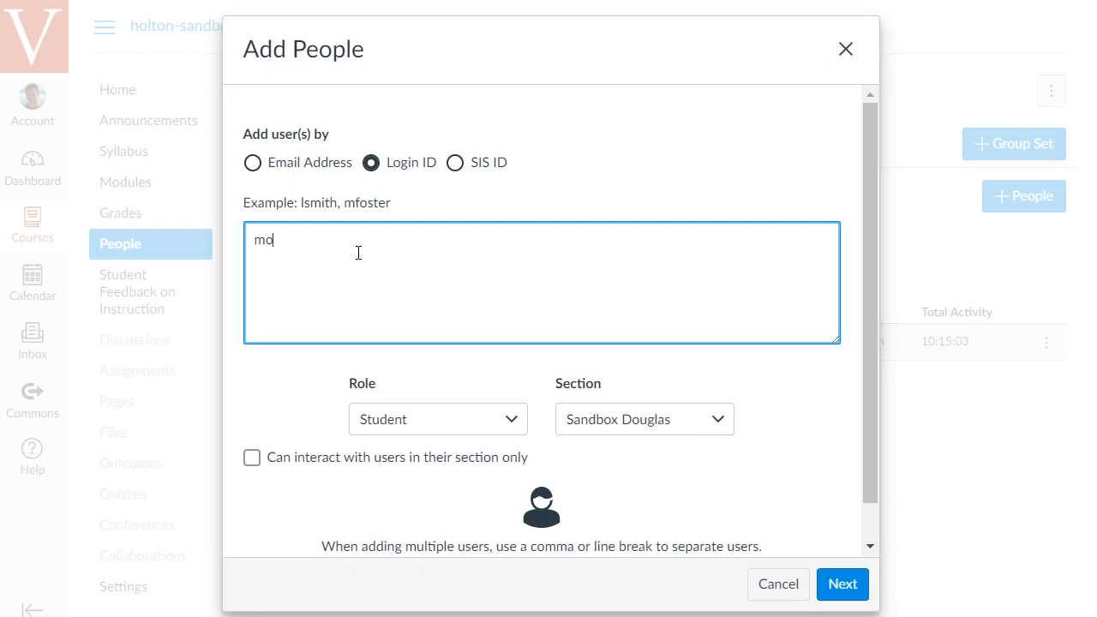
text(goss)
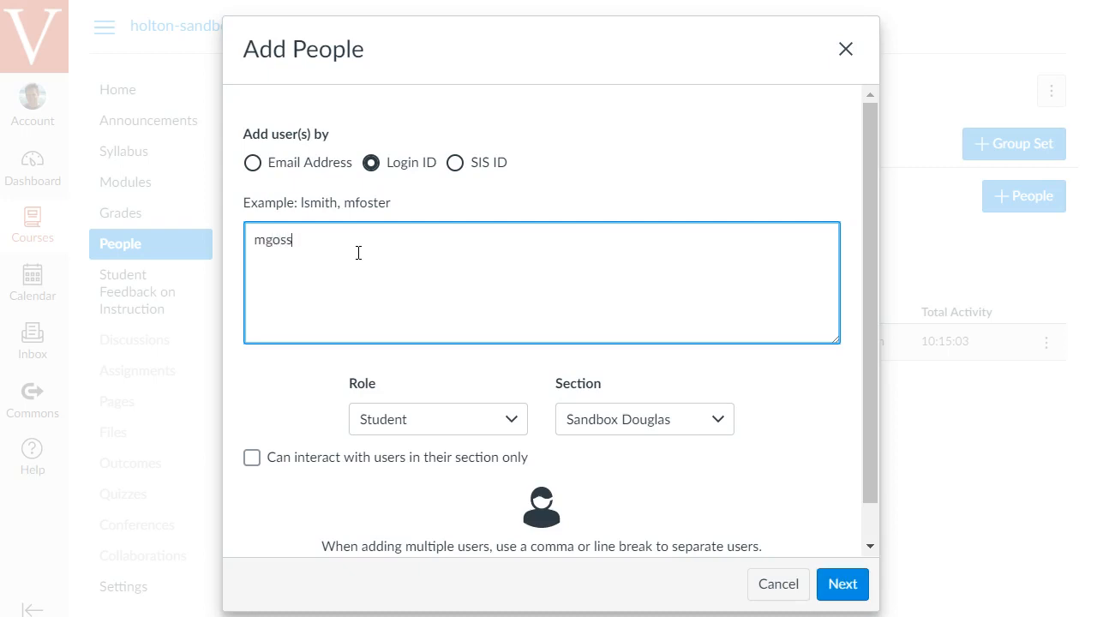
text(ai)
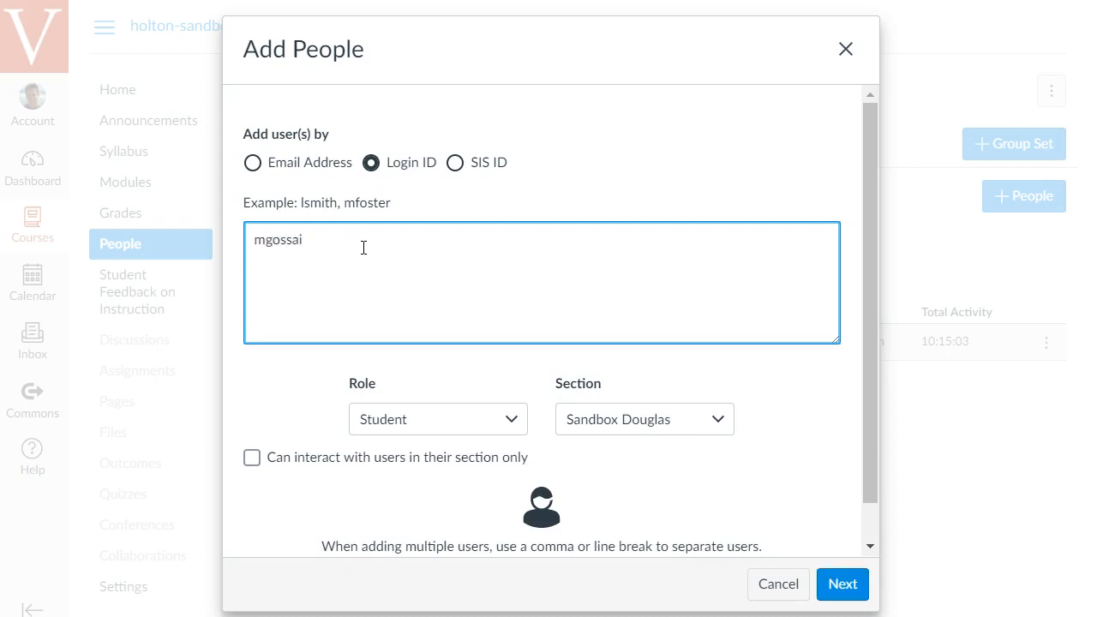
Assign the Designer role with access beyond their own section and add them
click(437, 419)
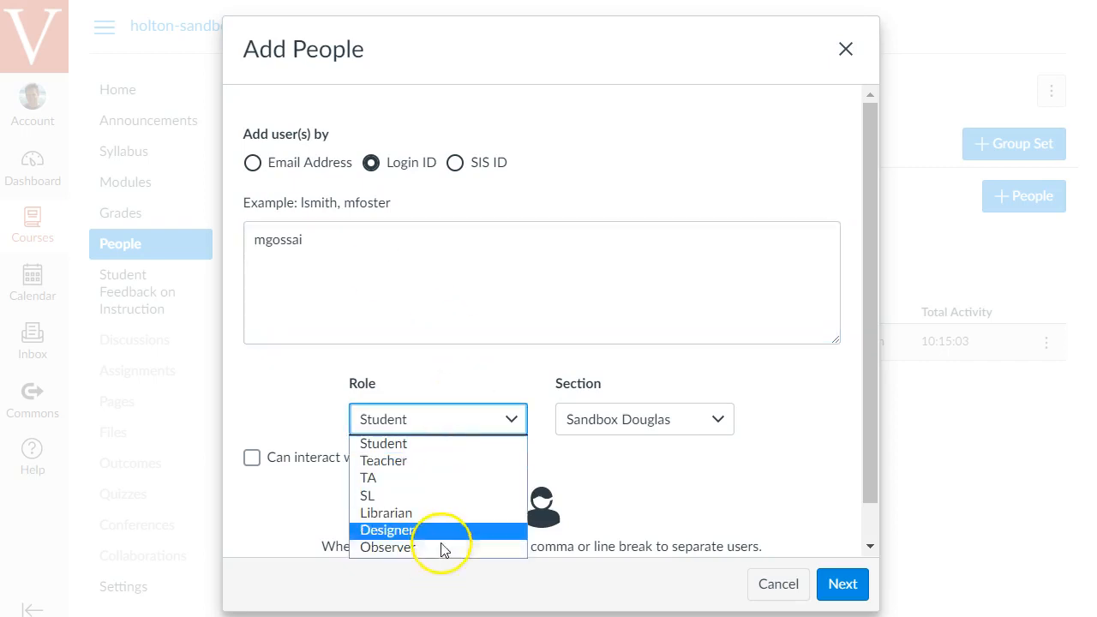
mouse_move(447, 470)
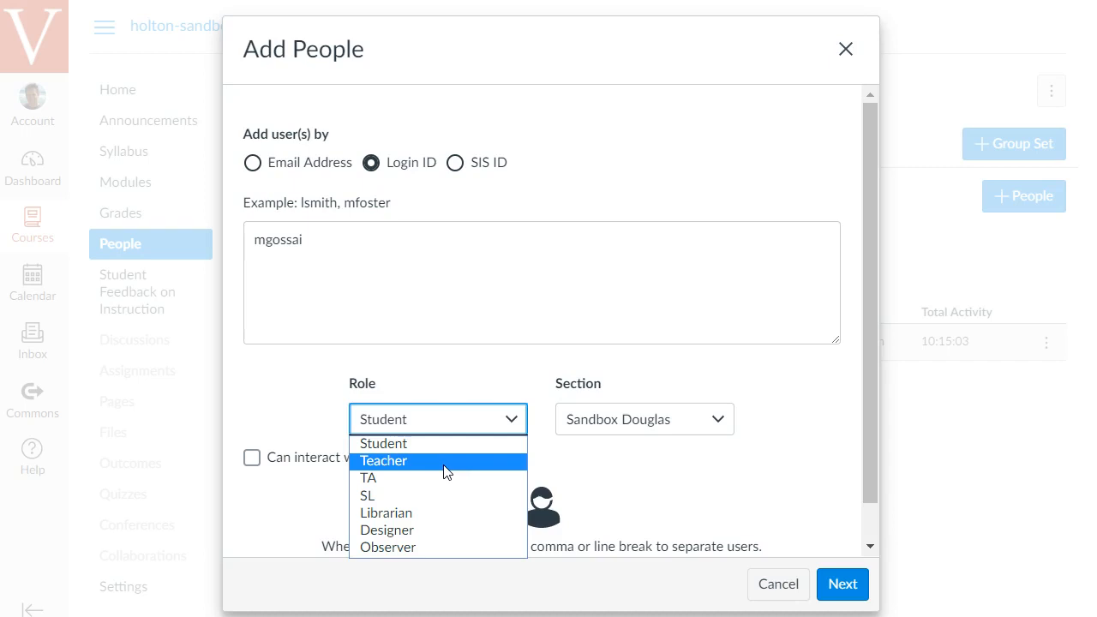
mouse_move(452, 482)
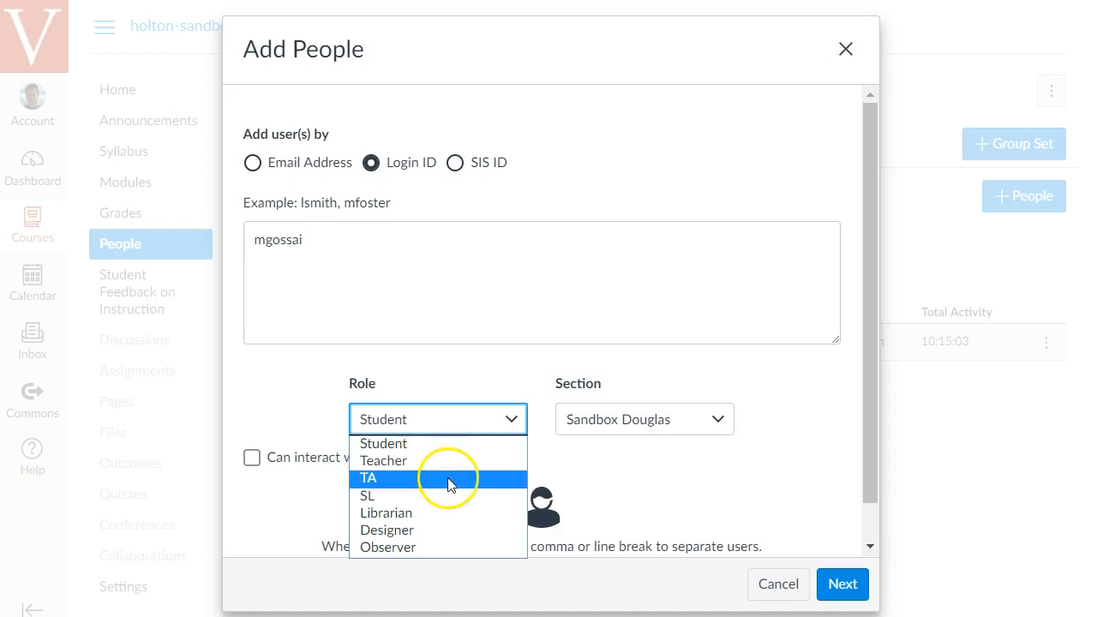
mouse_move(429, 484)
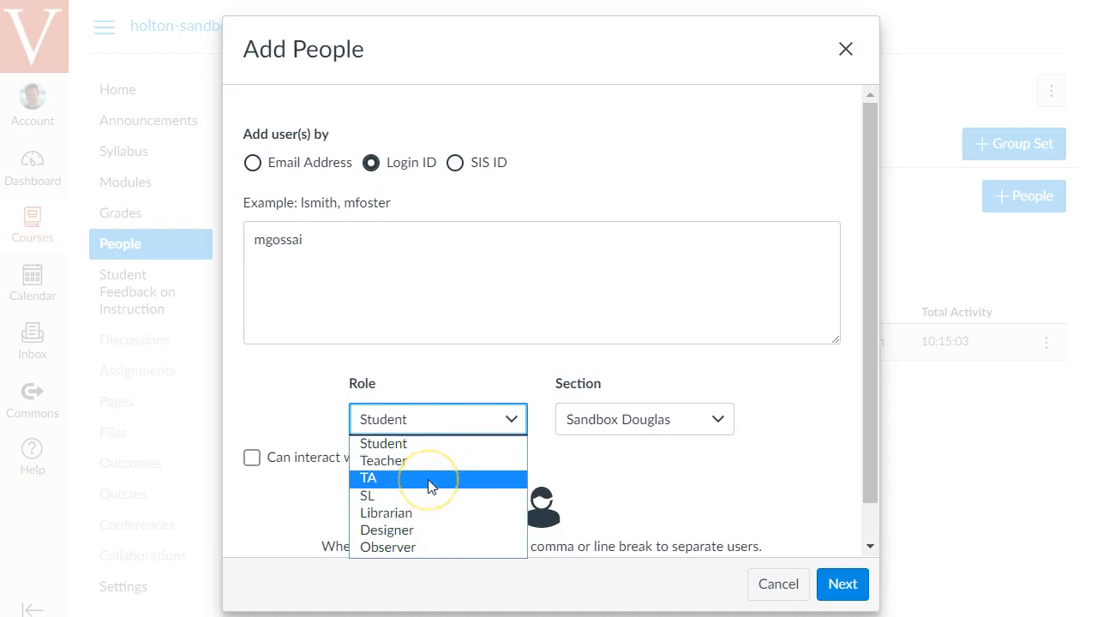
mouse_move(463, 460)
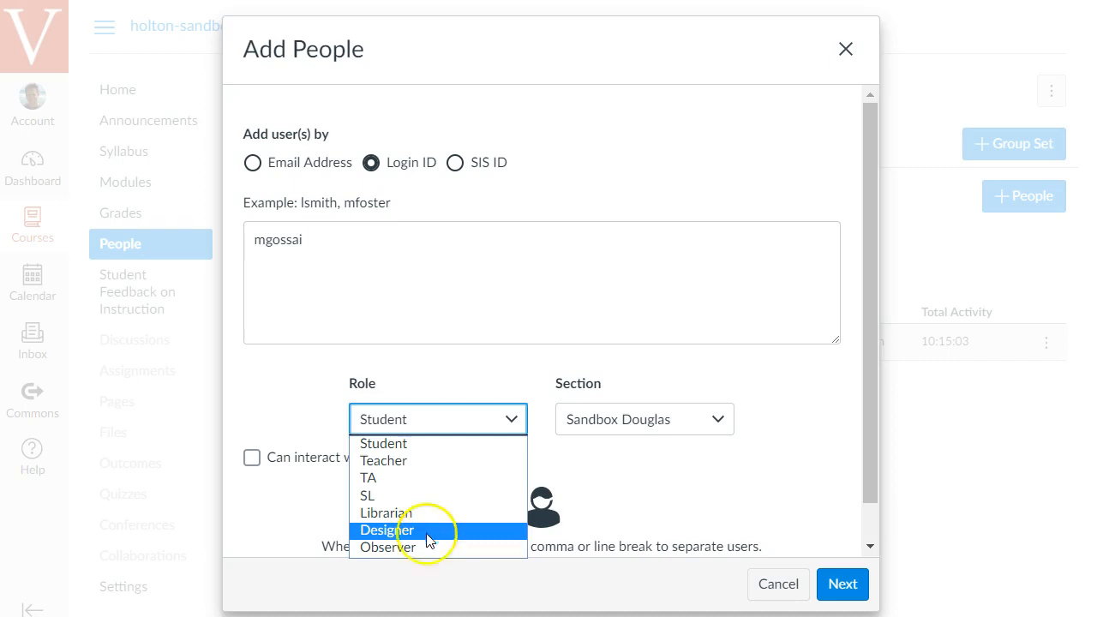
mouse_move(418, 551)
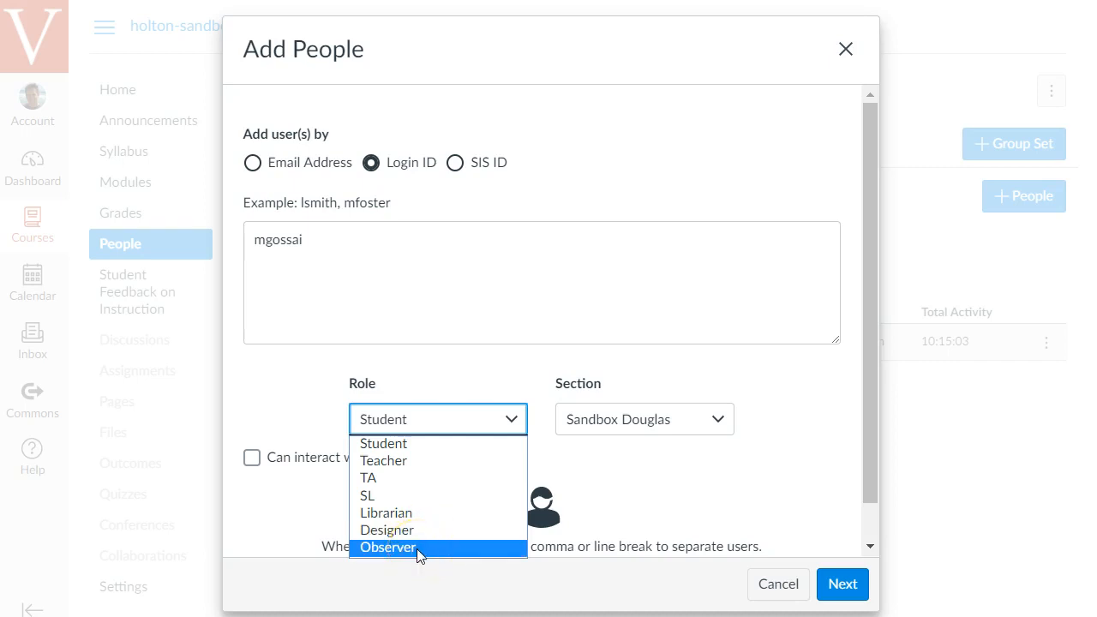
mouse_move(435, 491)
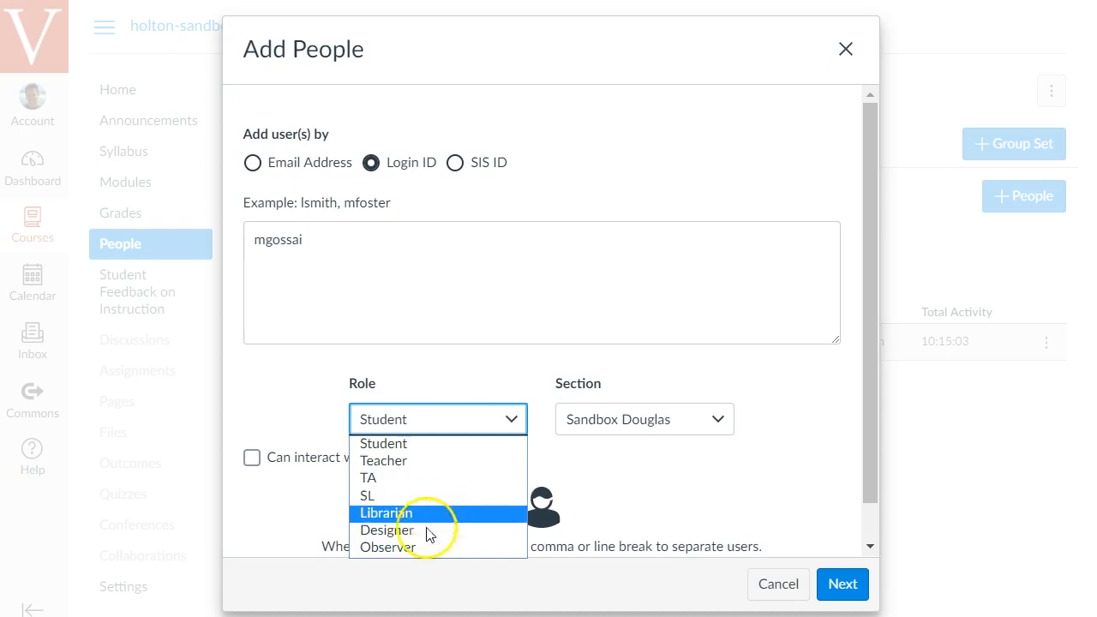
click(389, 529)
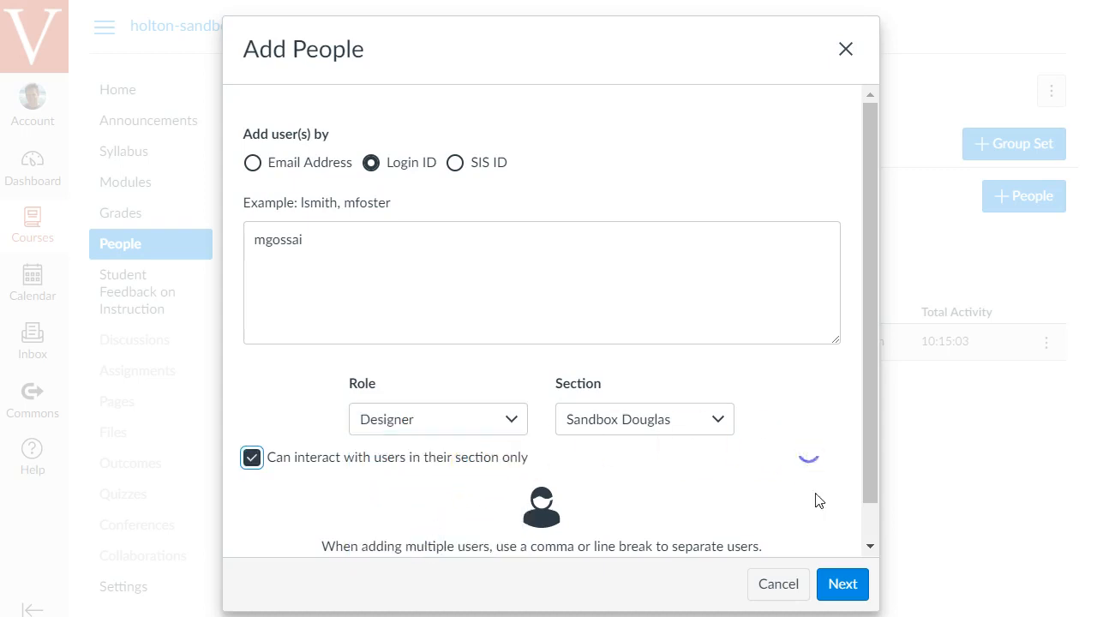
mouse_move(309, 472)
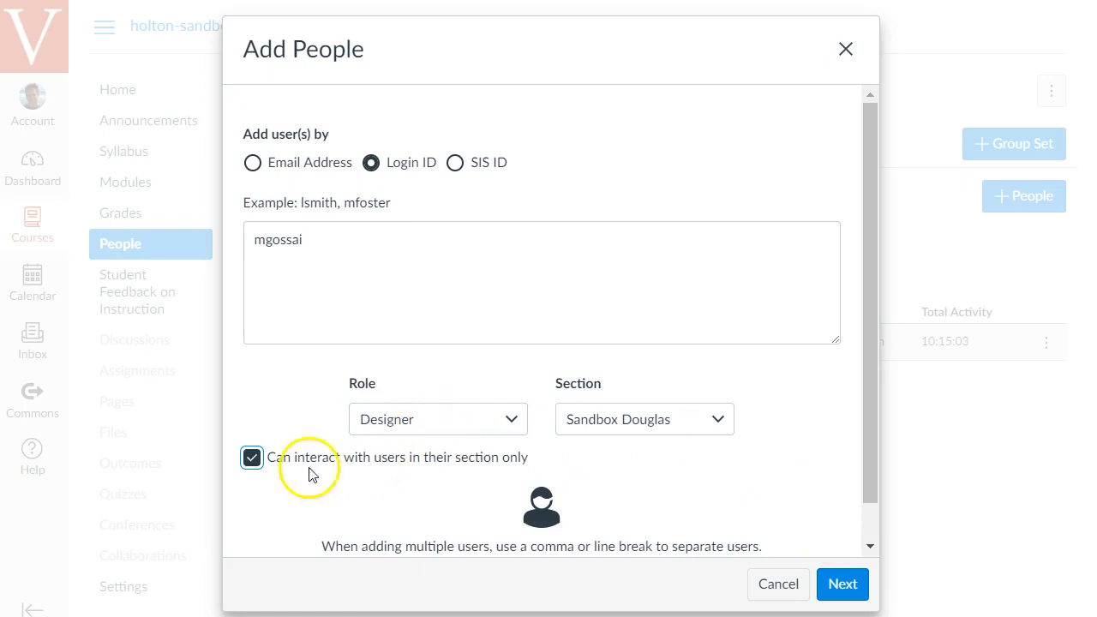
click(252, 458)
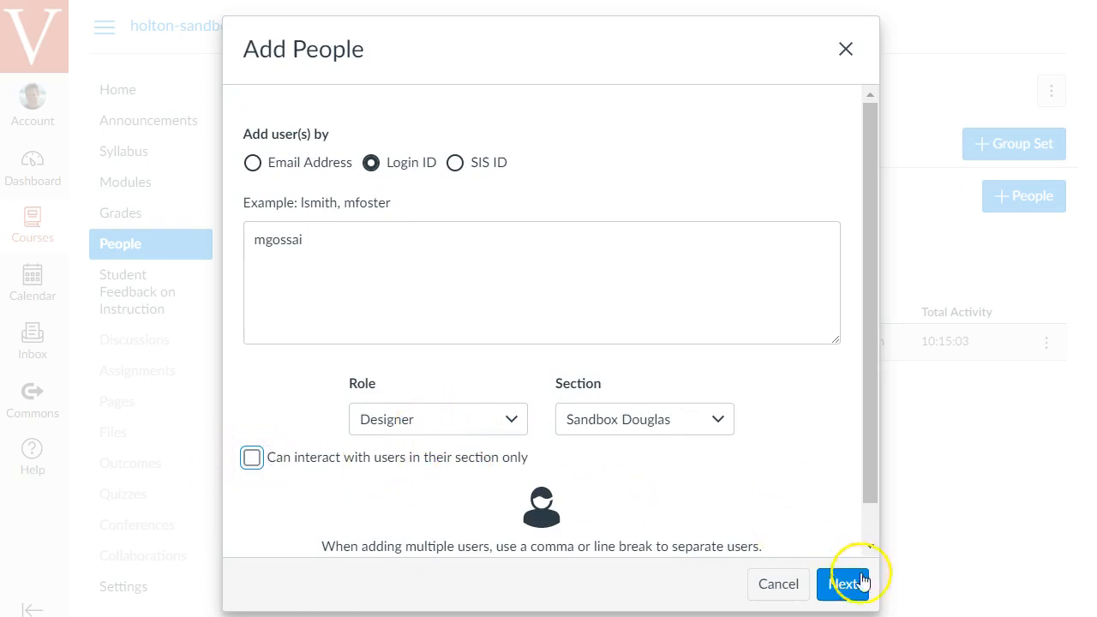
click(847, 584)
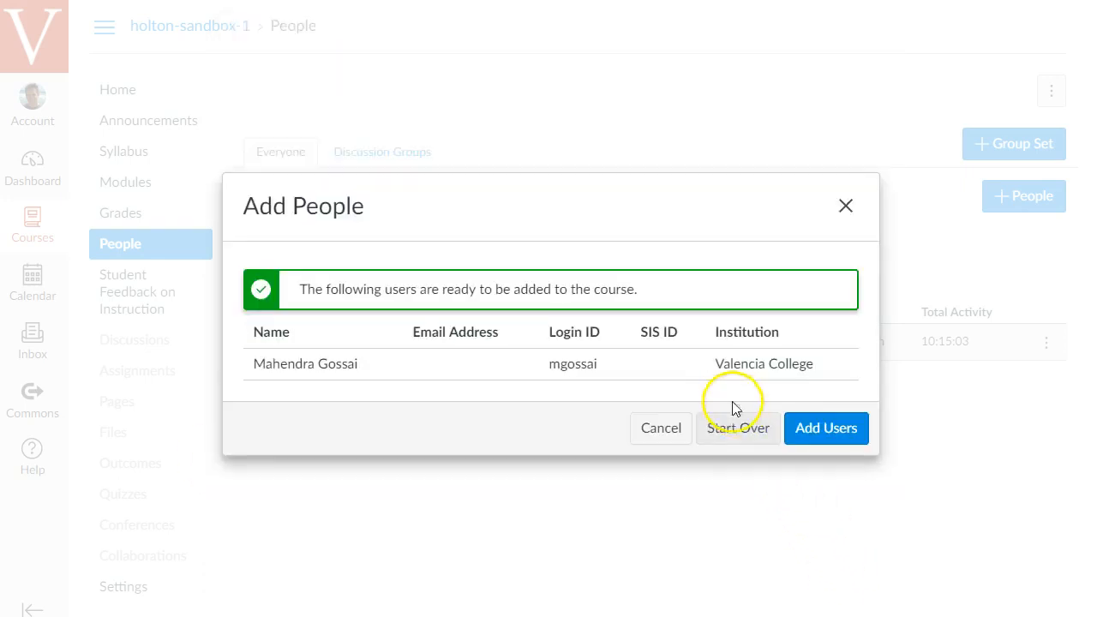
mouse_move(382, 363)
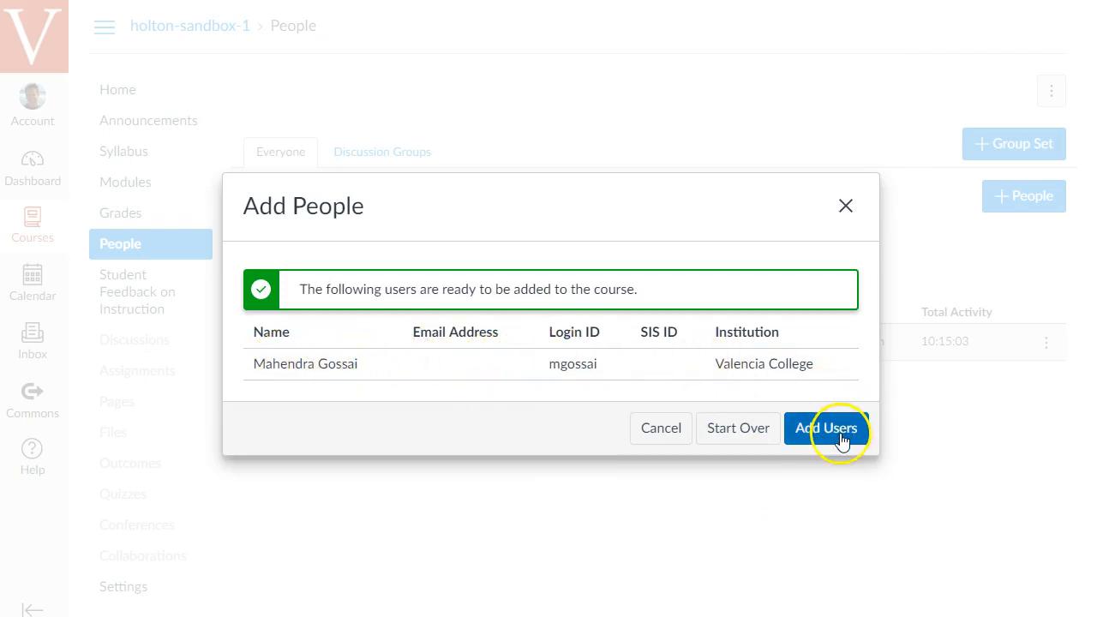
click(830, 428)
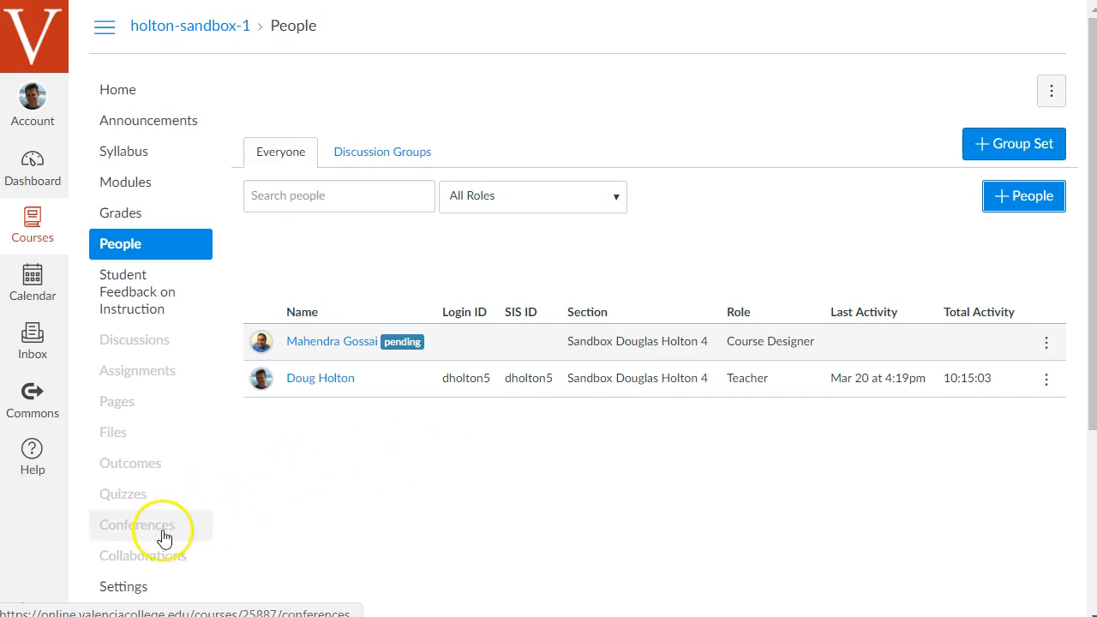
mouse_move(163, 539)
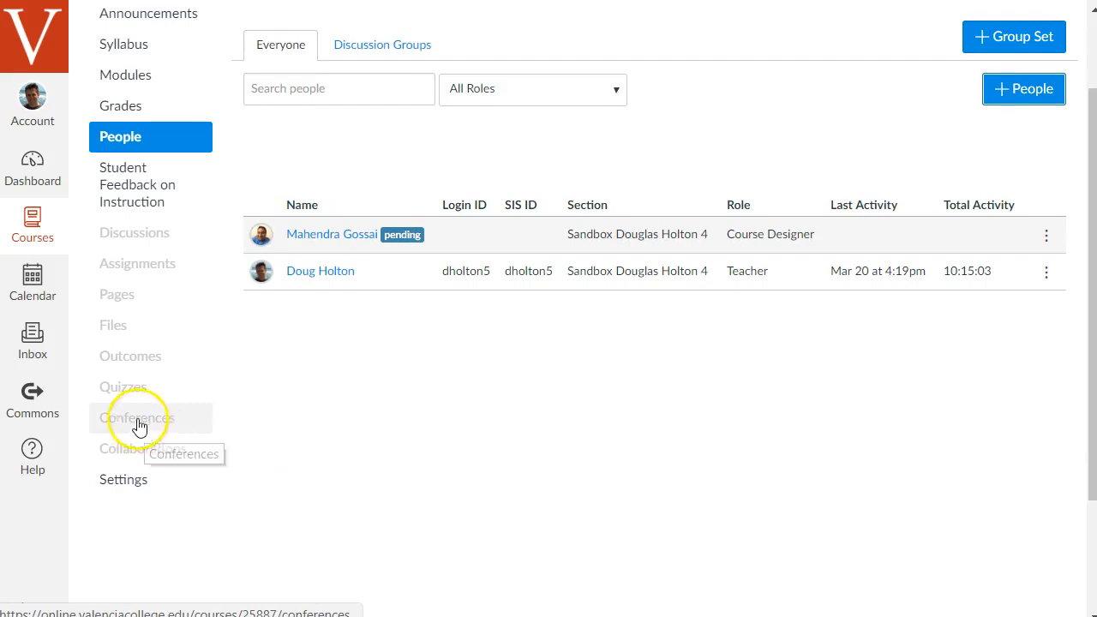
In course Settings > Navigation, enable Conferences so it follows People
click(123, 479)
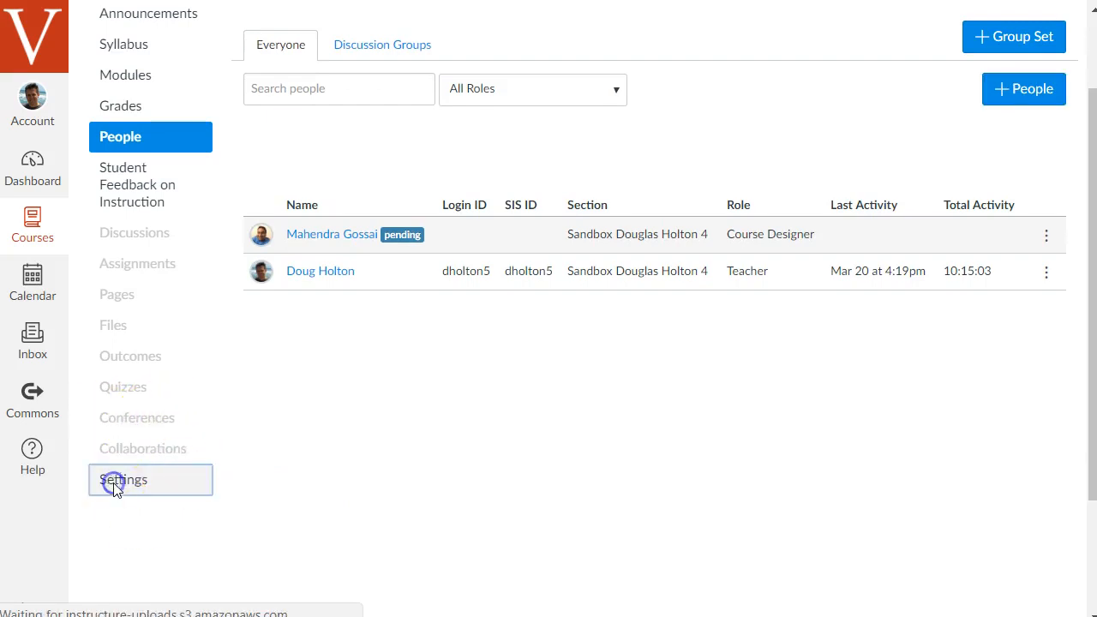
click(123, 480)
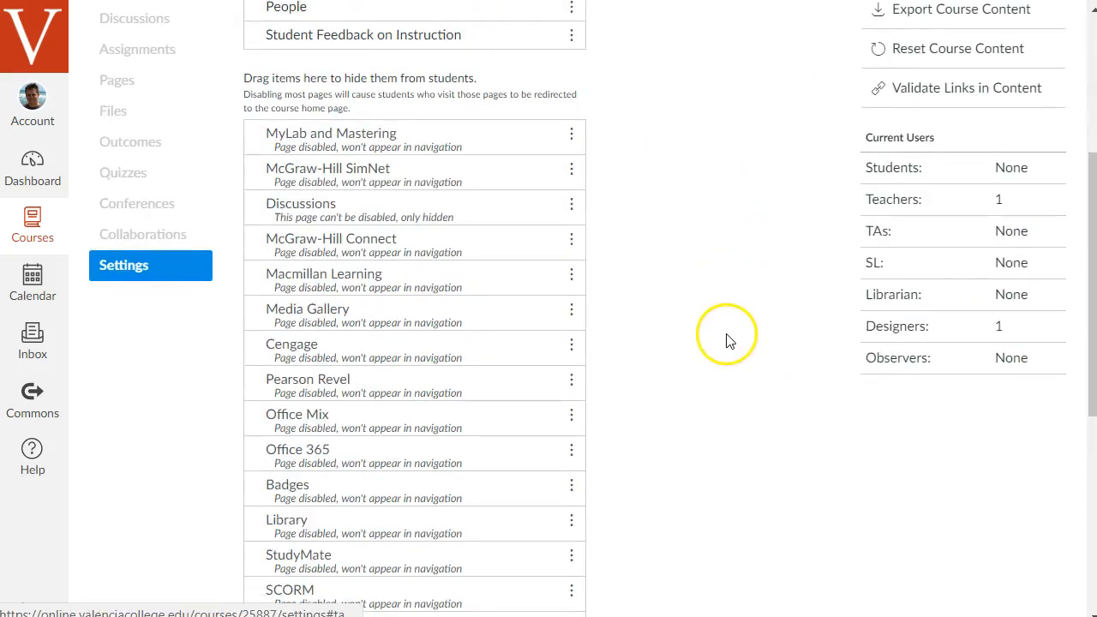
scroll(down, 3)
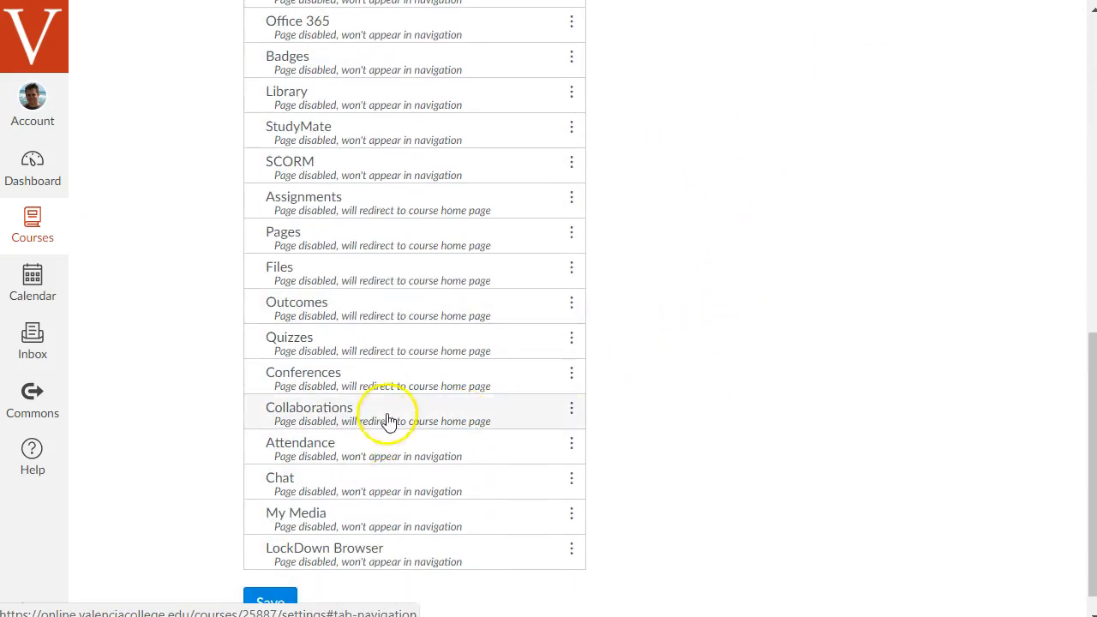
click(571, 376)
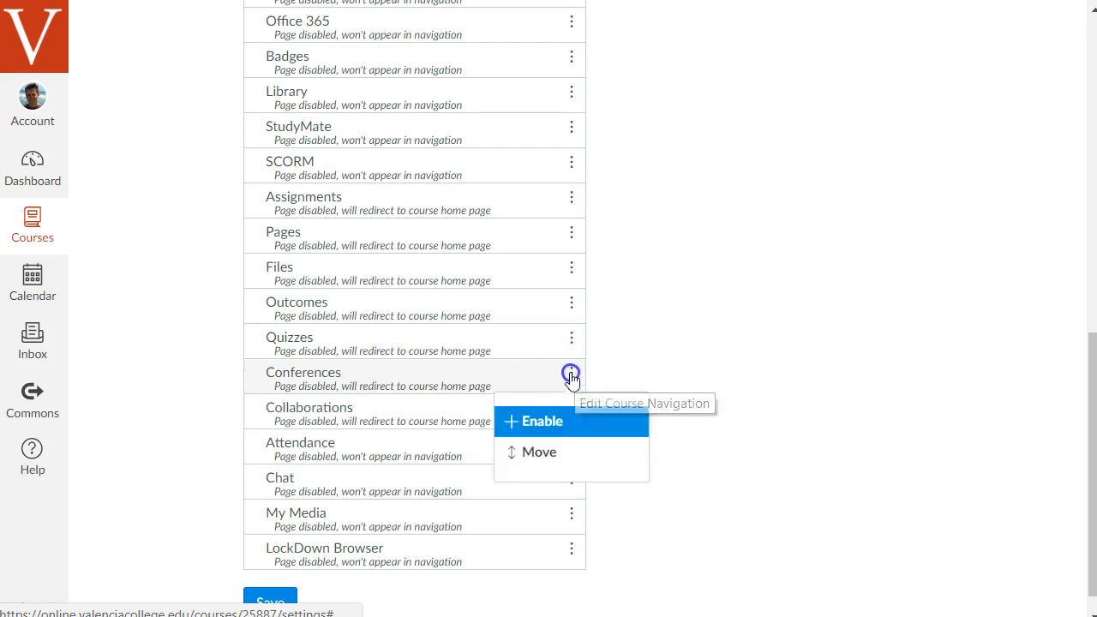
click(542, 422)
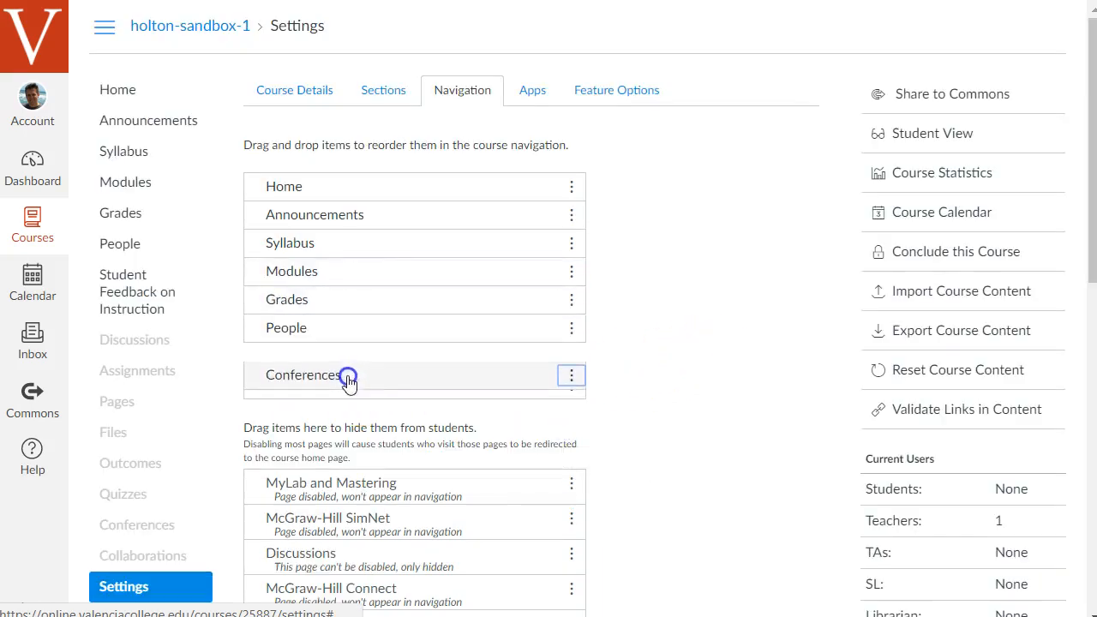
scroll(down, 3)
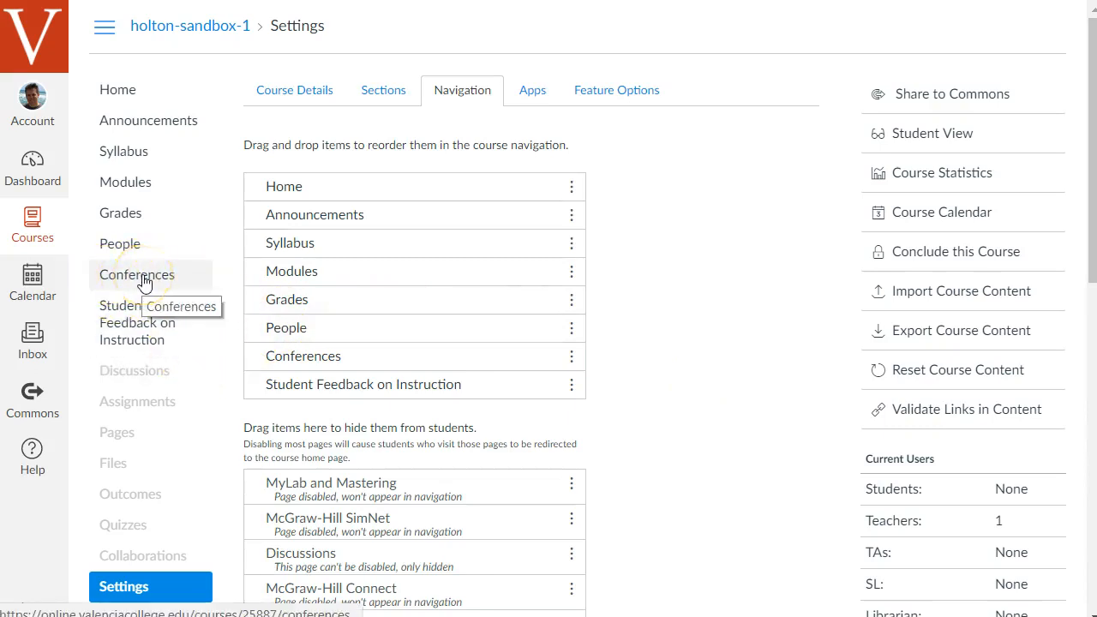
Start a new conference on the Conferences page named 'Virtual Office Hours'
click(136, 274)
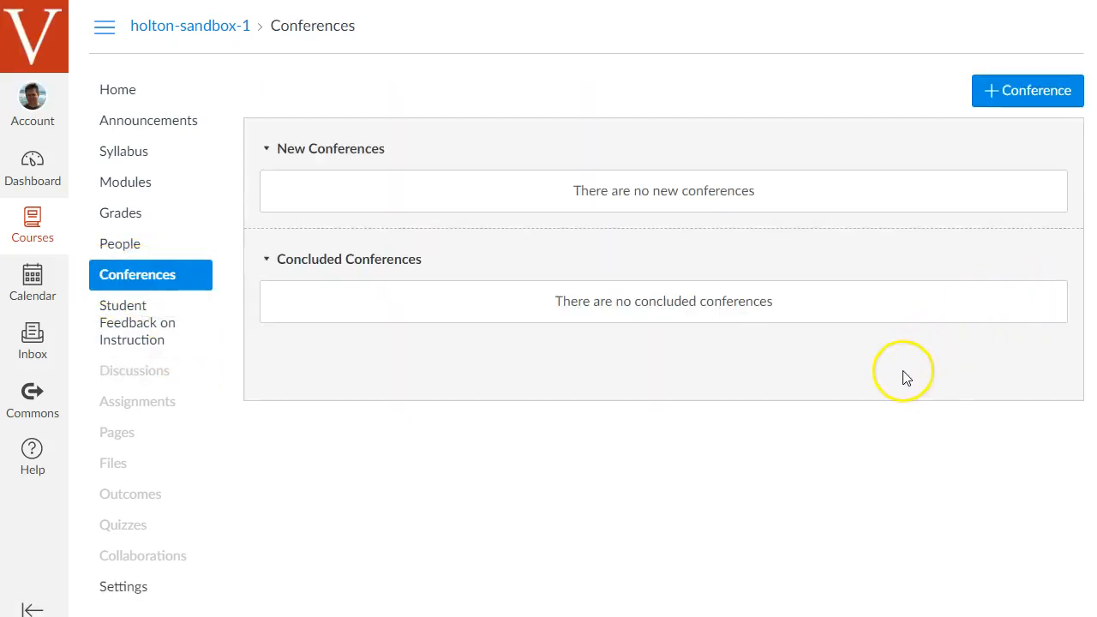
mouse_move(853, 411)
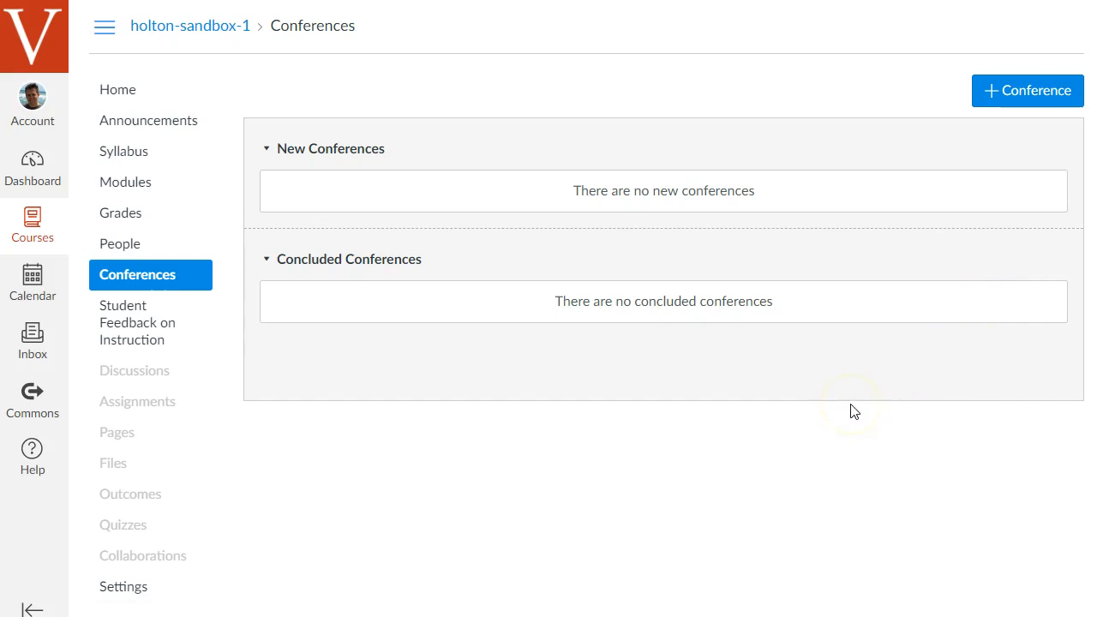
mouse_move(1033, 126)
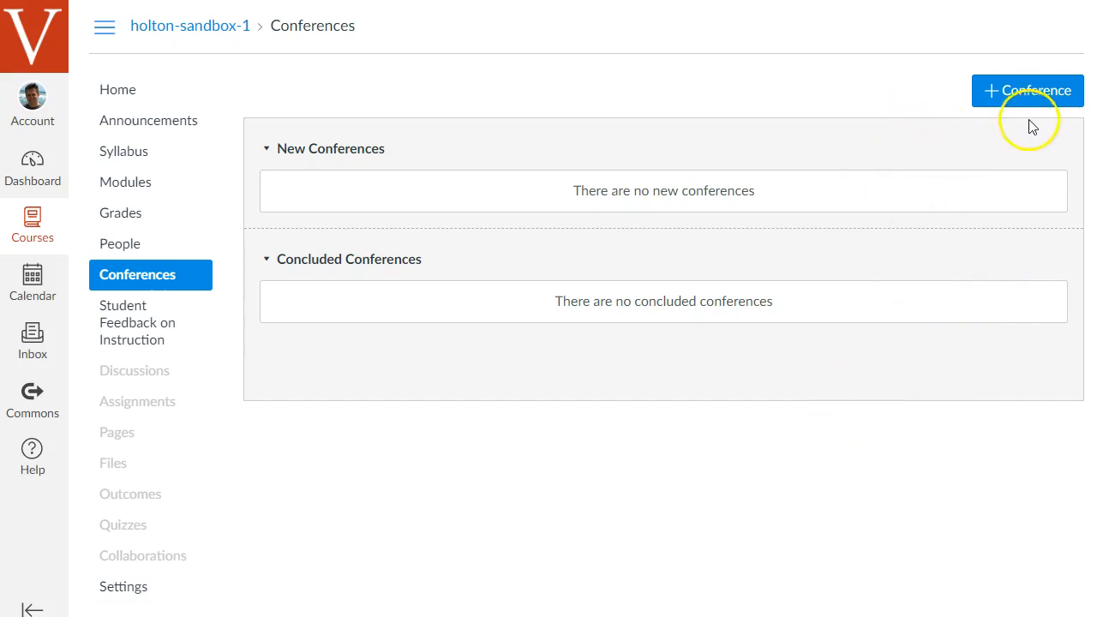
click(1027, 91)
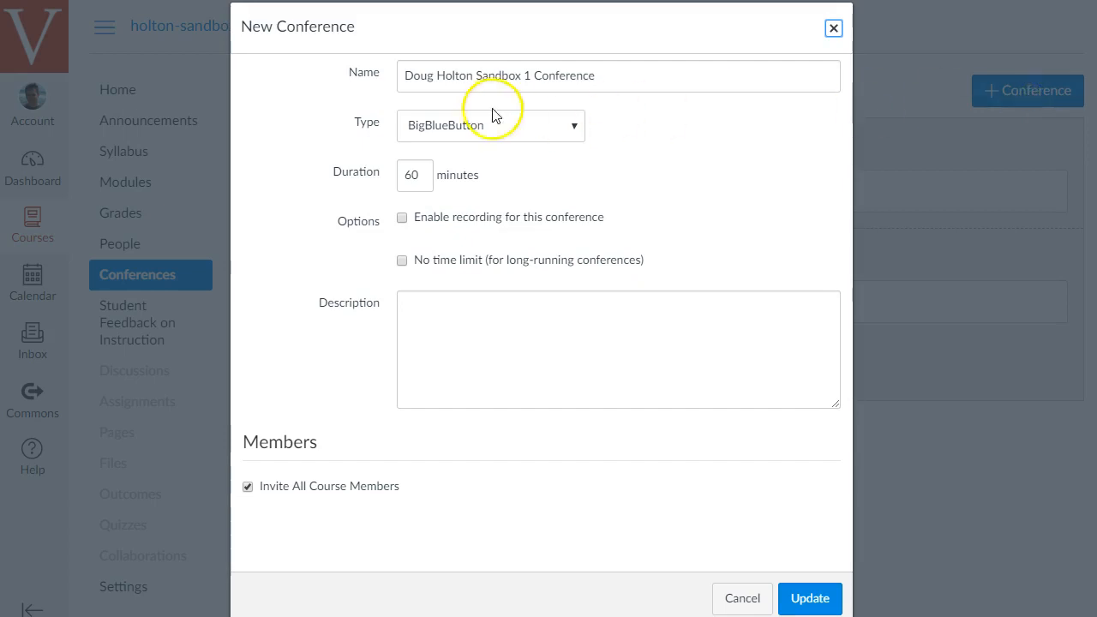
triple_click(498, 76)
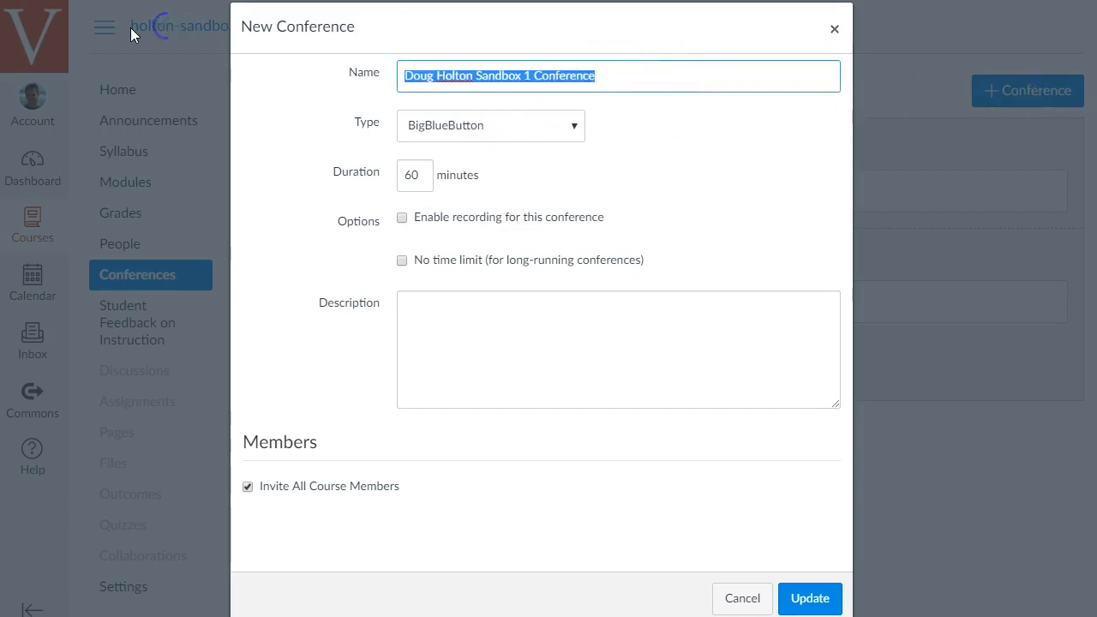
text(Virtual Off)
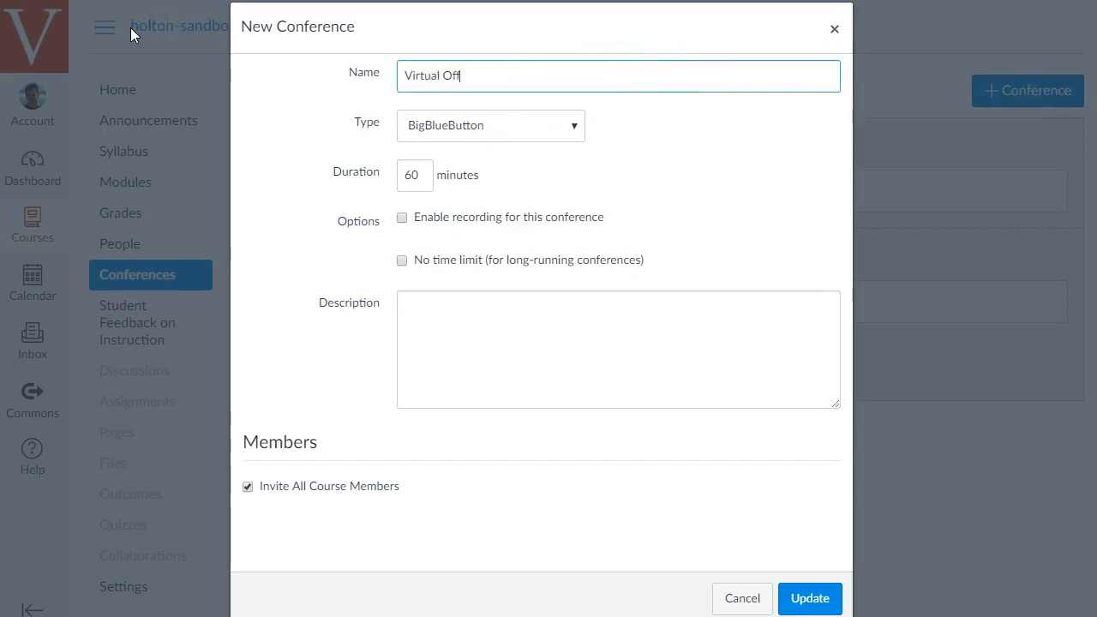
text(ice Hours)
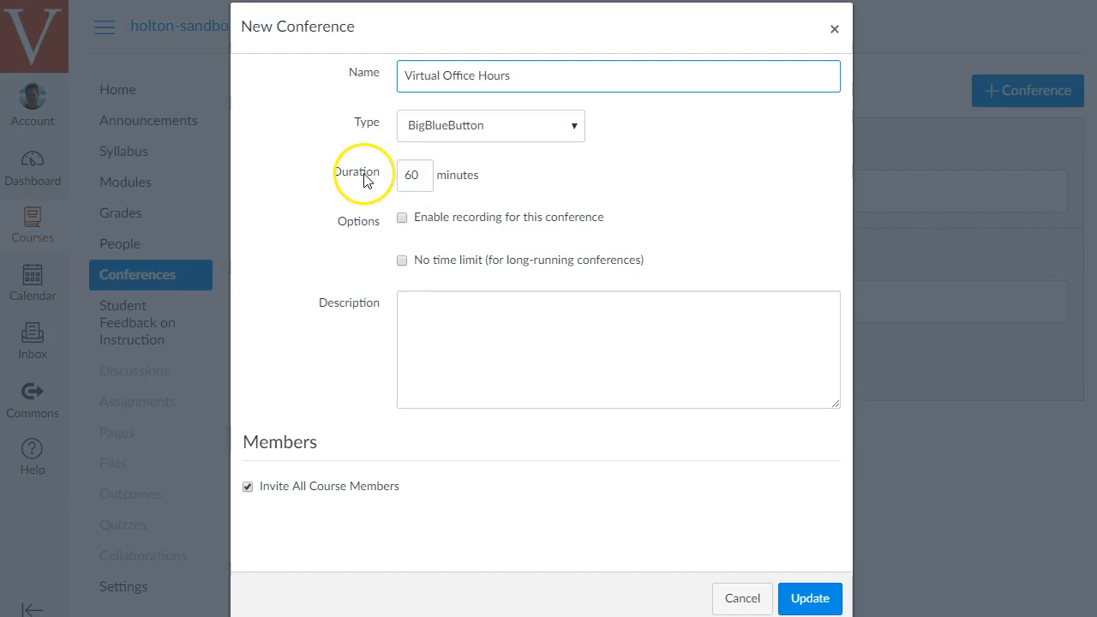
Remove the time limit, enable recording, and keep all course members invited
click(414, 175)
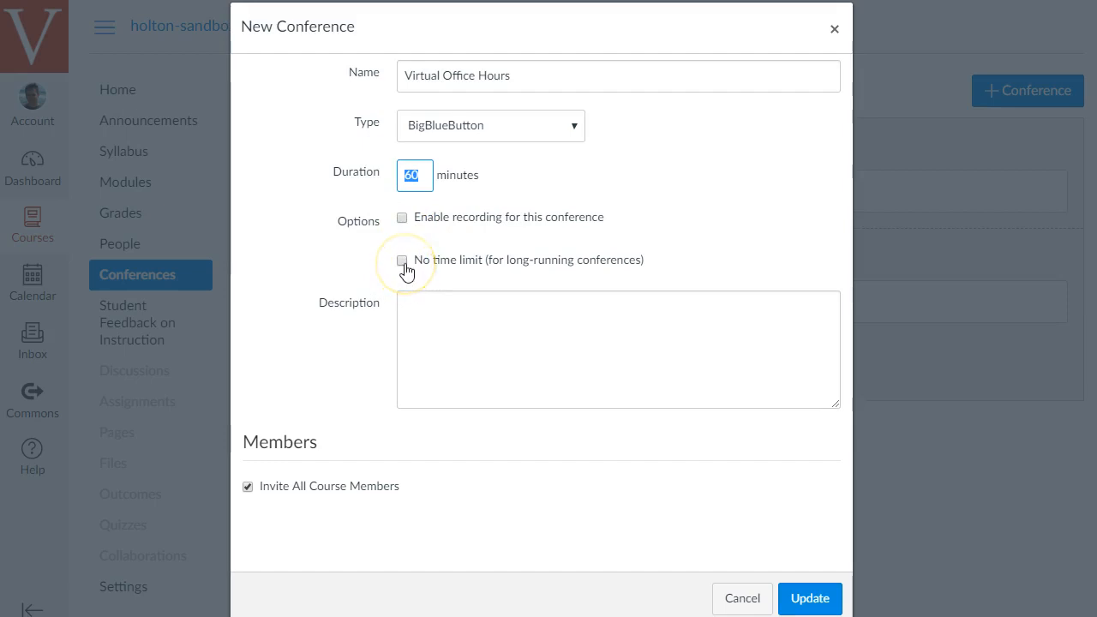
click(402, 260)
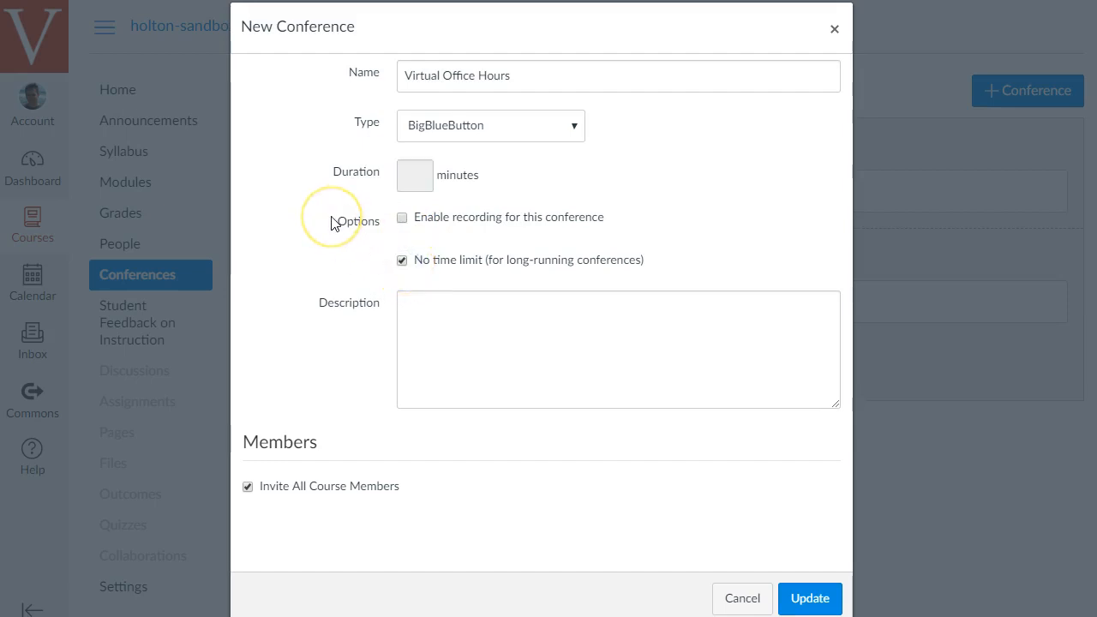
mouse_move(335, 223)
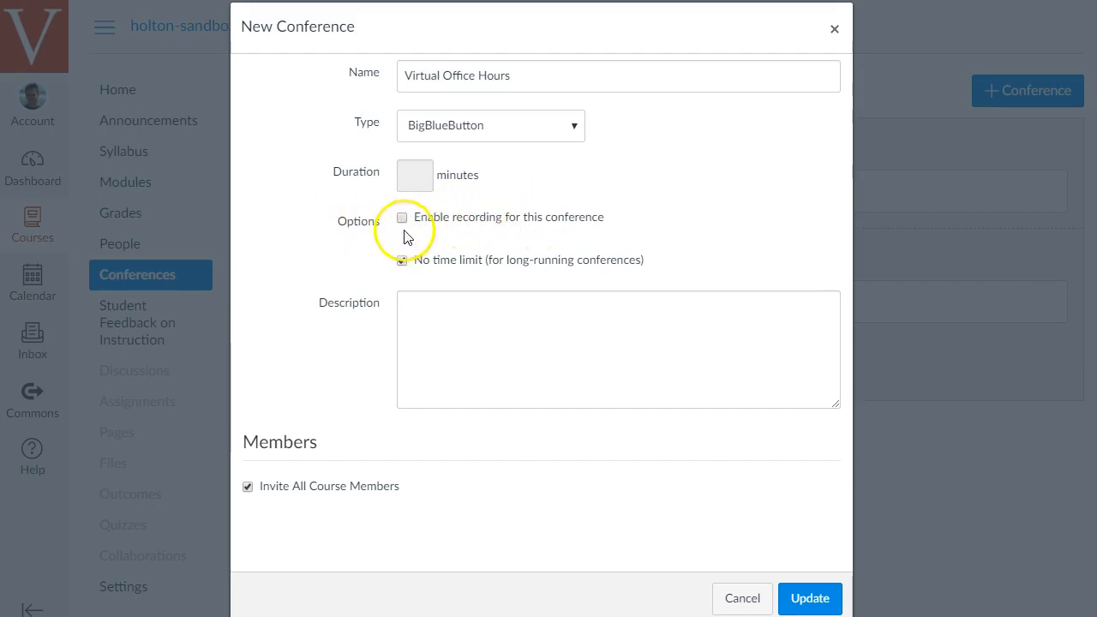
click(401, 217)
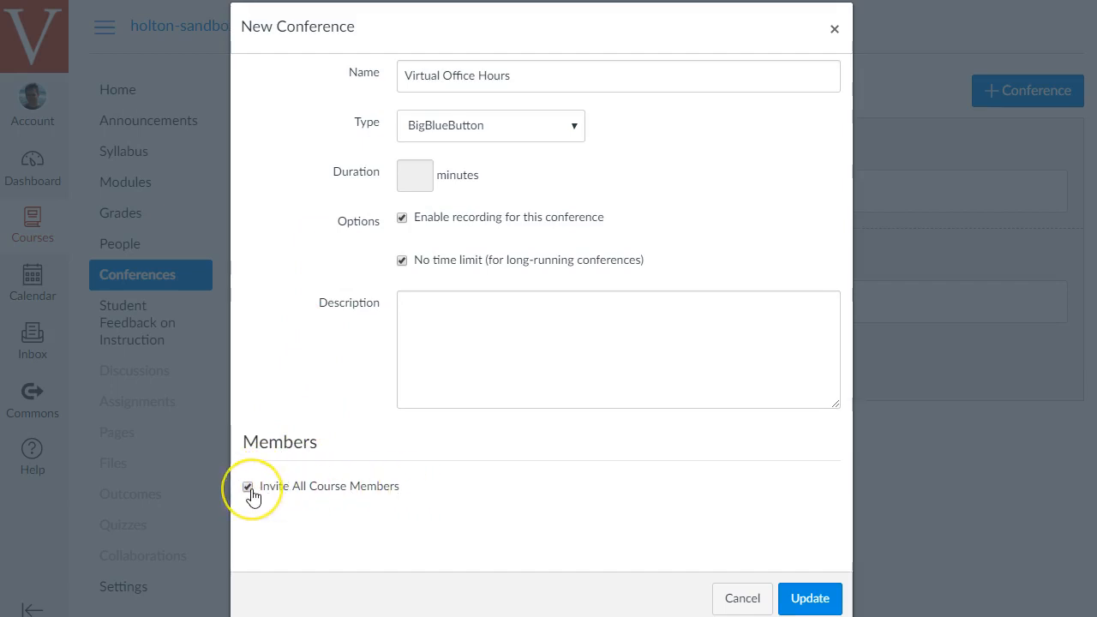
click(248, 486)
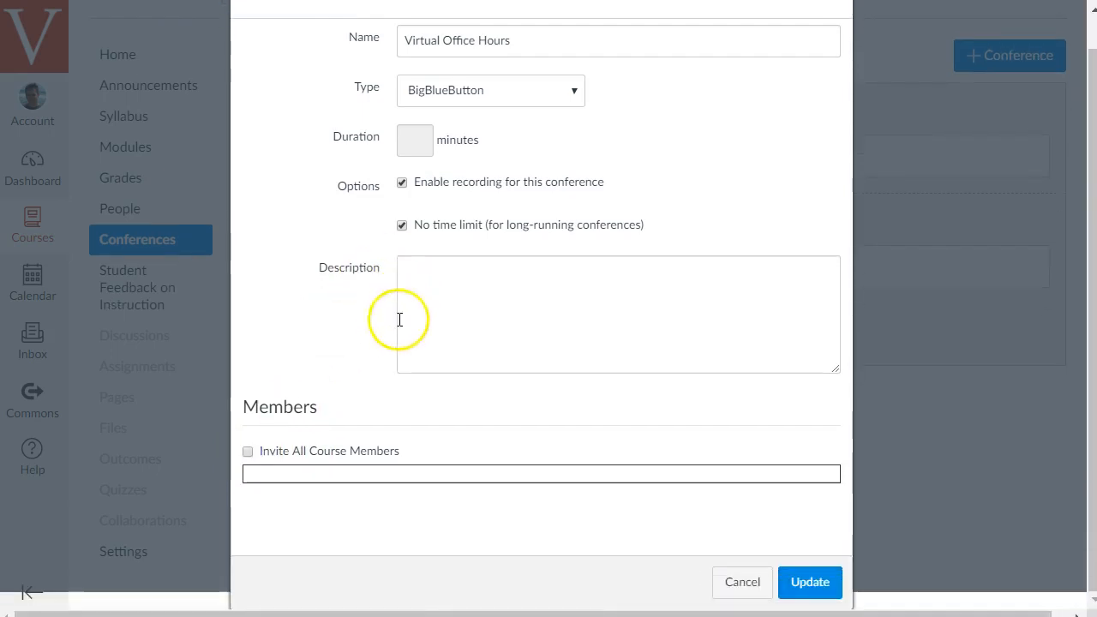
mouse_move(596, 461)
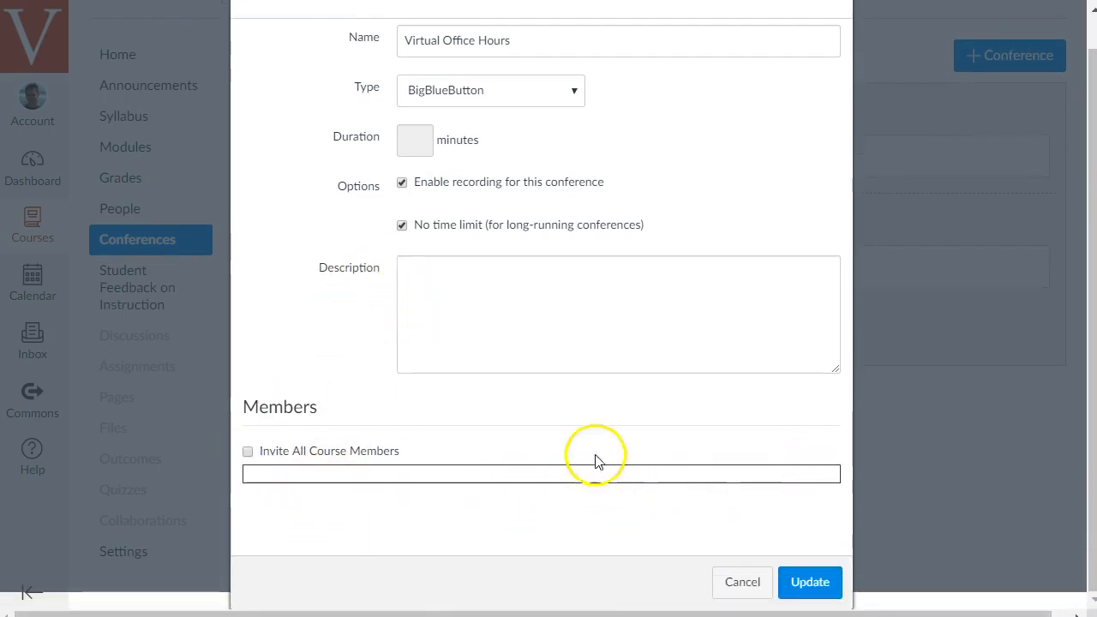
click(248, 451)
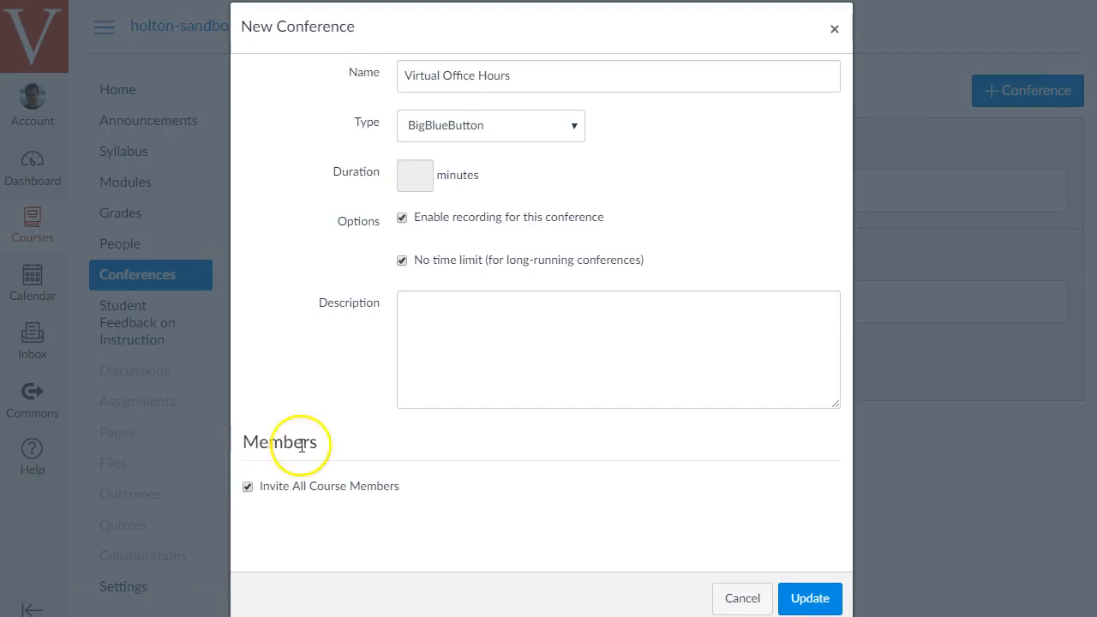
click(814, 598)
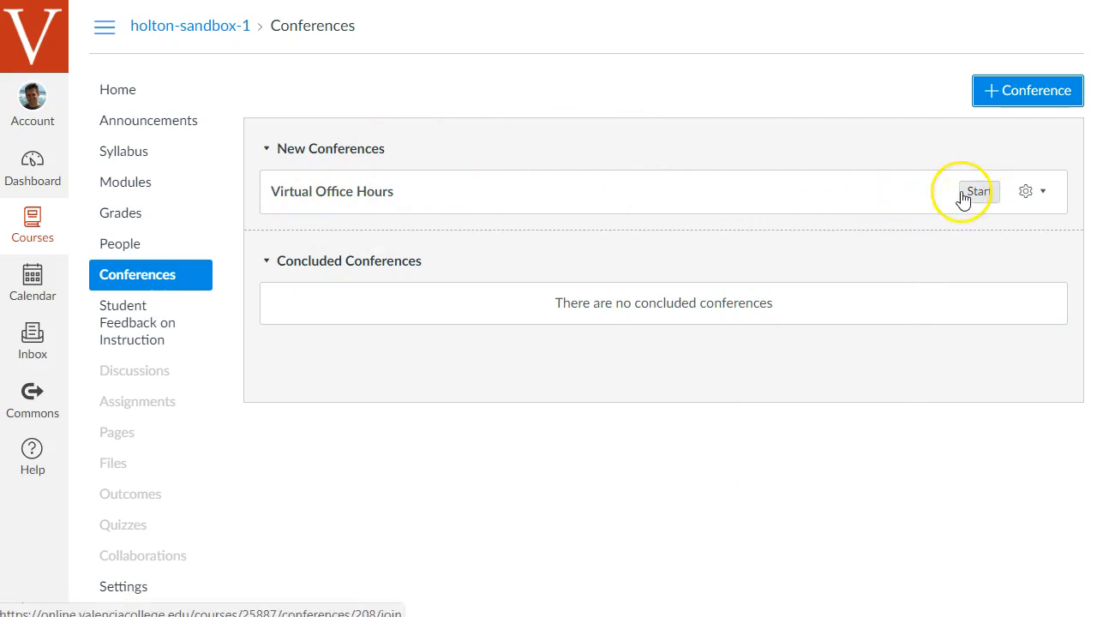
mouse_move(396, 394)
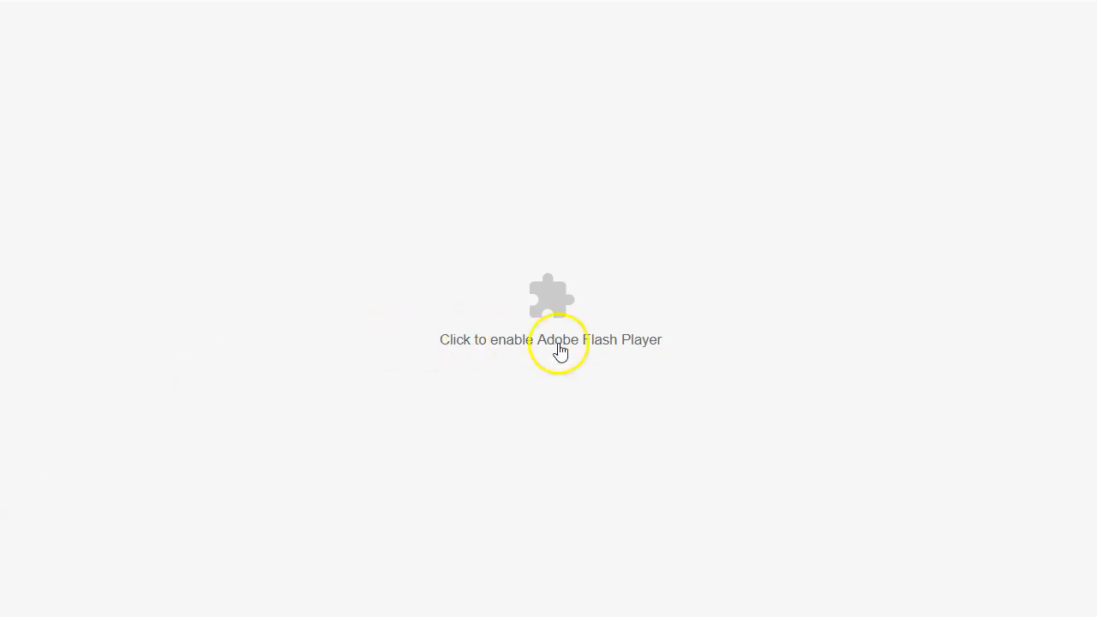
mouse_move(565, 309)
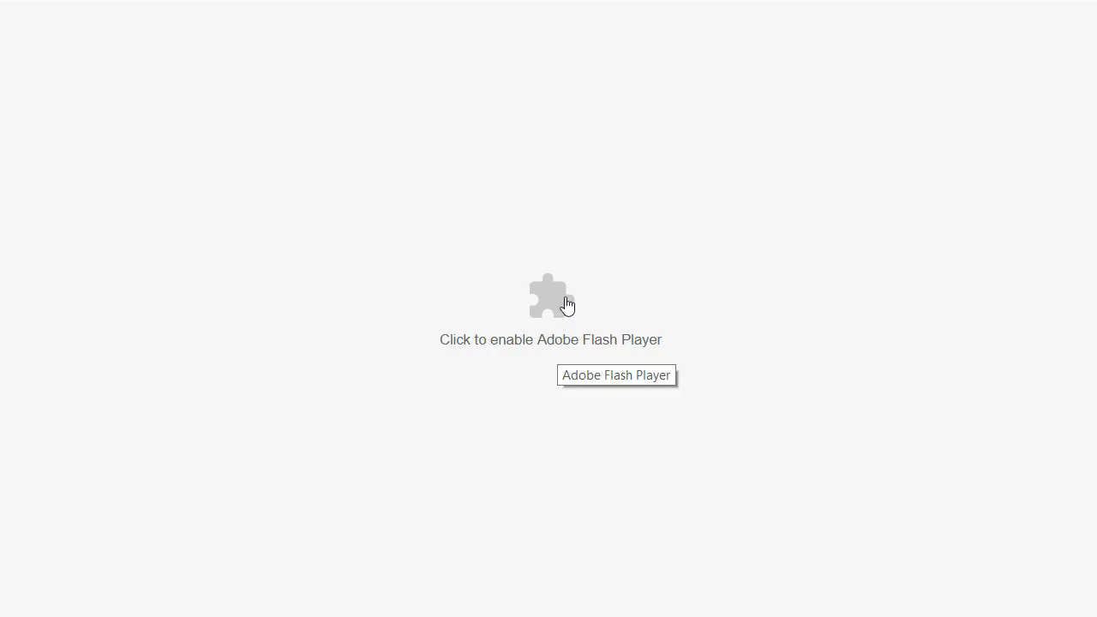
Allow Adobe Flash to run on the Virtual Office Hours meeting page
click(550, 296)
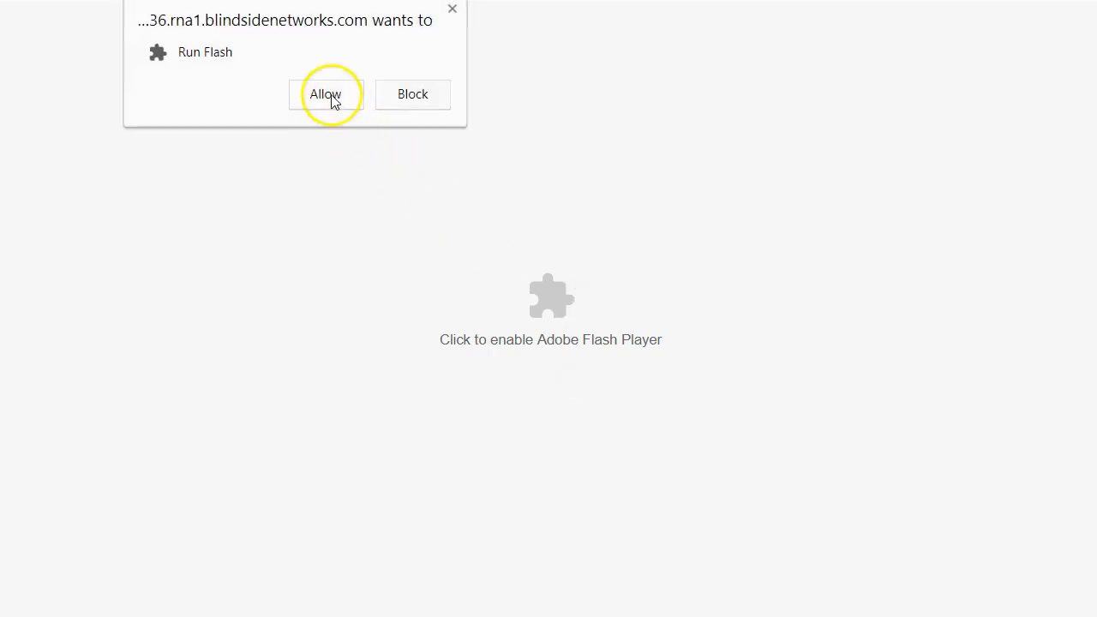
click(328, 94)
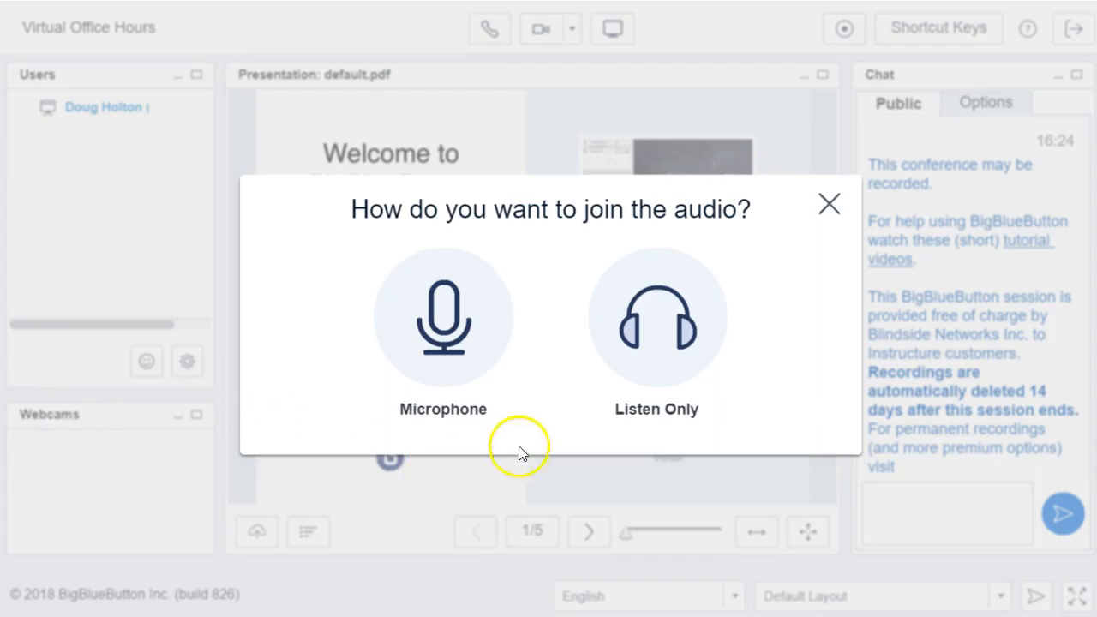
mouse_move(456, 335)
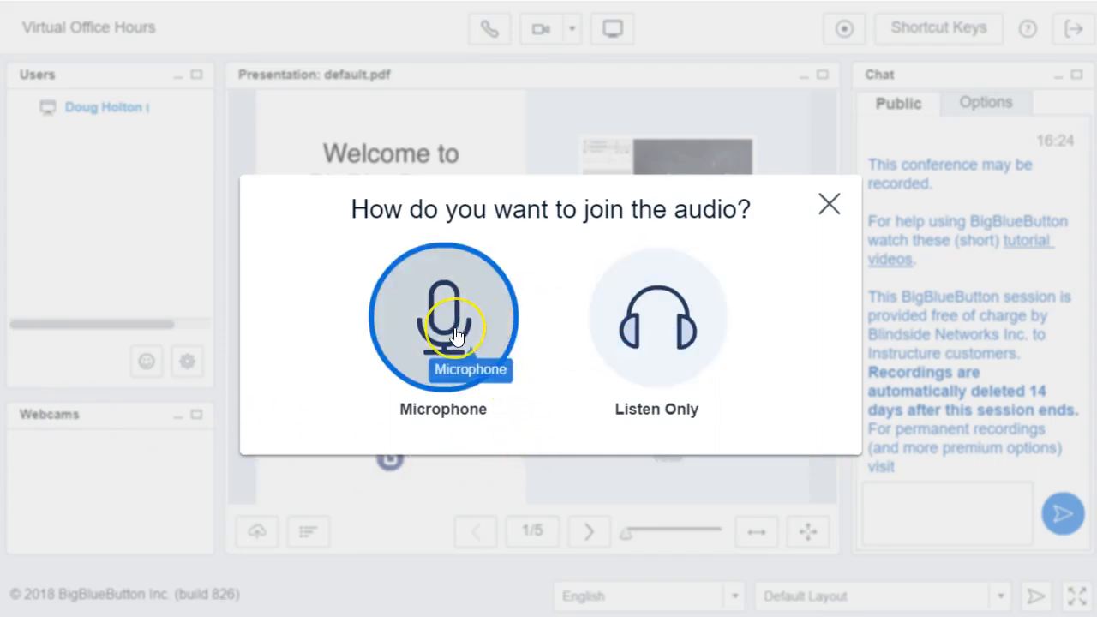
mouse_move(570, 336)
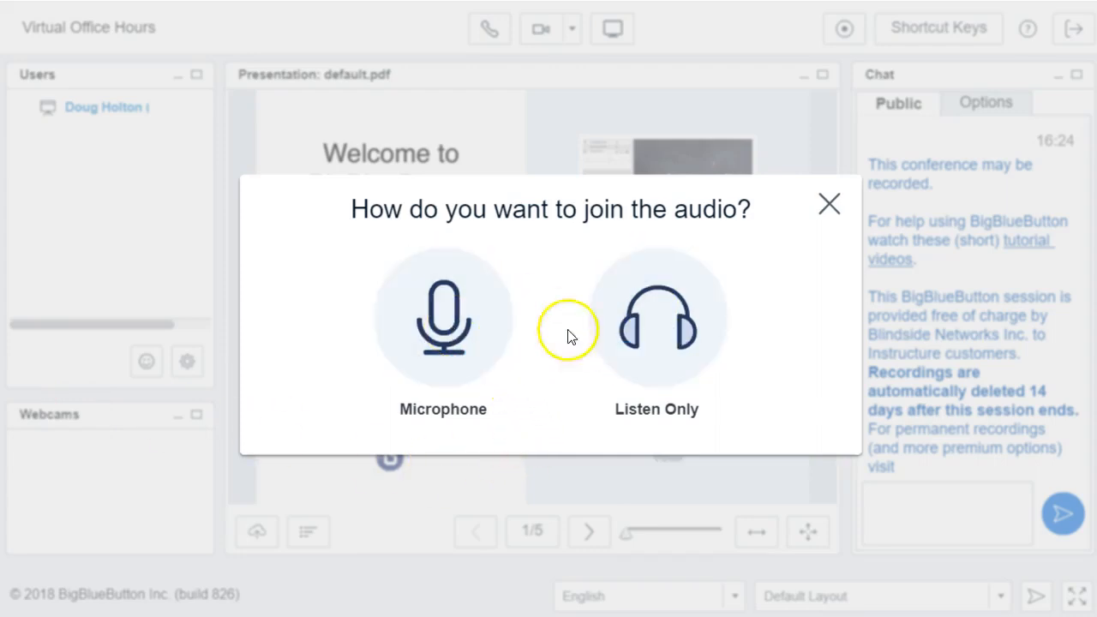
mouse_move(681, 343)
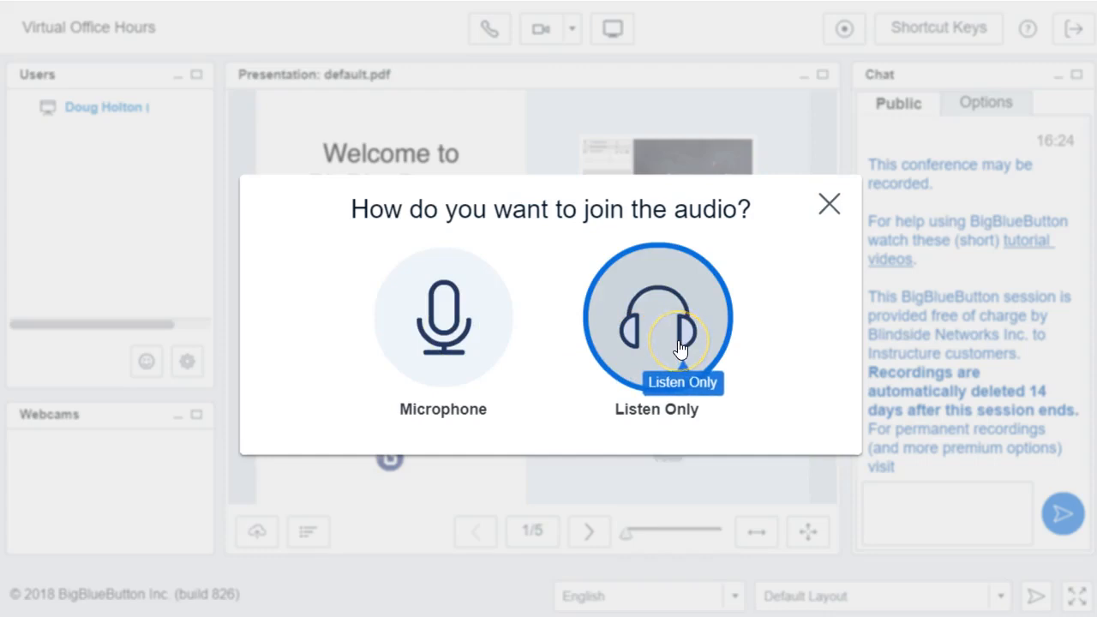
mouse_move(464, 339)
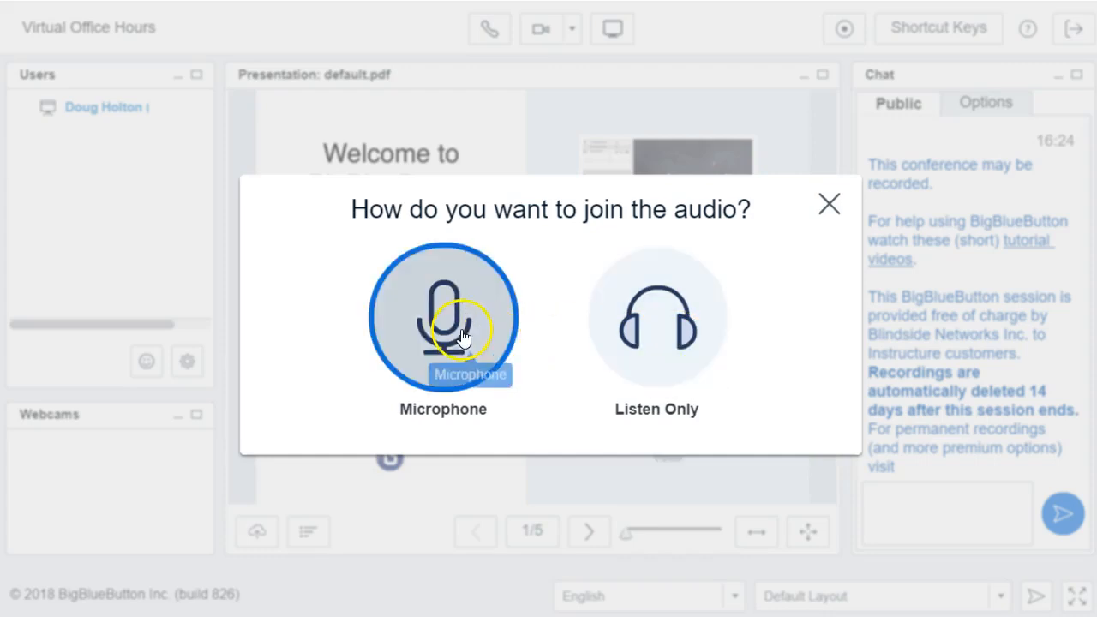
mouse_move(698, 313)
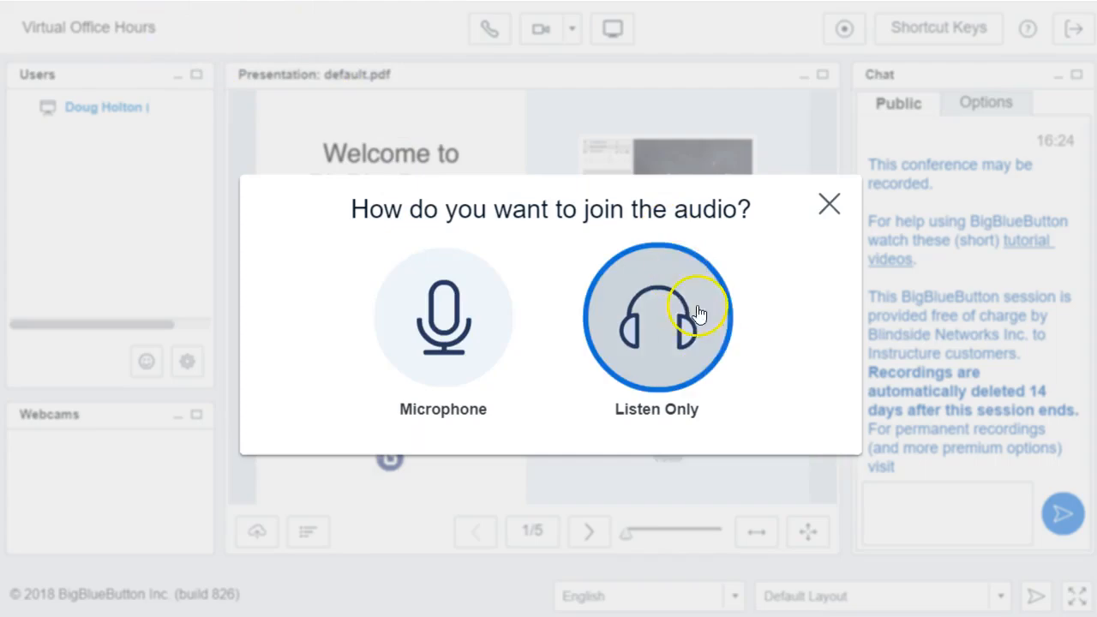
Join the Virtual Office Hours audio as Listen Only and send 'asdf' in public chat
click(657, 317)
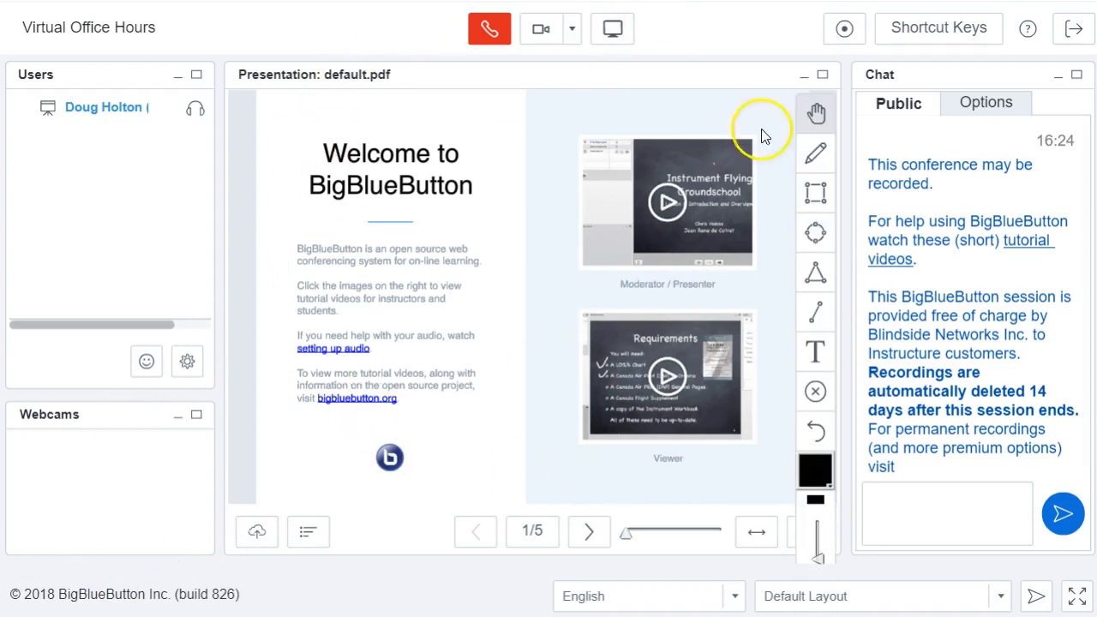
mouse_move(334, 257)
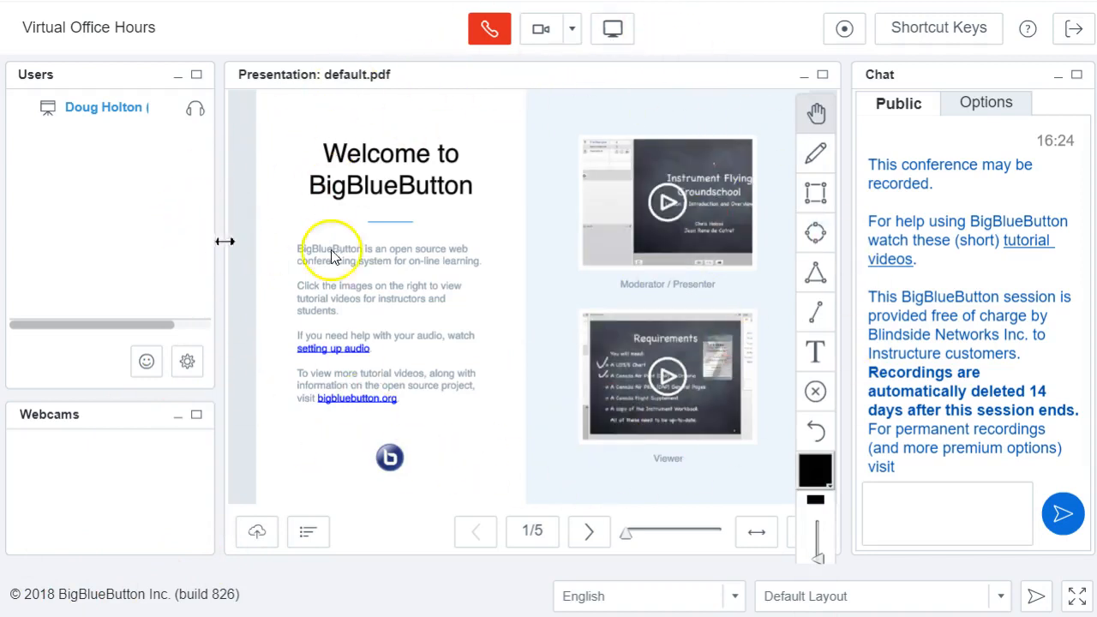
mouse_move(257, 533)
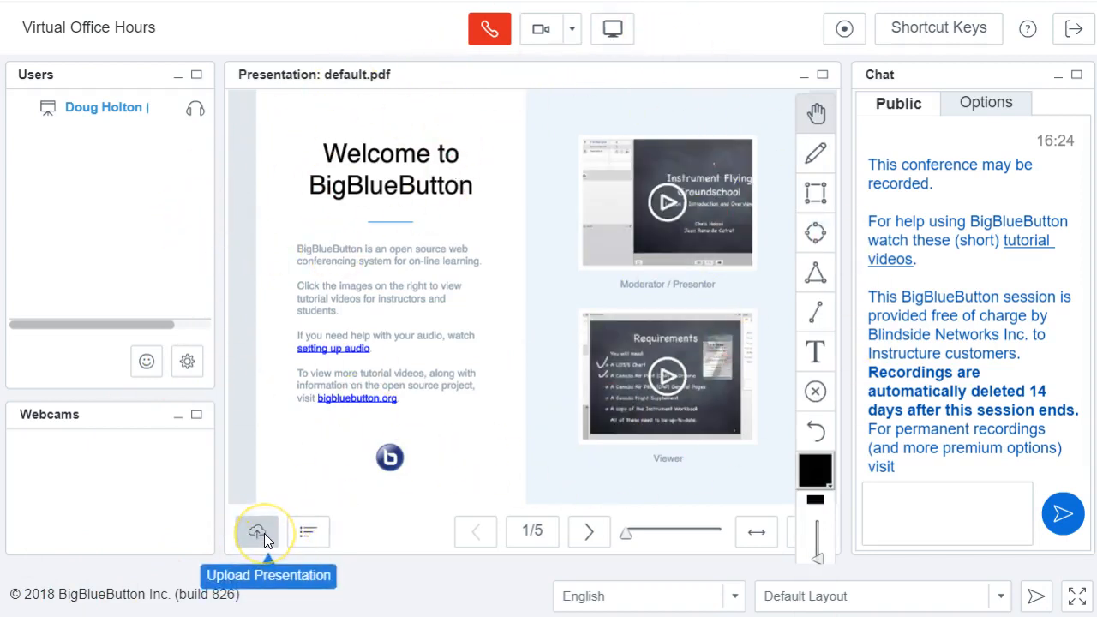
mouse_move(441, 493)
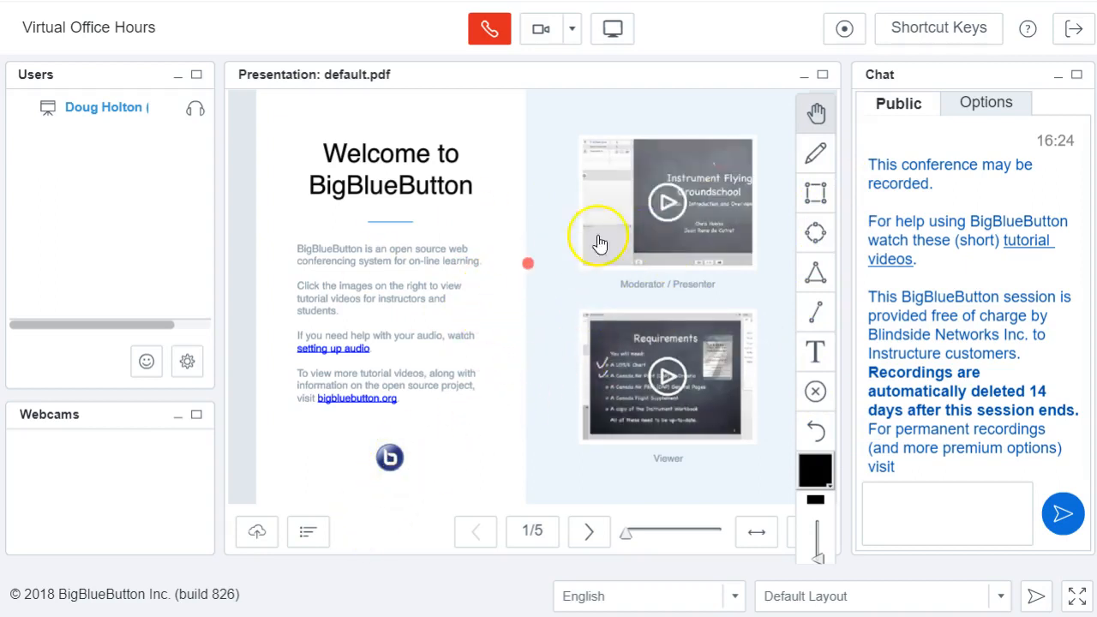
mouse_move(611, 28)
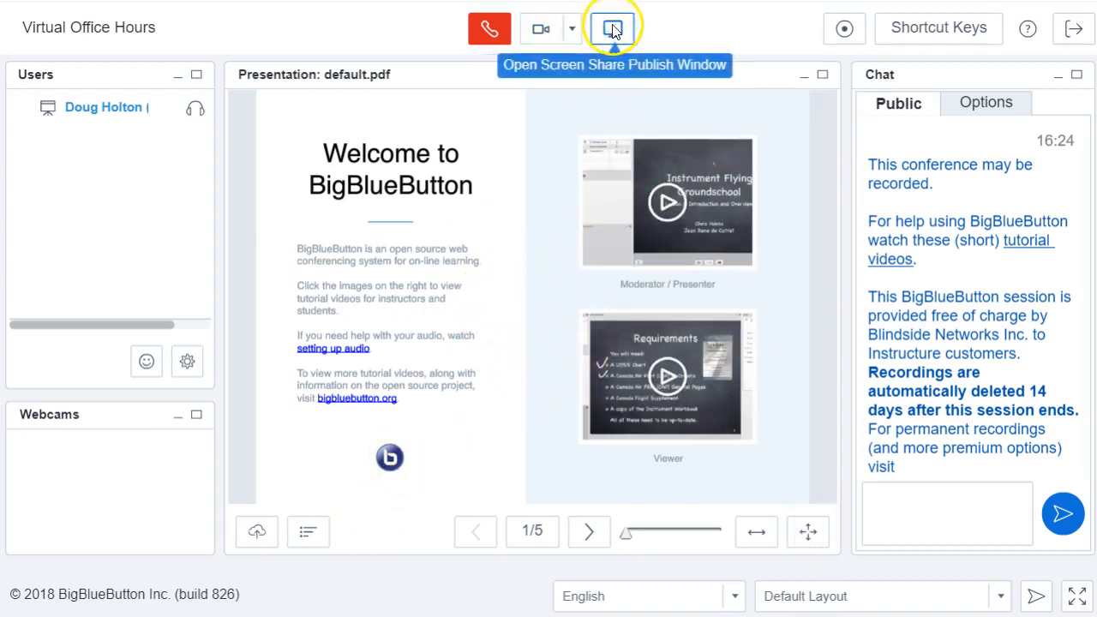
mouse_move(620, 42)
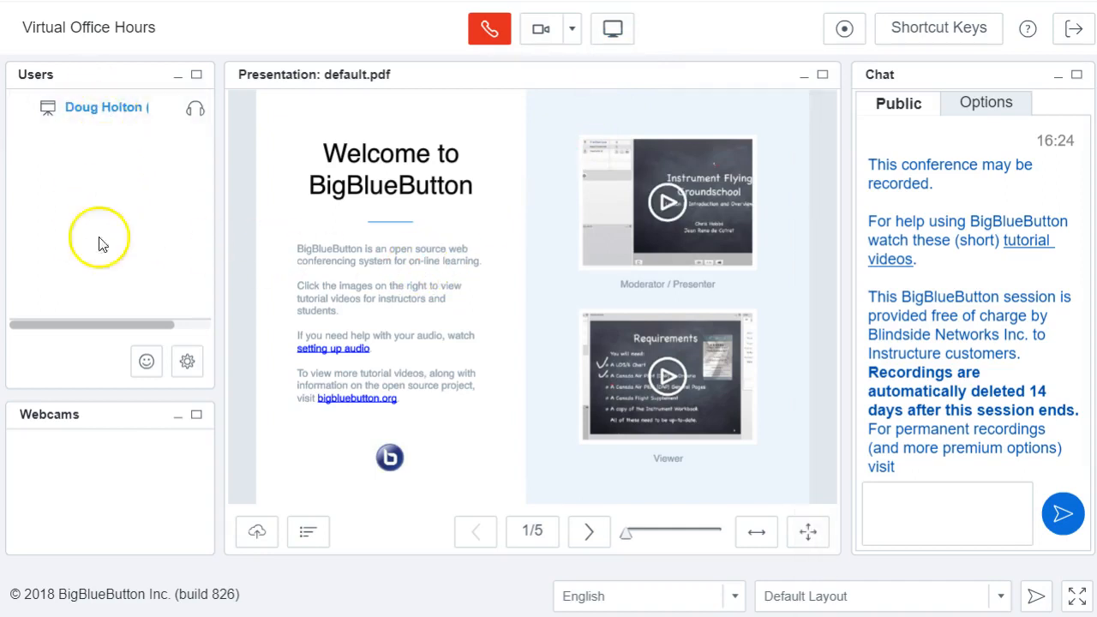
mouse_move(201, 156)
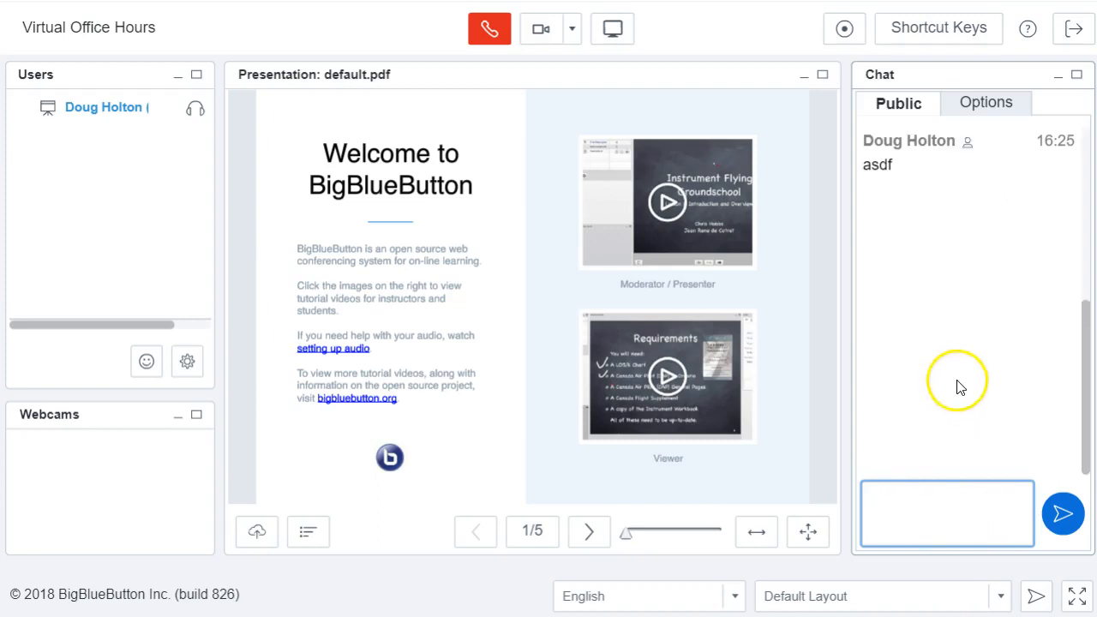
click(946, 512)
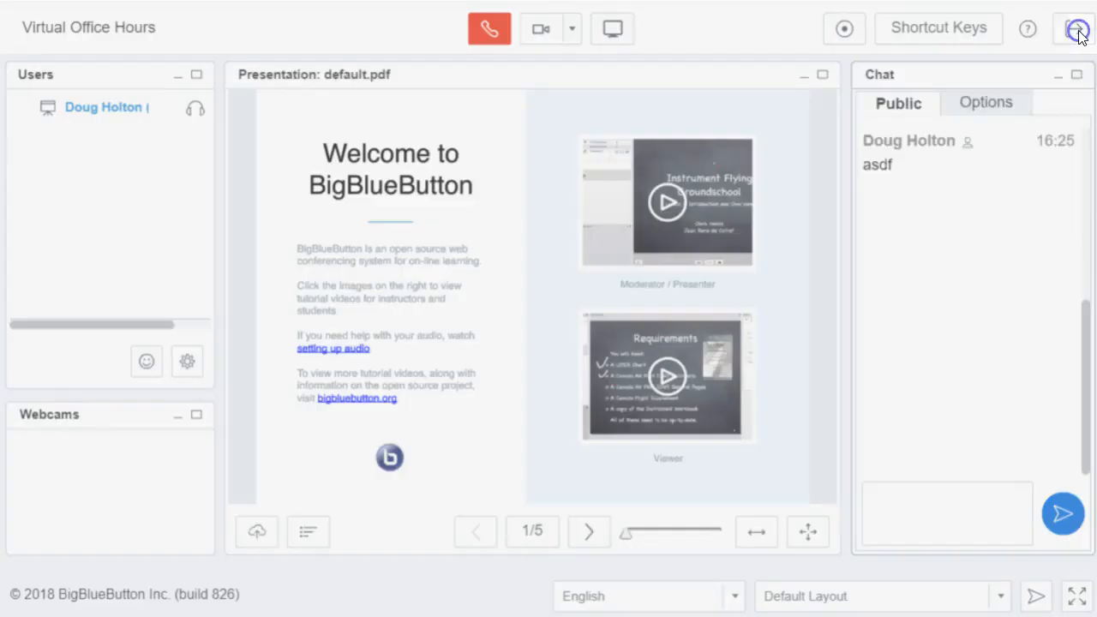
Log out of the BigBlueButton meeting without ending it and dismiss the logged-out notice
click(1076, 31)
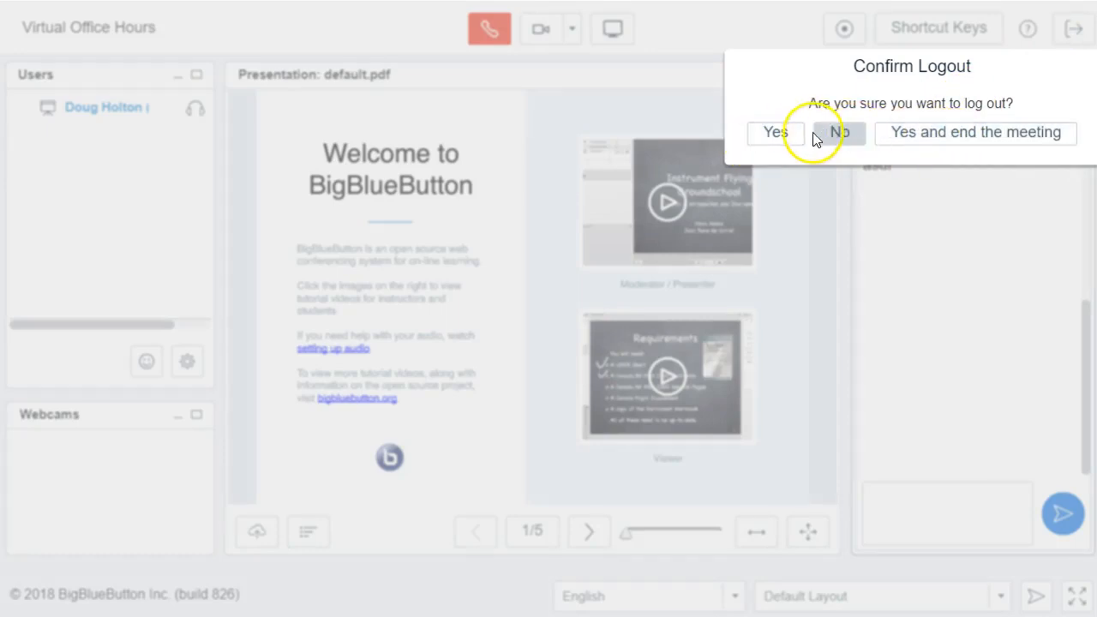
click(776, 132)
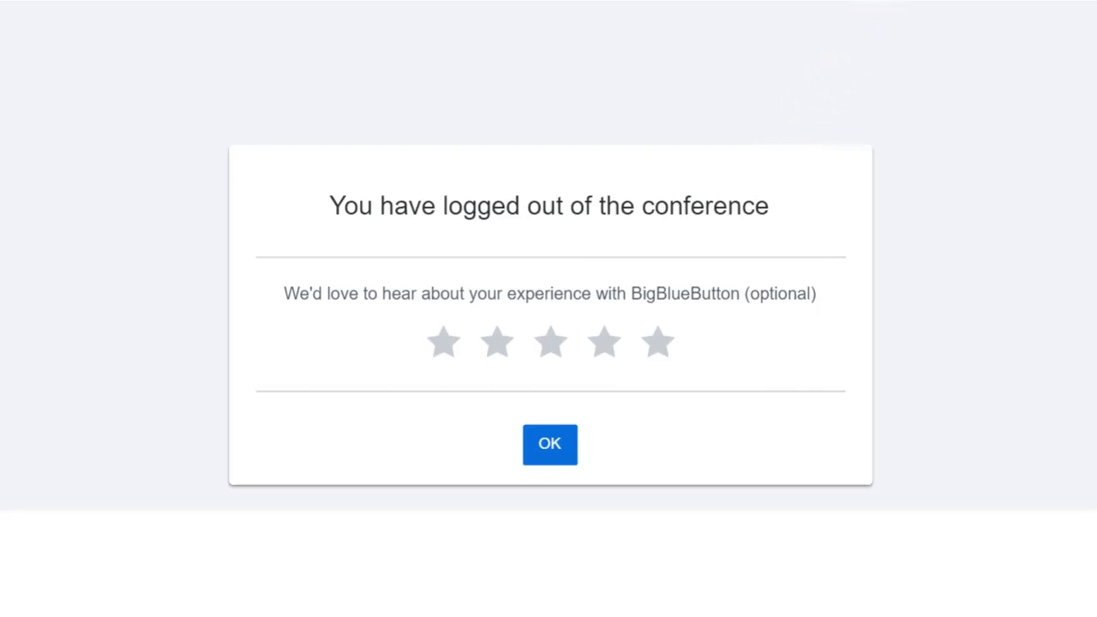
click(549, 444)
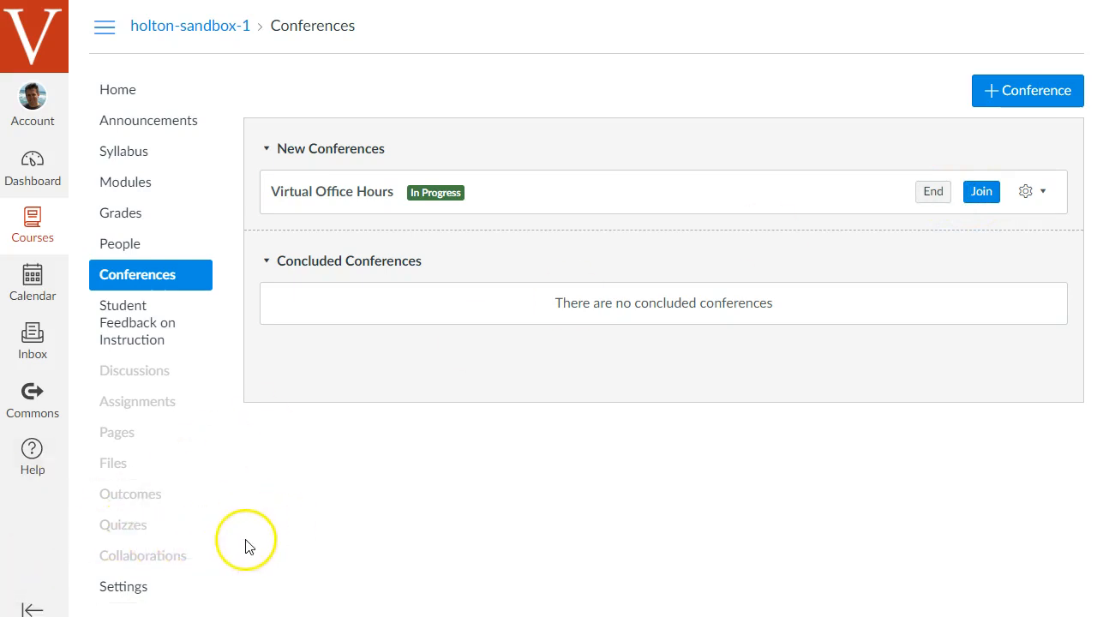
Move Attendance from hidden items into the enabled course navigation and open the Attendance page
click(124, 586)
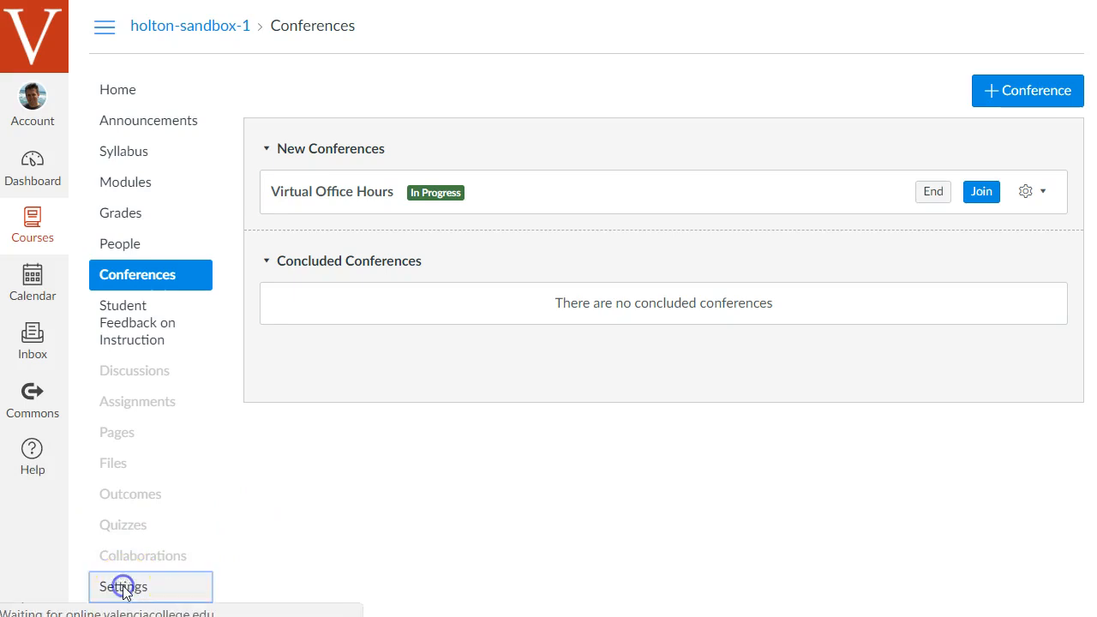
click(125, 587)
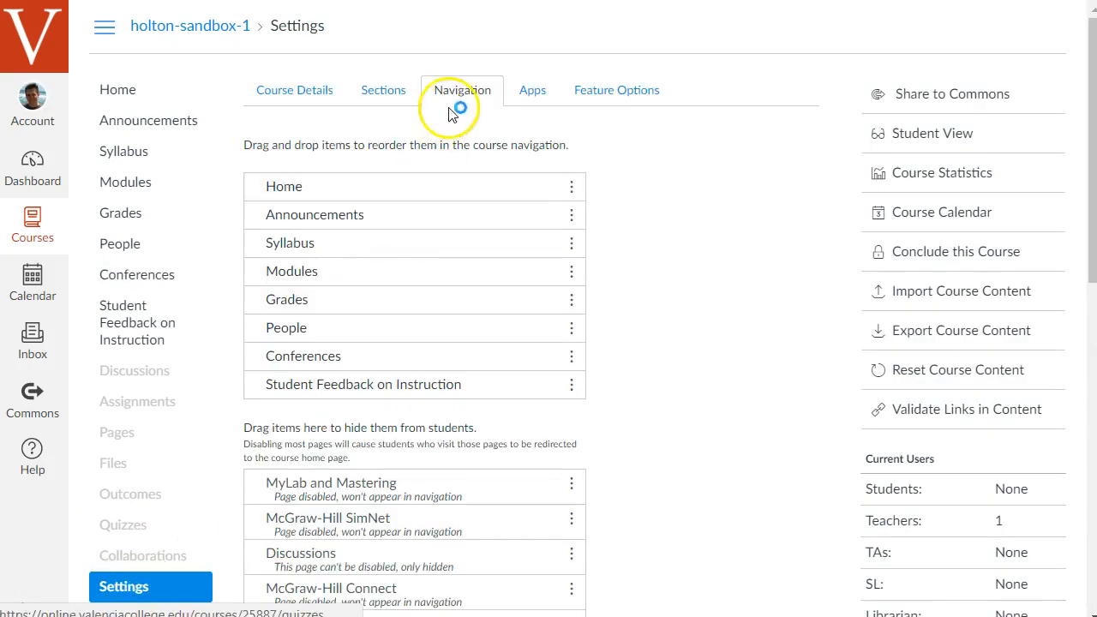
scroll(down, 3)
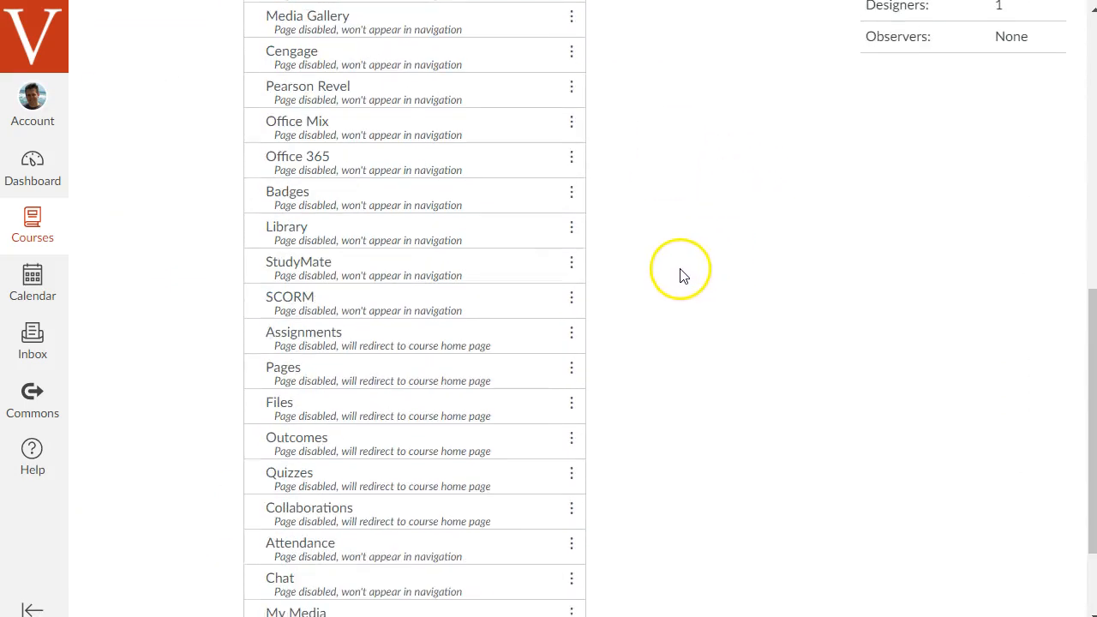
click(571, 418)
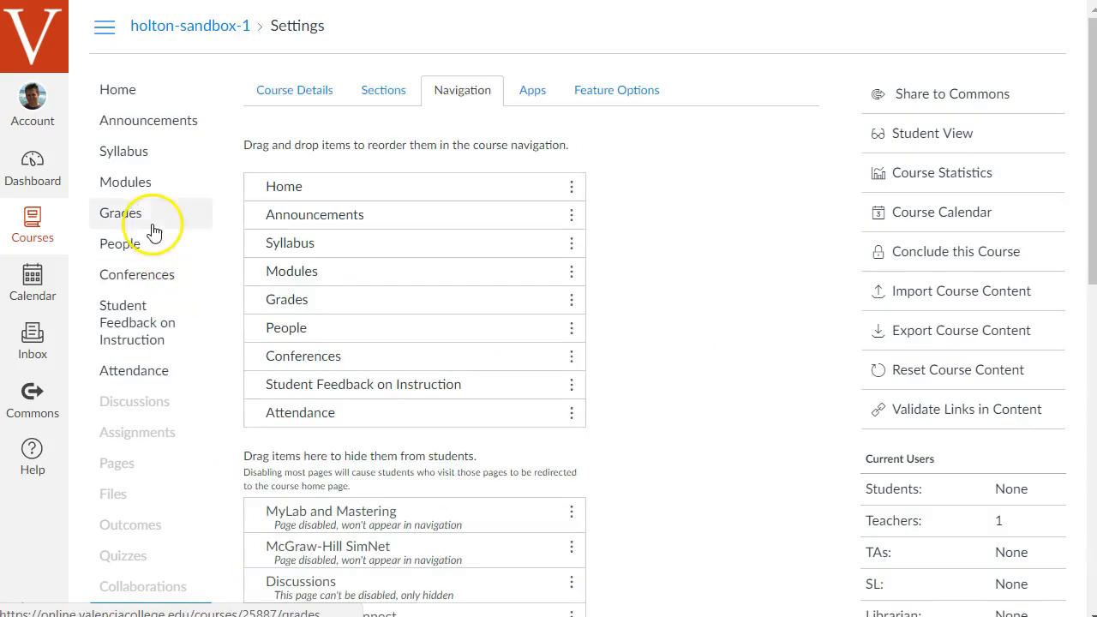
mouse_move(166, 378)
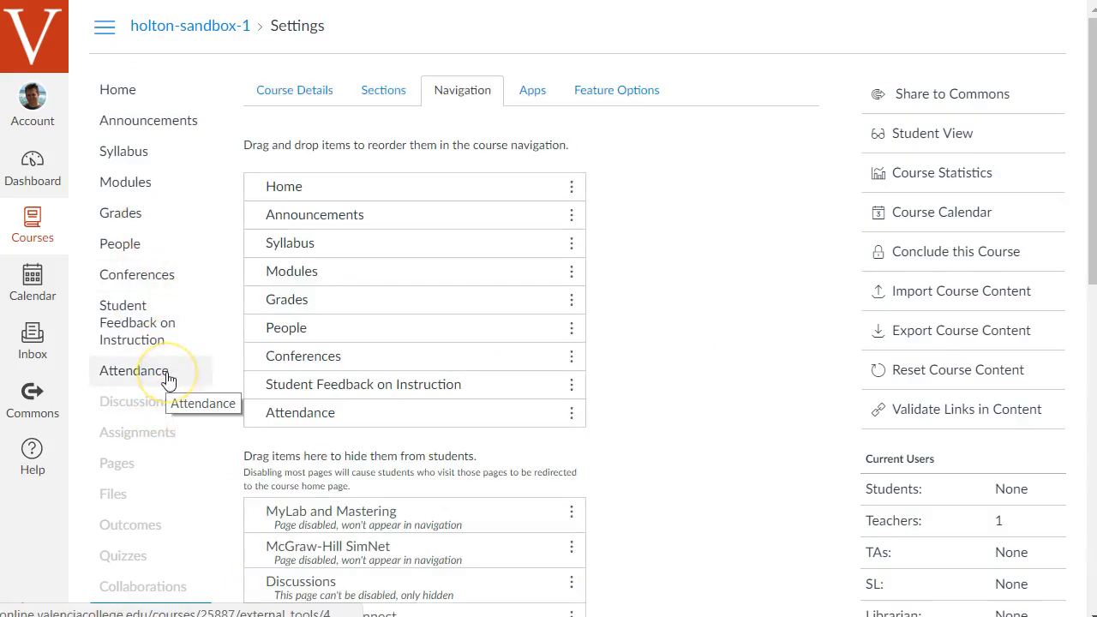
click(134, 370)
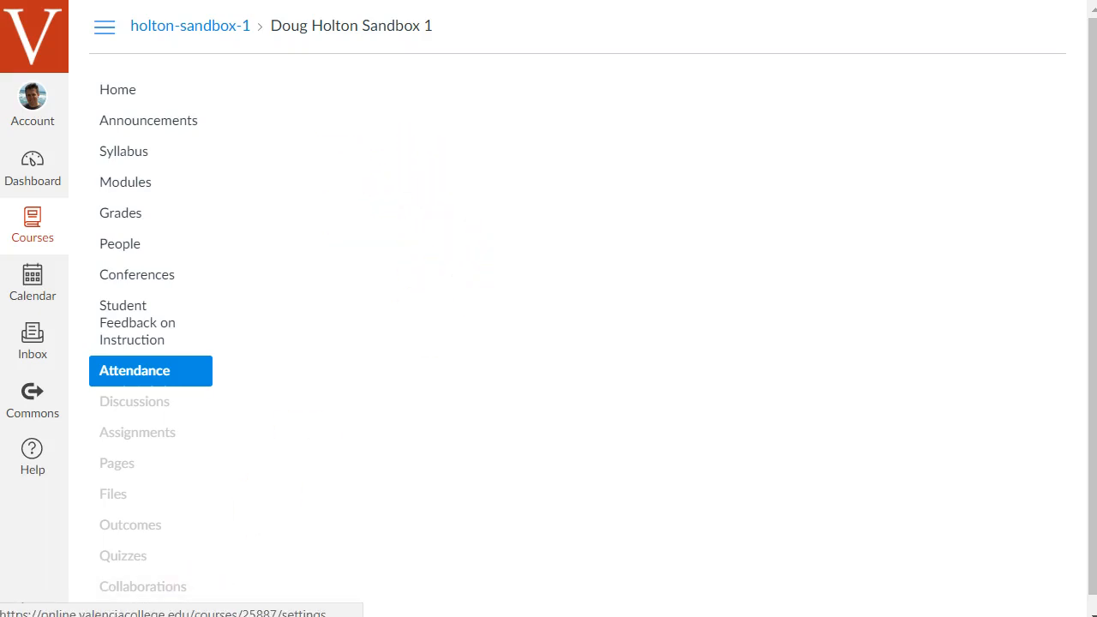
Change the Roll Call date from Tuesday, March 20 to Sunday, March 18
click(135, 371)
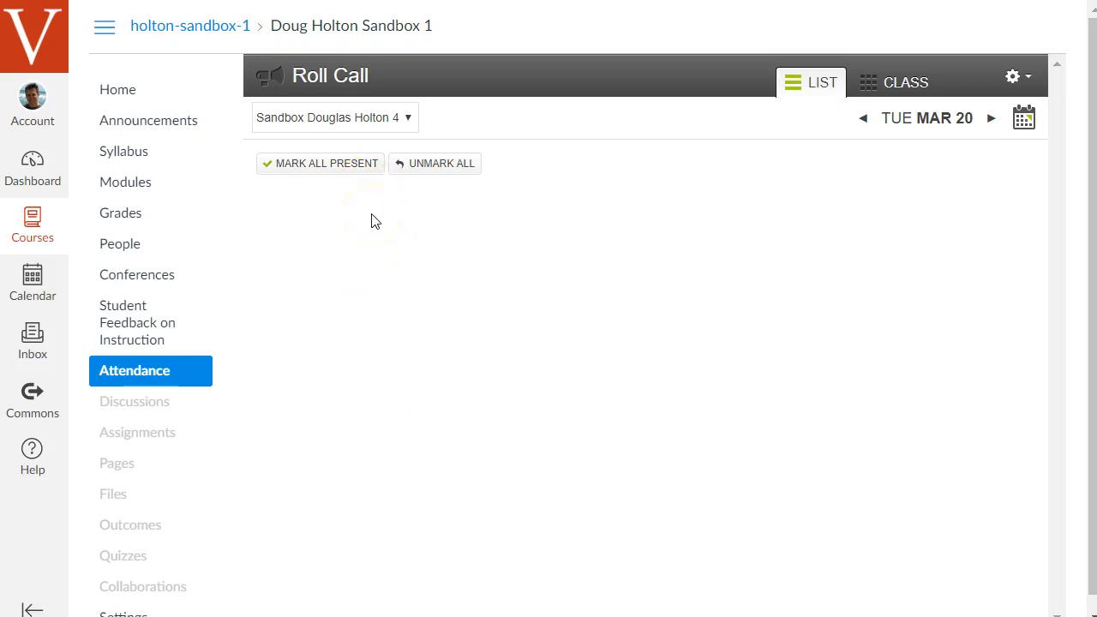
mouse_move(368, 178)
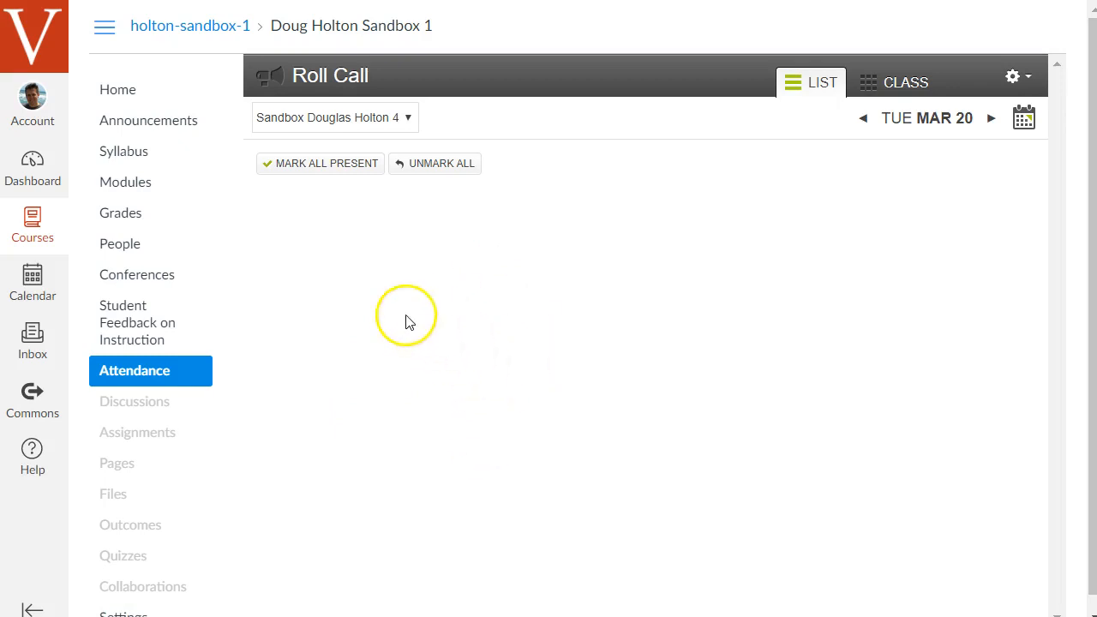
mouse_move(608, 335)
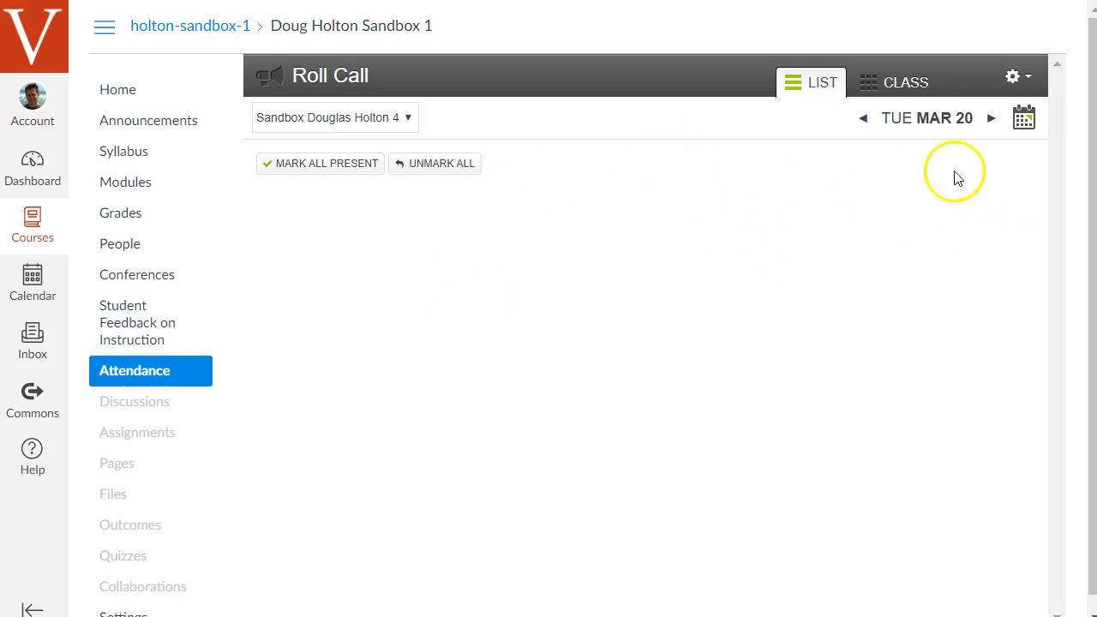
click(863, 118)
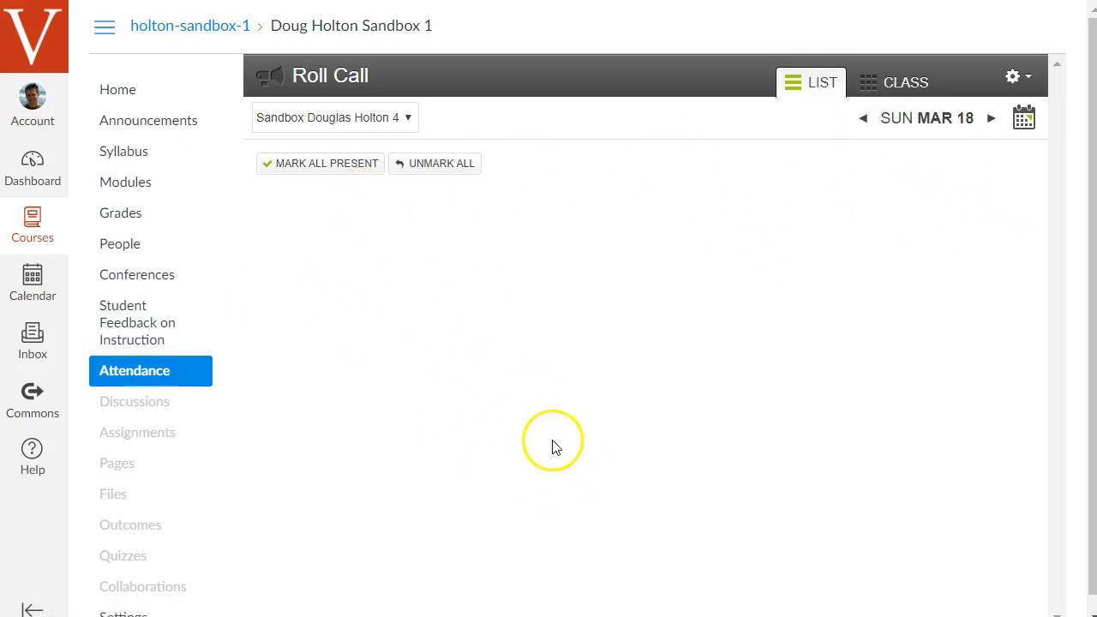
mouse_move(189, 343)
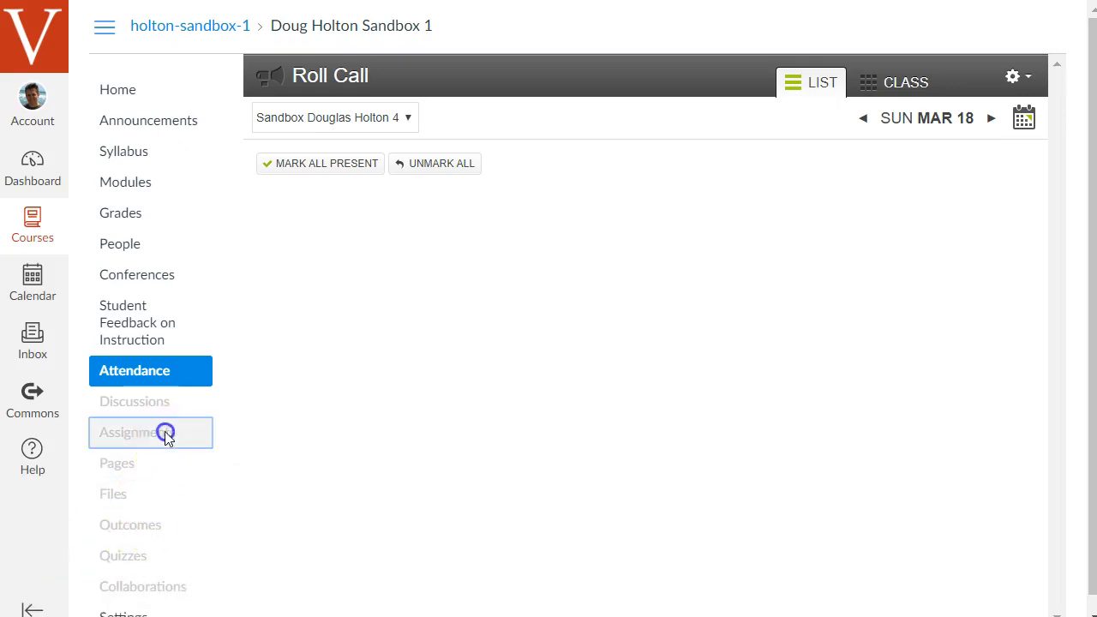
Open the sandbox Assignments list showing Purpose Paper, Introduce Yourself and Syllabus Quiz
click(150, 432)
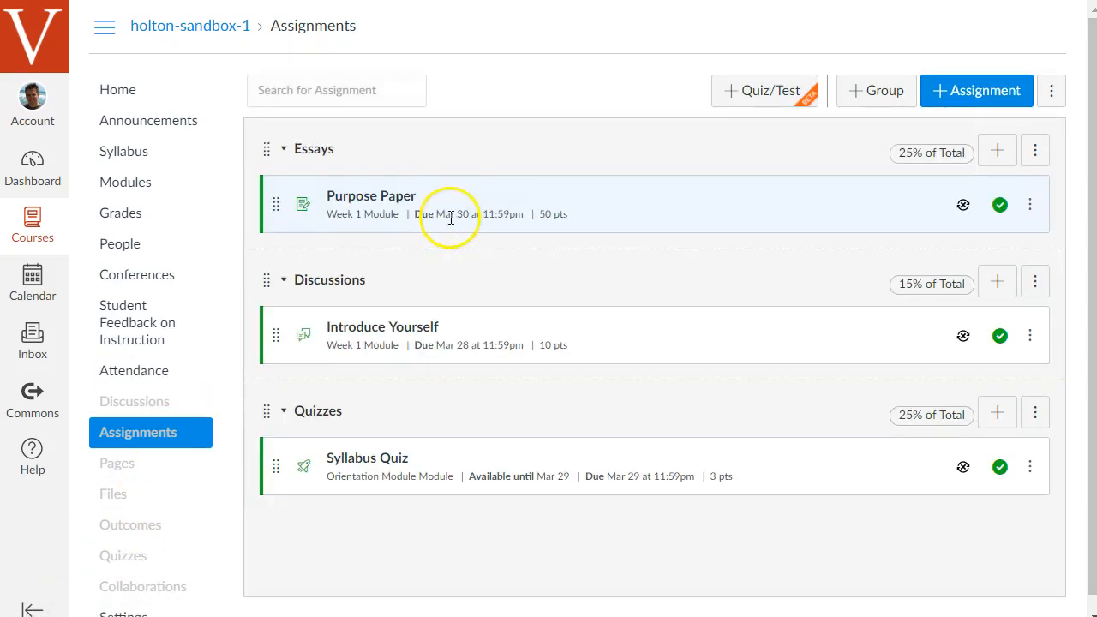
mouse_move(437, 443)
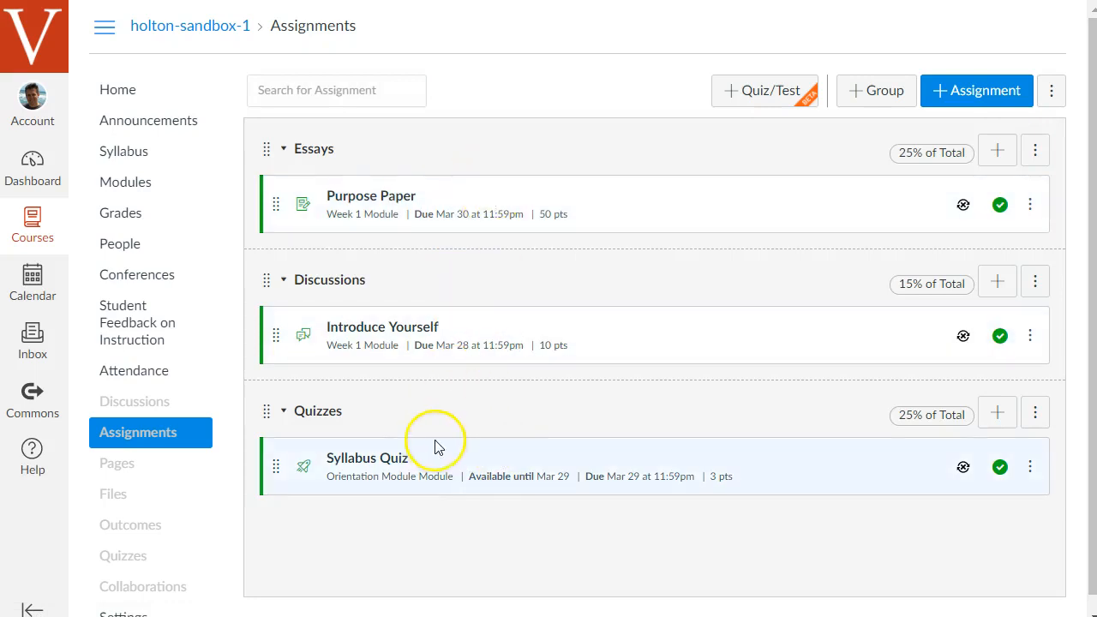
mouse_move(443, 407)
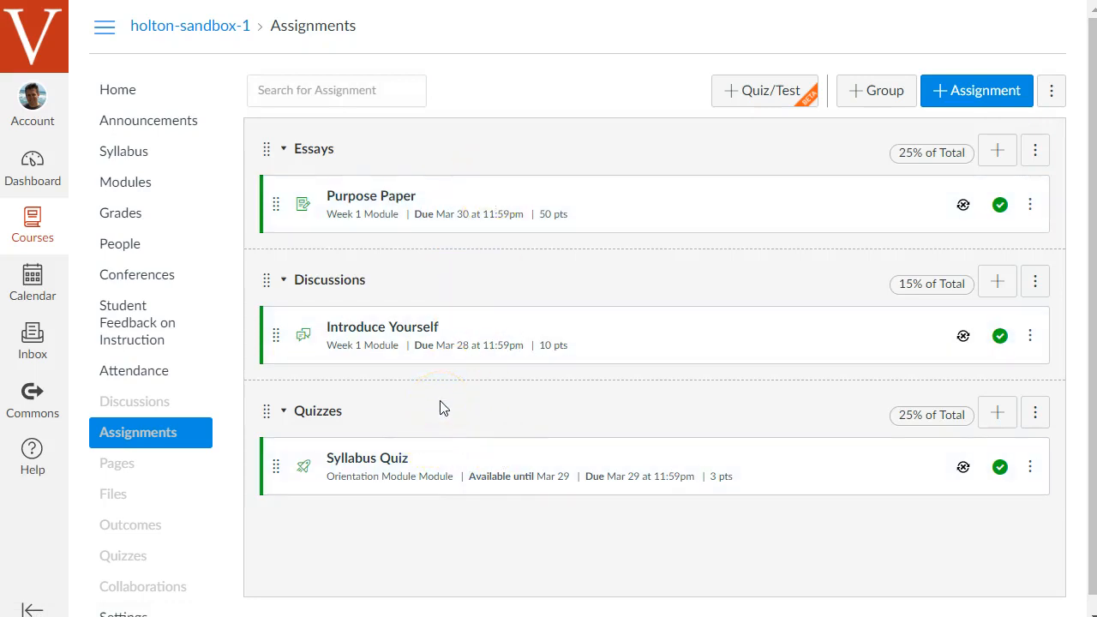
mouse_move(529, 335)
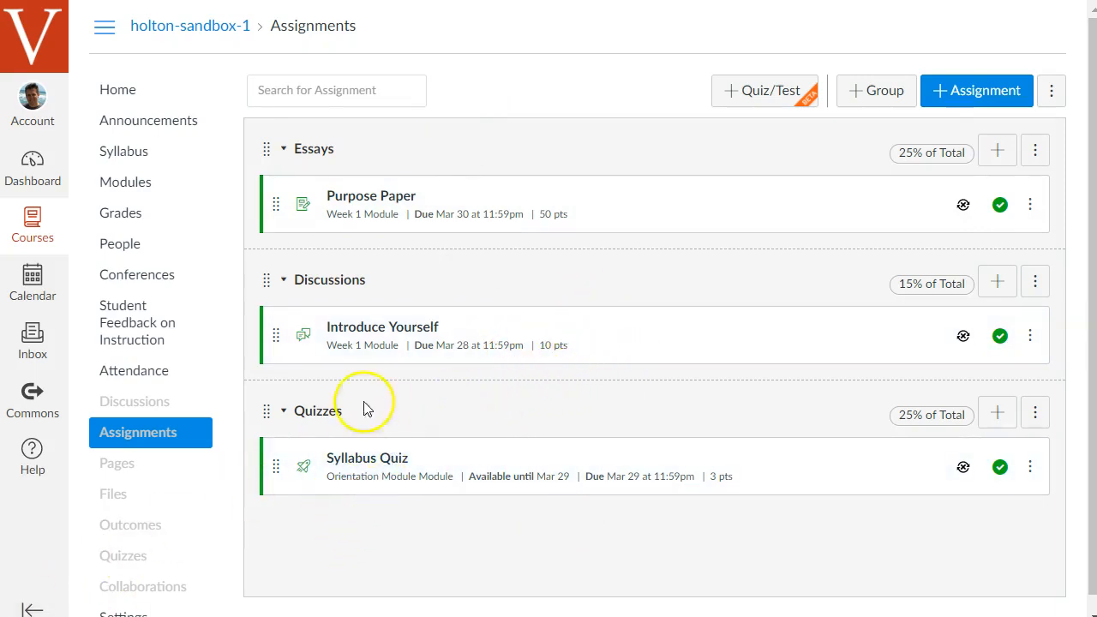
mouse_move(175, 219)
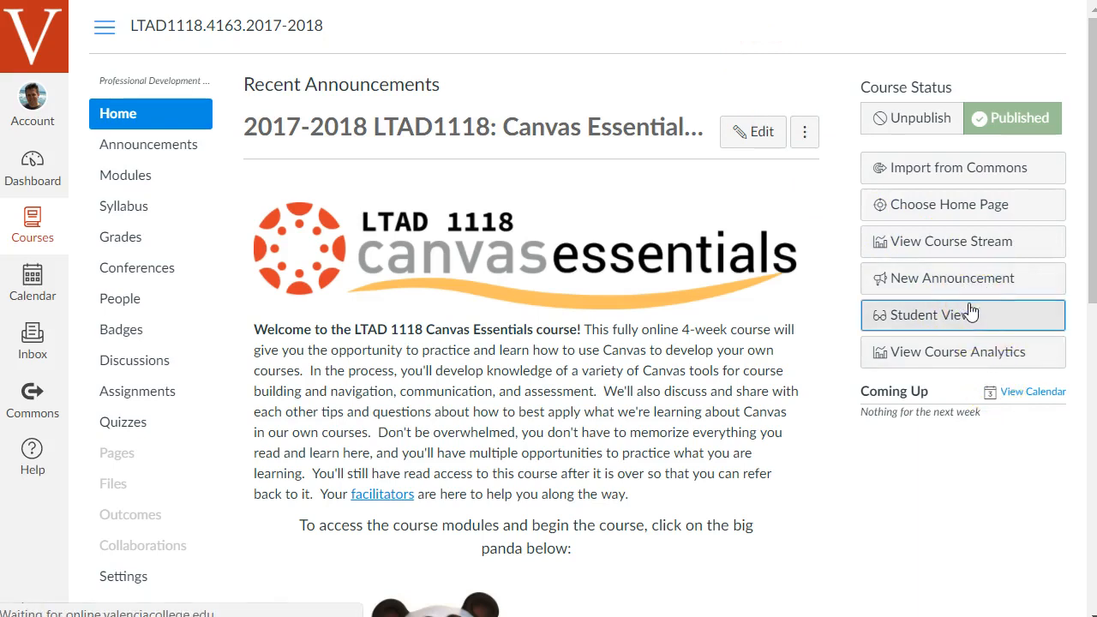
Enter Student View in LTAD 1118 Canvas Essentials and scroll down its Modules page
click(944, 315)
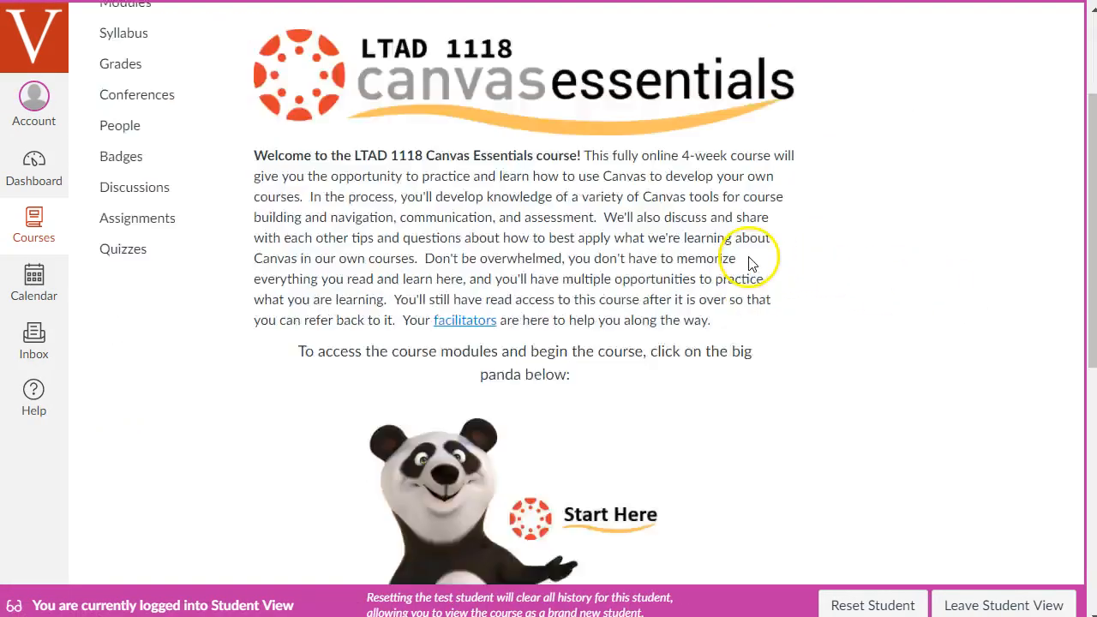
scroll(down, 3)
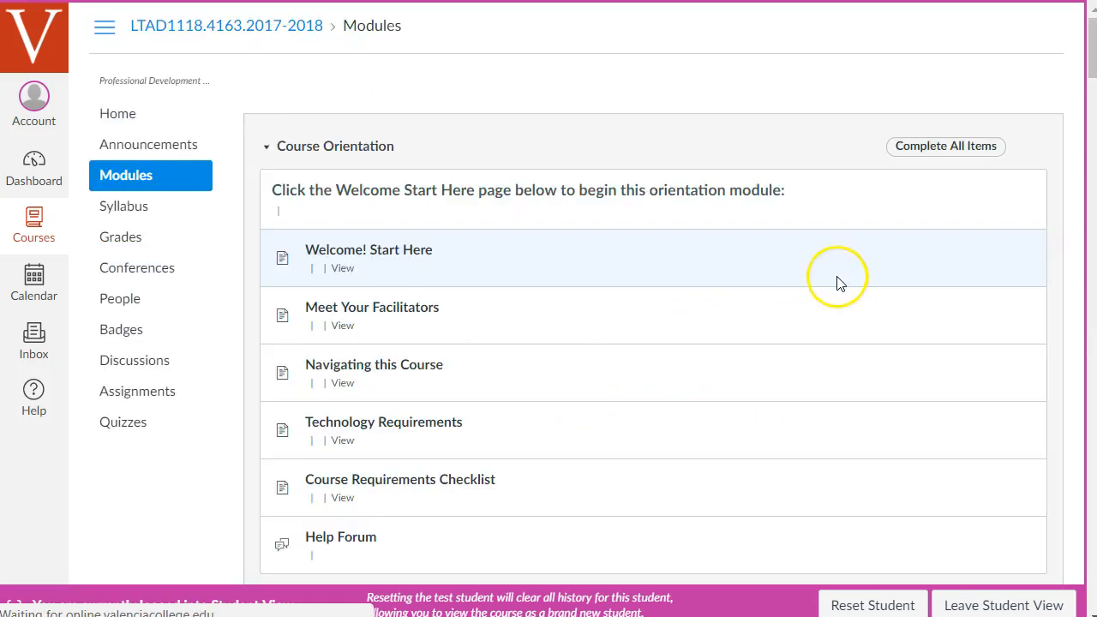
scroll(down, 3)
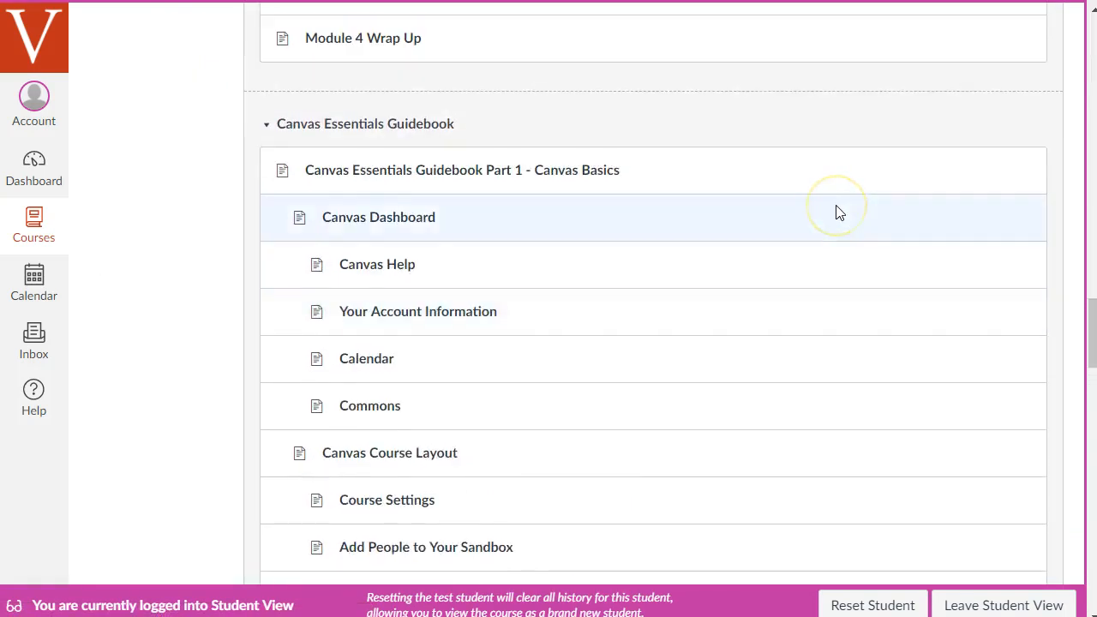
scroll(down, 3)
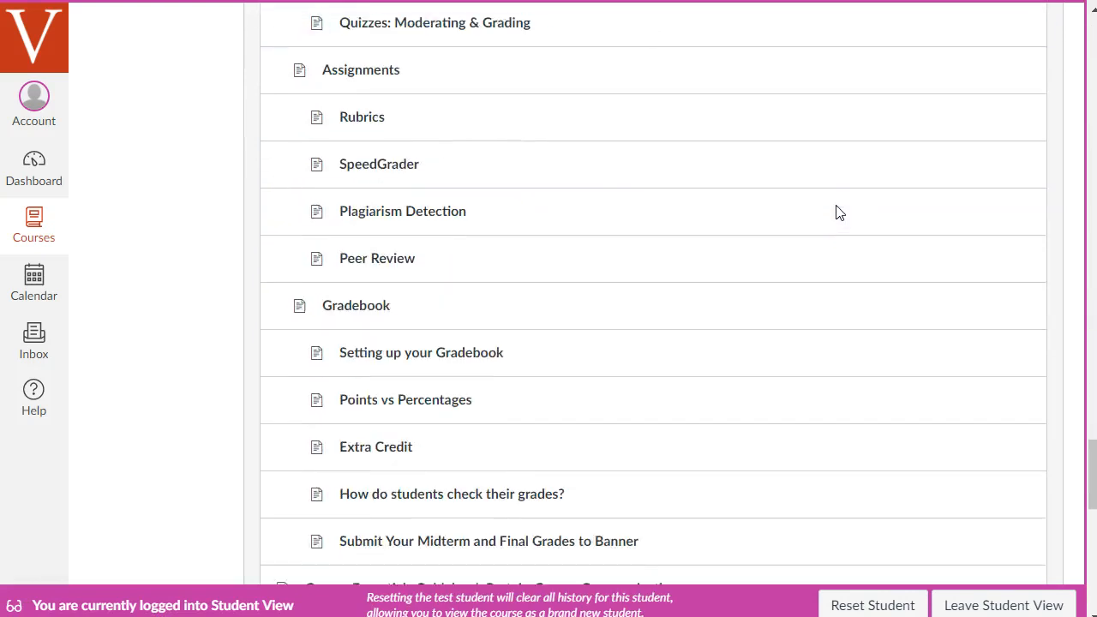
scroll(down, 3)
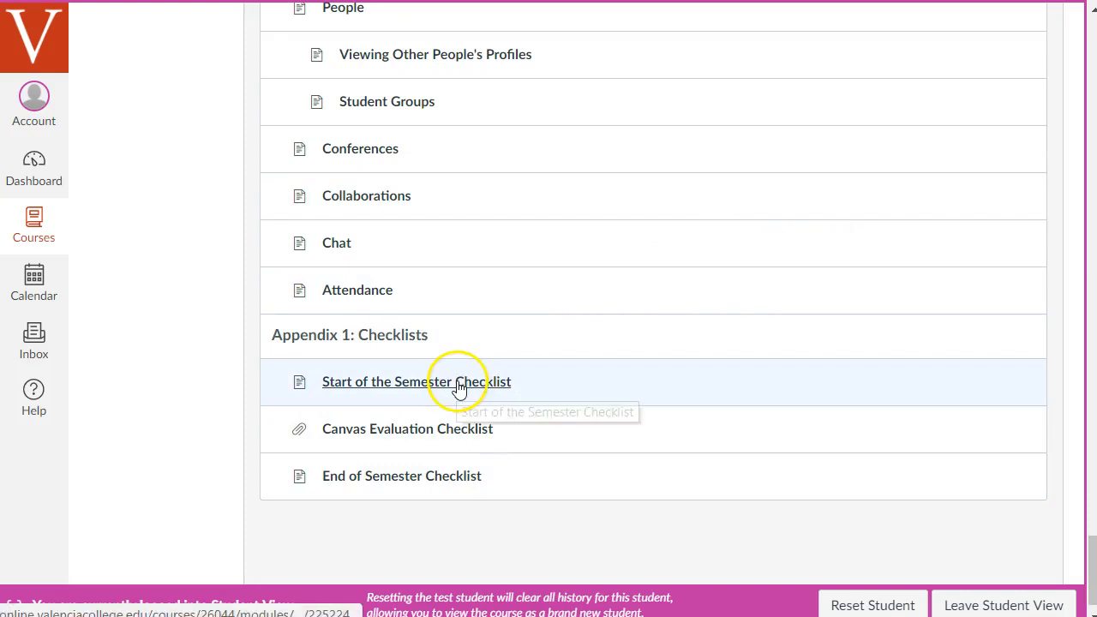
mouse_move(417, 441)
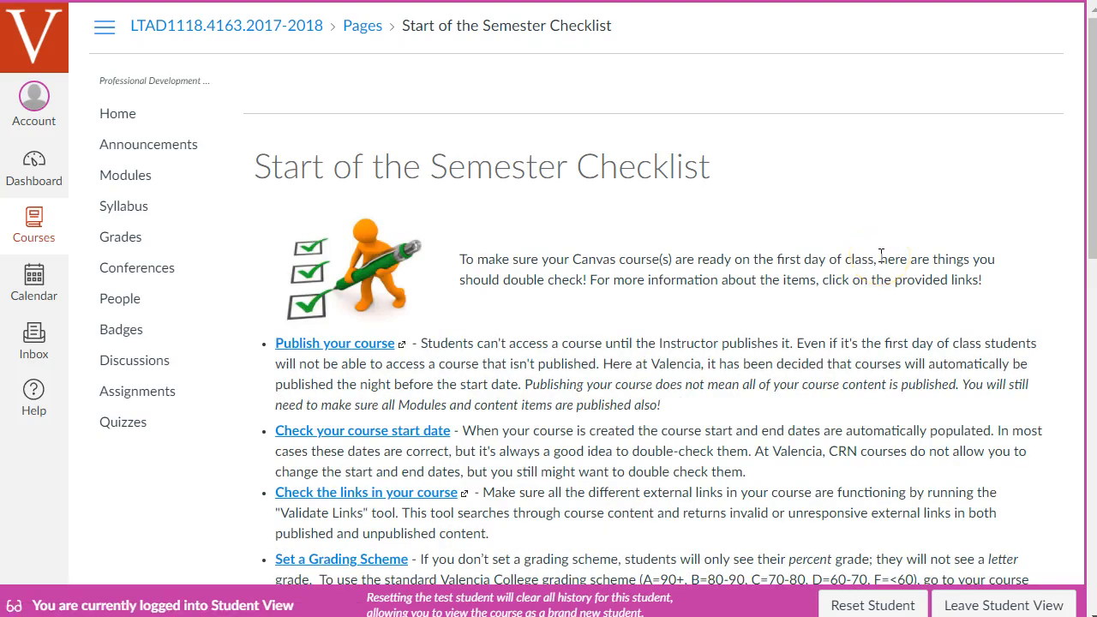
mouse_move(163, 388)
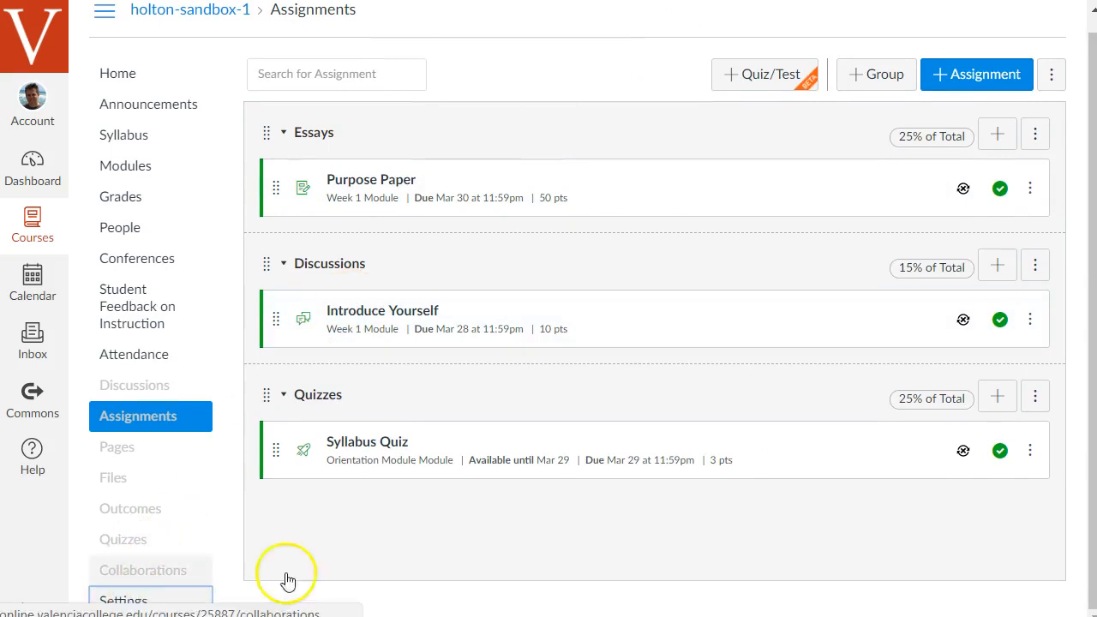
Validate the sandbox course's links, confirming no unresponsive links, and open the Help menu
click(124, 600)
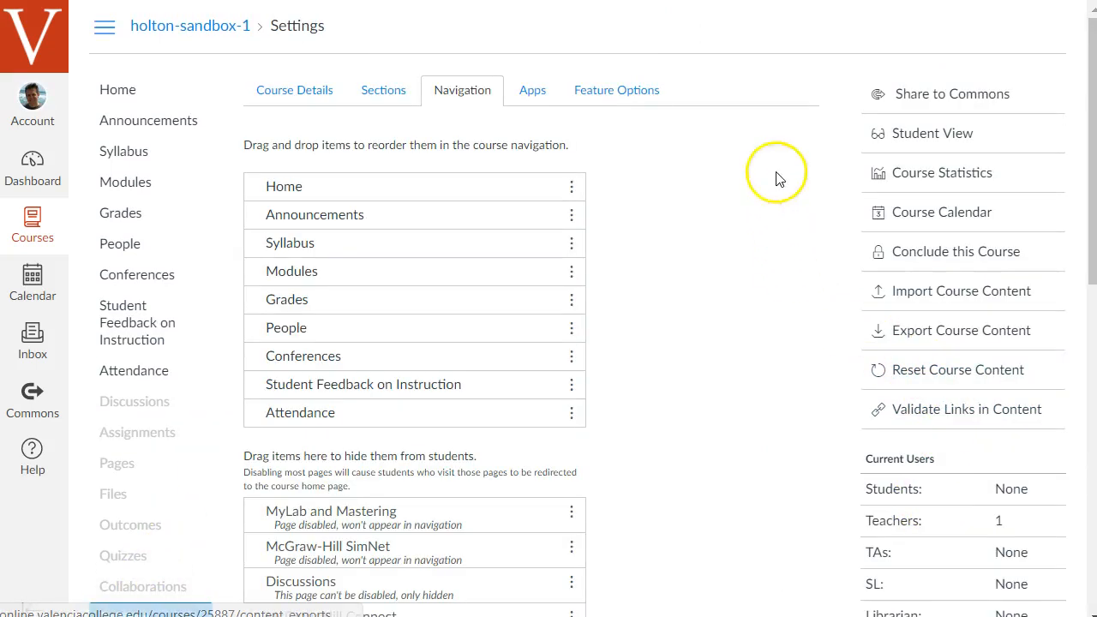
mouse_move(968, 418)
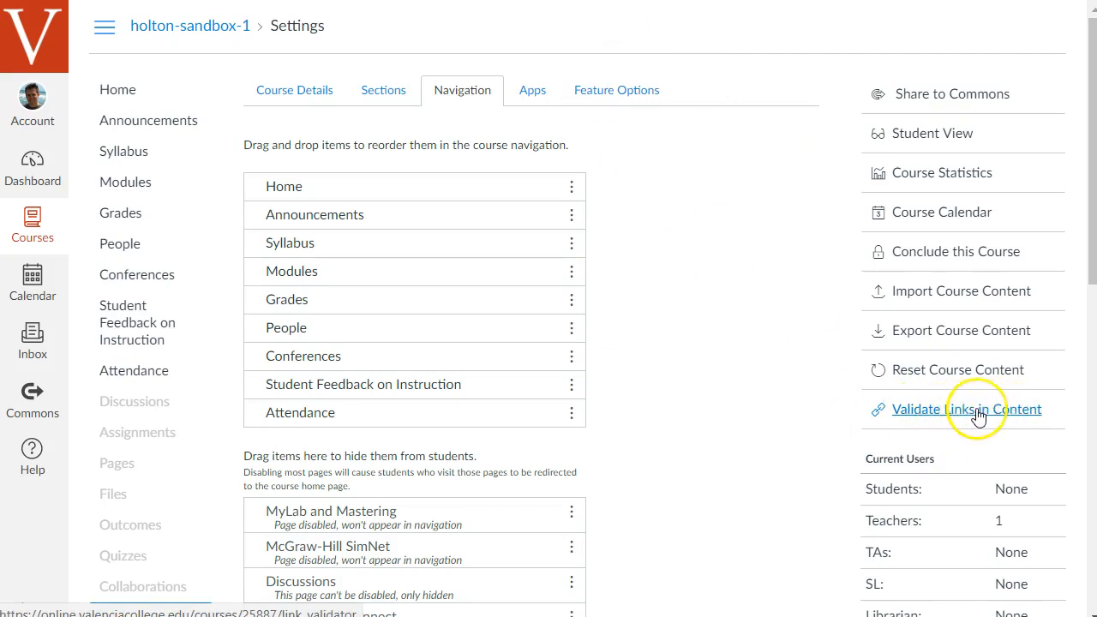
click(963, 410)
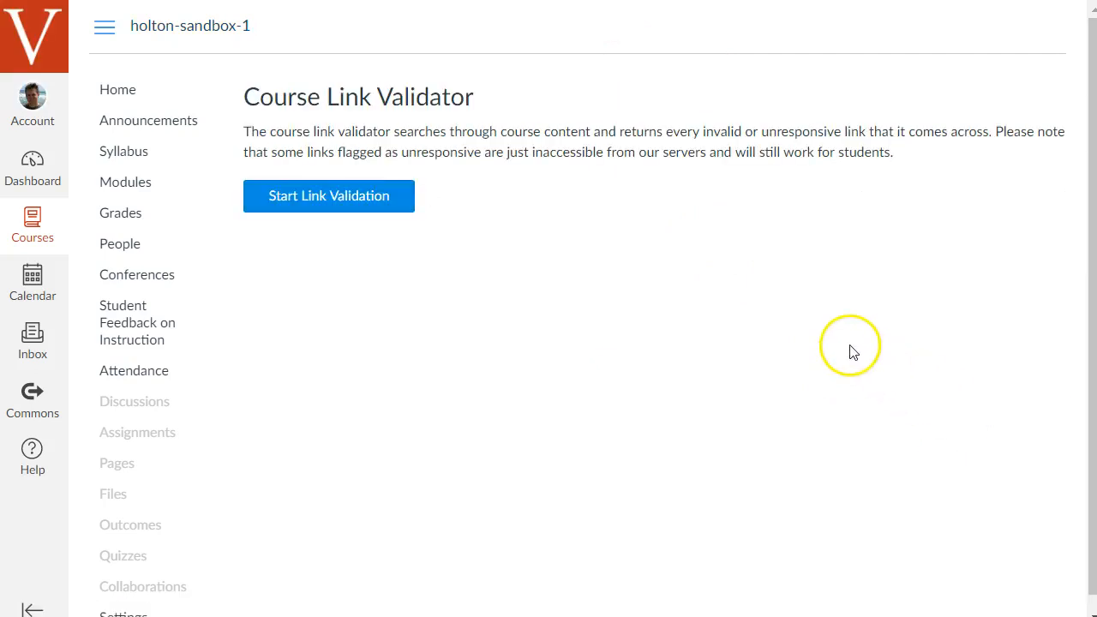
click(328, 195)
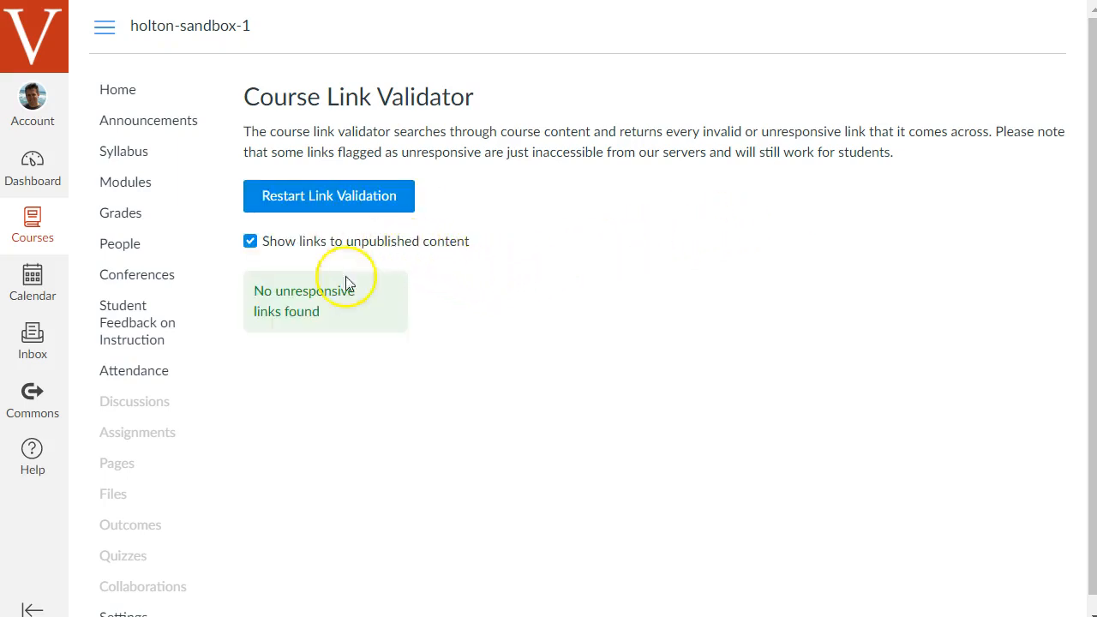
mouse_move(389, 287)
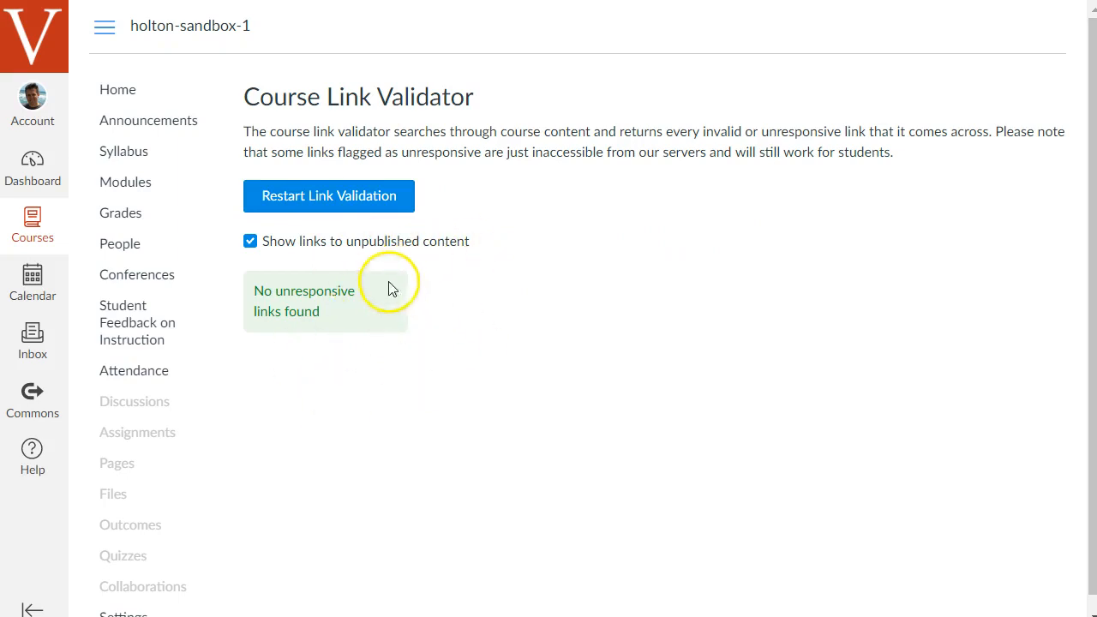
mouse_move(356, 429)
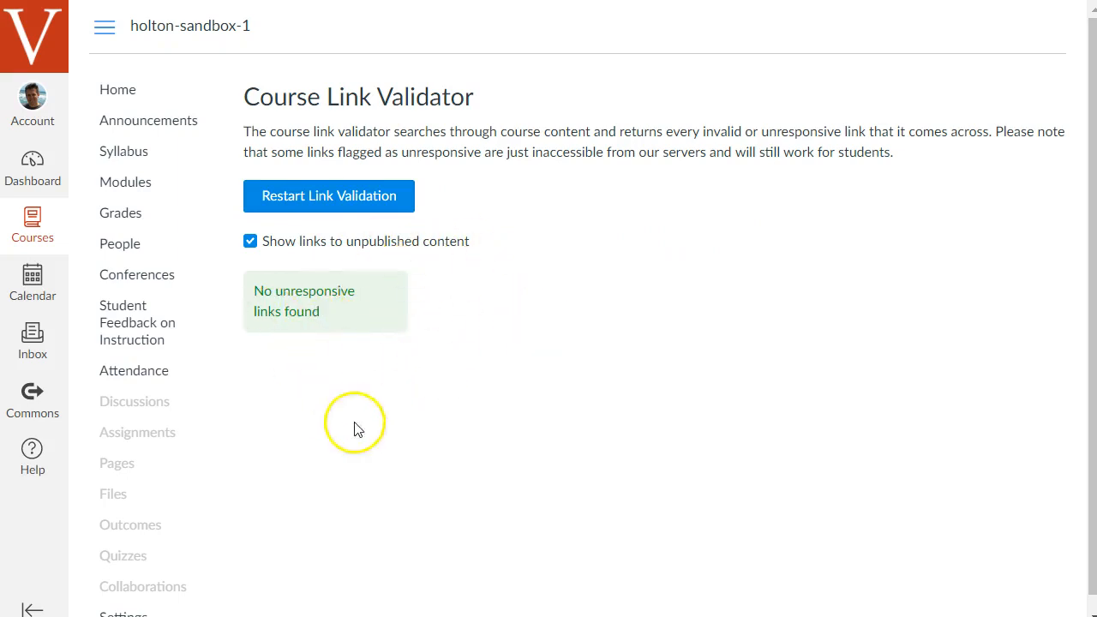
mouse_move(473, 305)
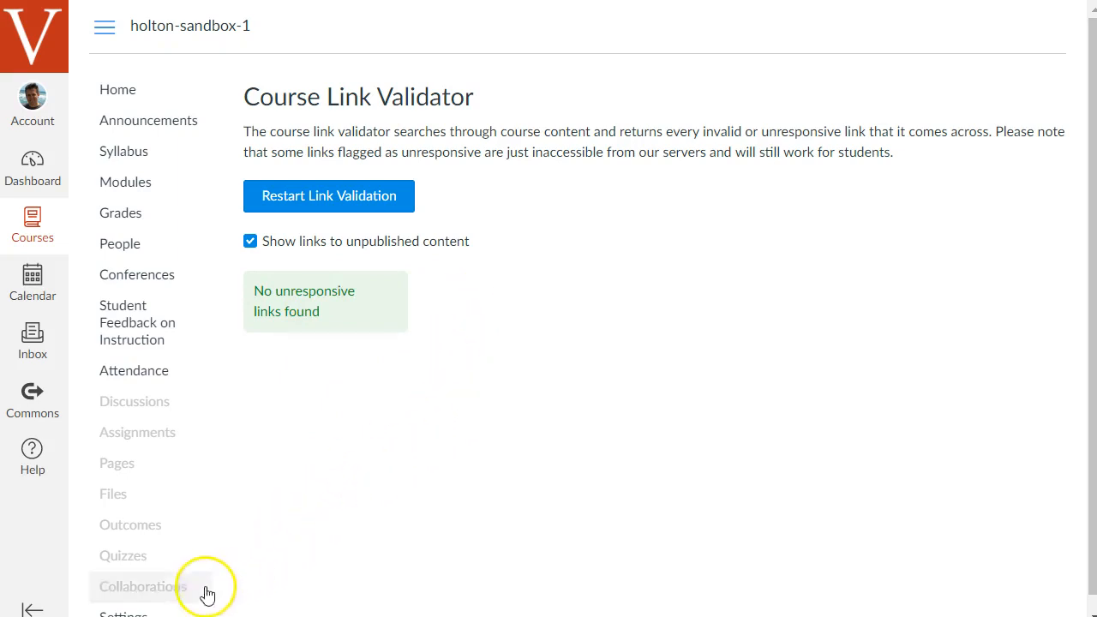
mouse_move(1021, 506)
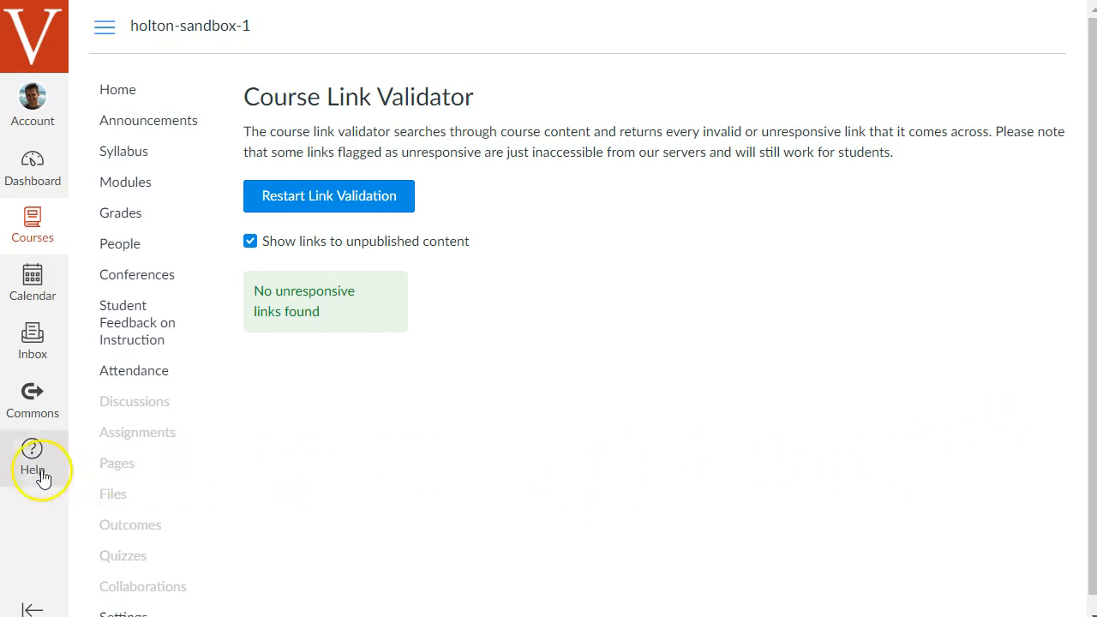
click(32, 455)
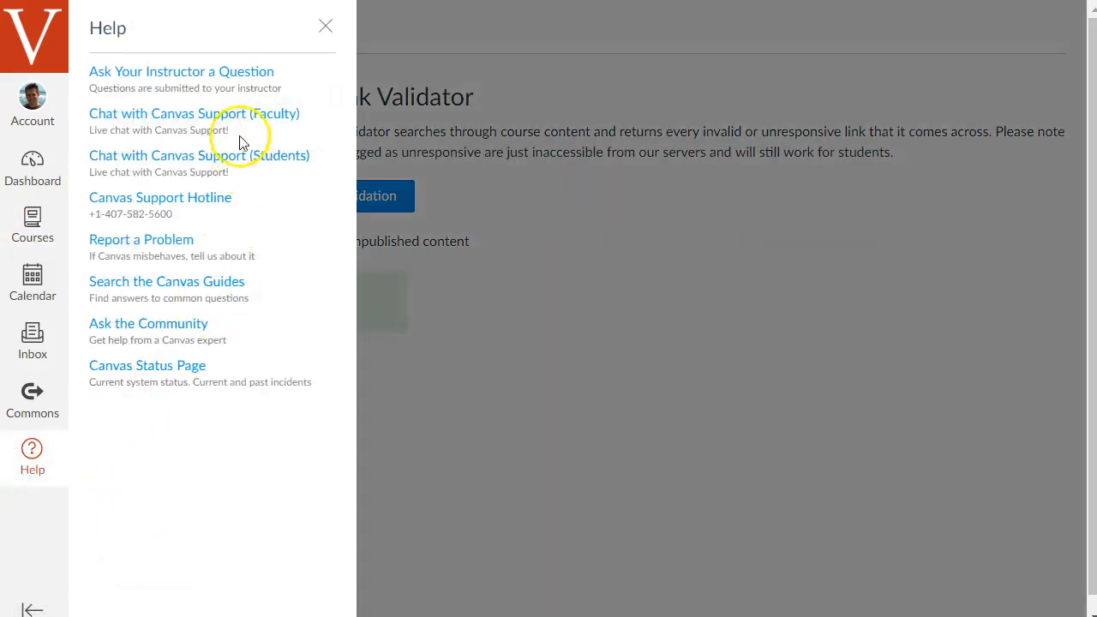